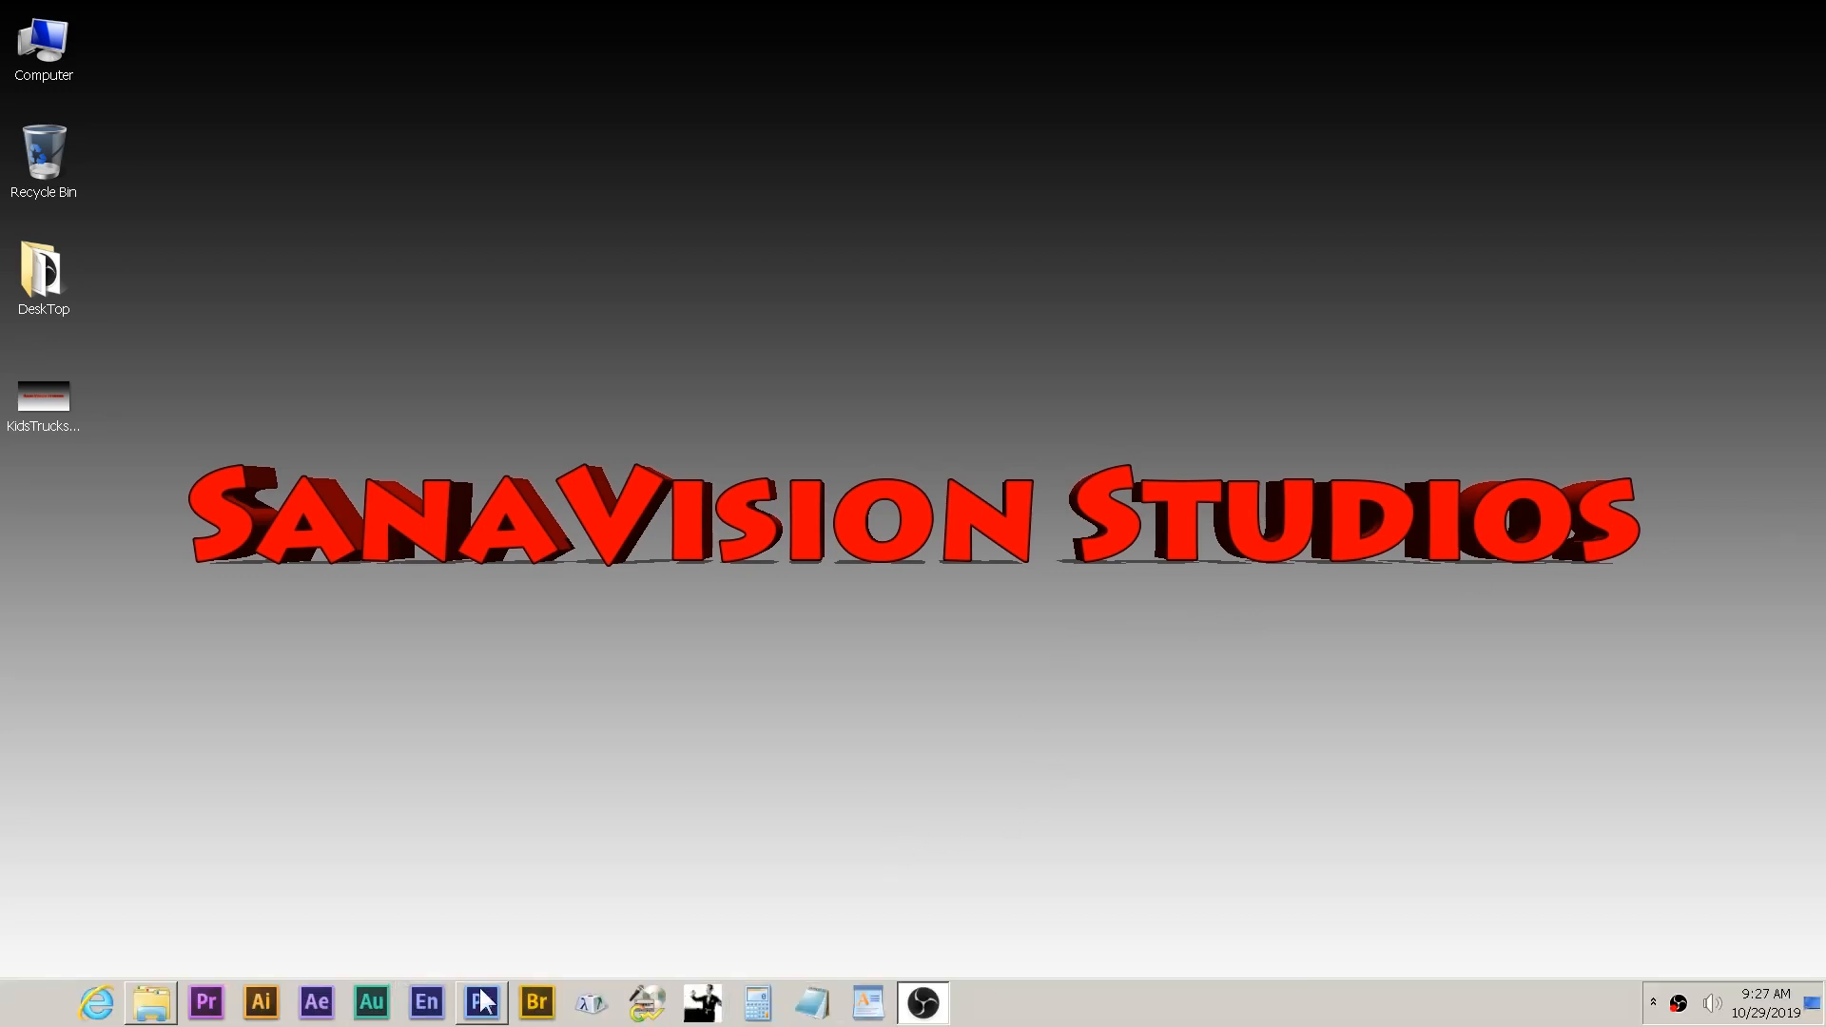
mouse_move(1516, 730)
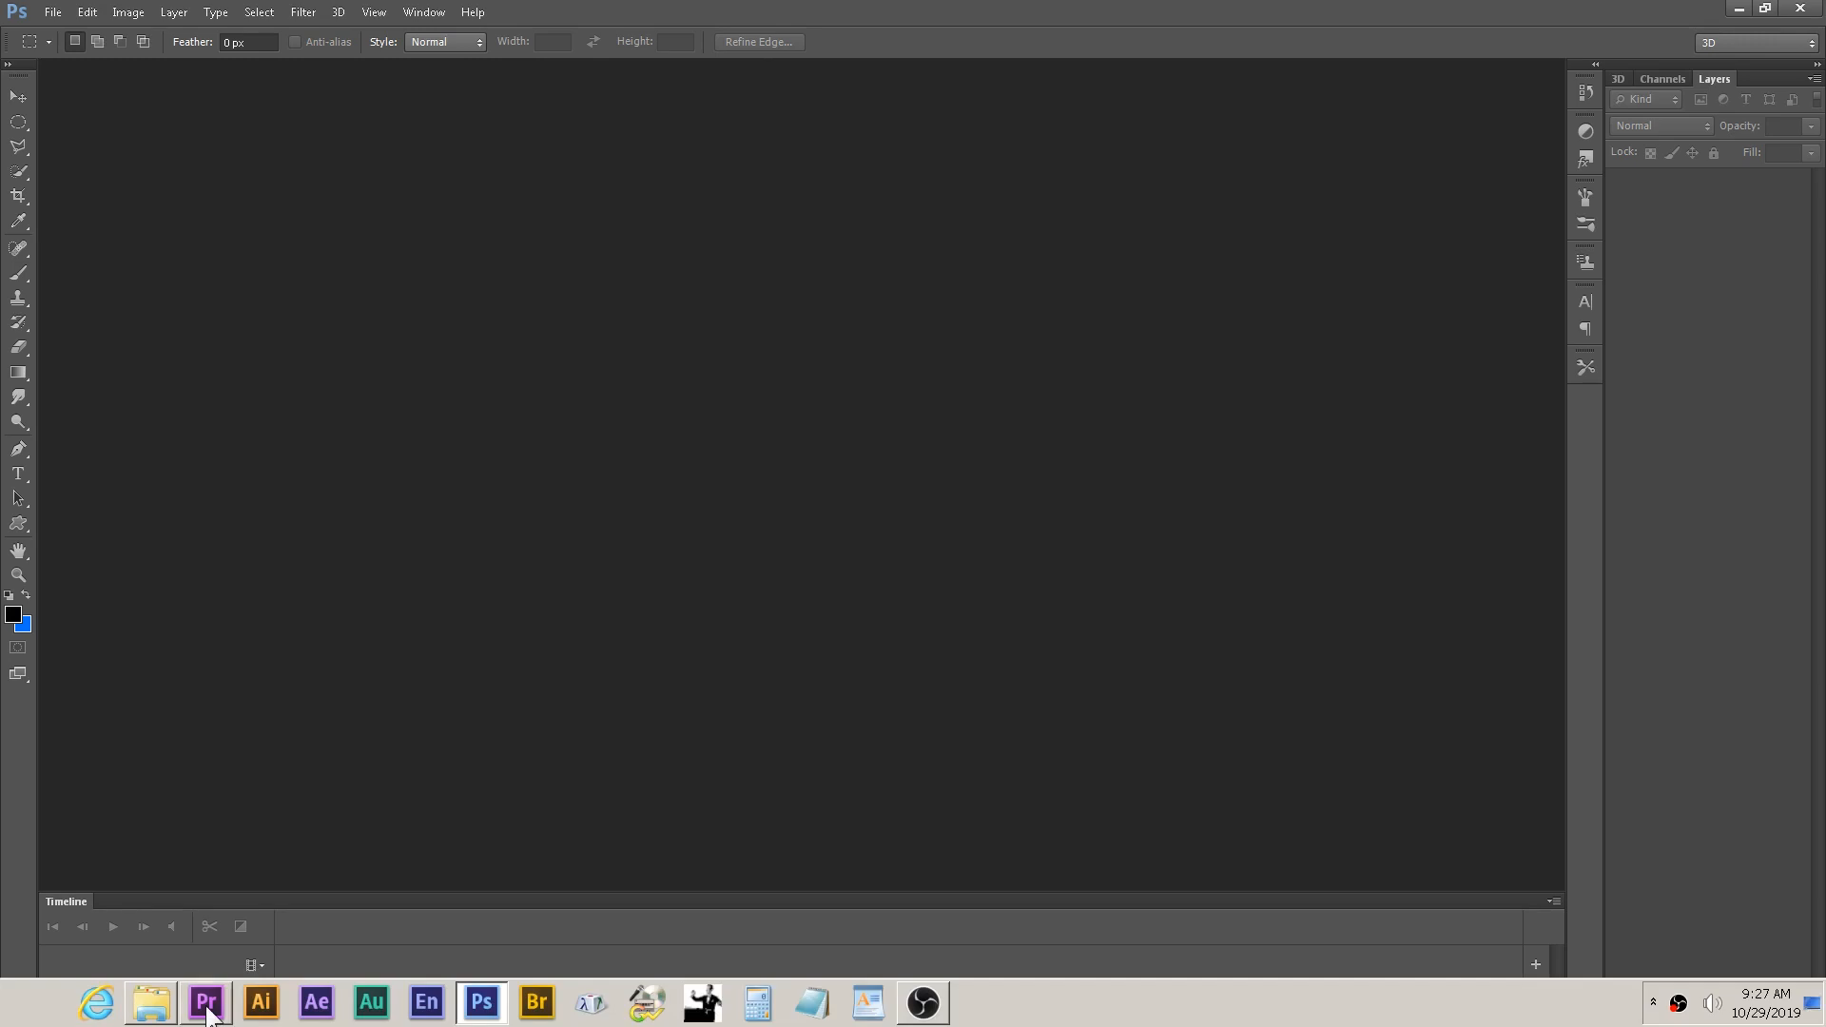
- Bring up the Explorer window holding the Bird folder of animal drawings
left_click(148, 1002)
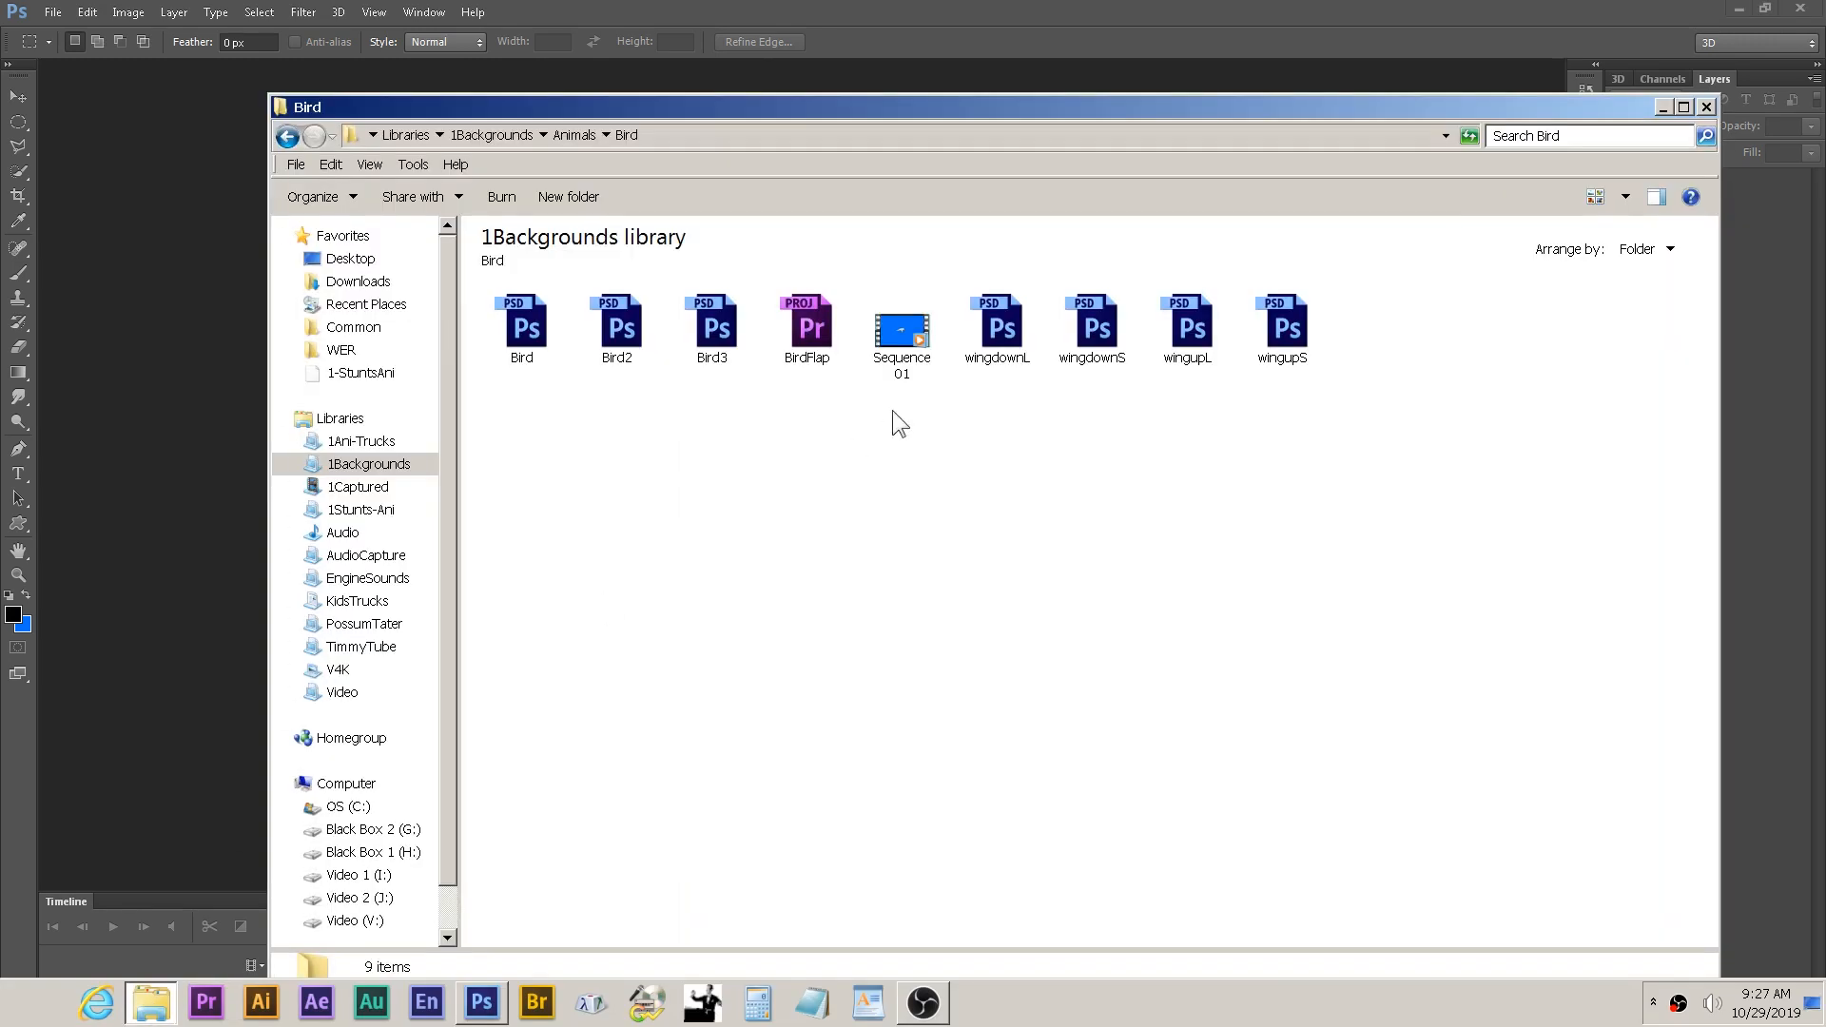
mouse_move(658, 398)
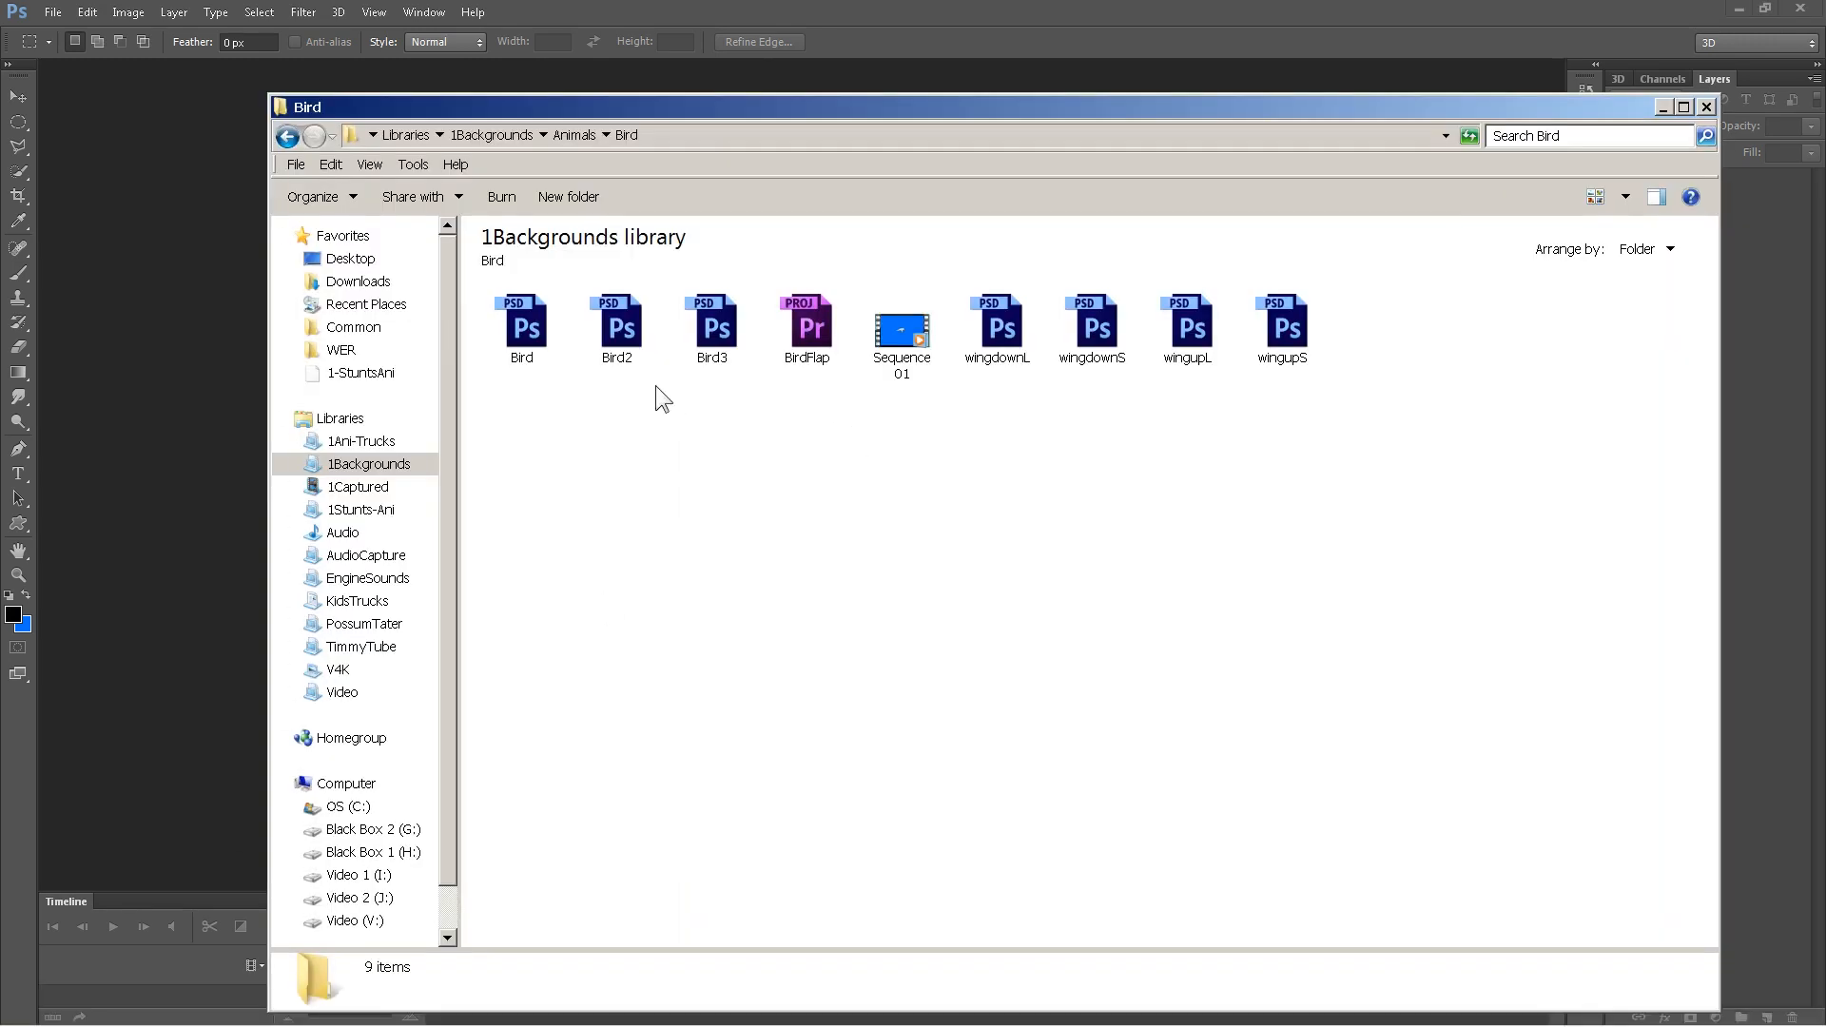
- Open Bird.psd in Photoshop and switch to the Move tool
double_click(521, 323)
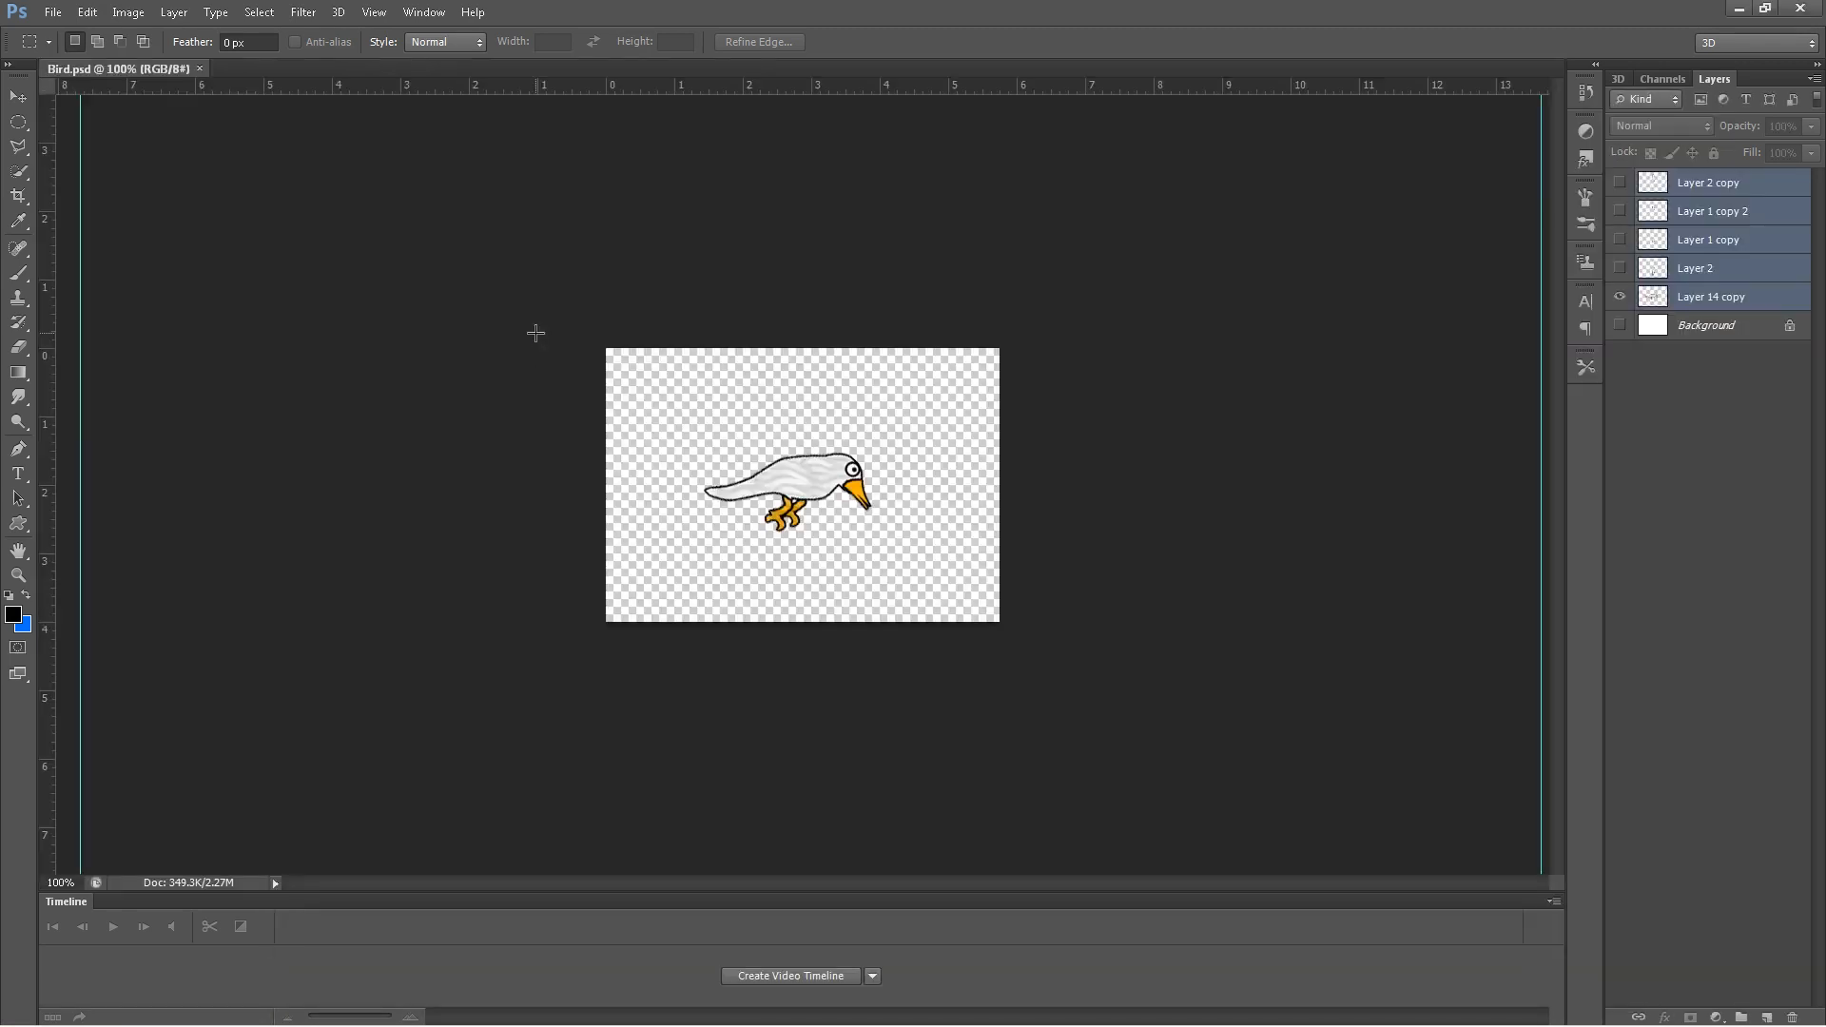
mouse_move(1223, 415)
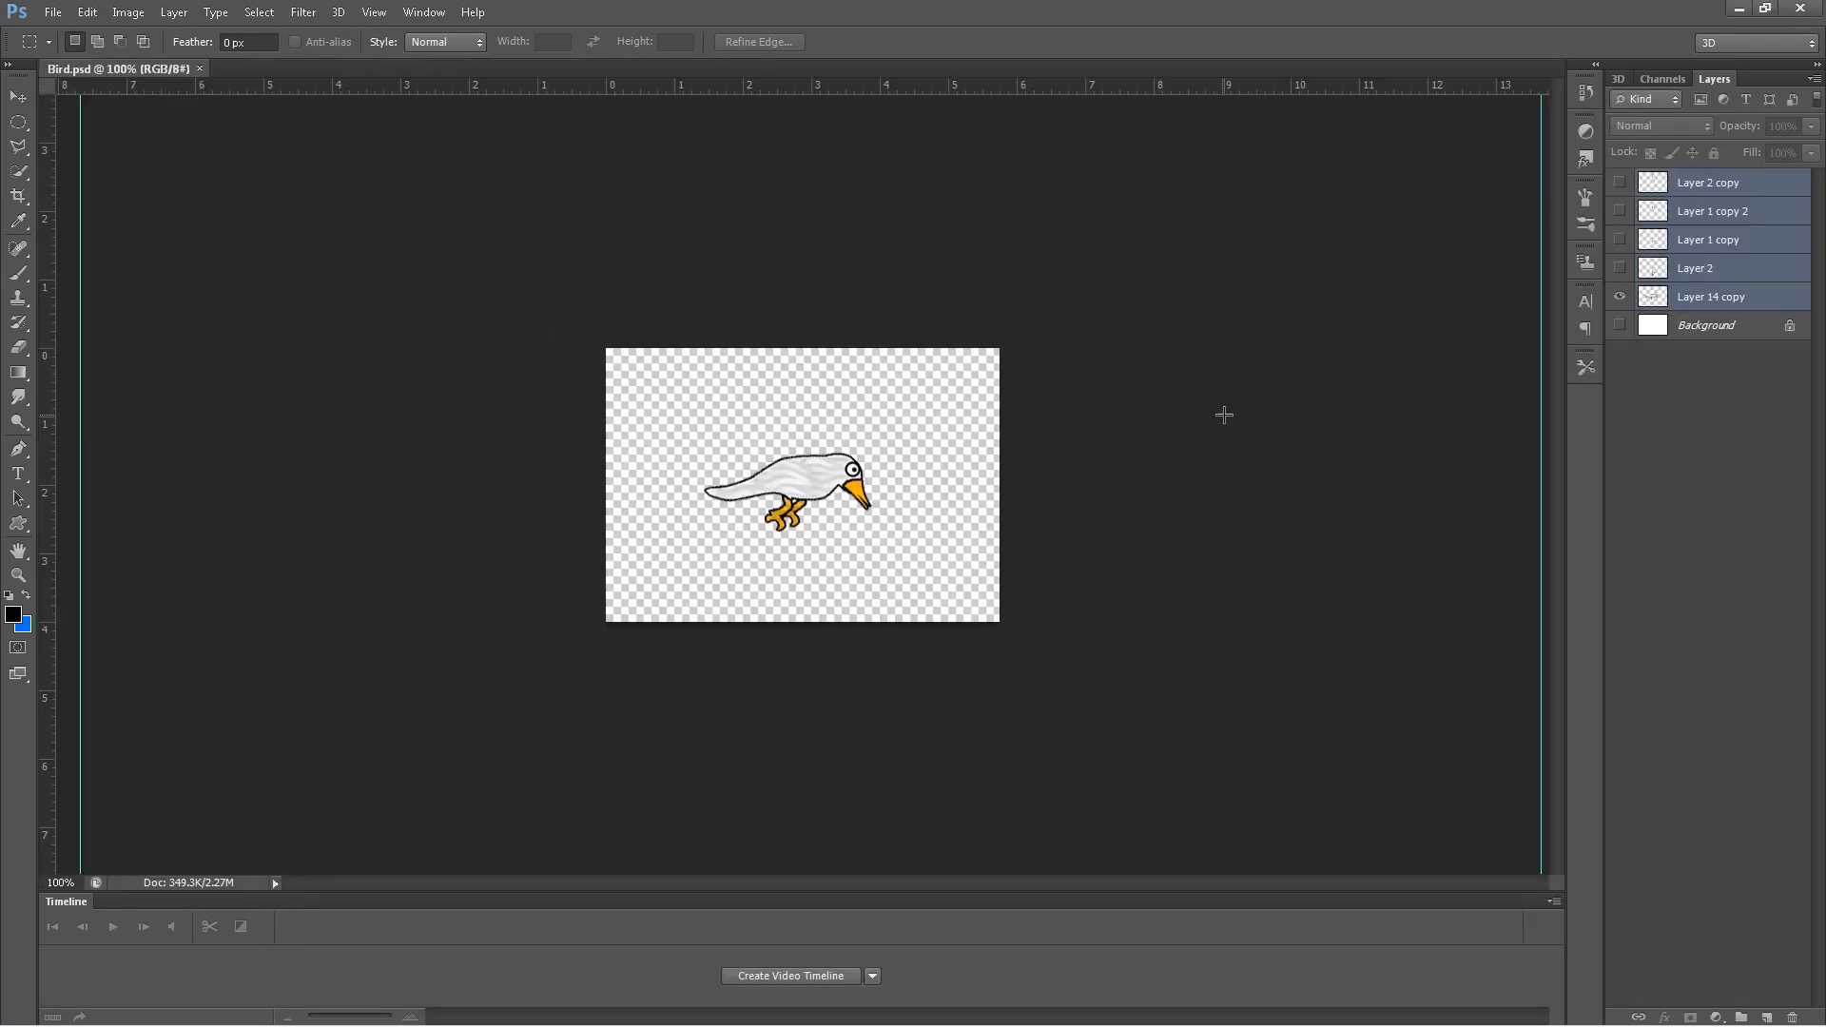
mouse_move(775, 478)
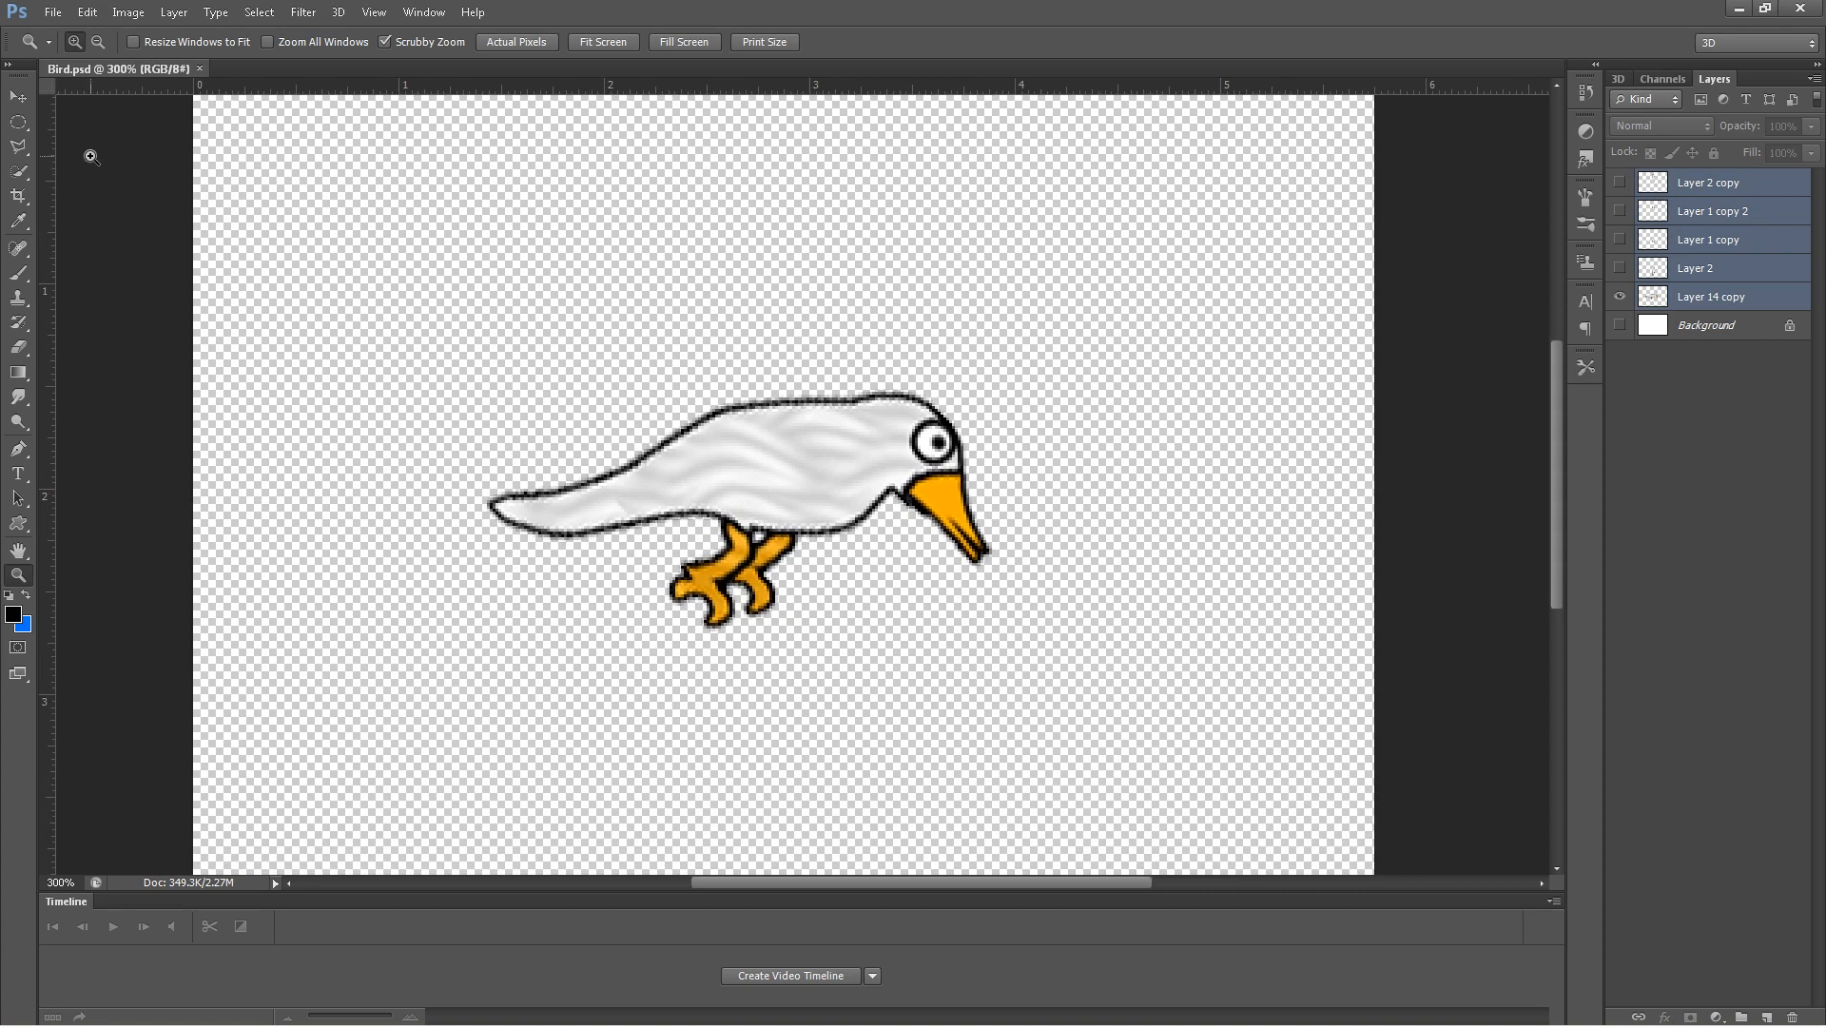
mouse_move(1114, 630)
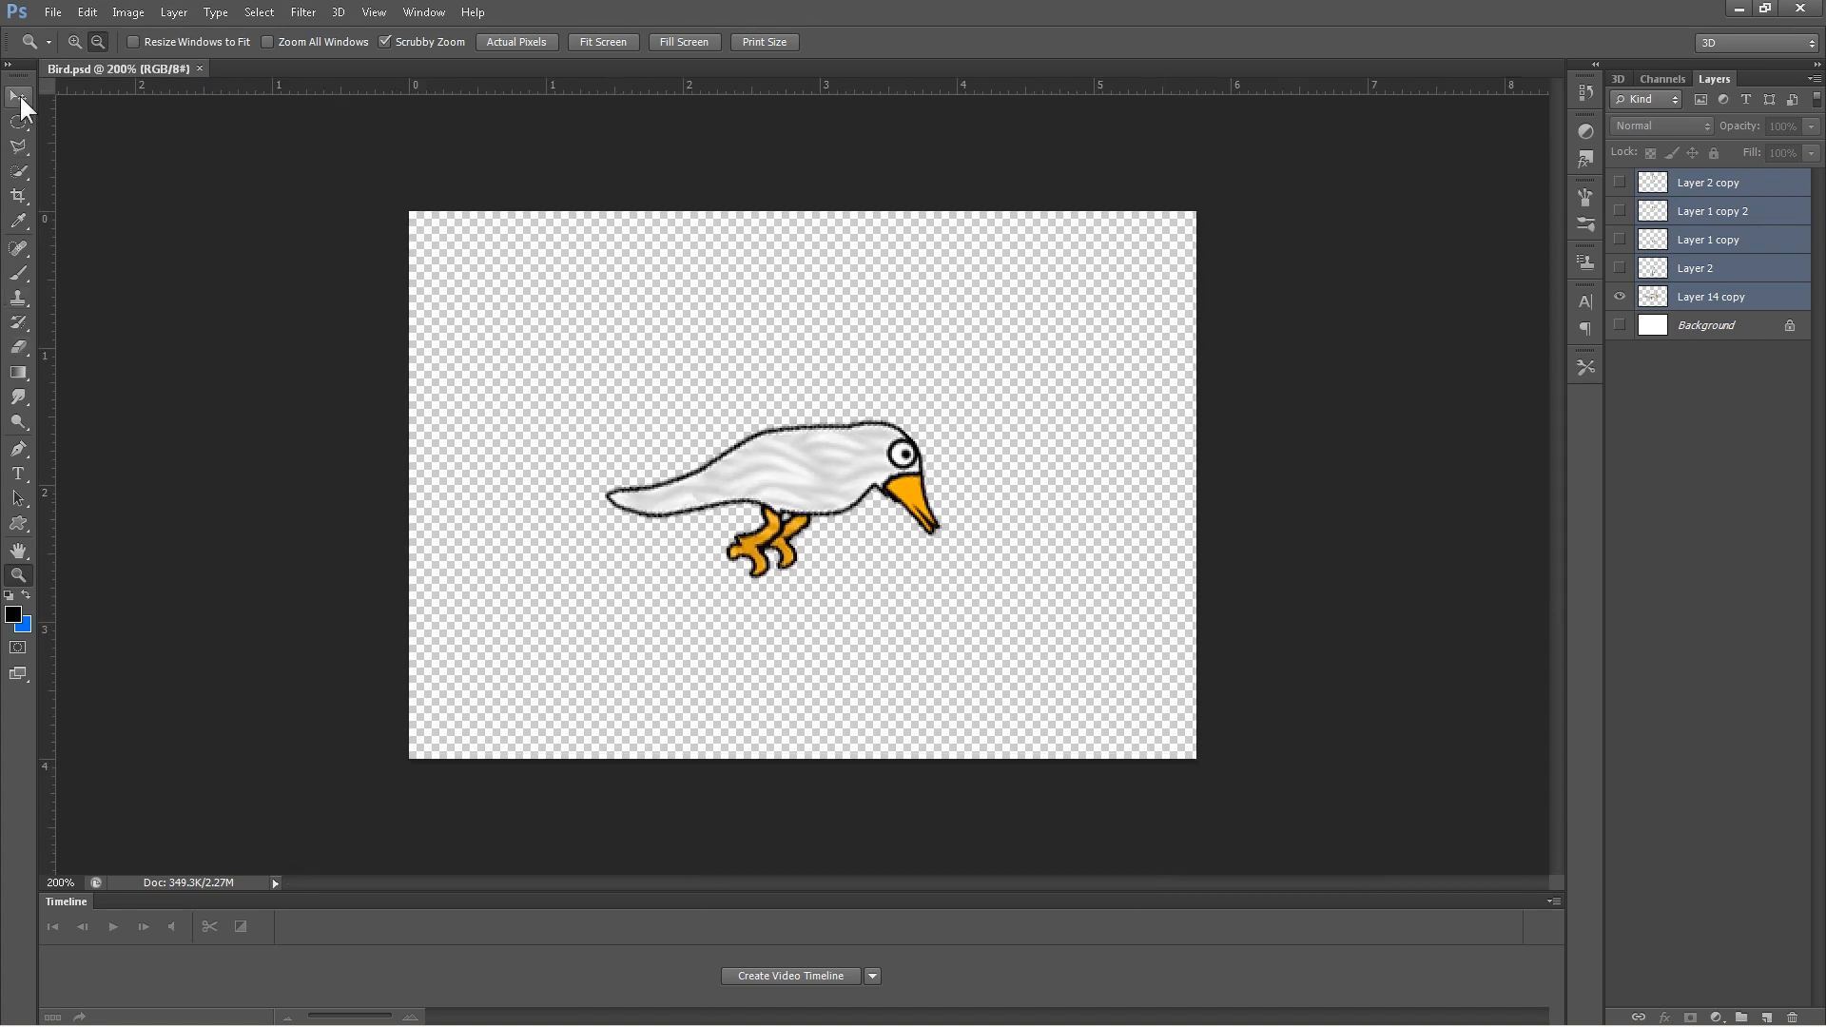
left_click(19, 95)
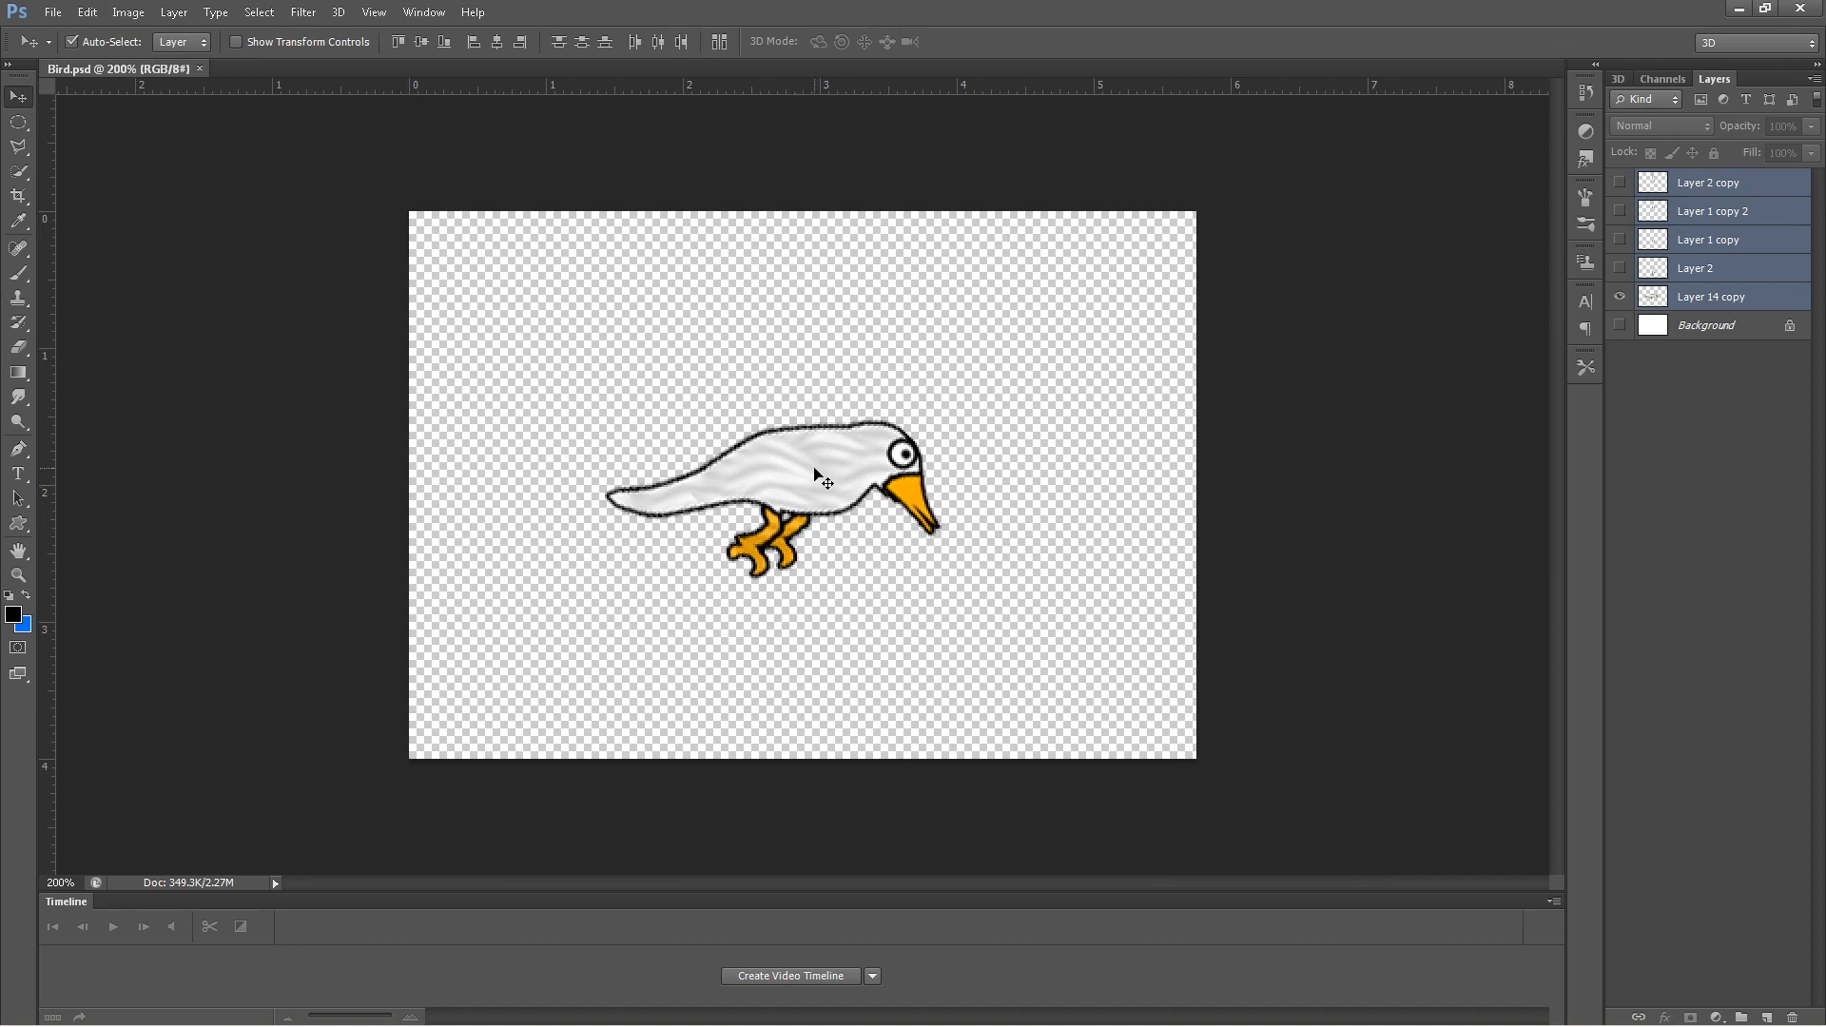
mouse_move(854, 493)
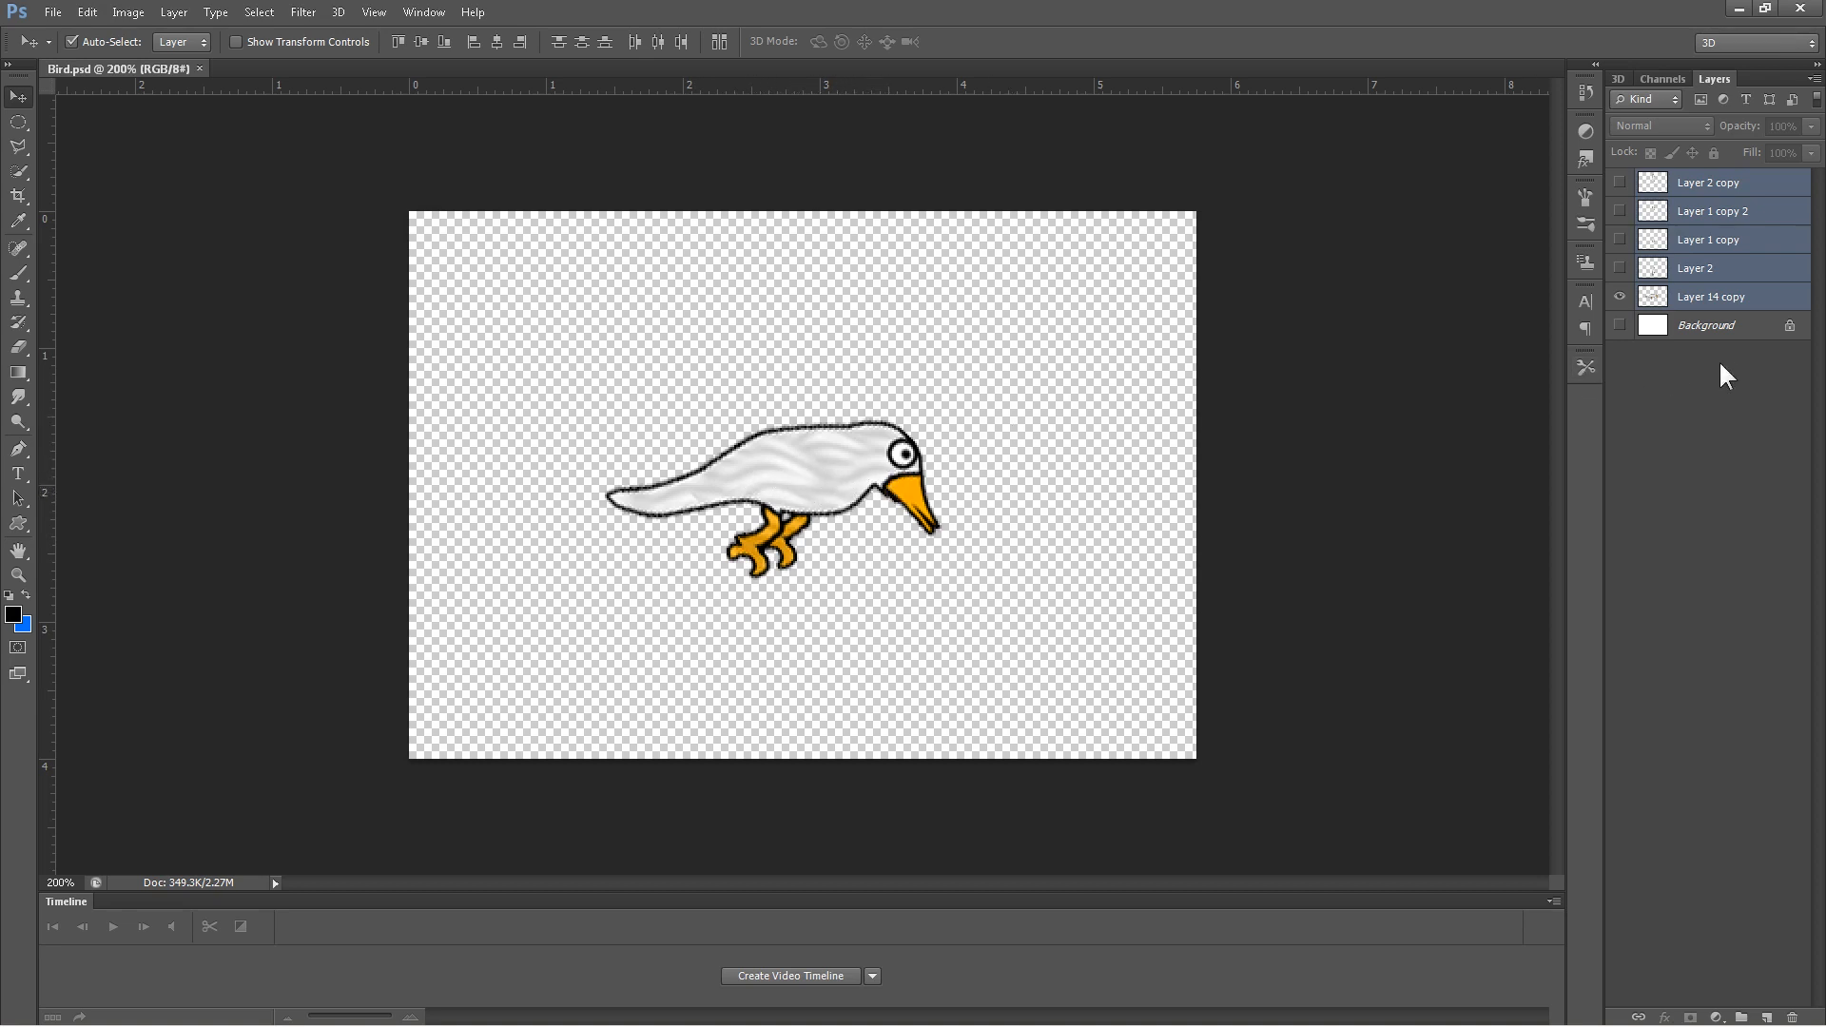
mouse_move(1735, 375)
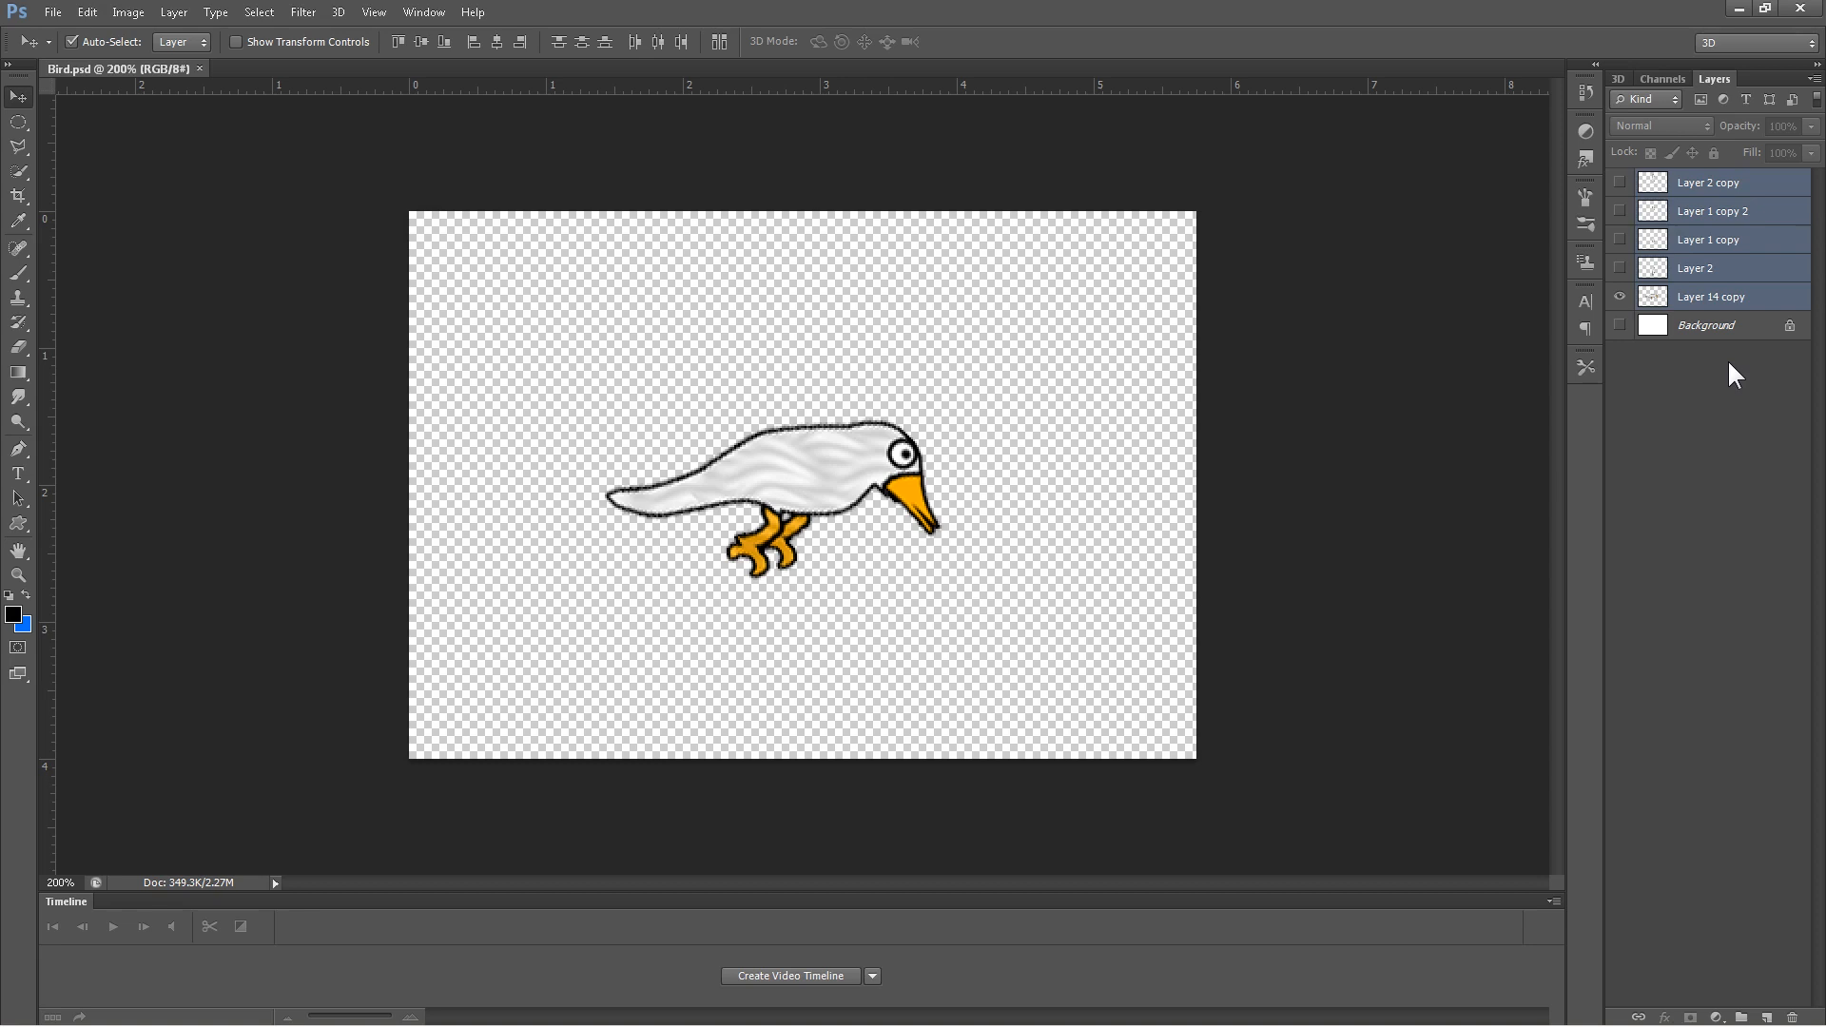
mouse_move(1712, 306)
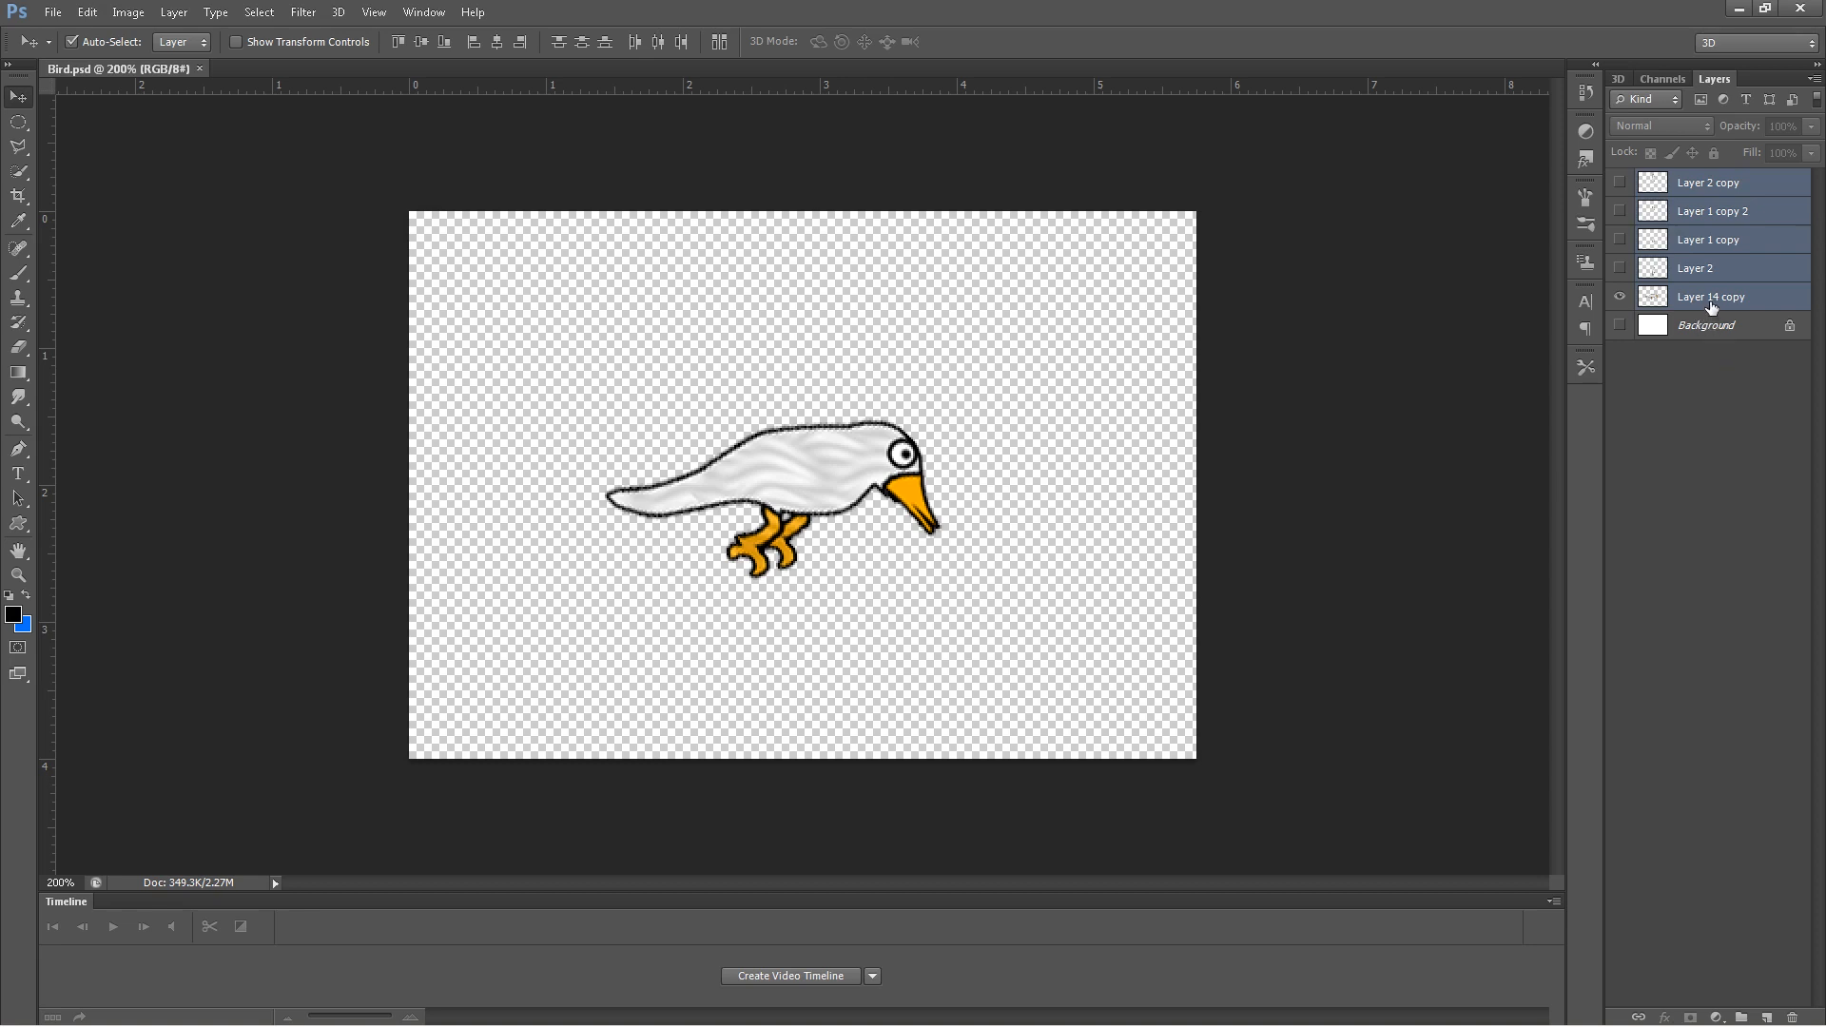
left_click(1619, 297)
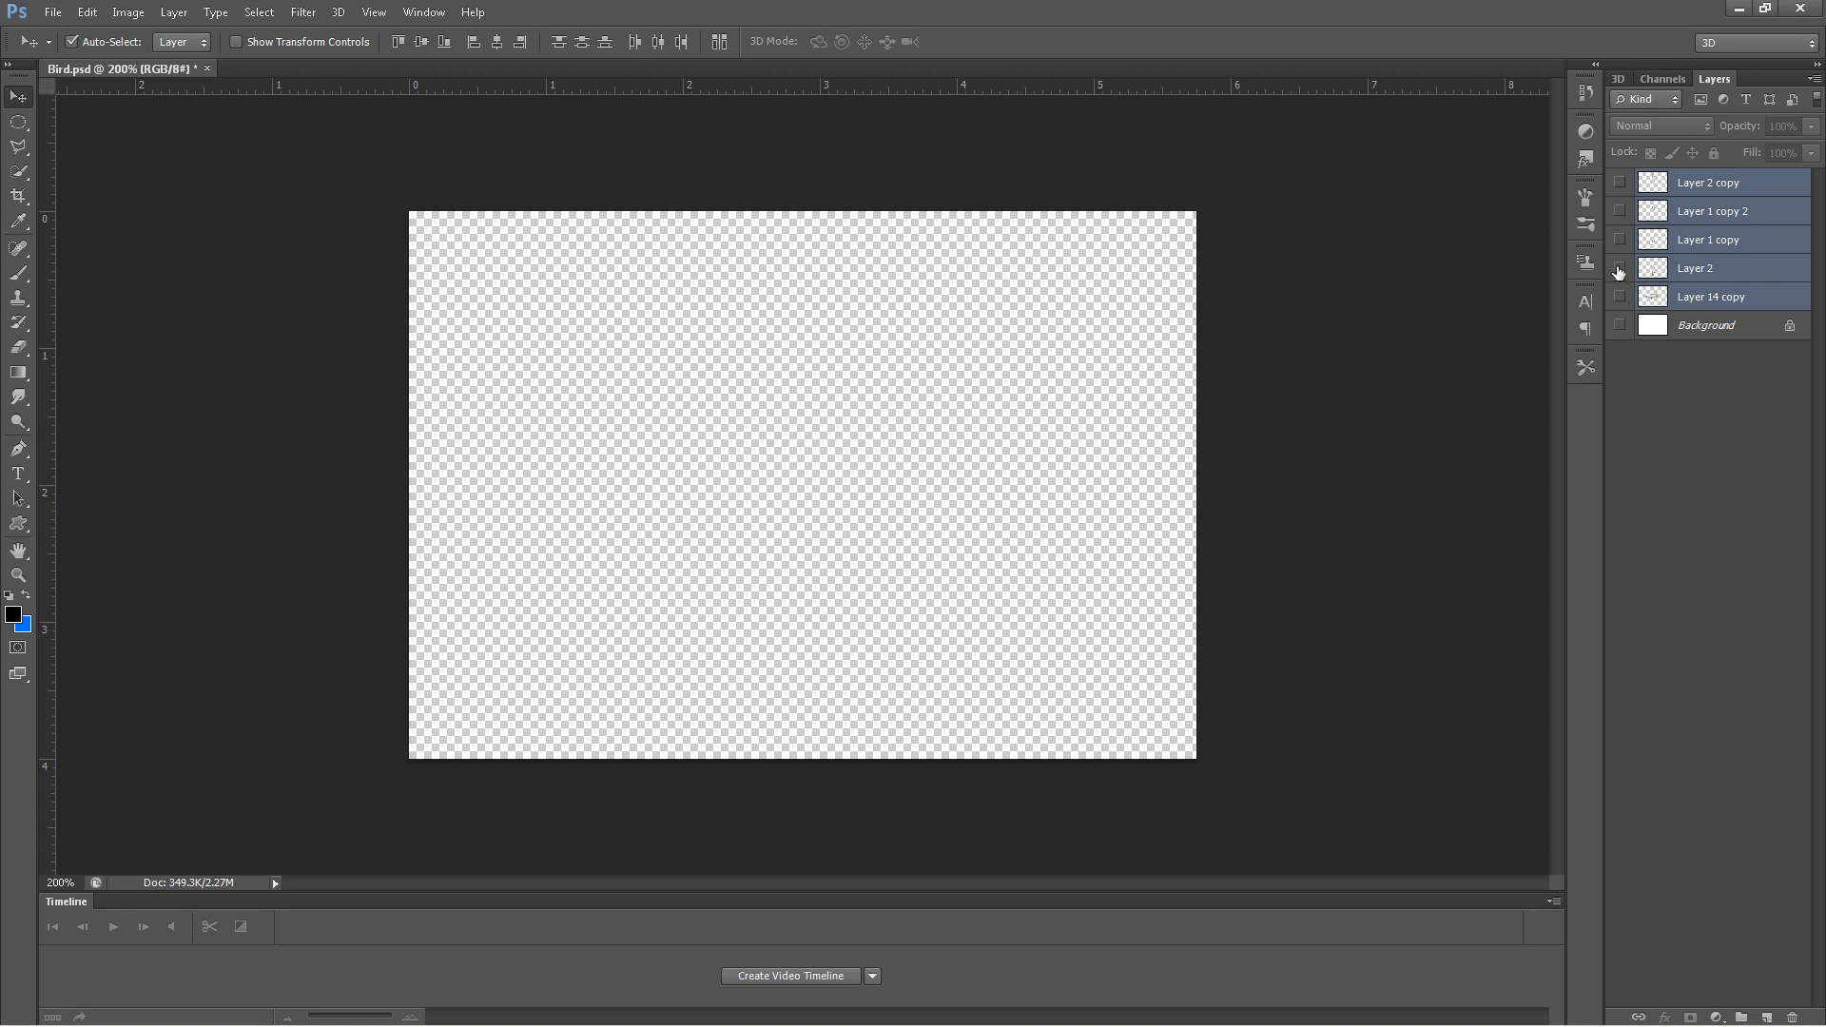
left_click(1621, 268)
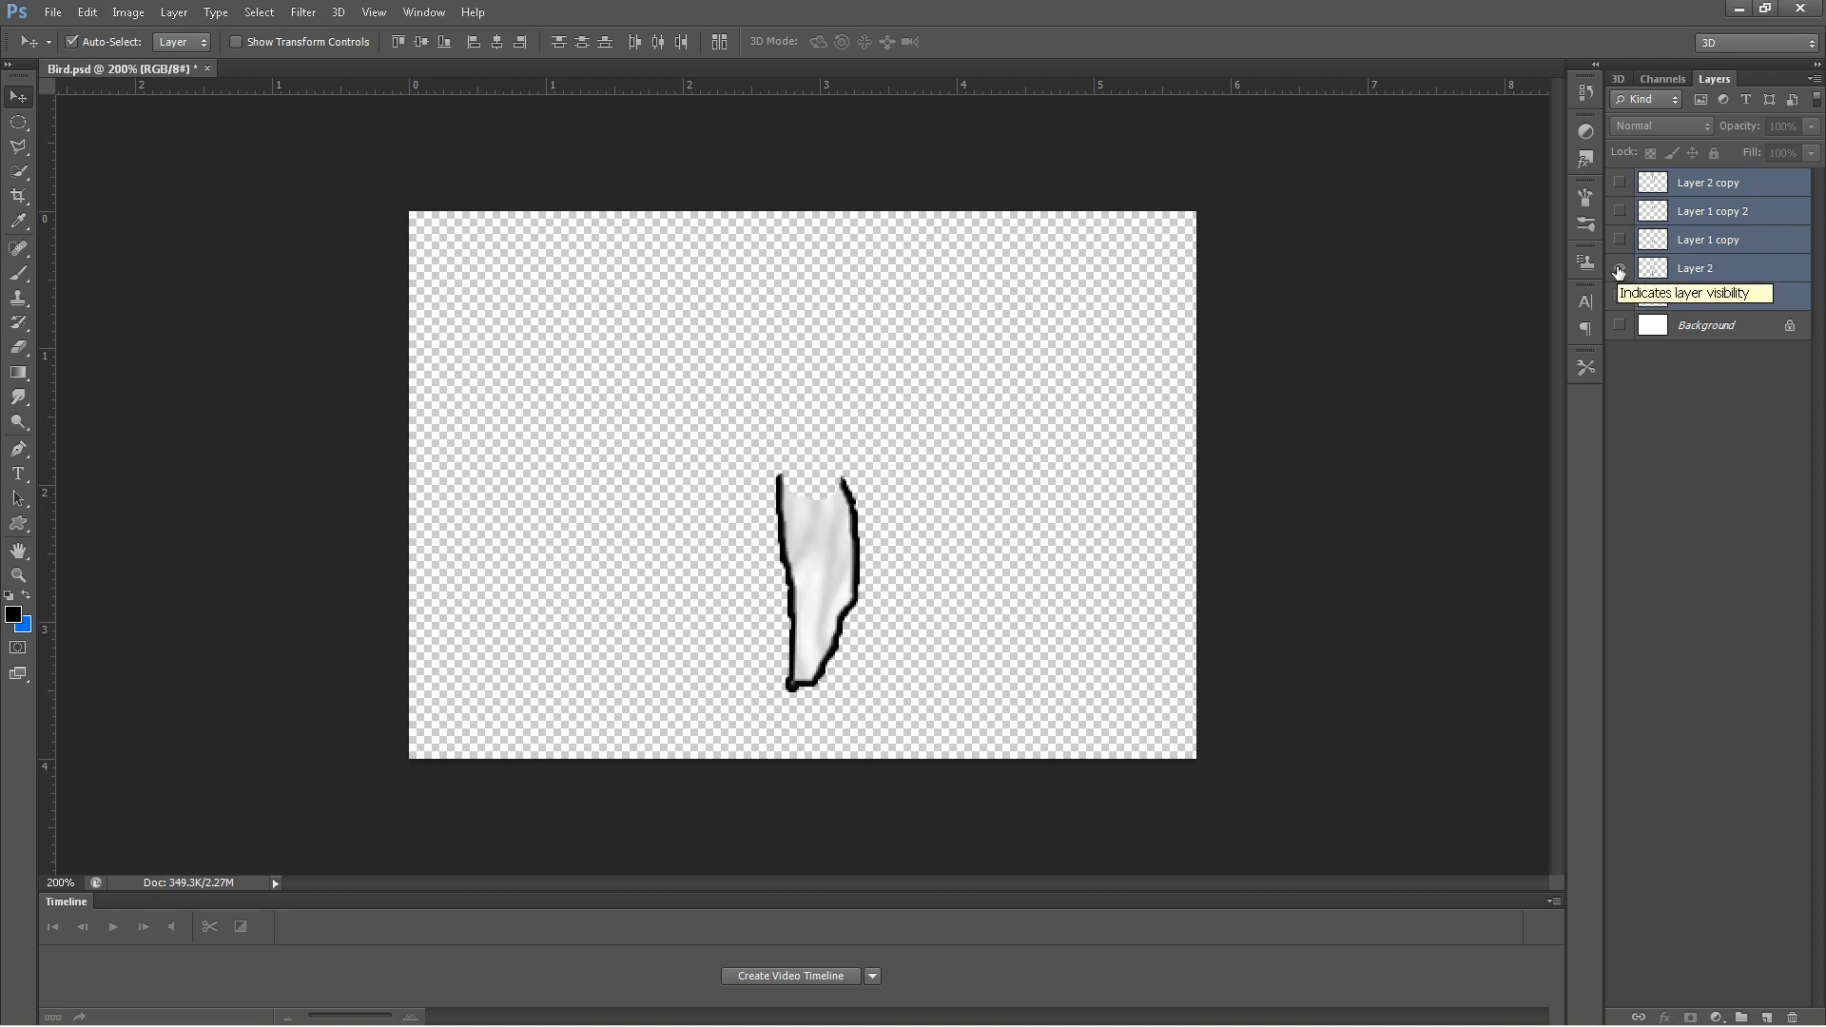
left_click(1618, 297)
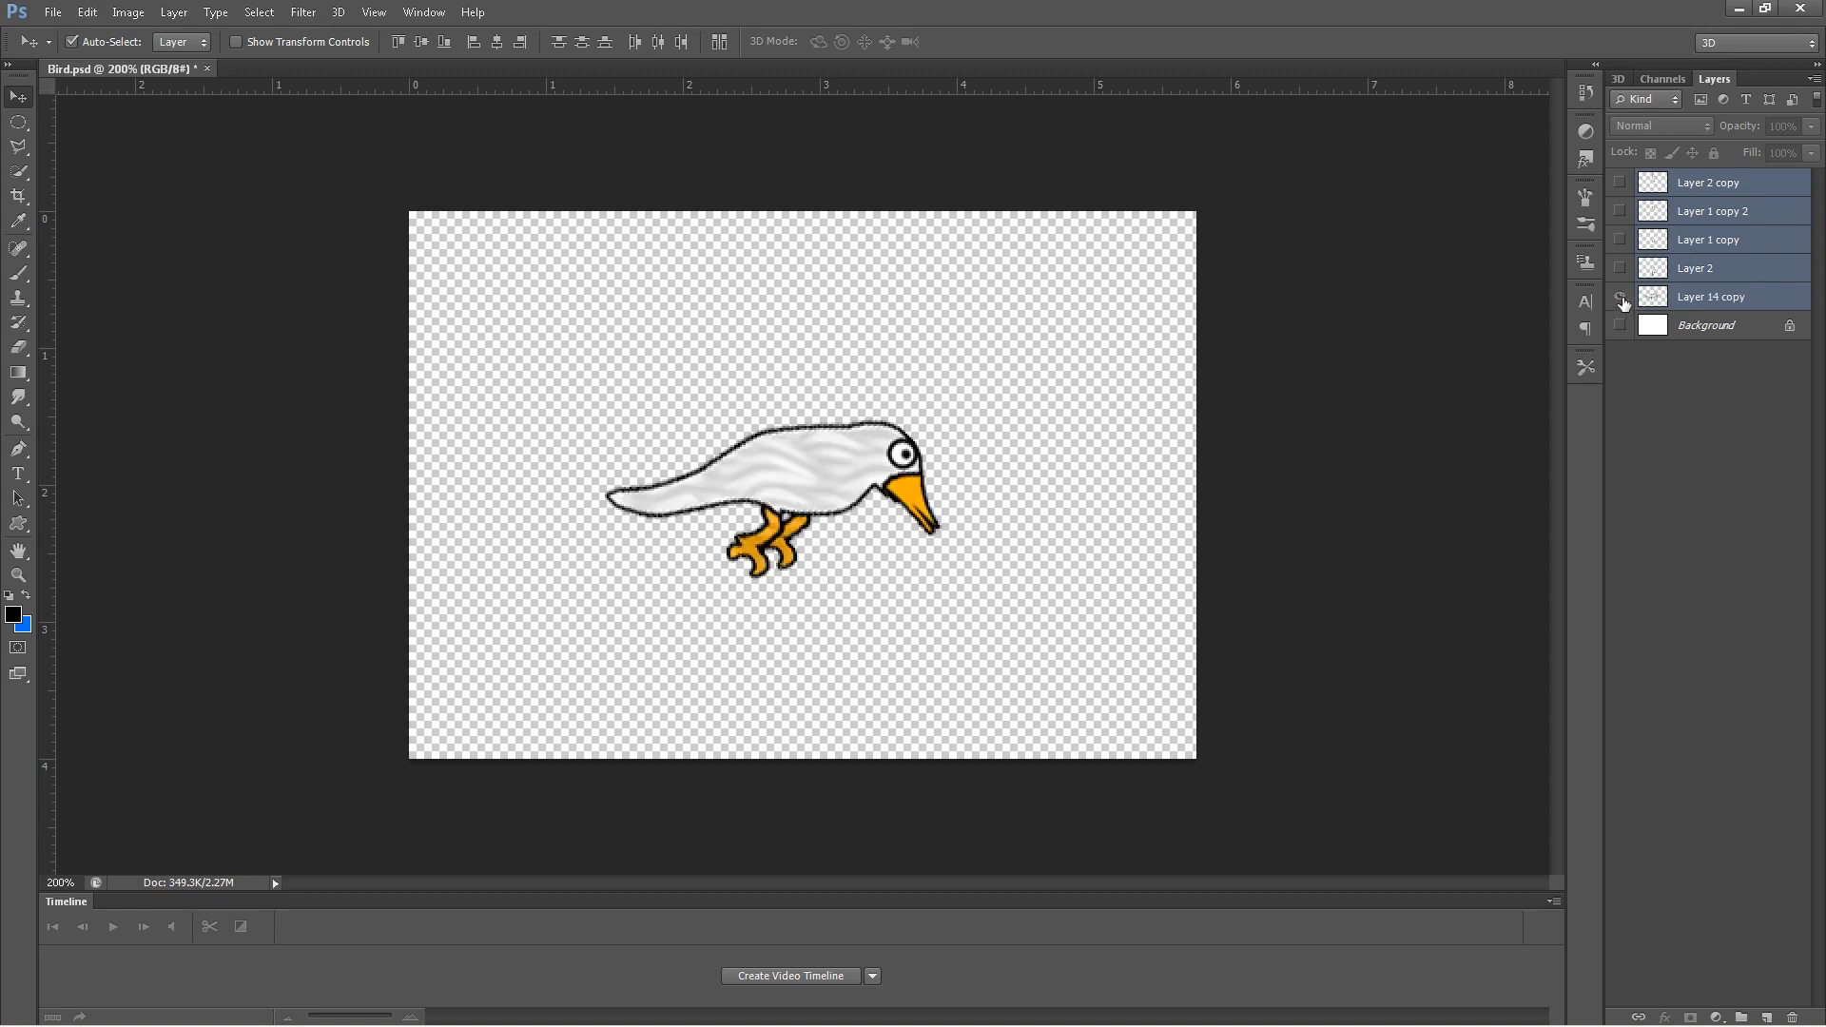
left_click(1619, 296)
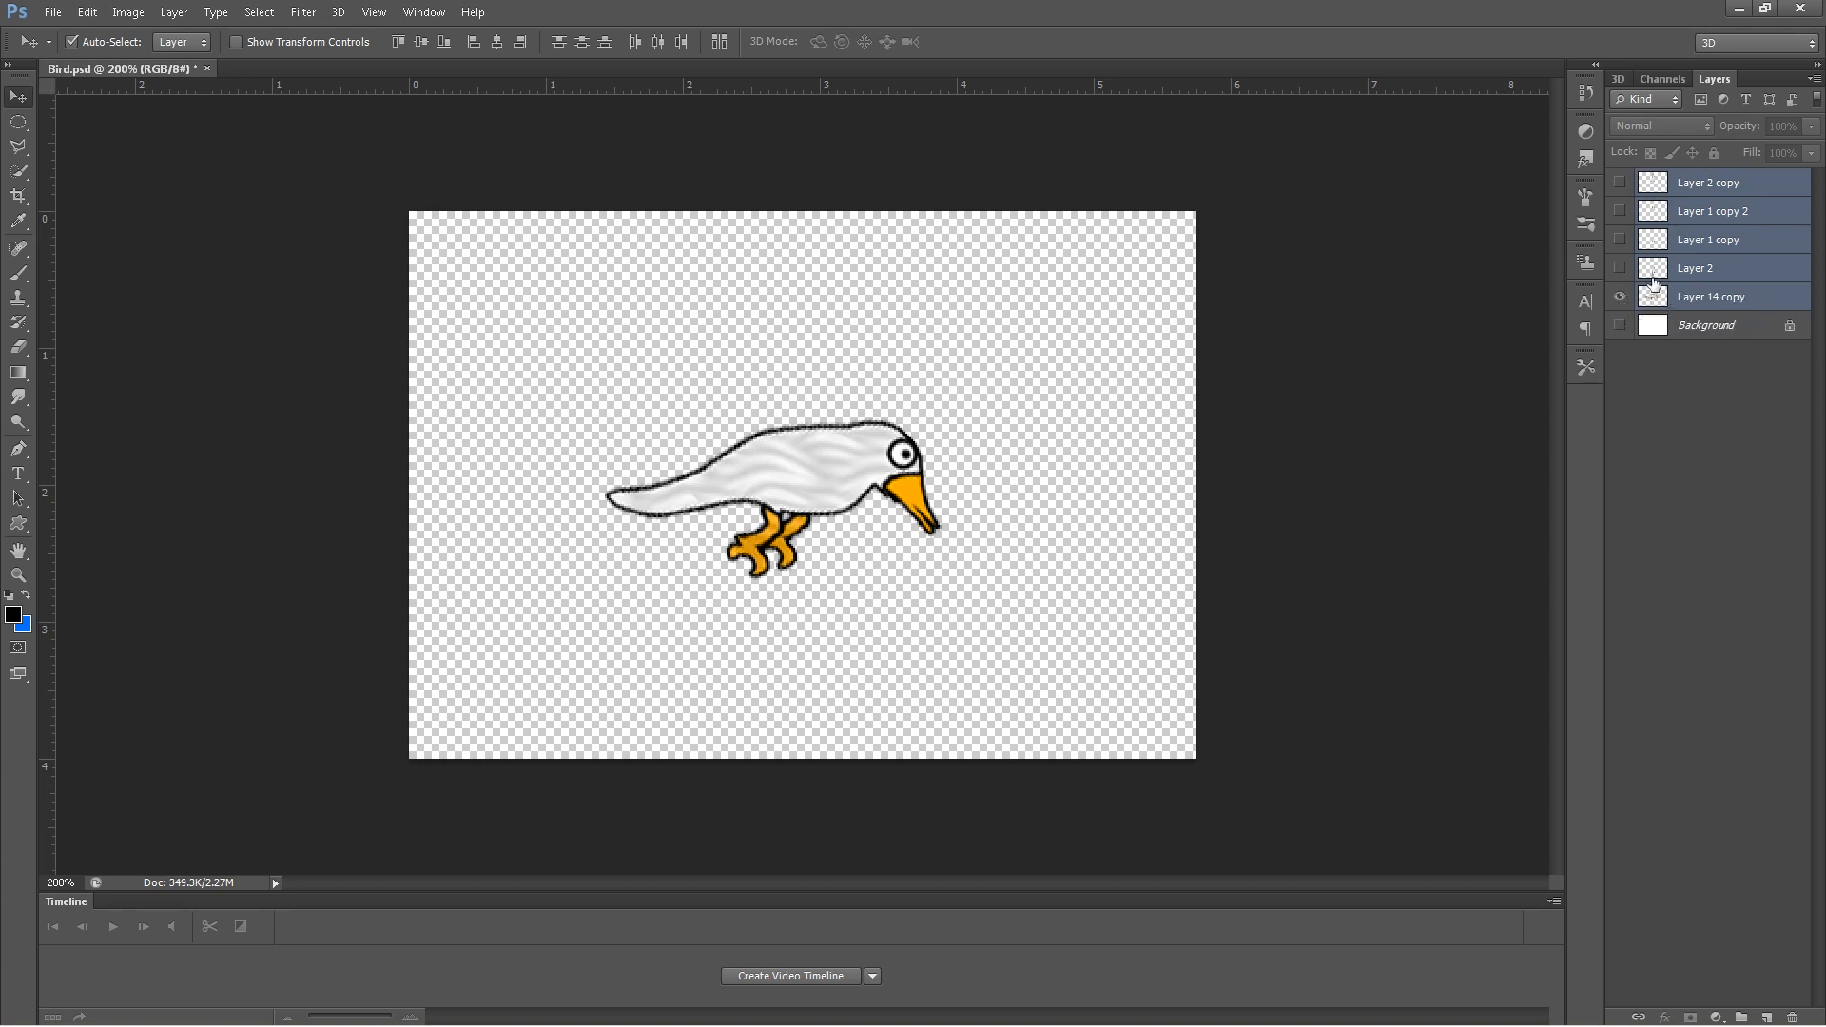
left_click(1619, 268)
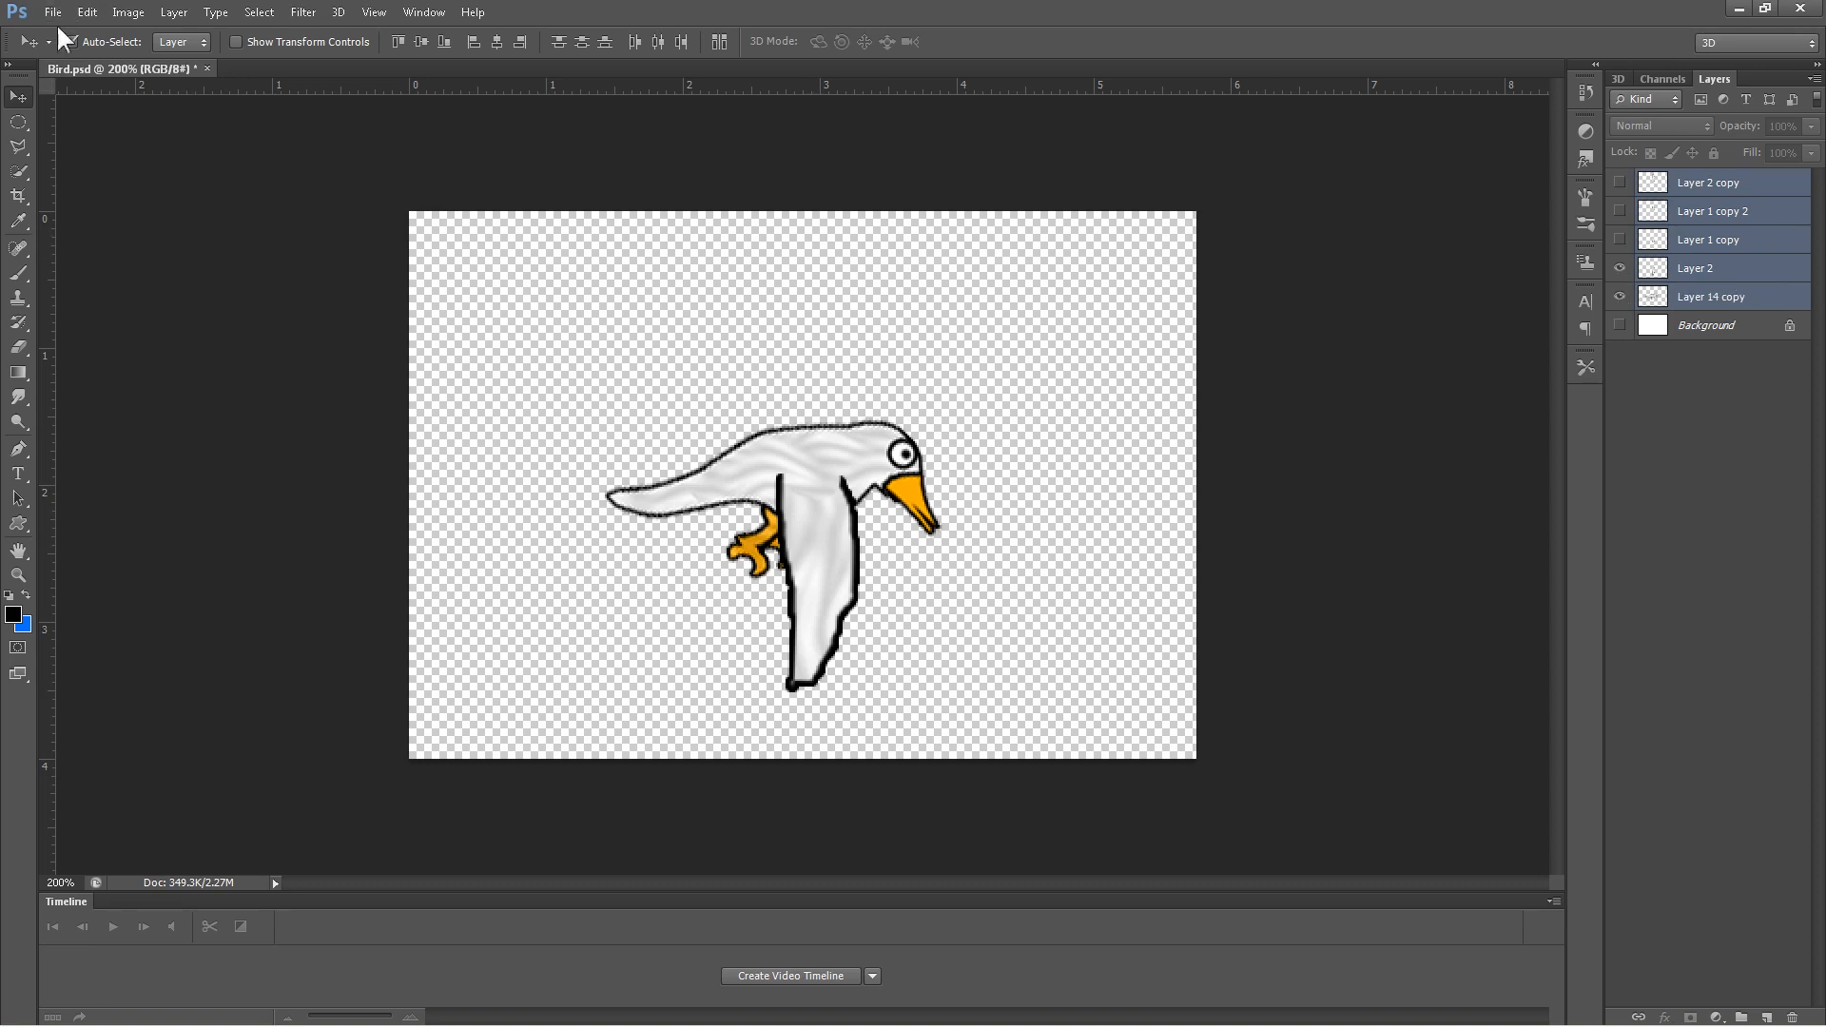
mouse_move(831, 582)
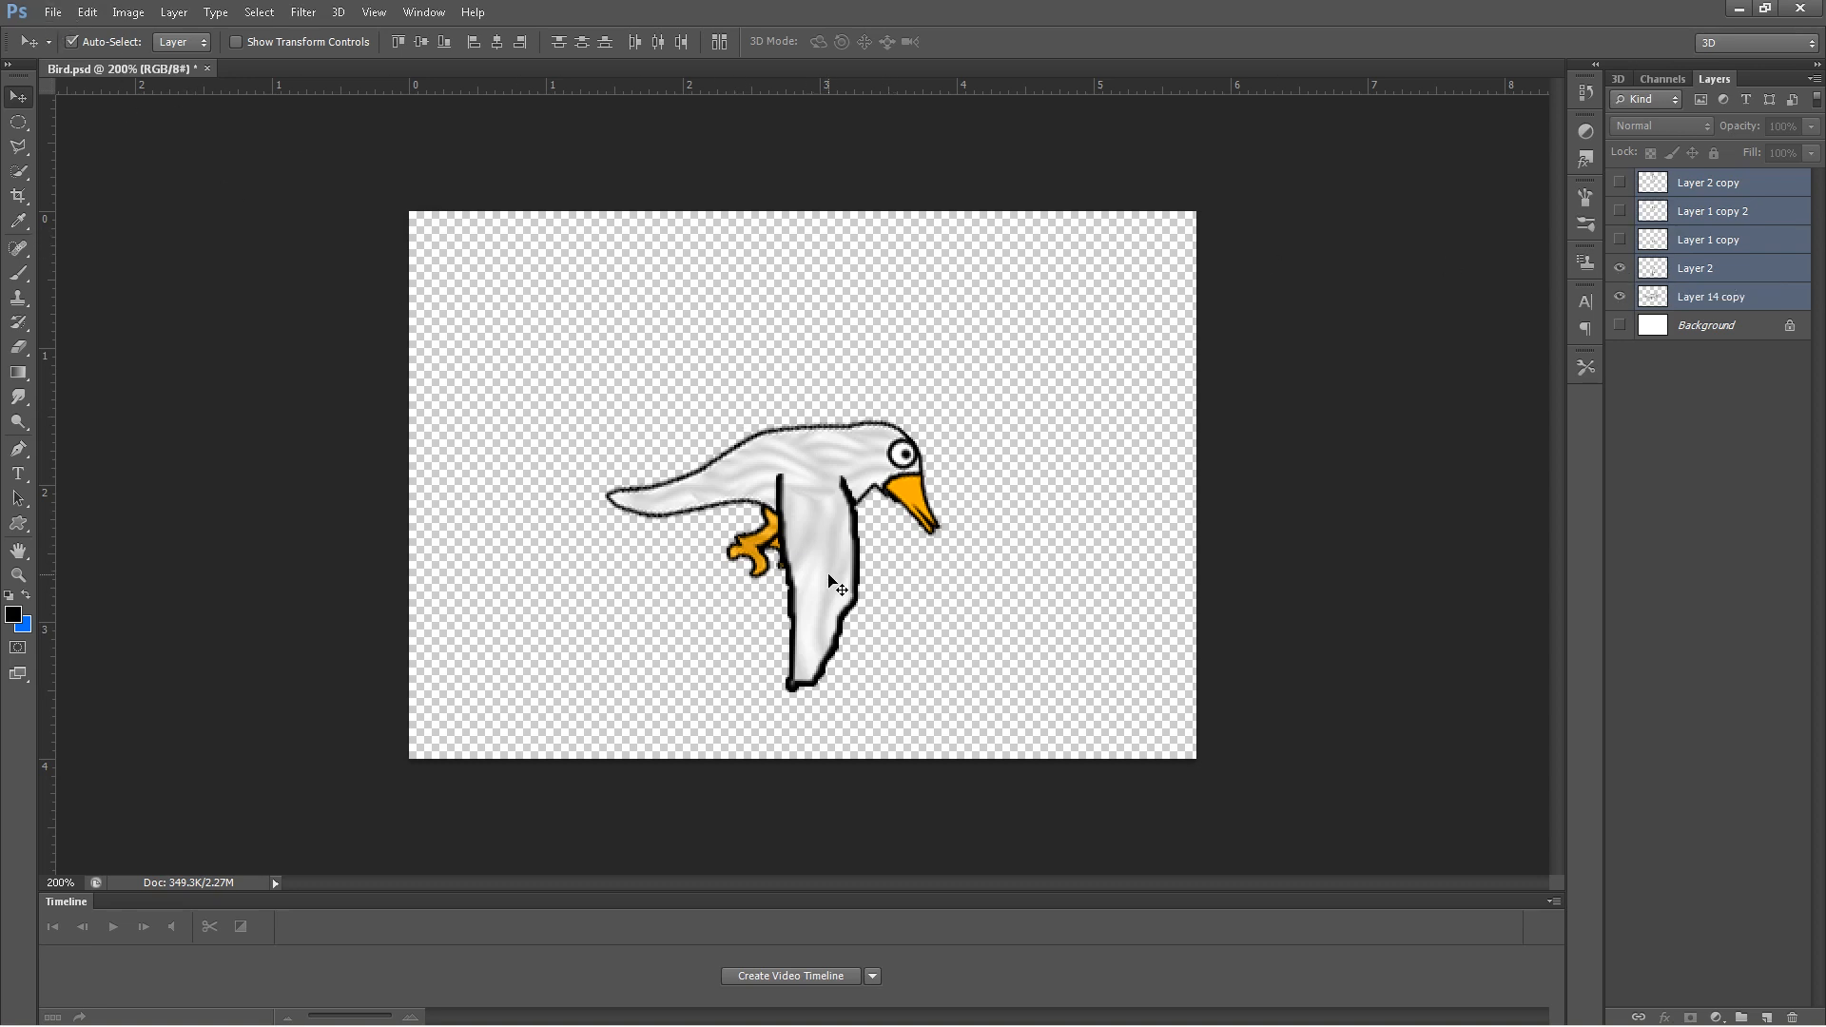
left_click(1616, 240)
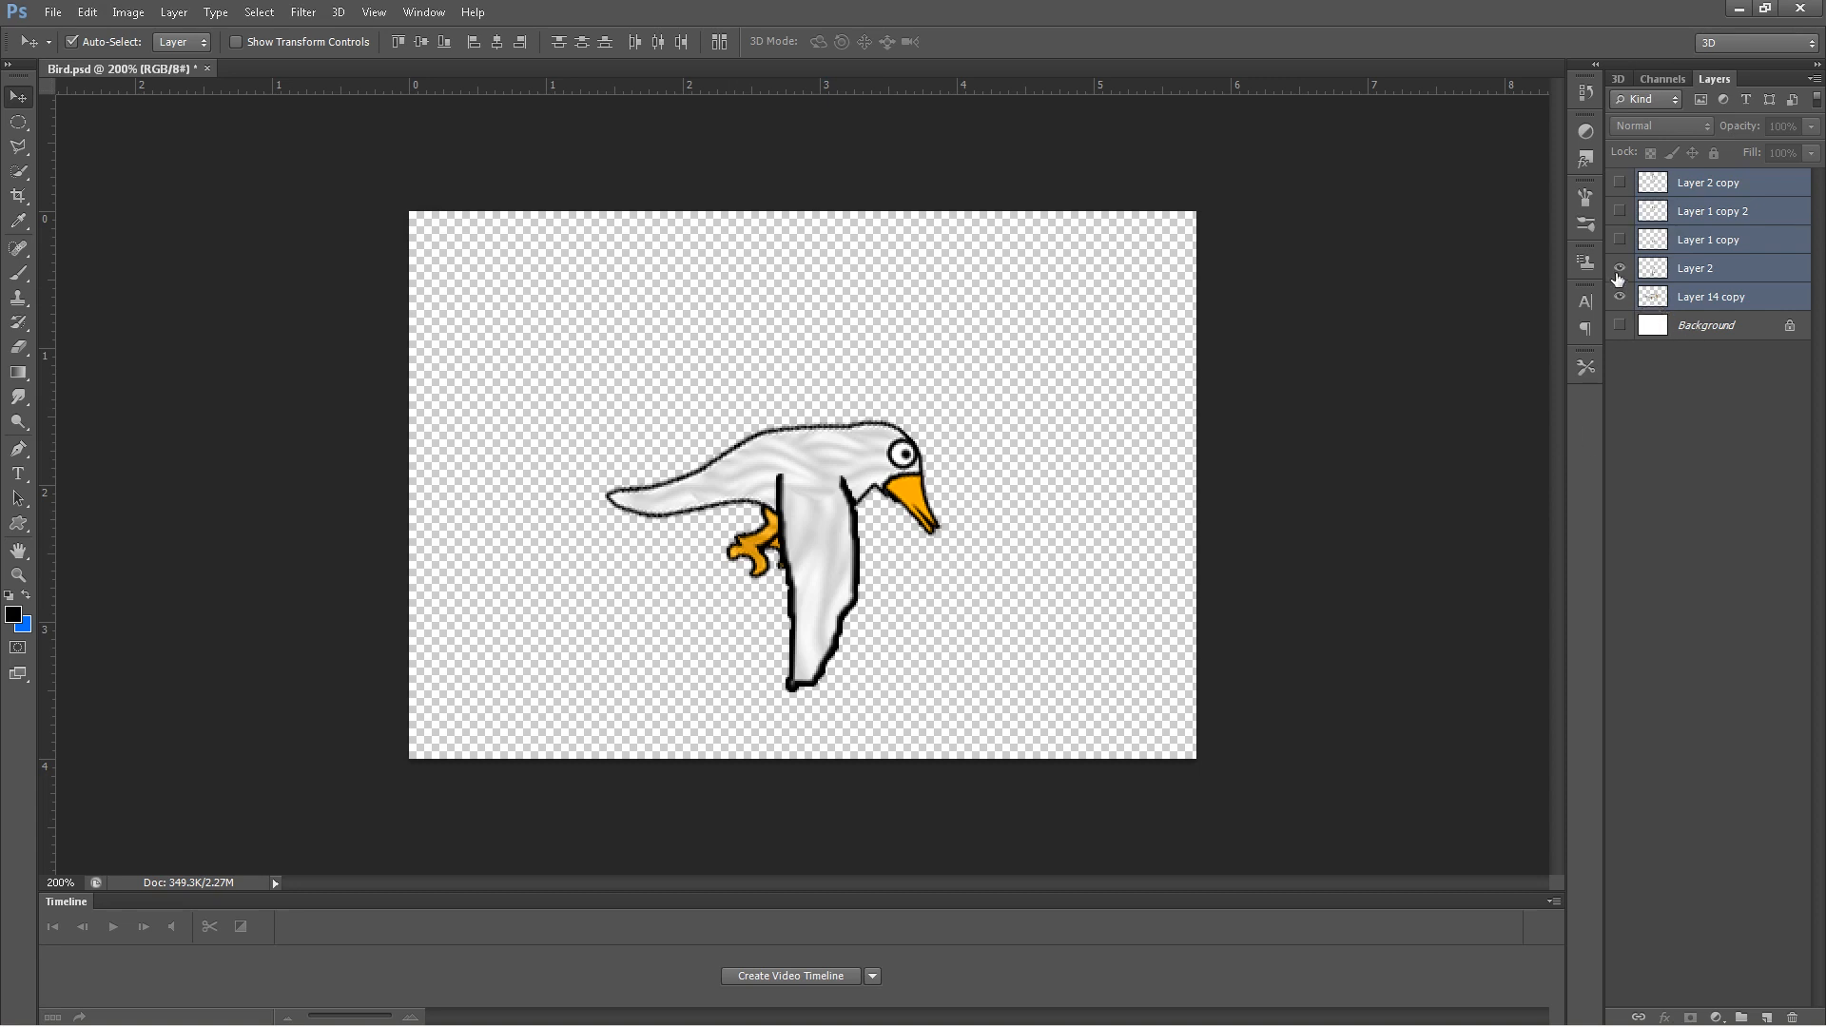
left_click(1616, 240)
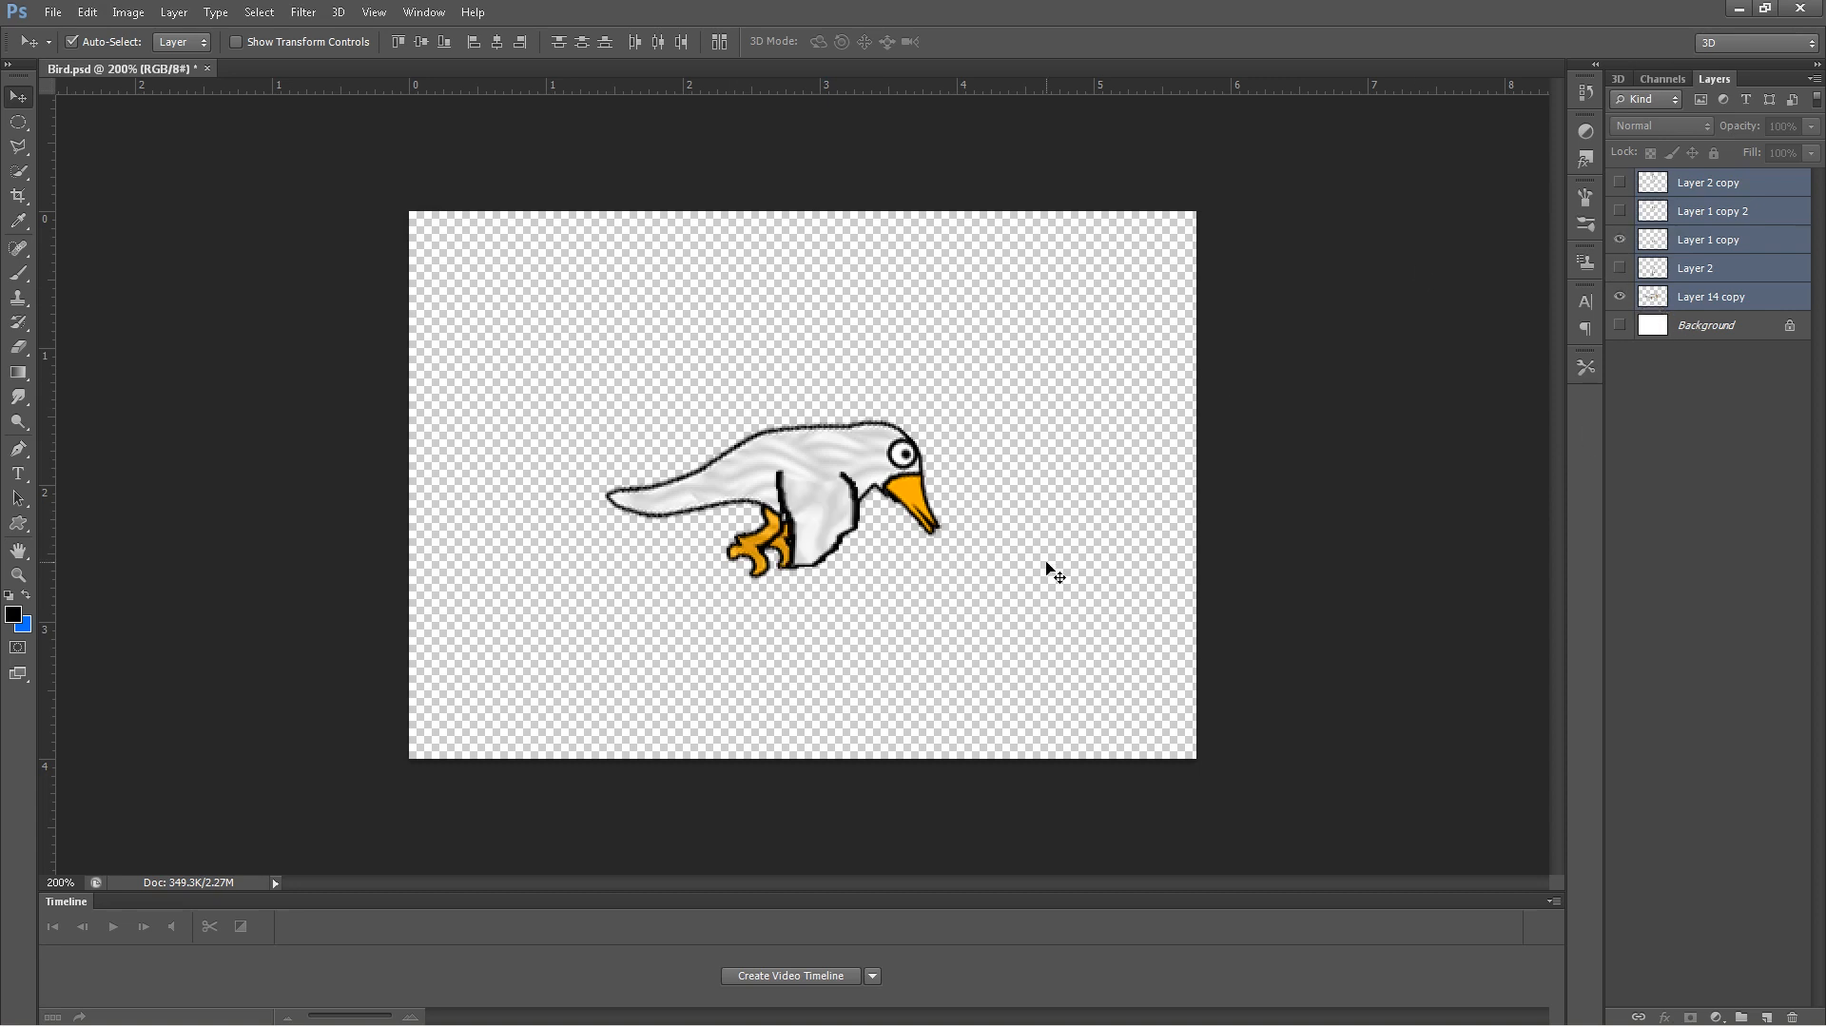
mouse_move(156, 198)
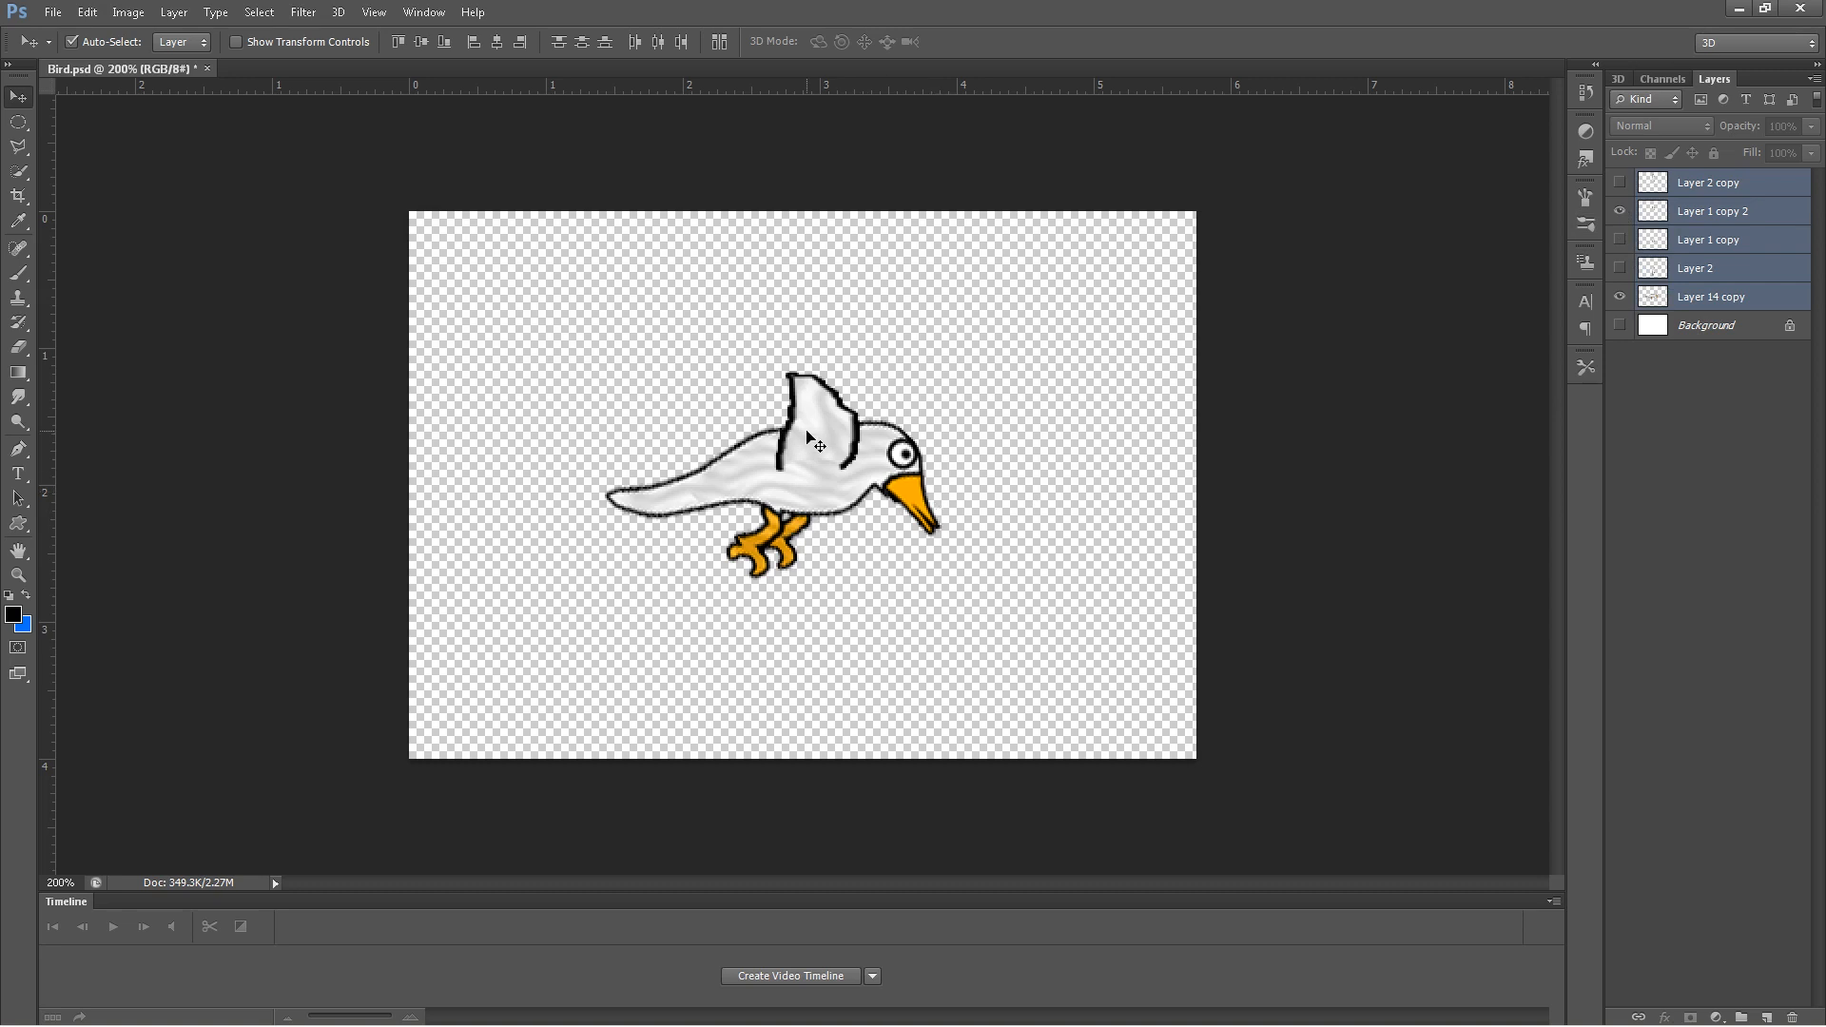
left_click(1617, 211)
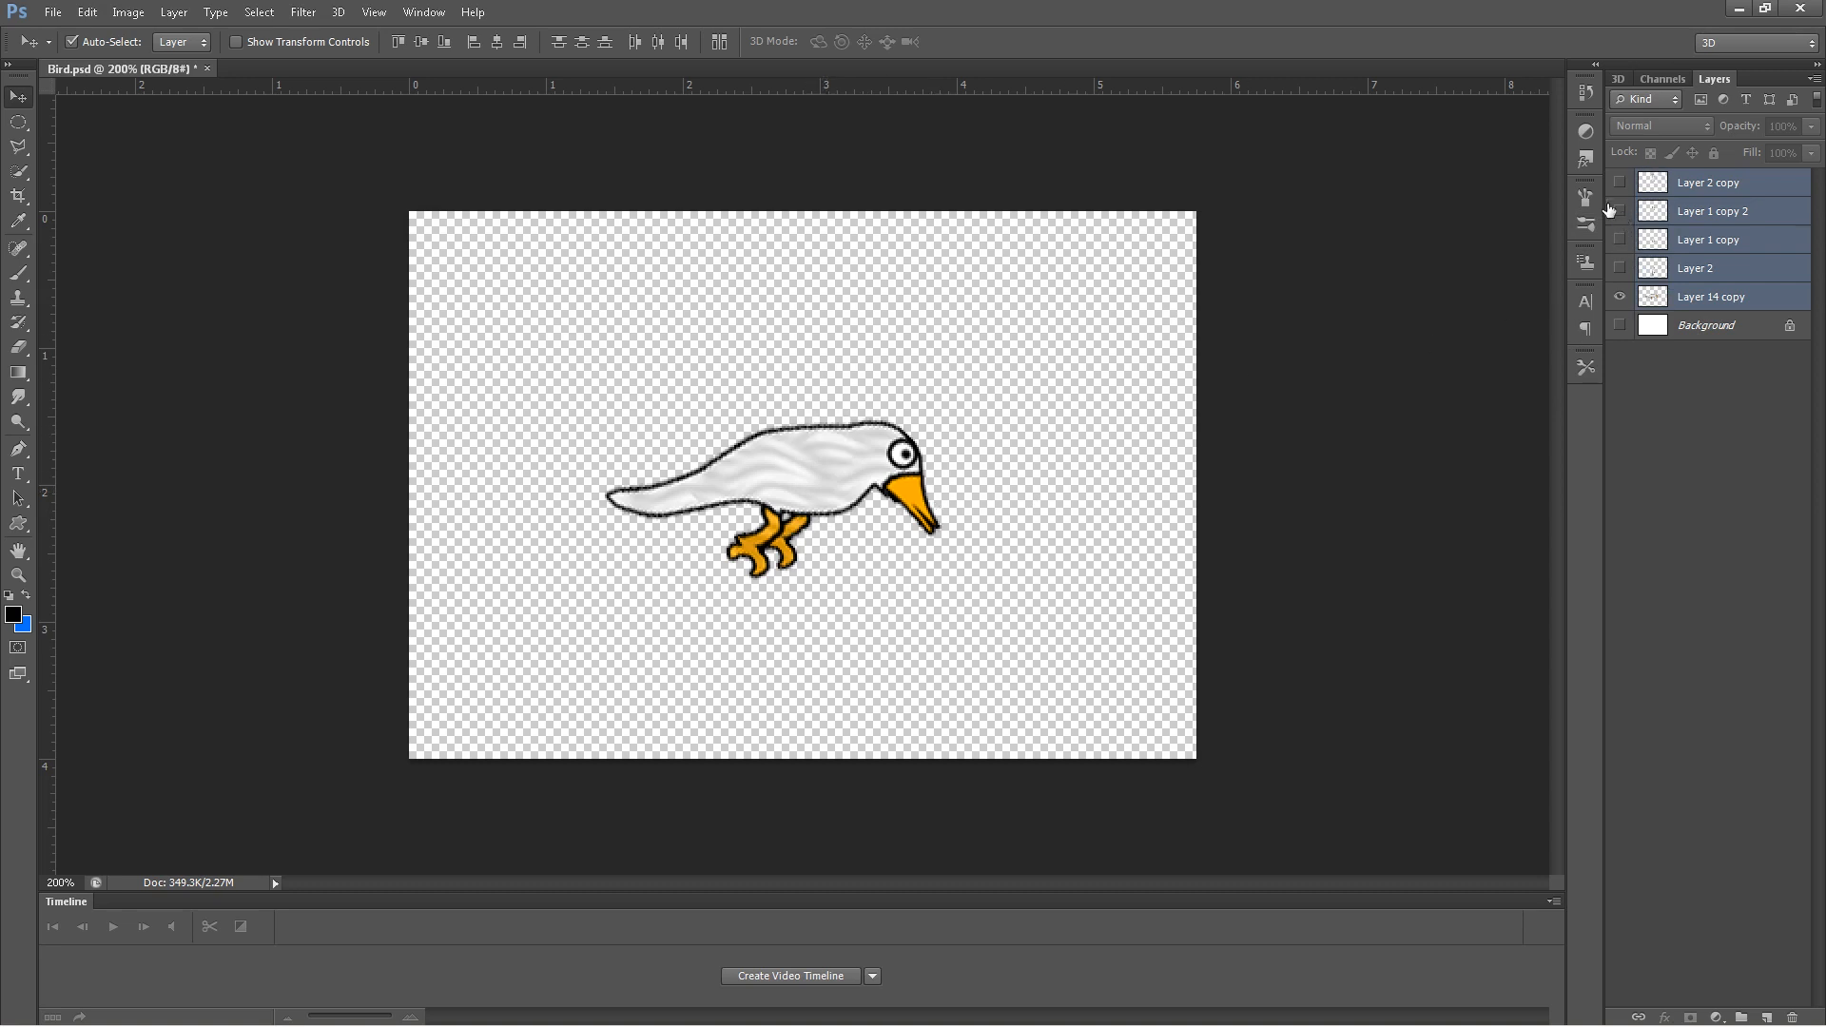
left_click(1619, 182)
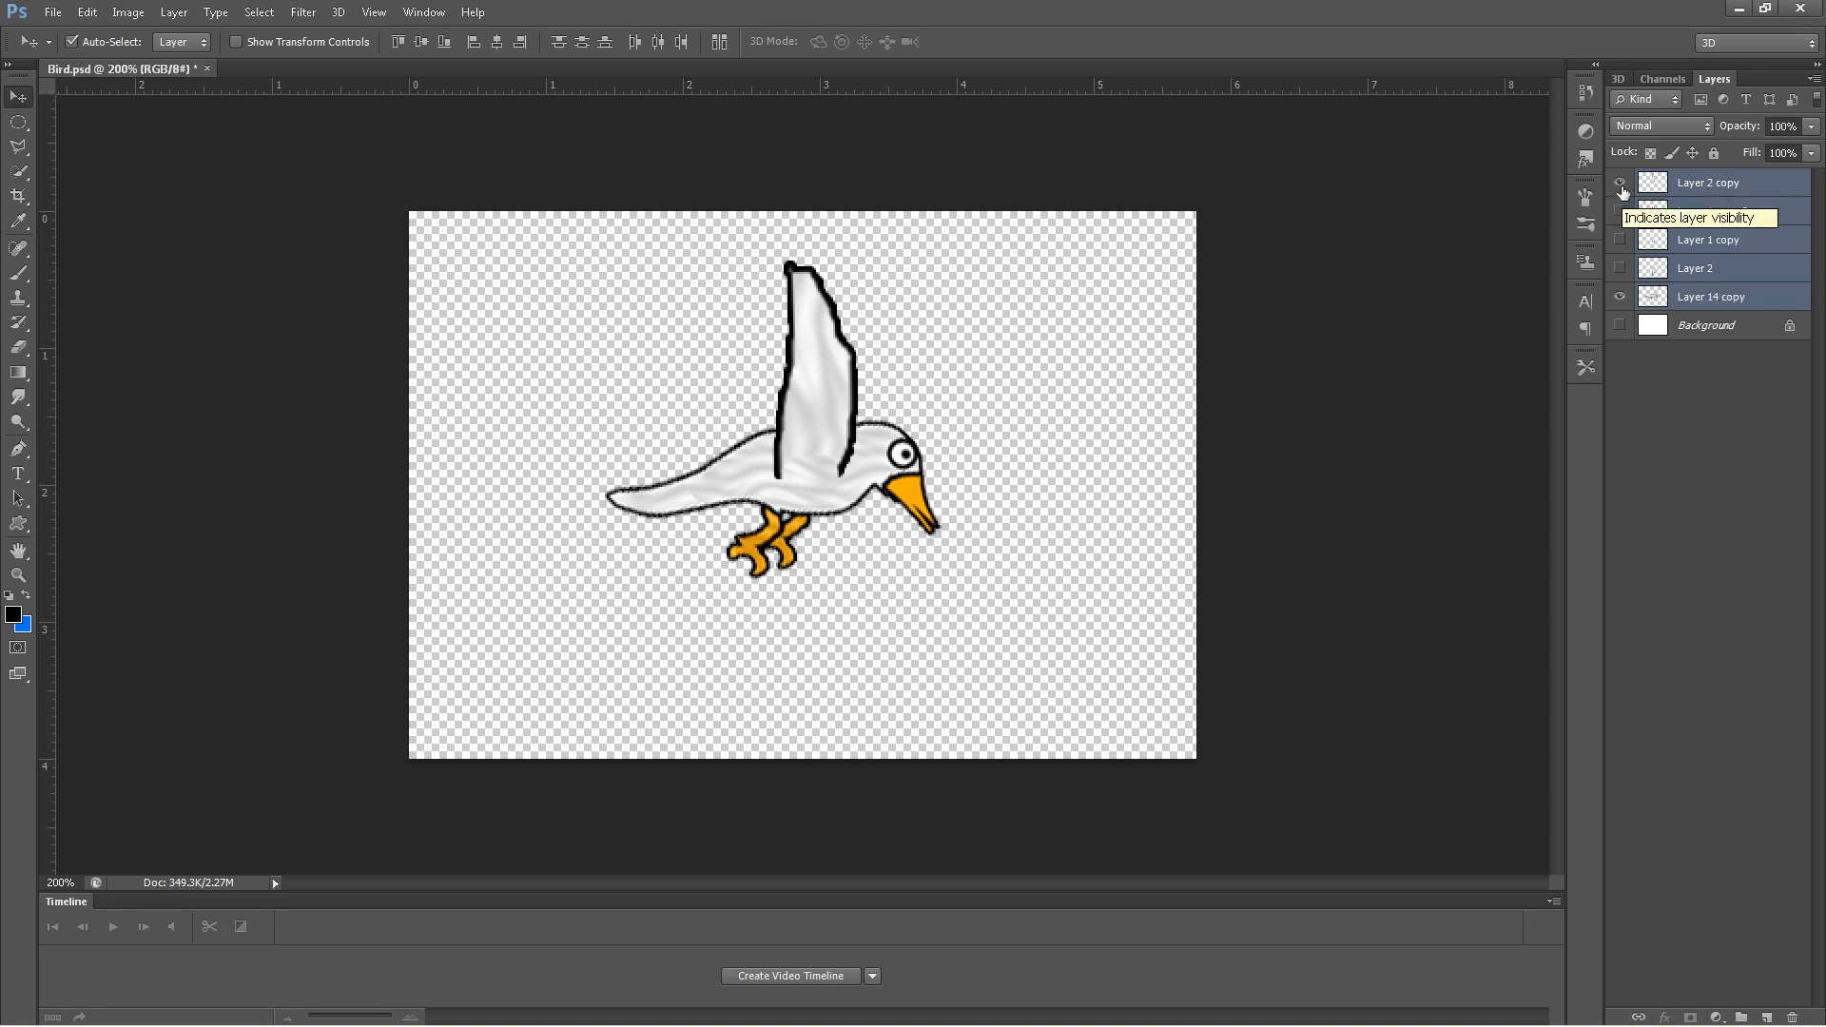
mouse_move(1650, 182)
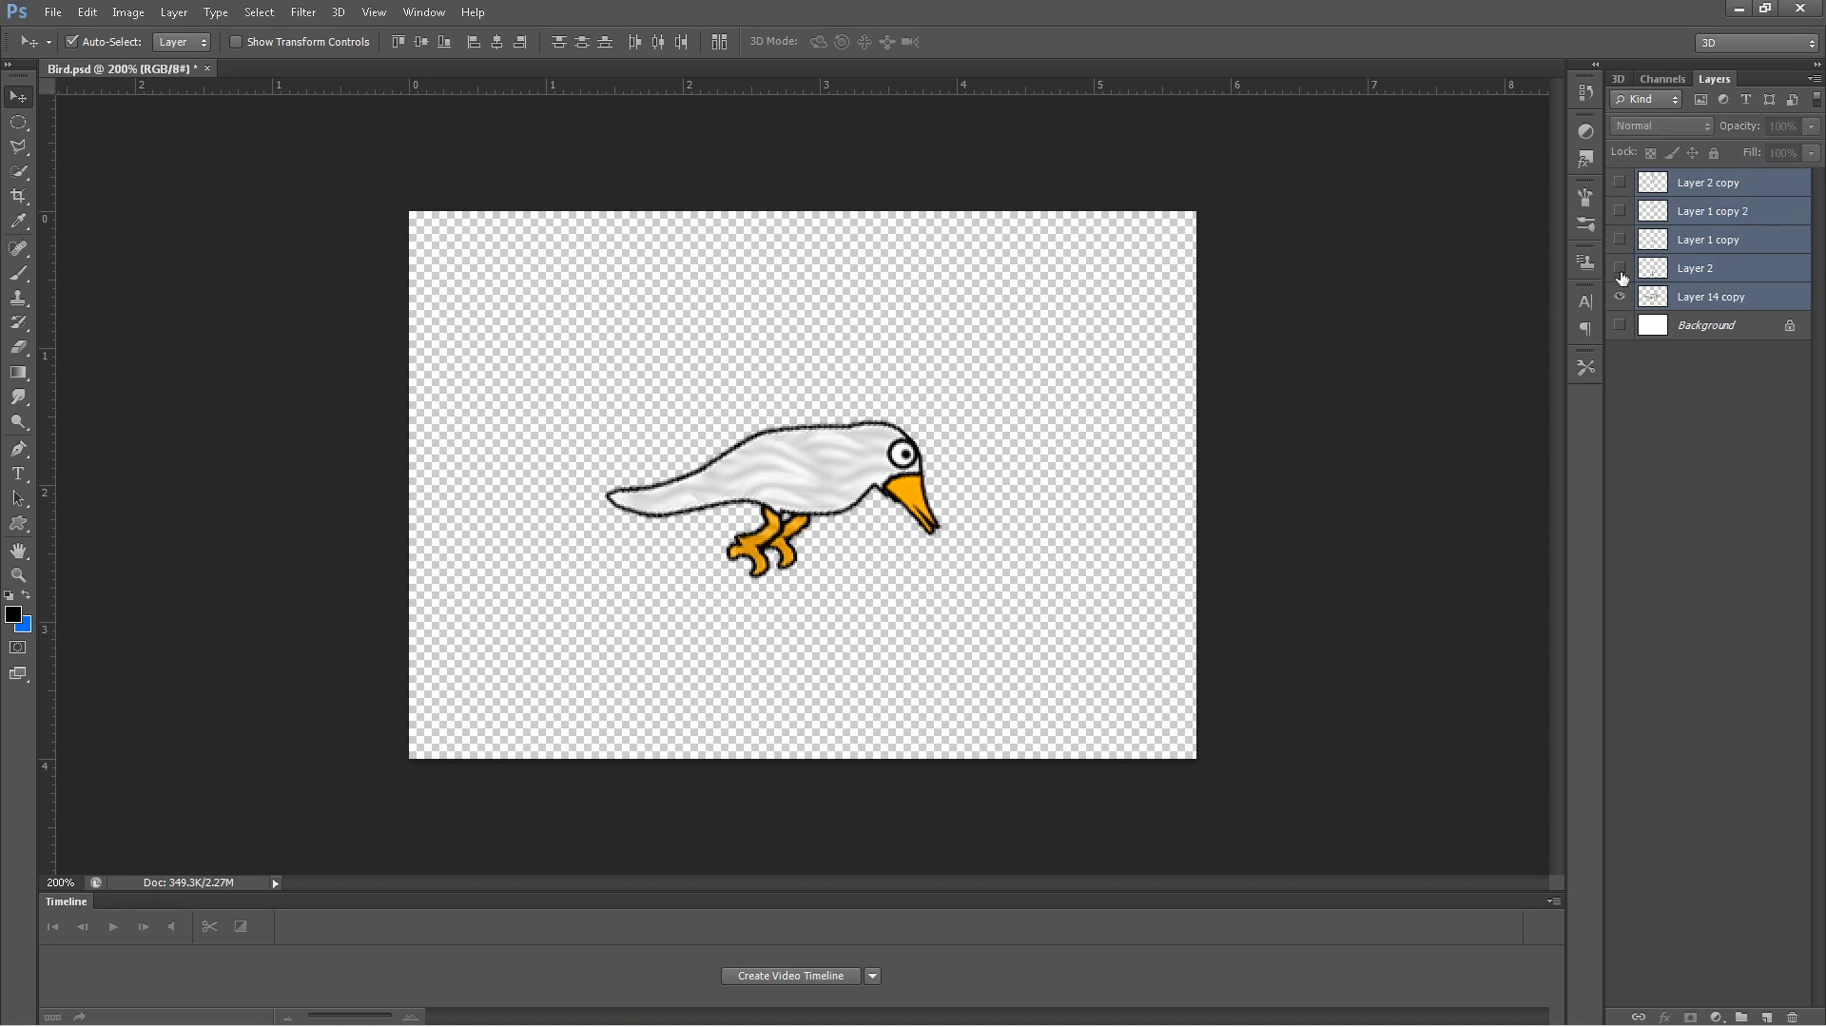
left_click(1619, 268)
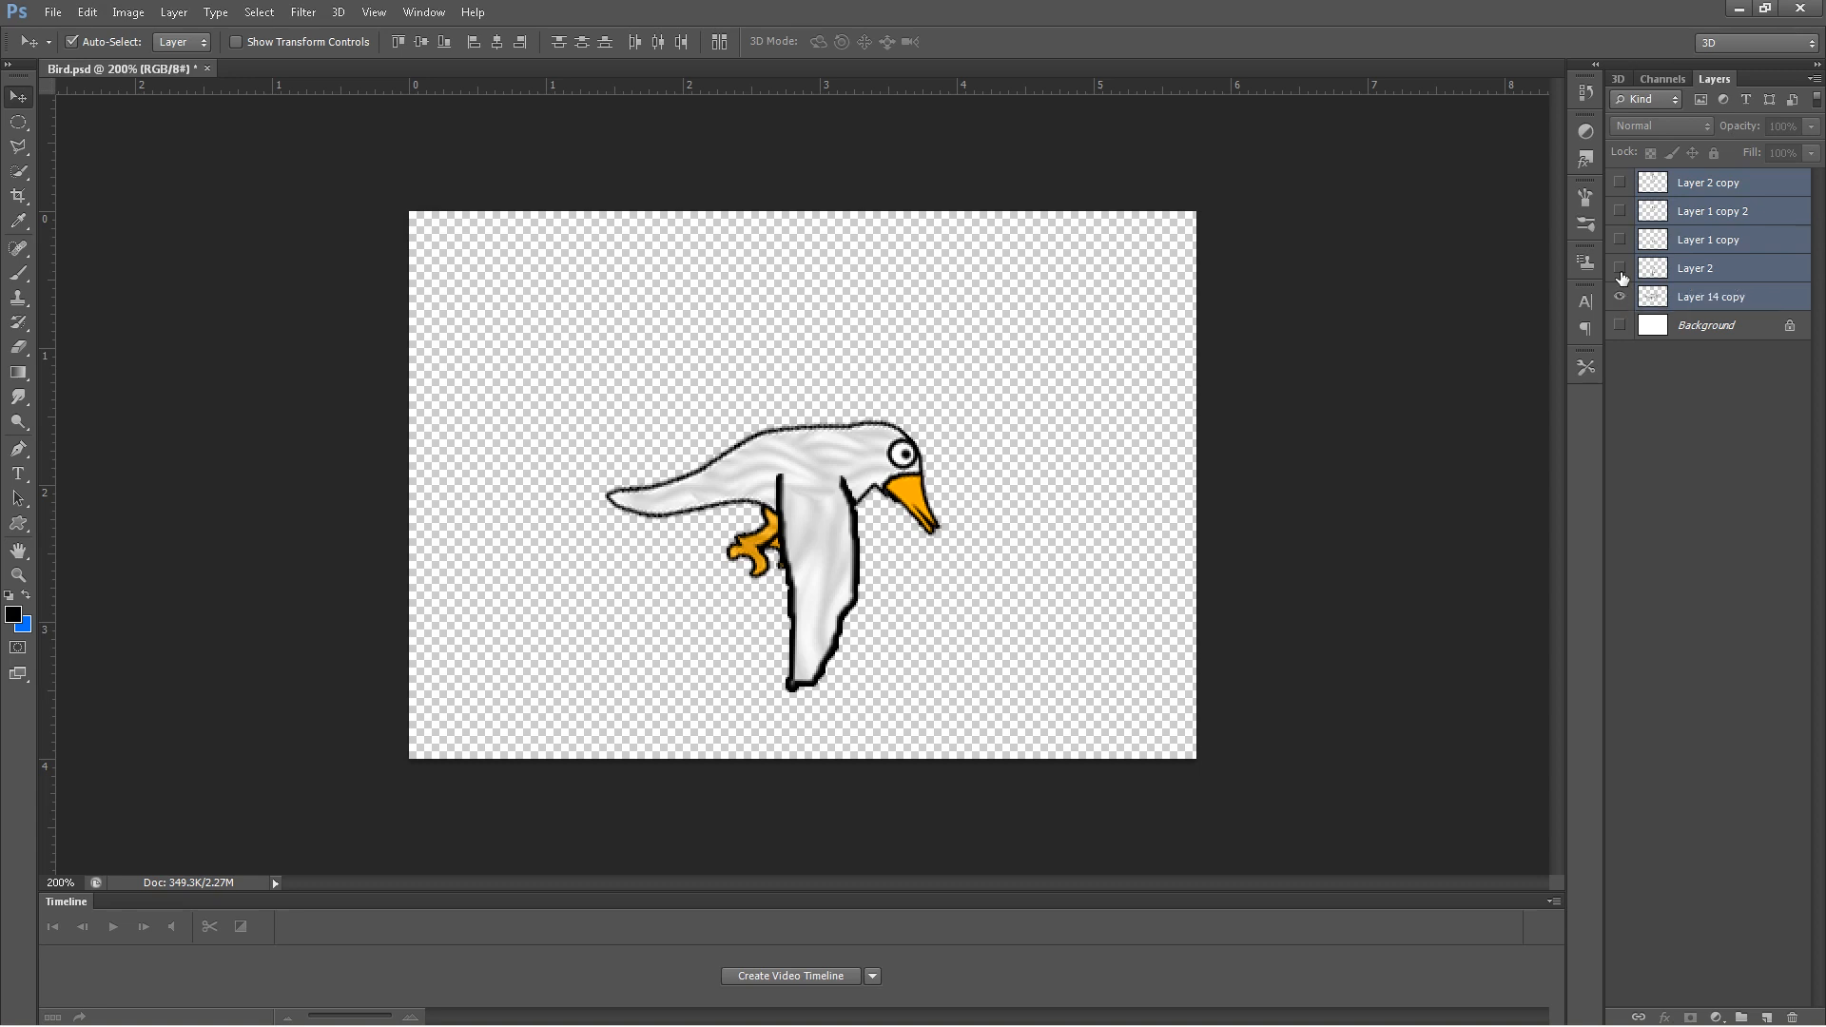
left_click(1619, 268)
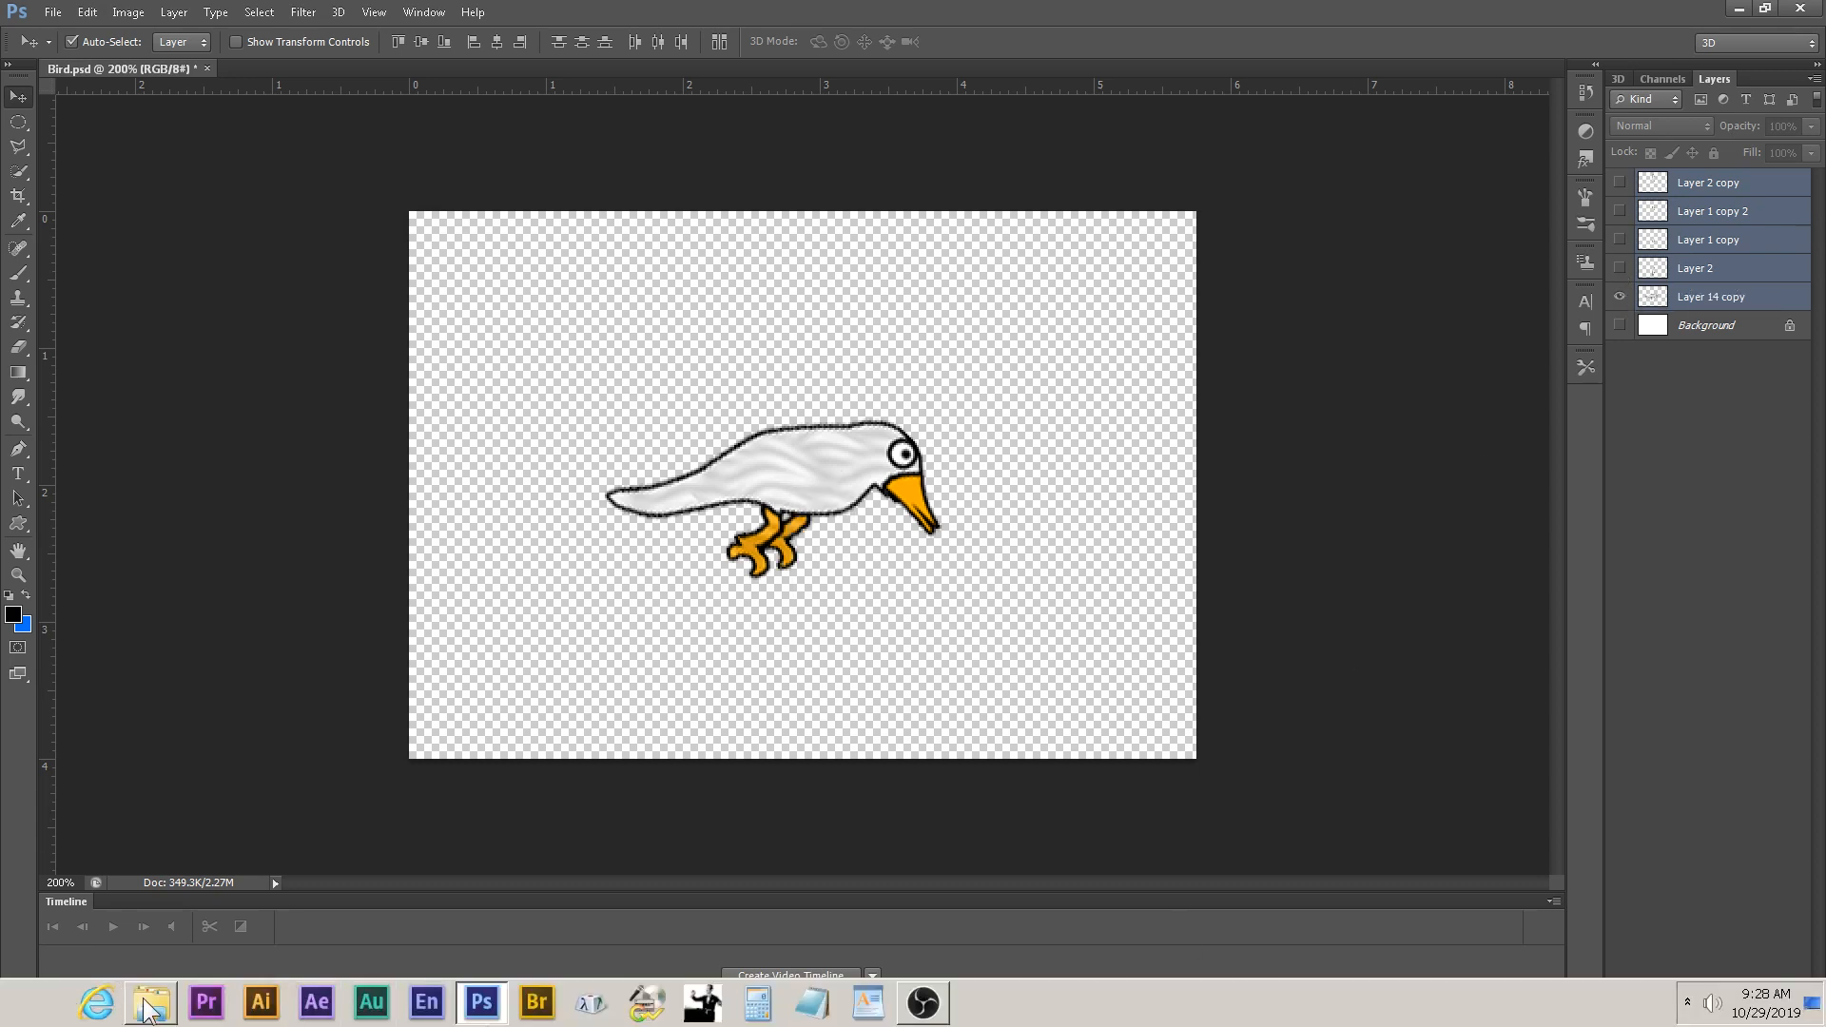
- Open the BirdFlap.prproj project from the Bird folder into Premiere Pro
left_click(148, 1002)
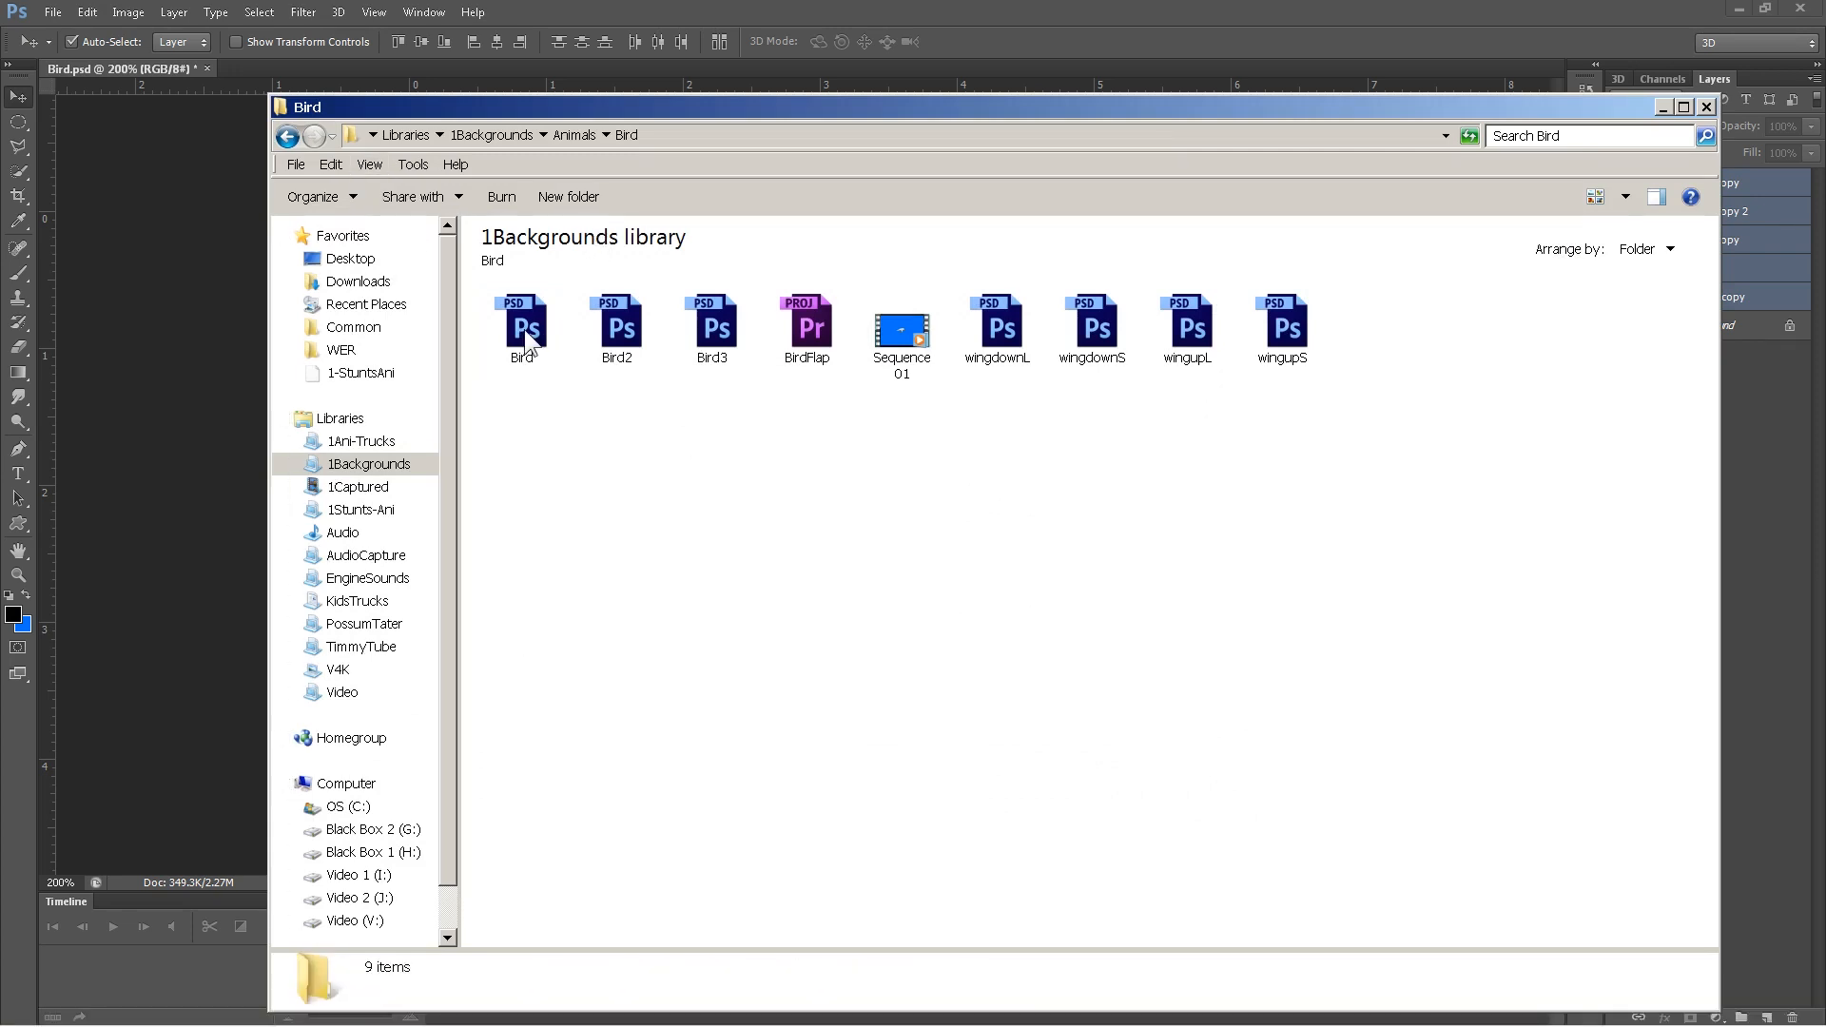
mouse_move(615, 344)
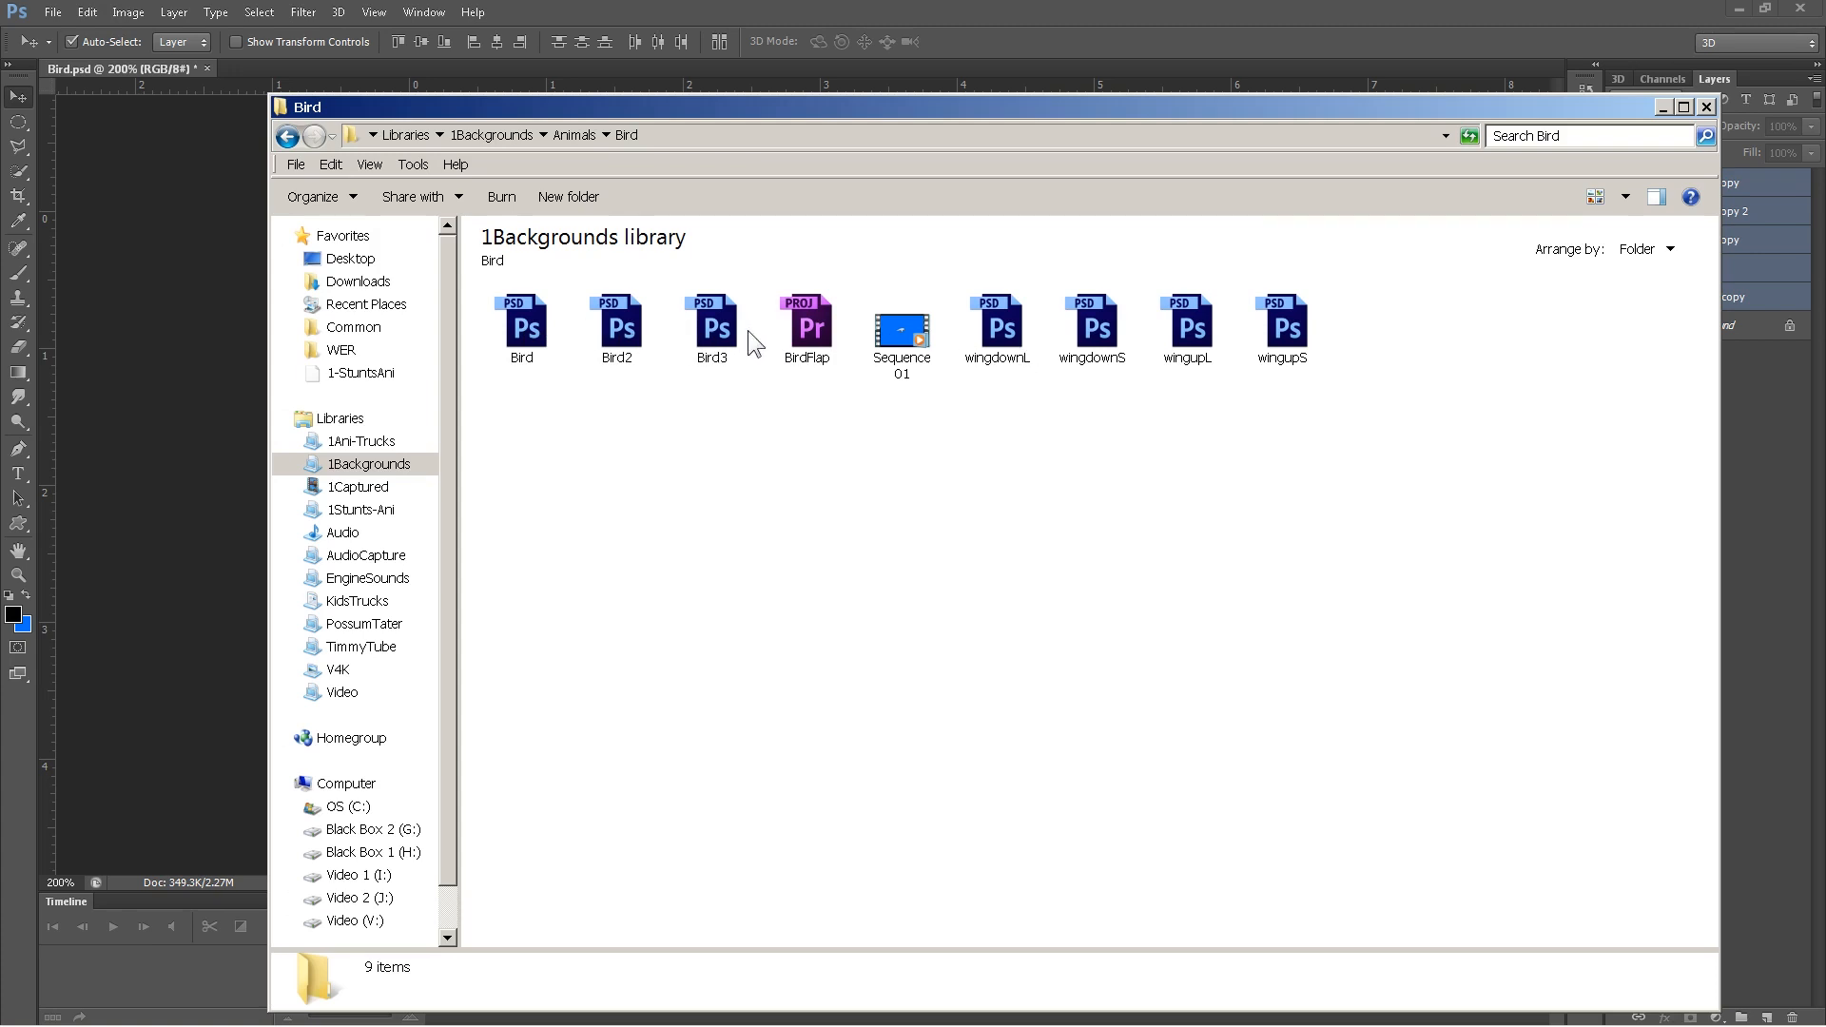
mouse_move(1010, 346)
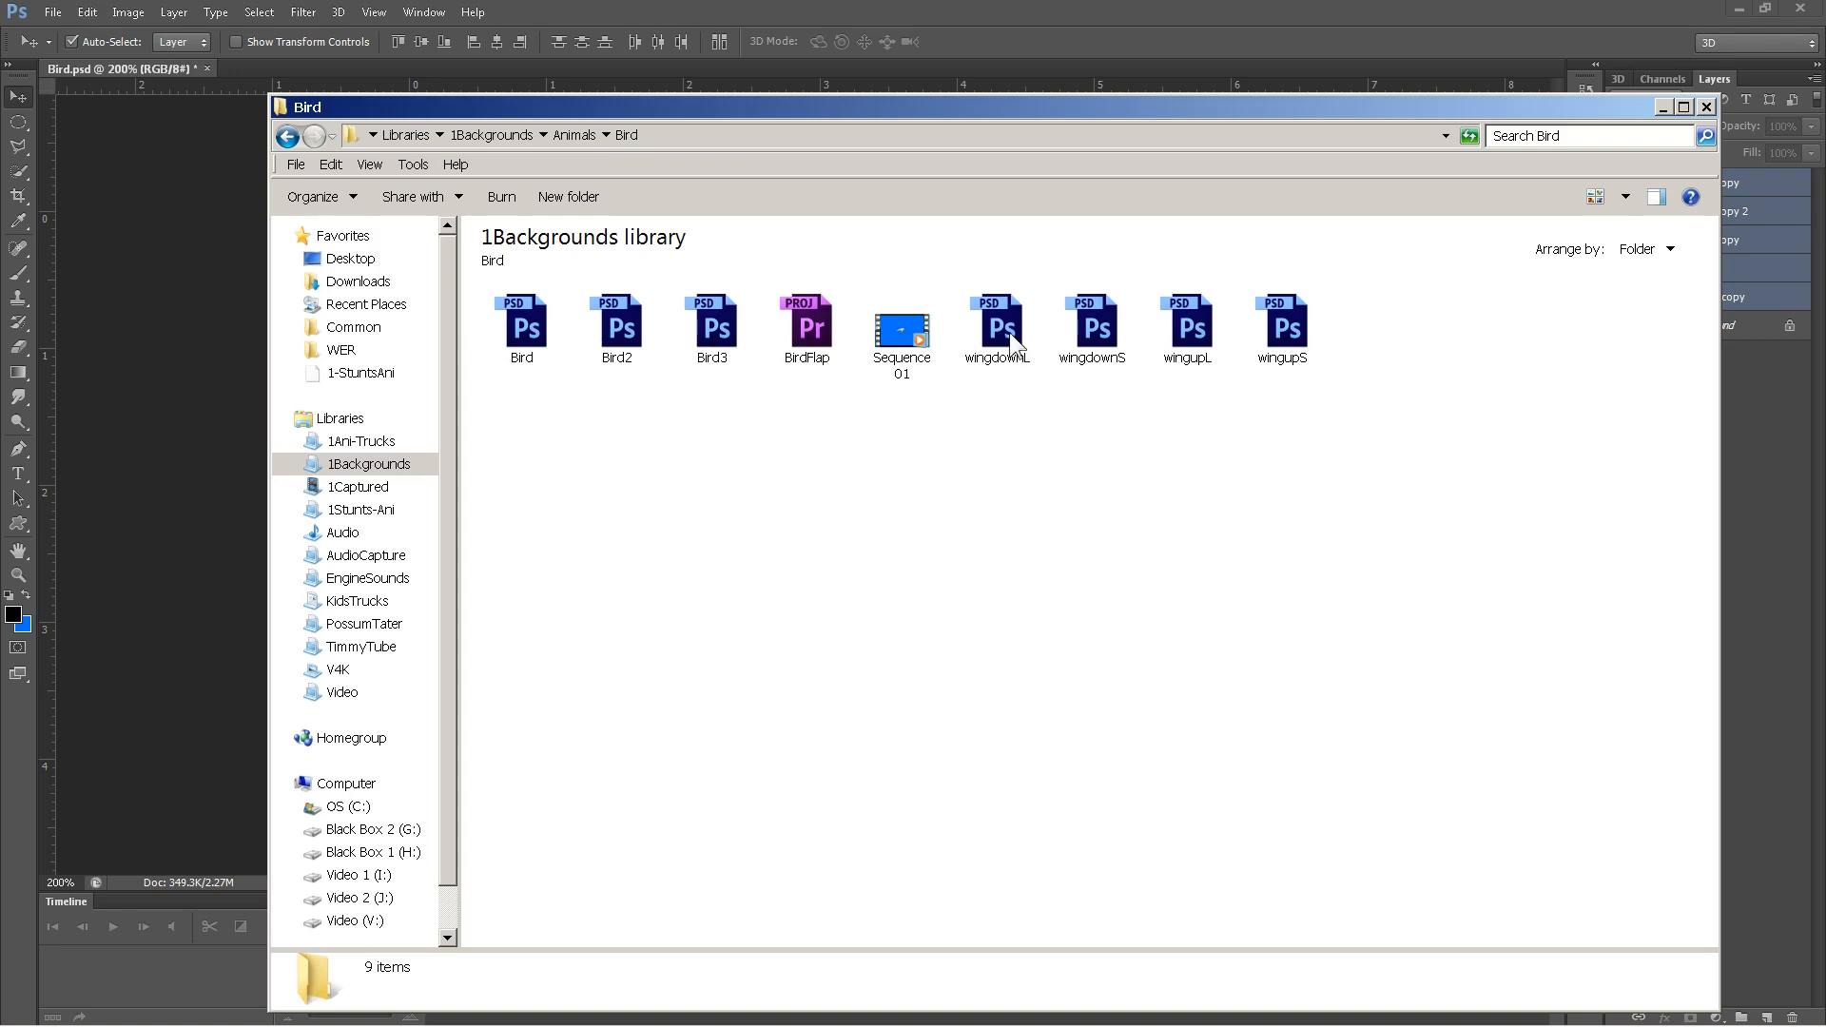
mouse_move(1130, 365)
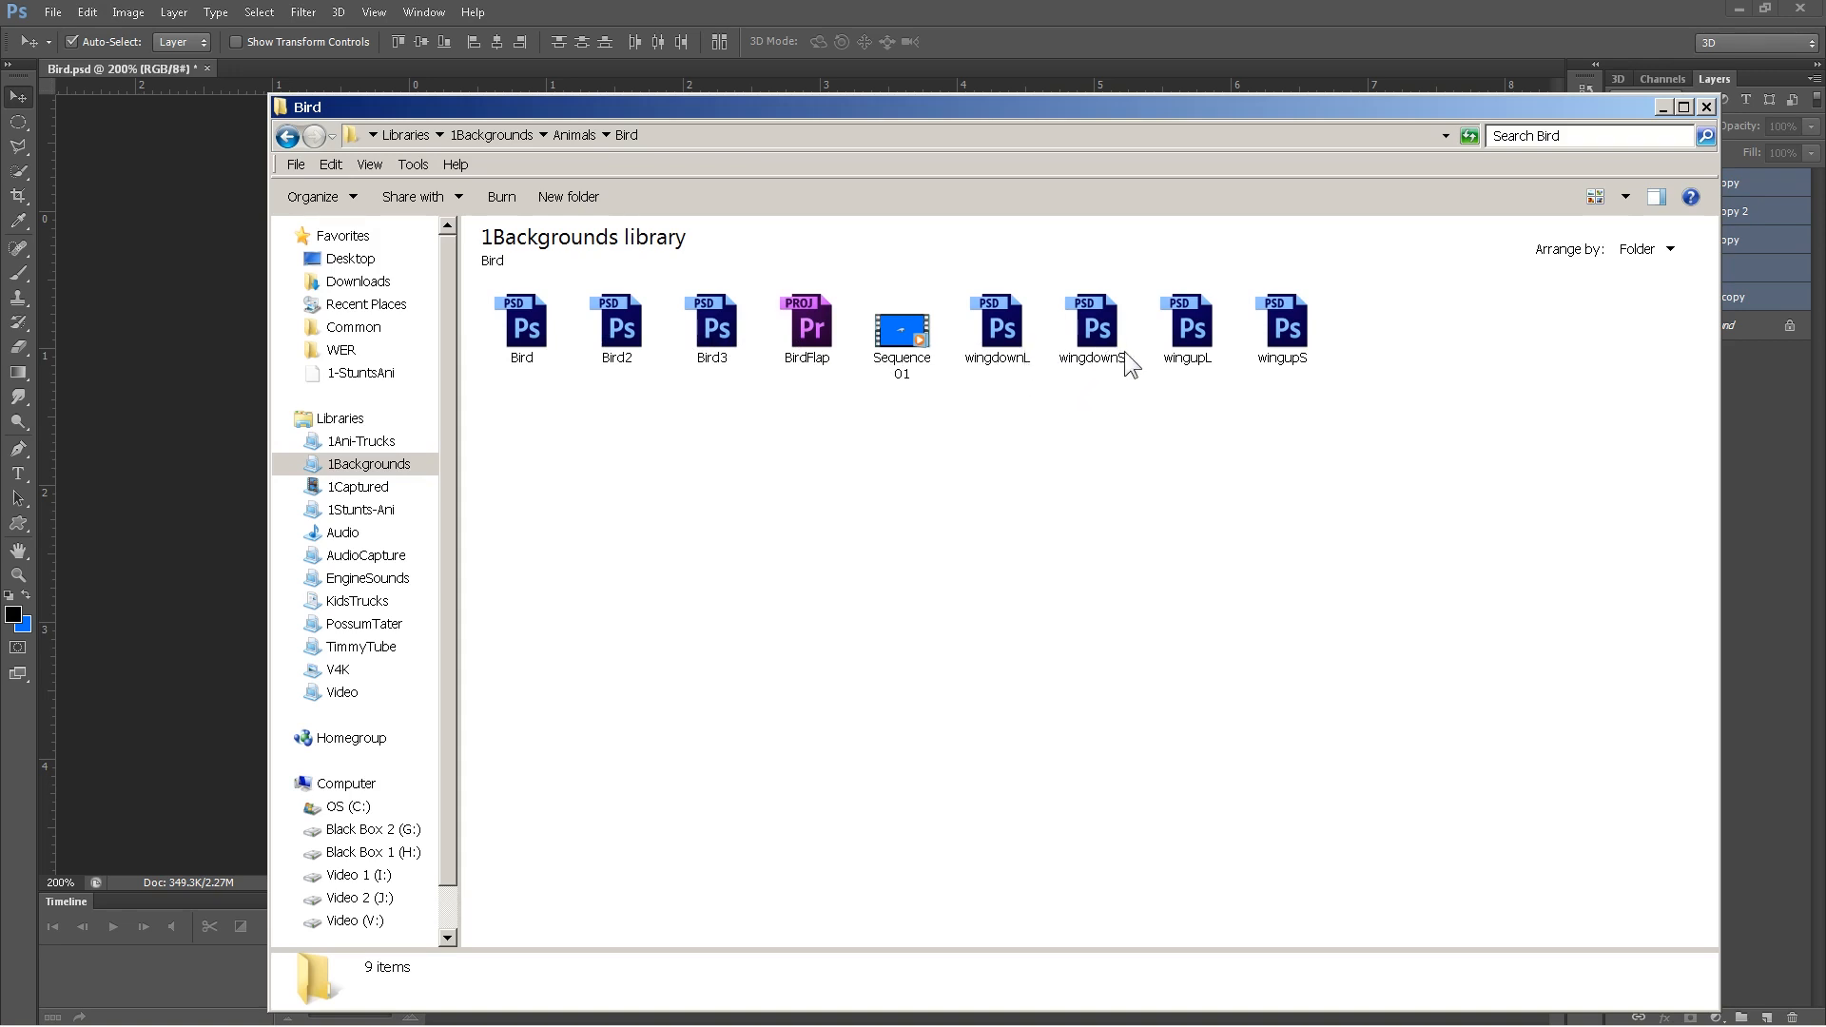
mouse_move(1280, 341)
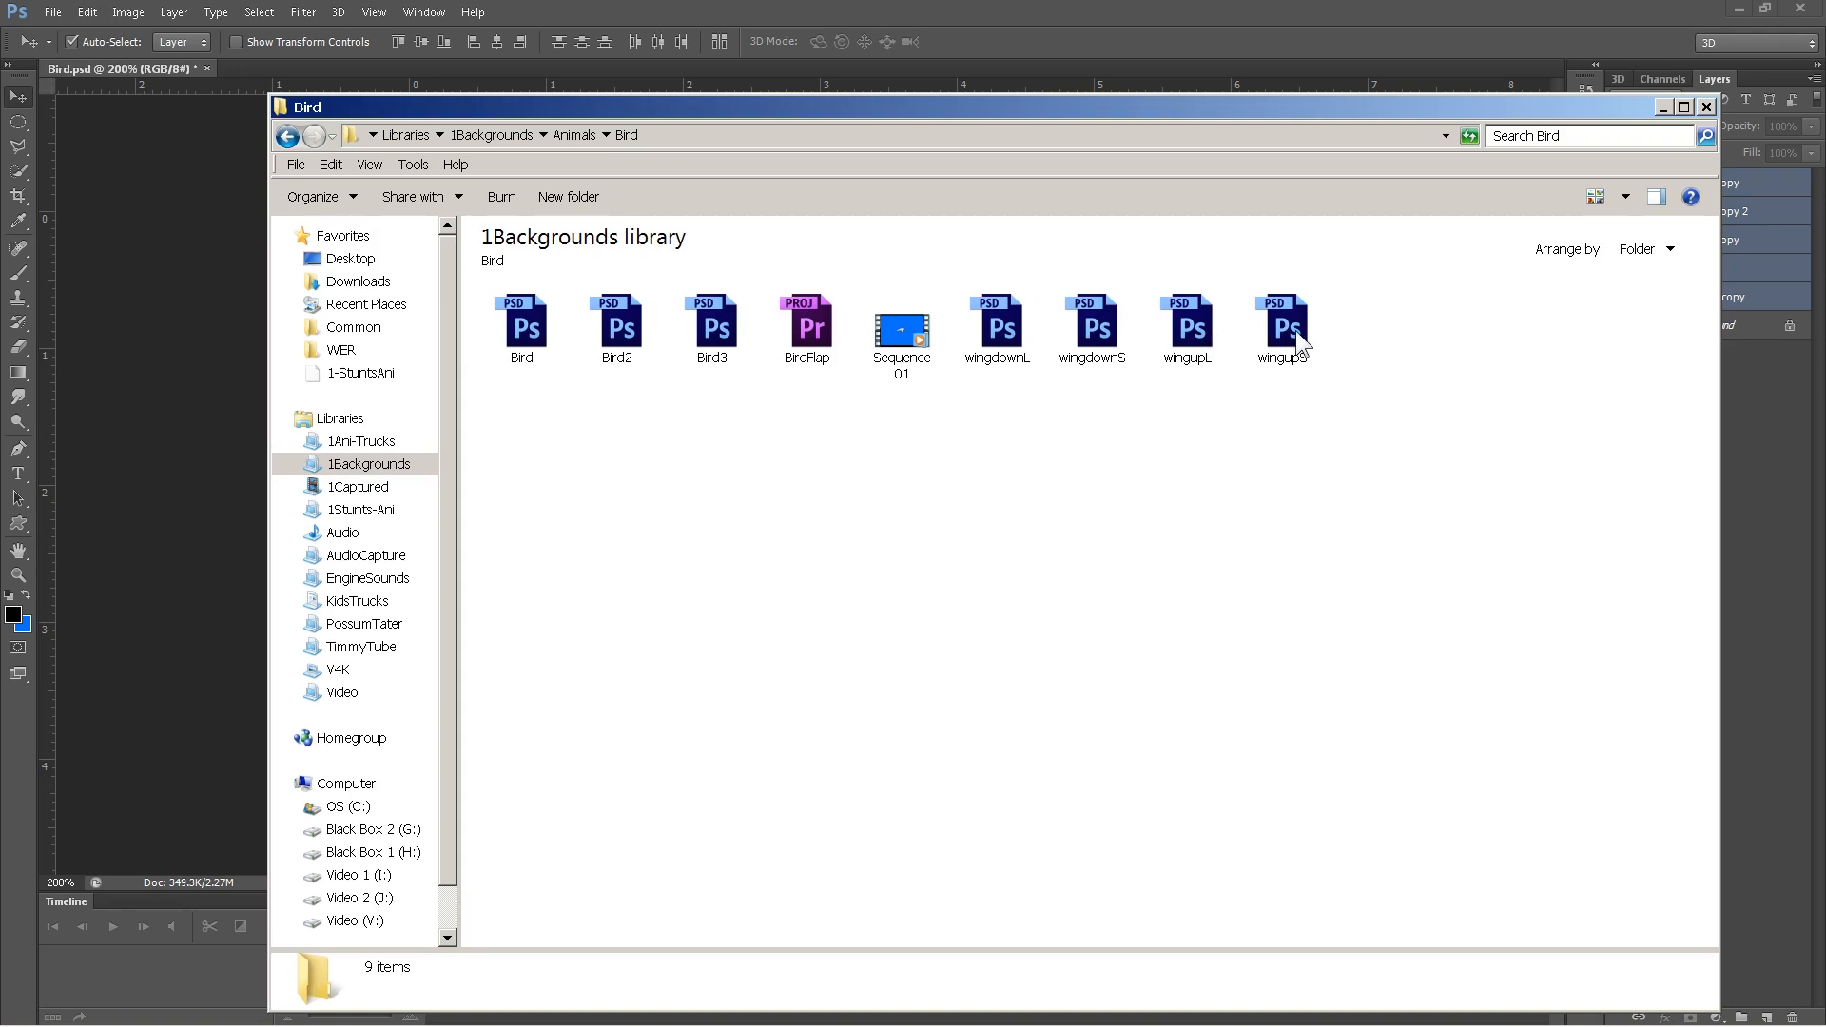
mouse_move(1040, 344)
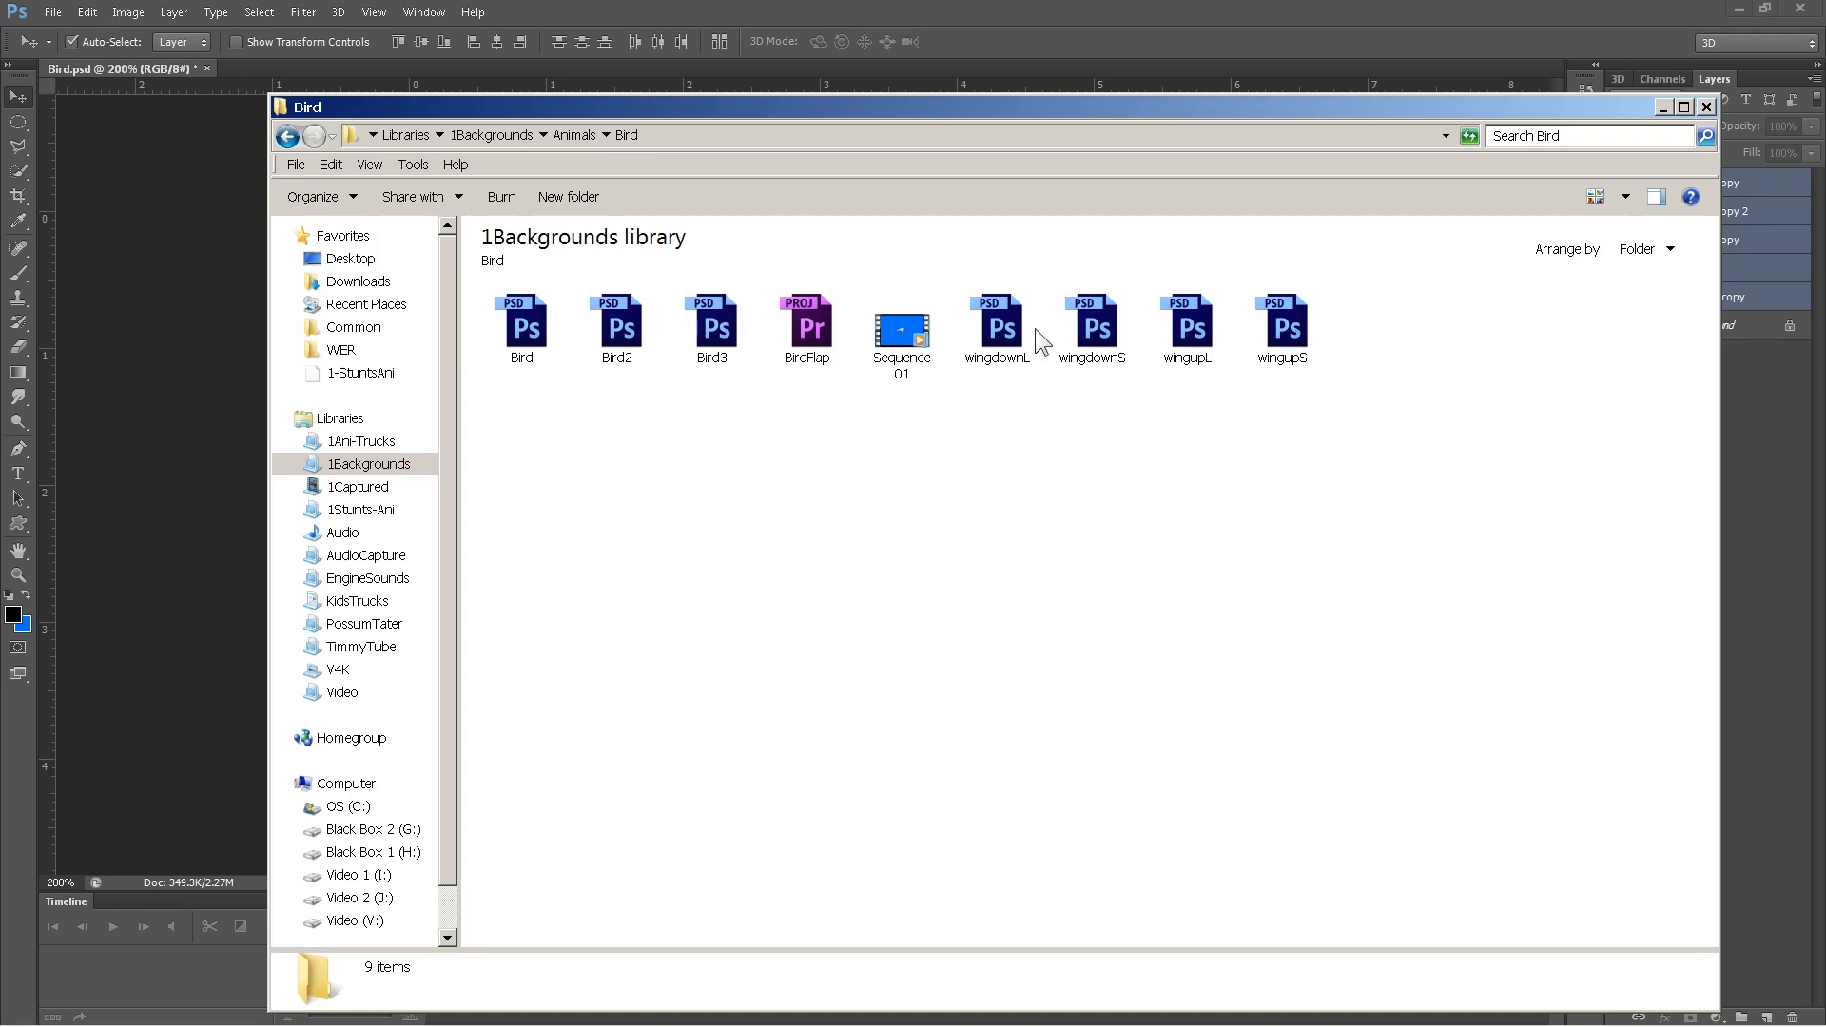
mouse_move(1120, 350)
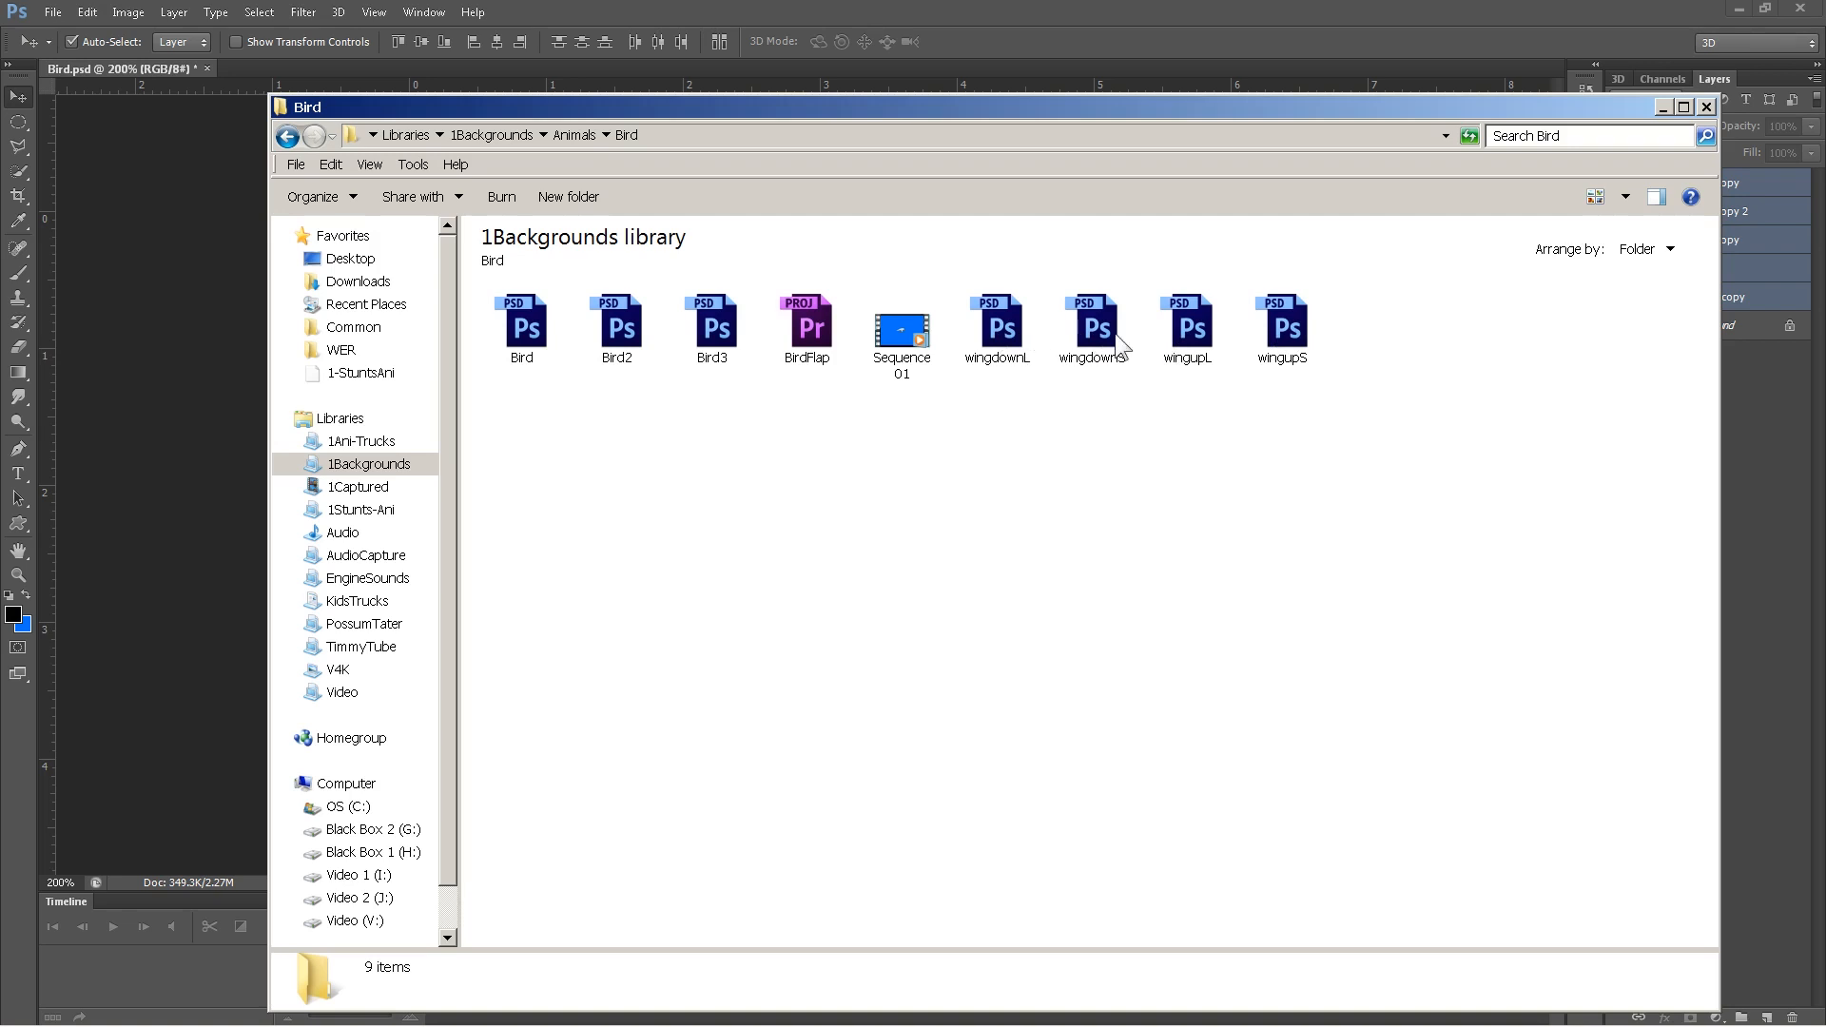
mouse_move(1025, 459)
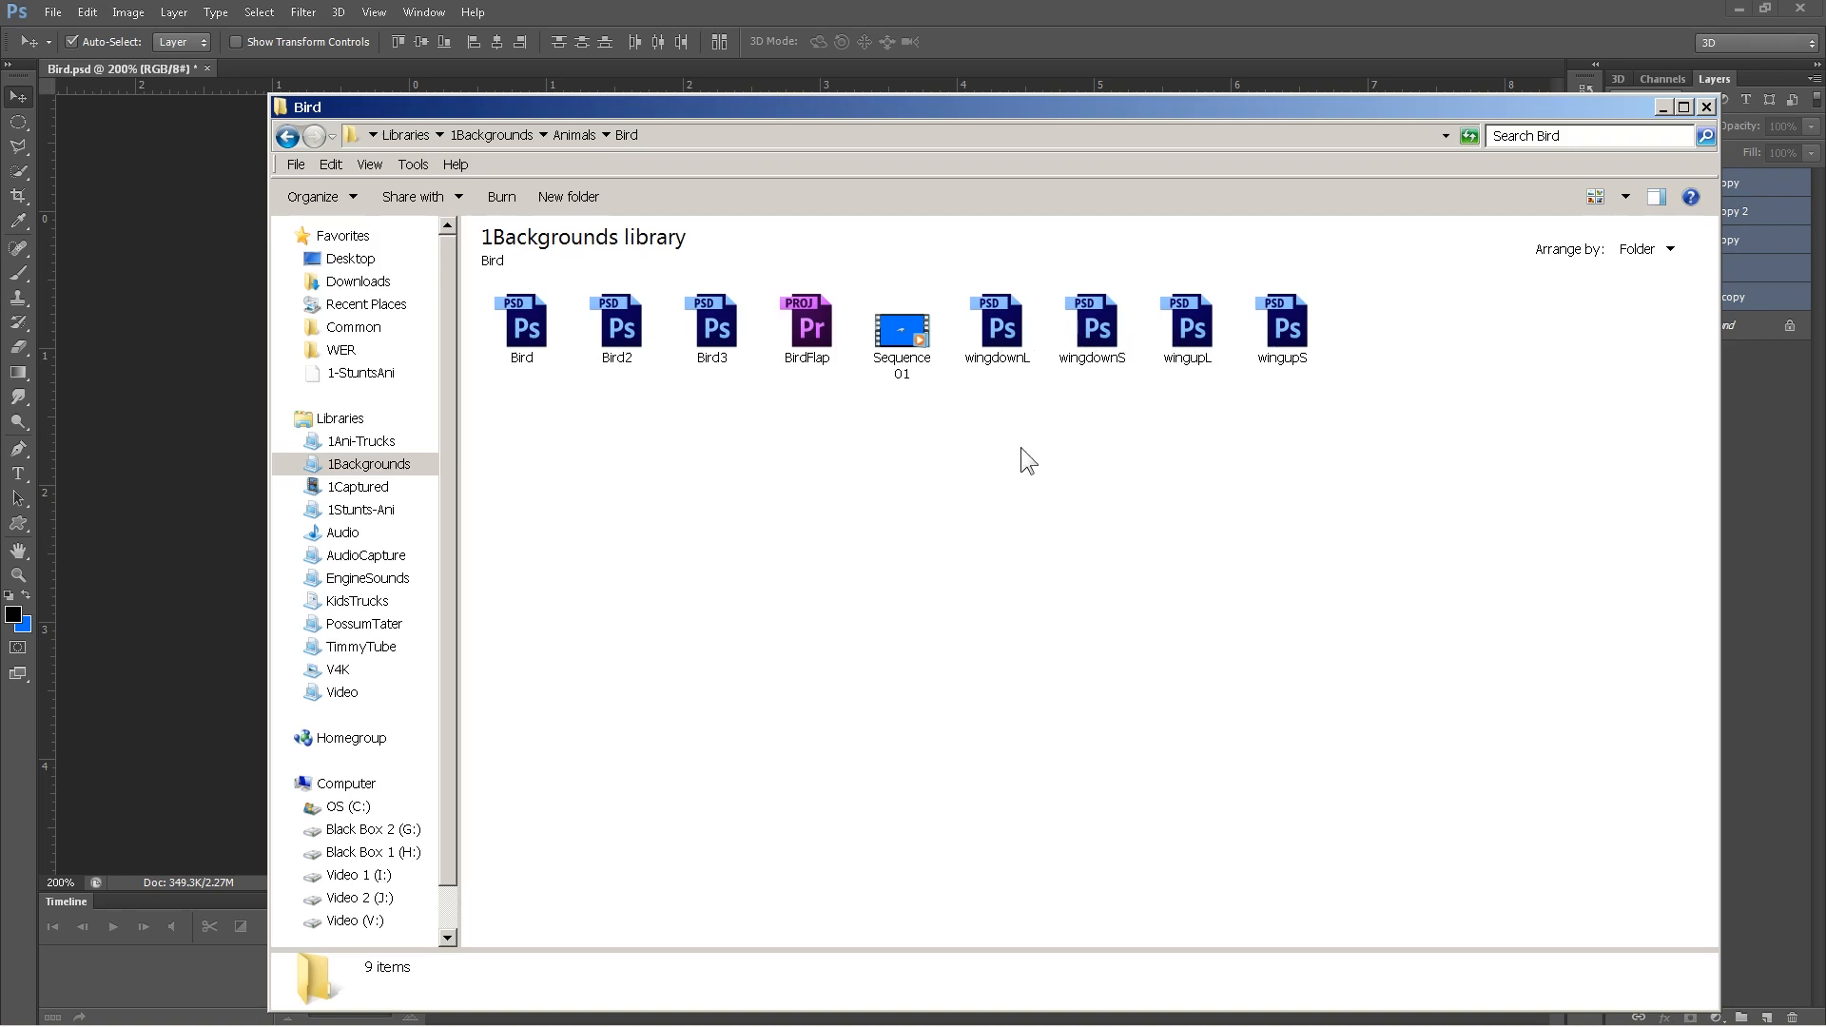
mouse_move(816, 339)
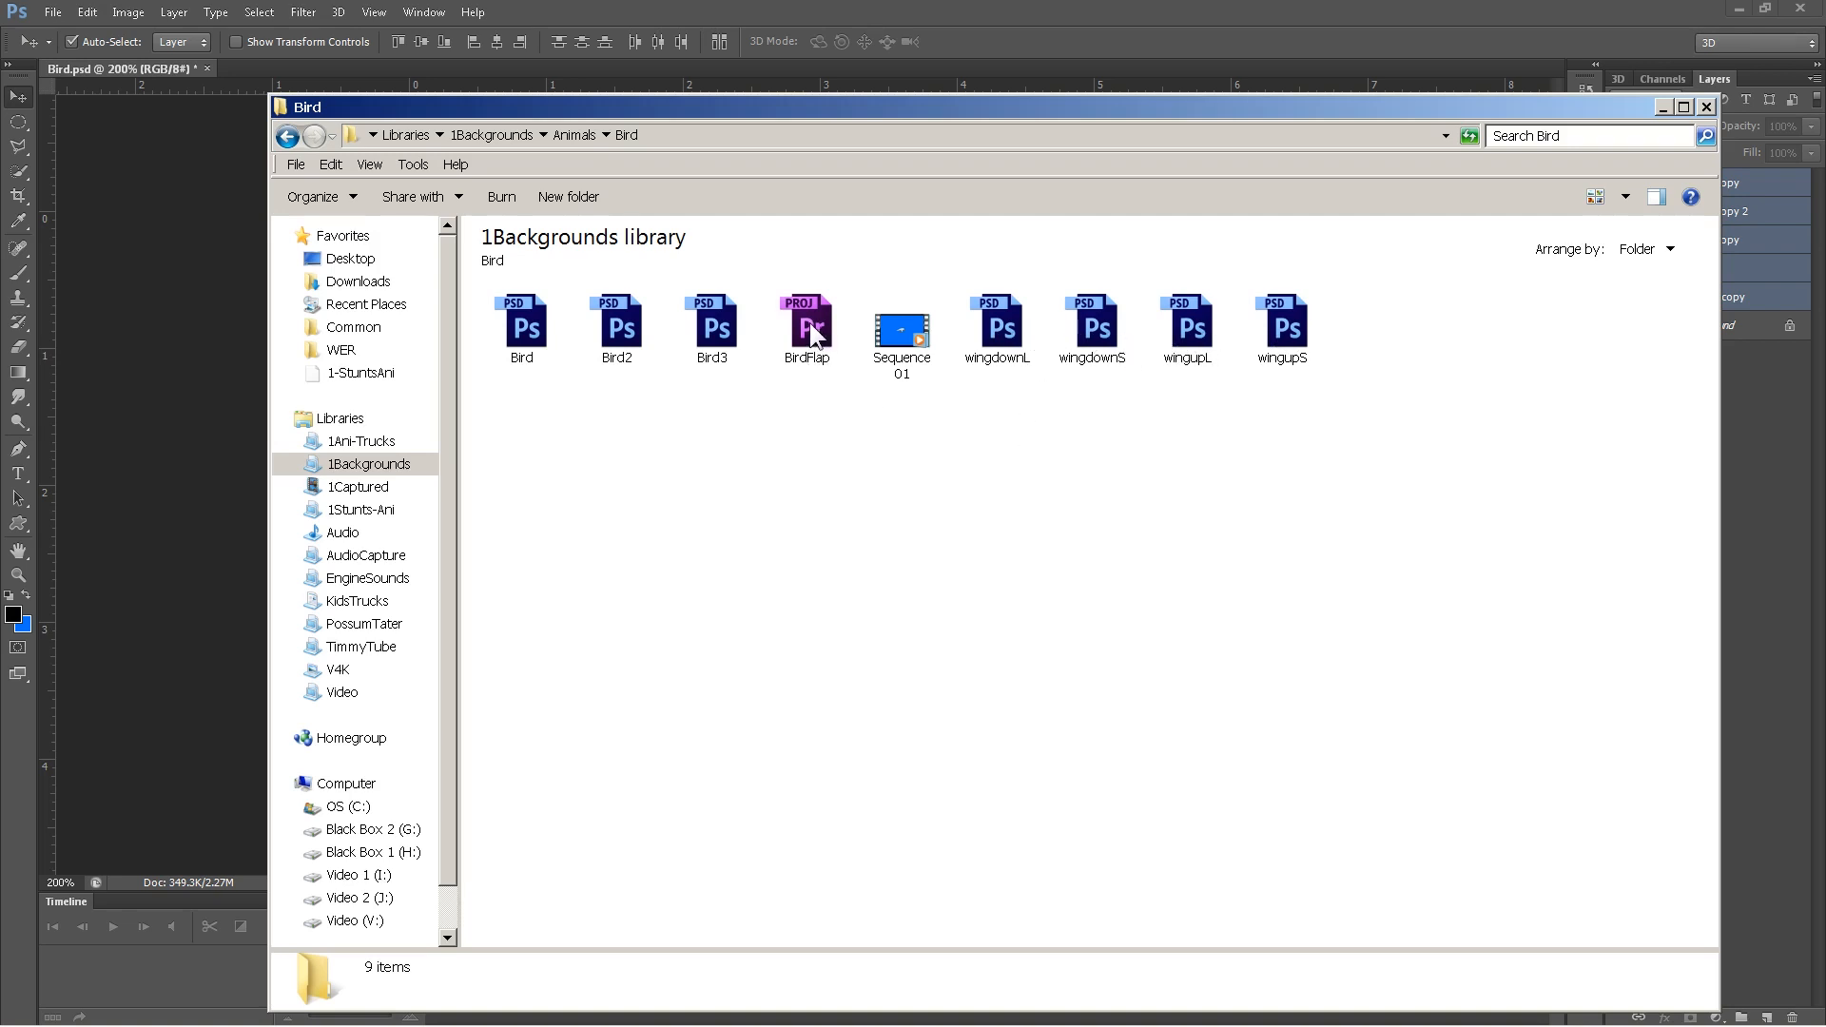
mouse_move(860, 340)
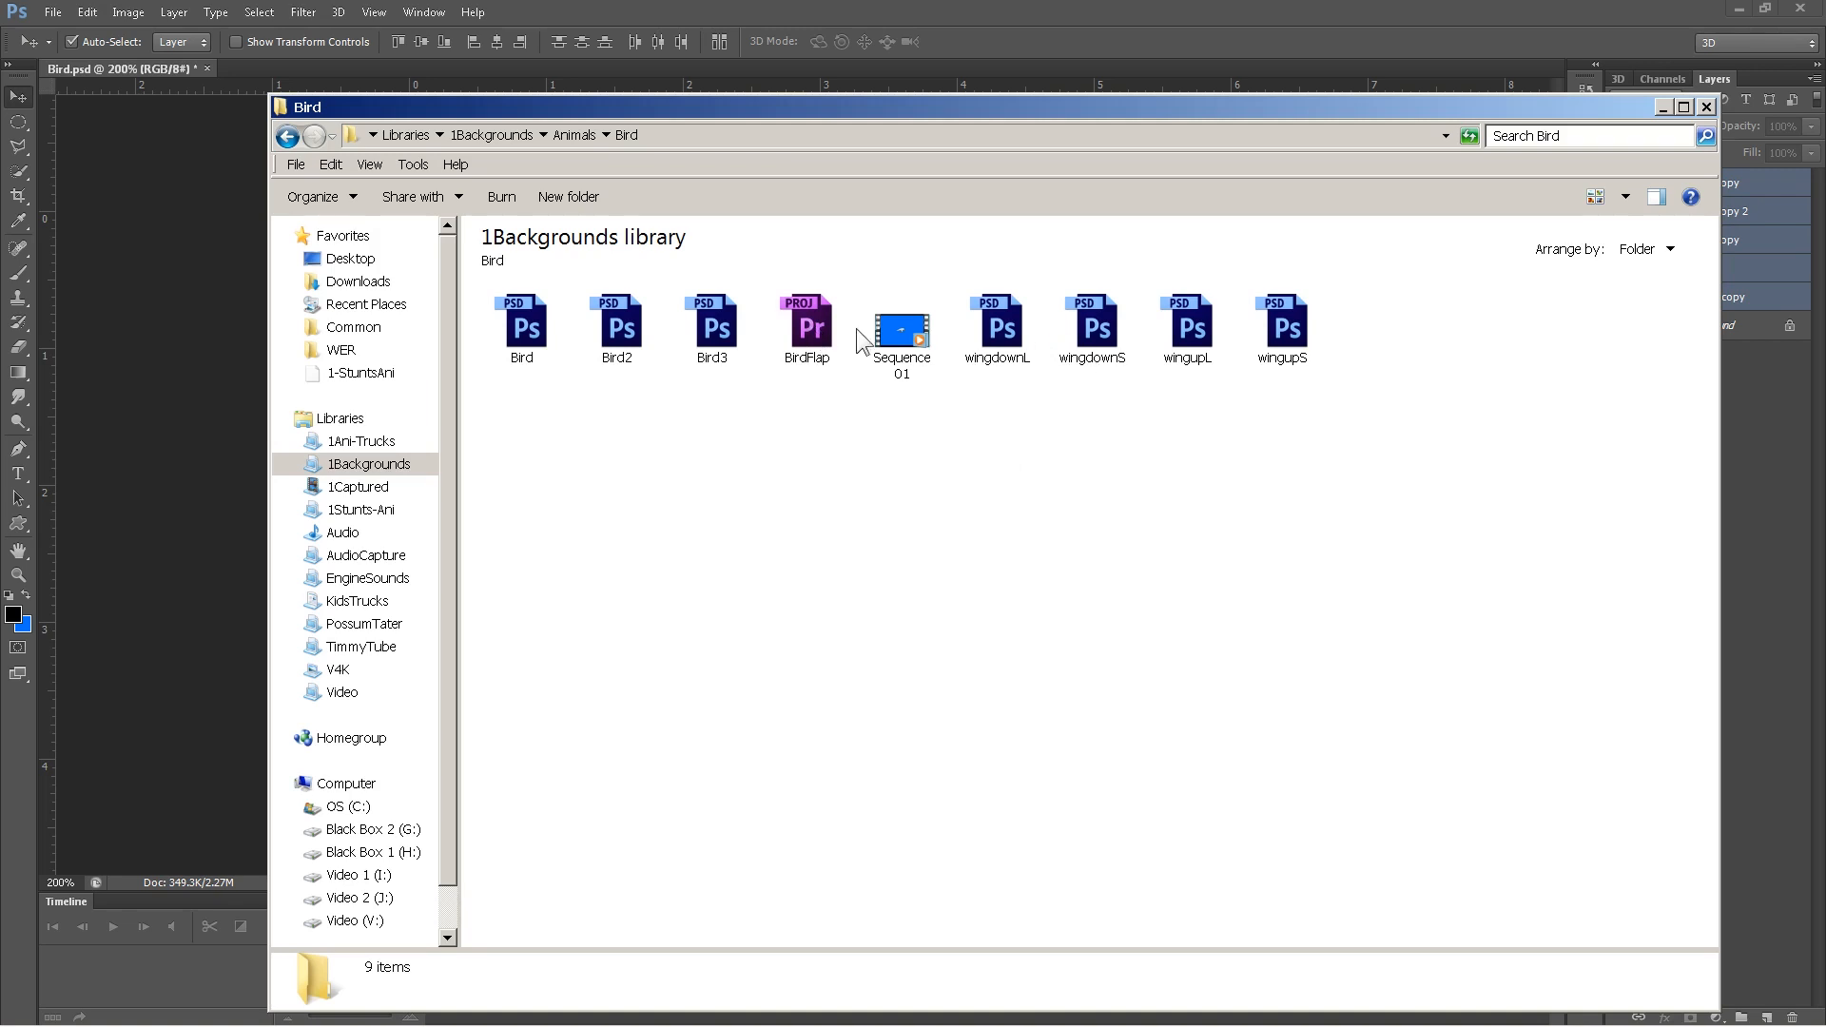
left_click(805, 329)
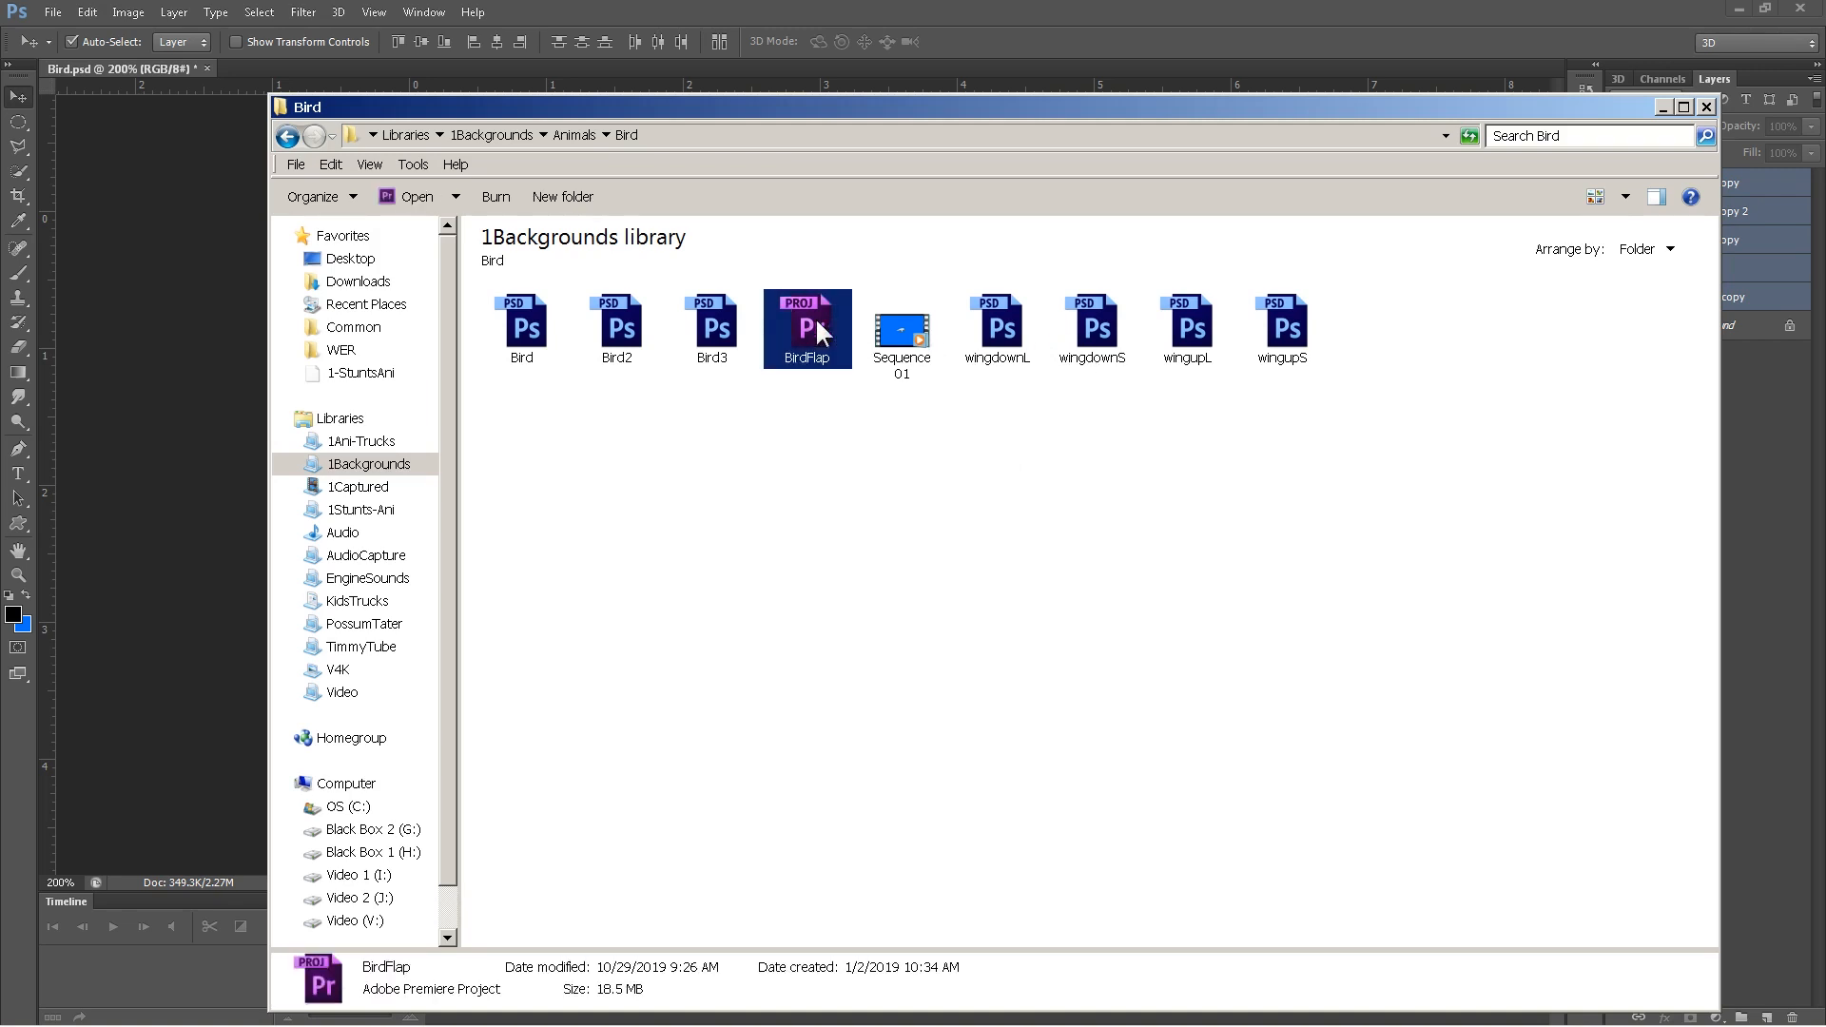
double_click(807, 329)
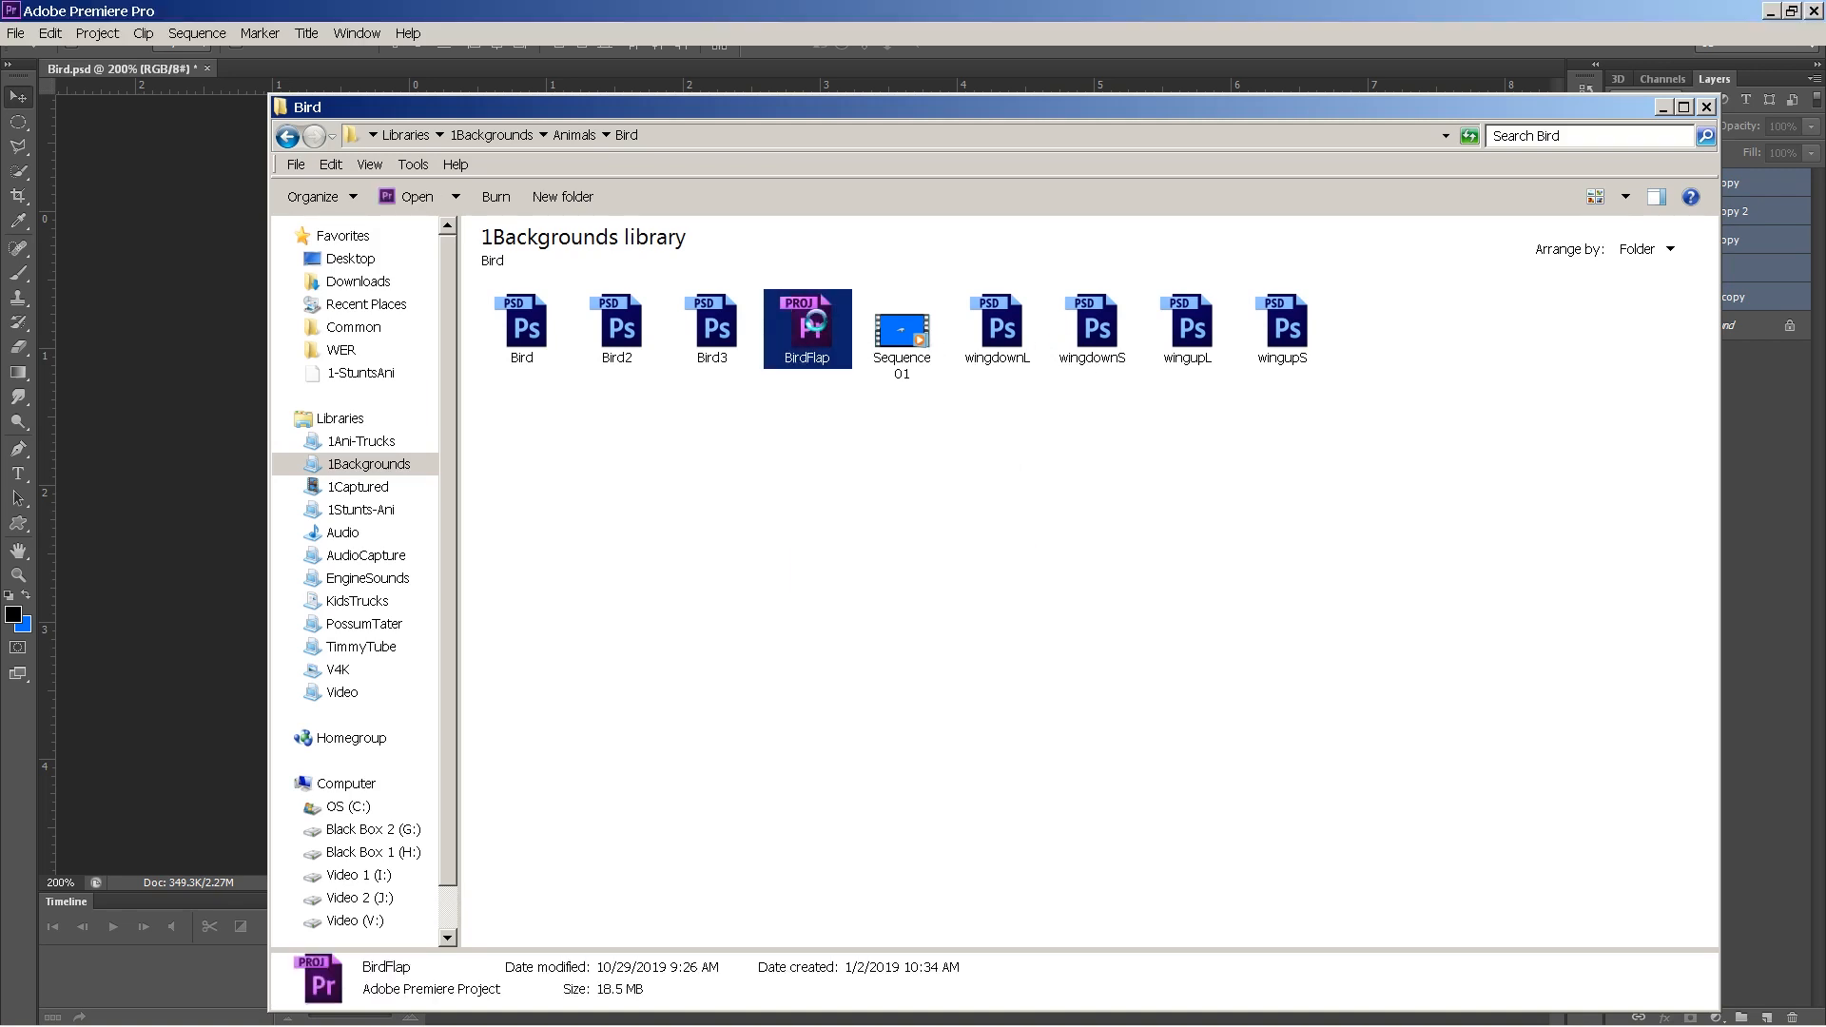
- Inspect the motion settings of the wing-down and Bird.psd clips in Sequence 01
double_click(804, 327)
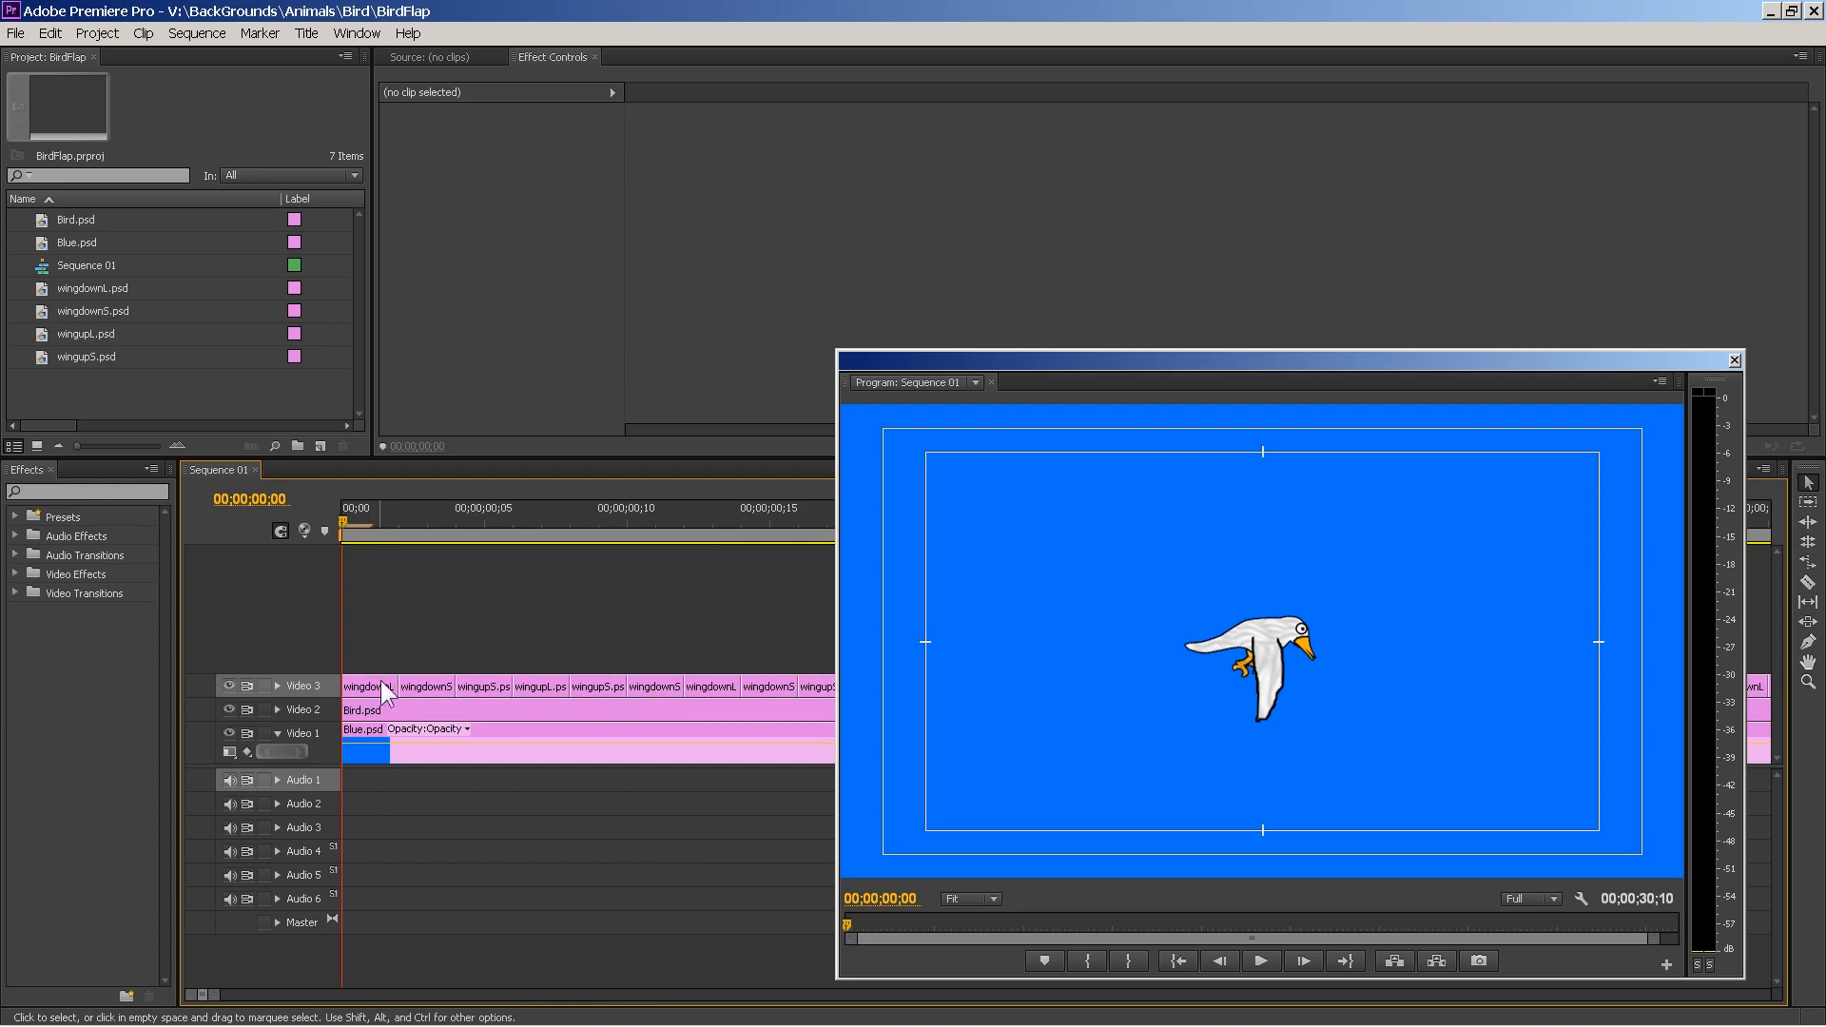
mouse_move(396, 696)
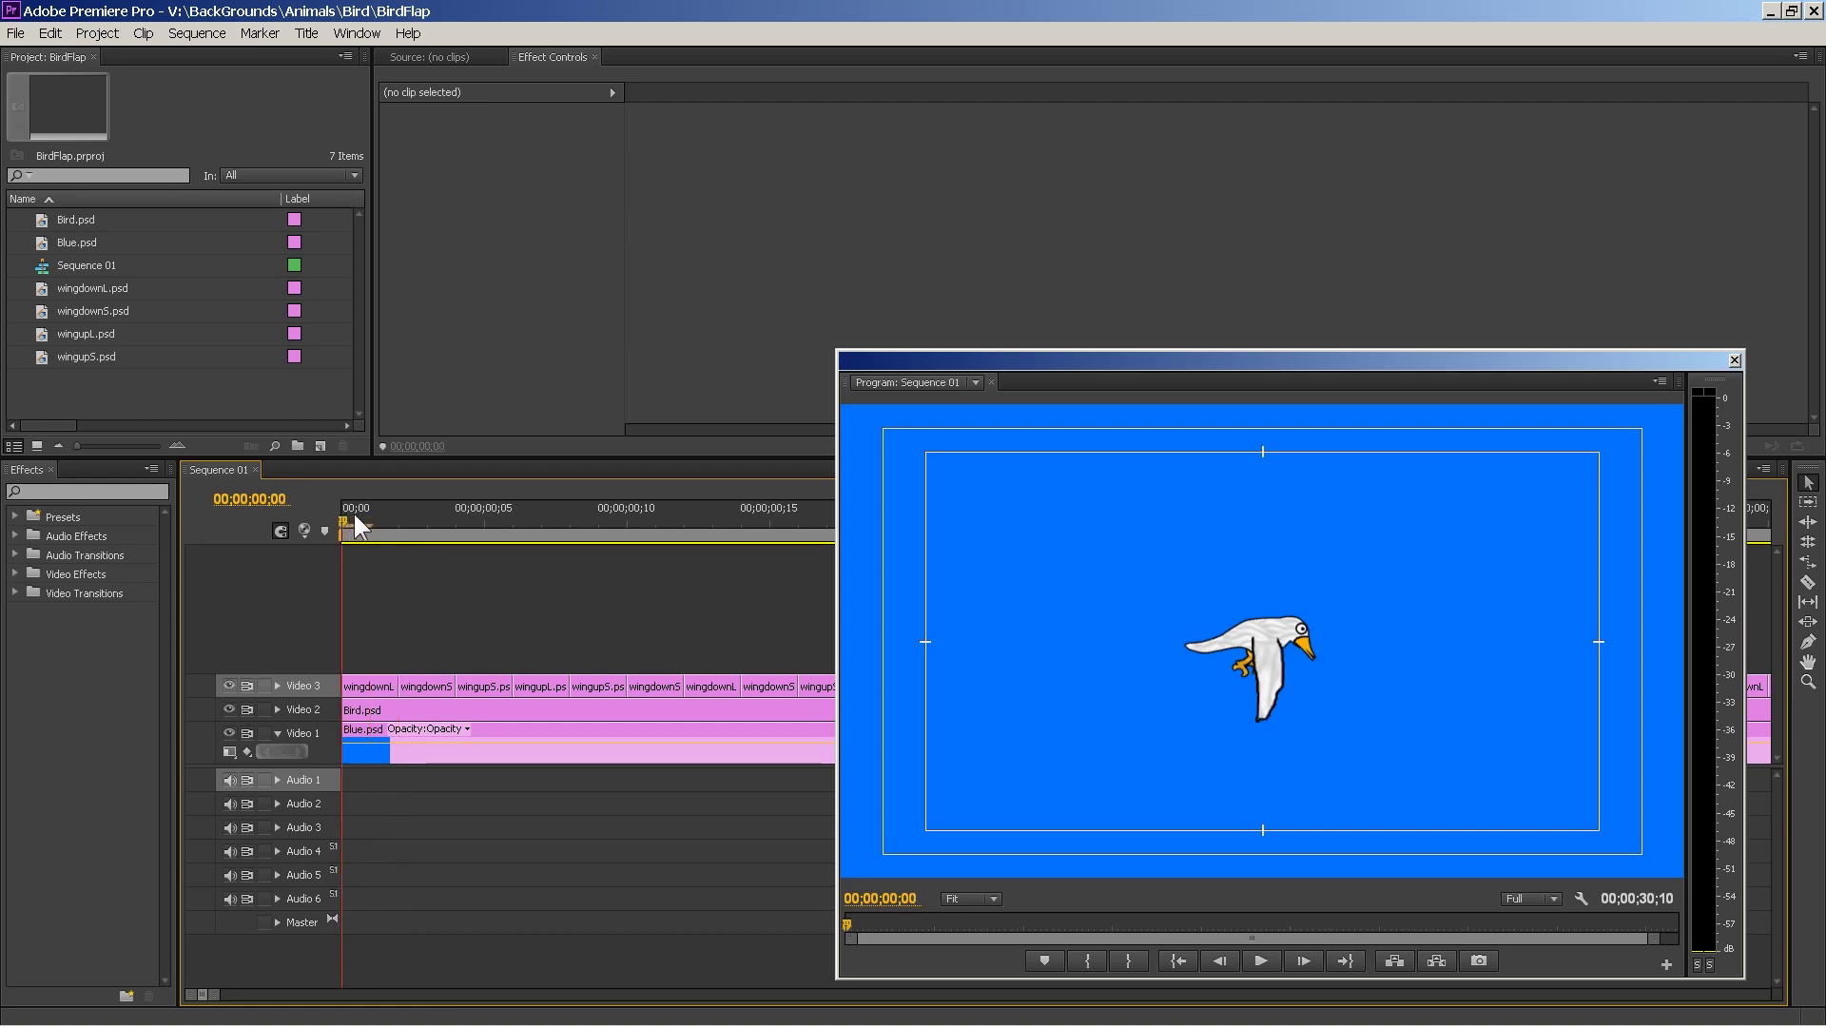
left_click(367, 687)
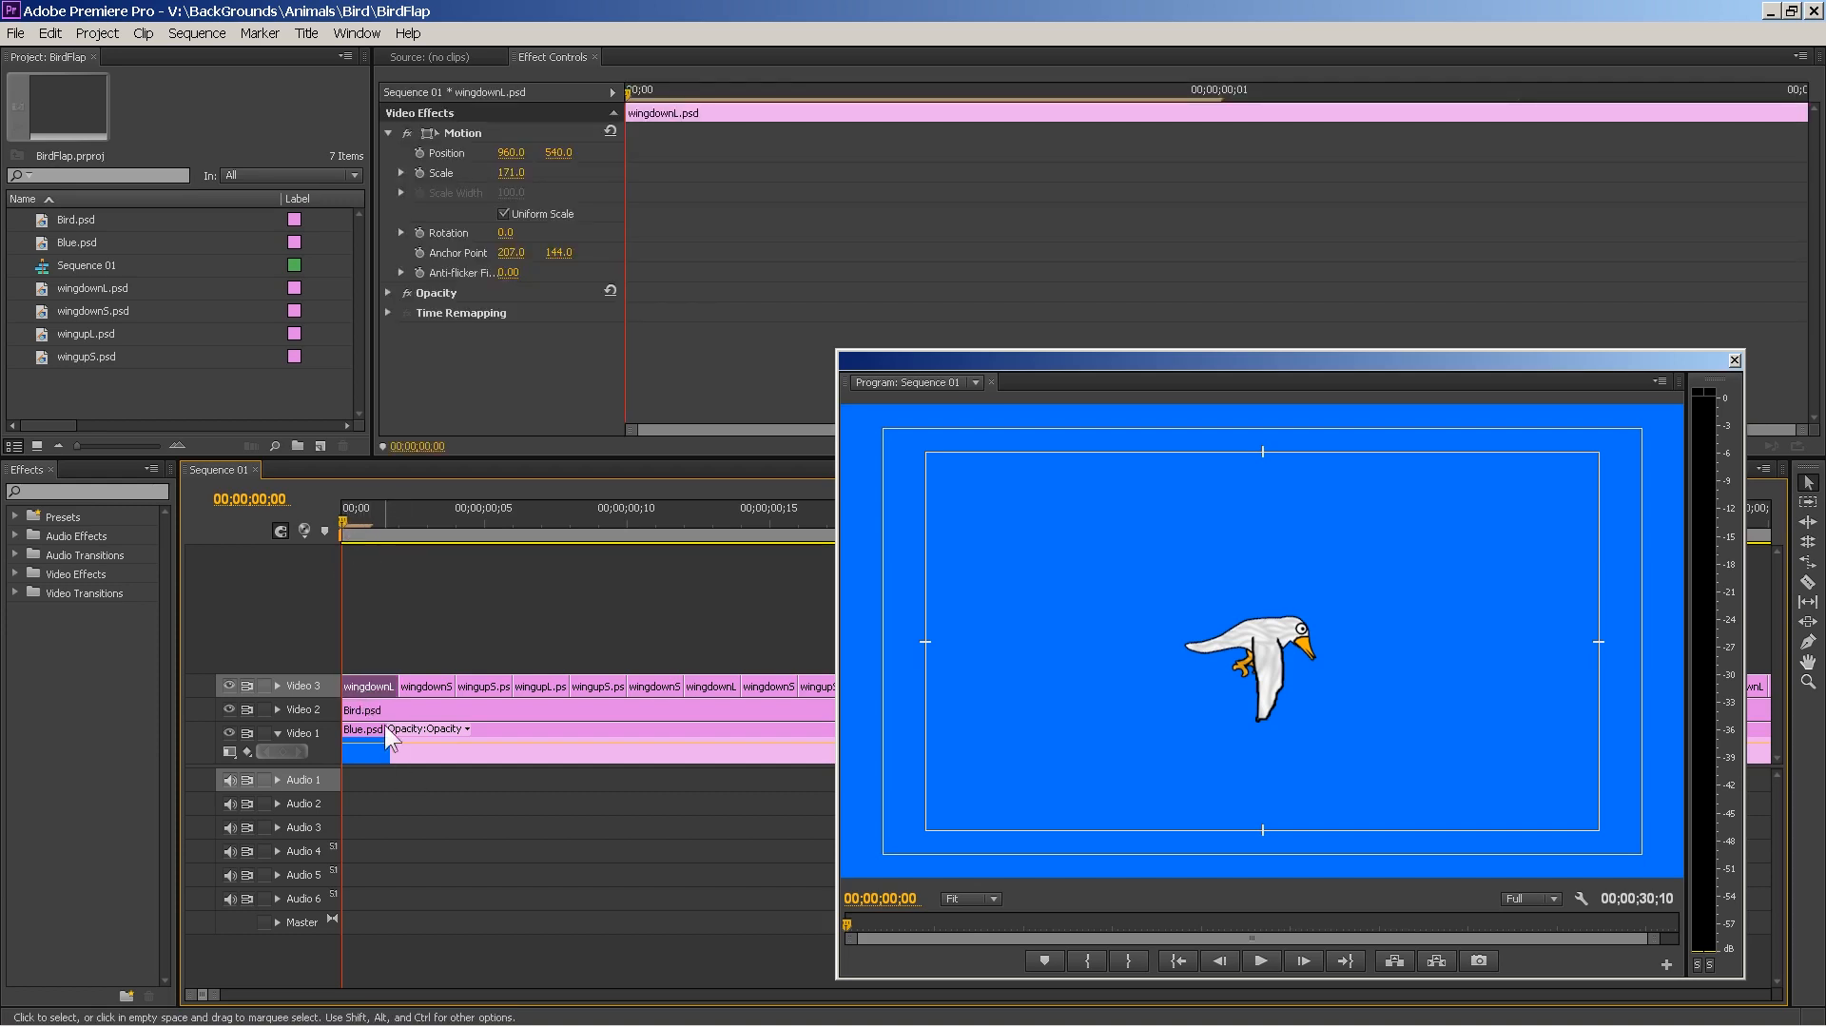
left_click(230, 684)
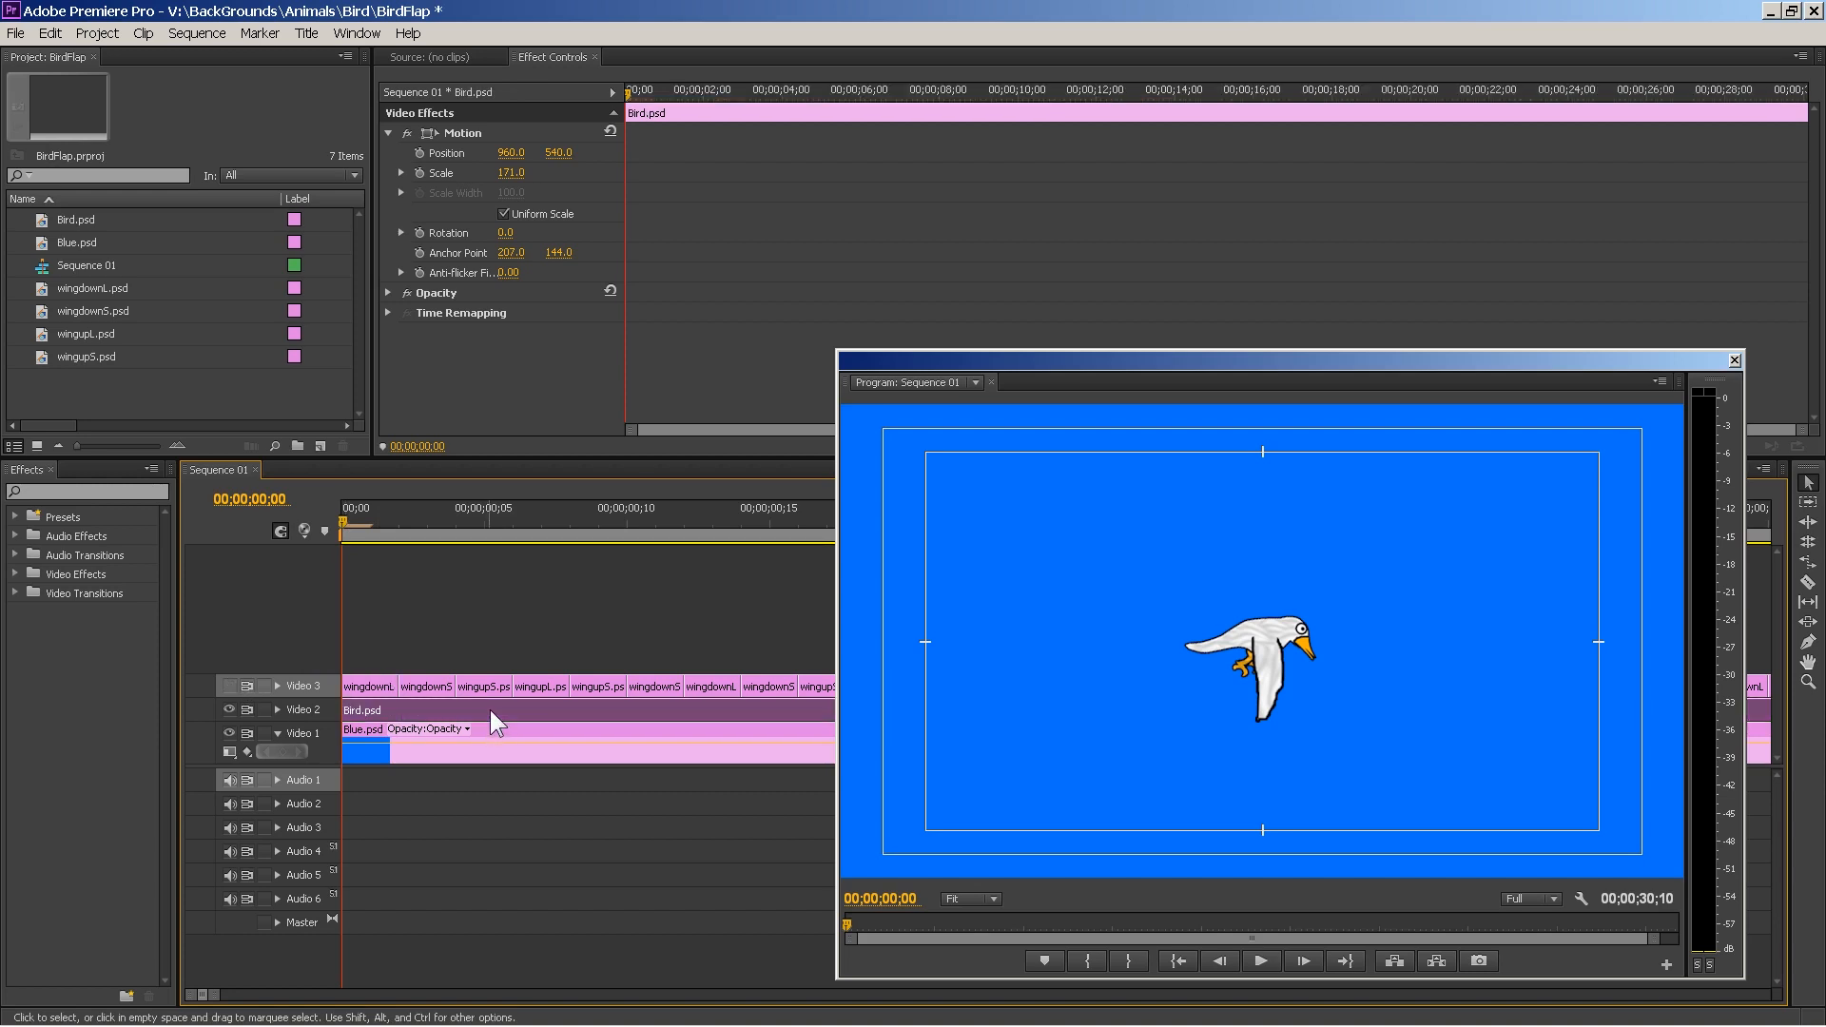
left_click(229, 687)
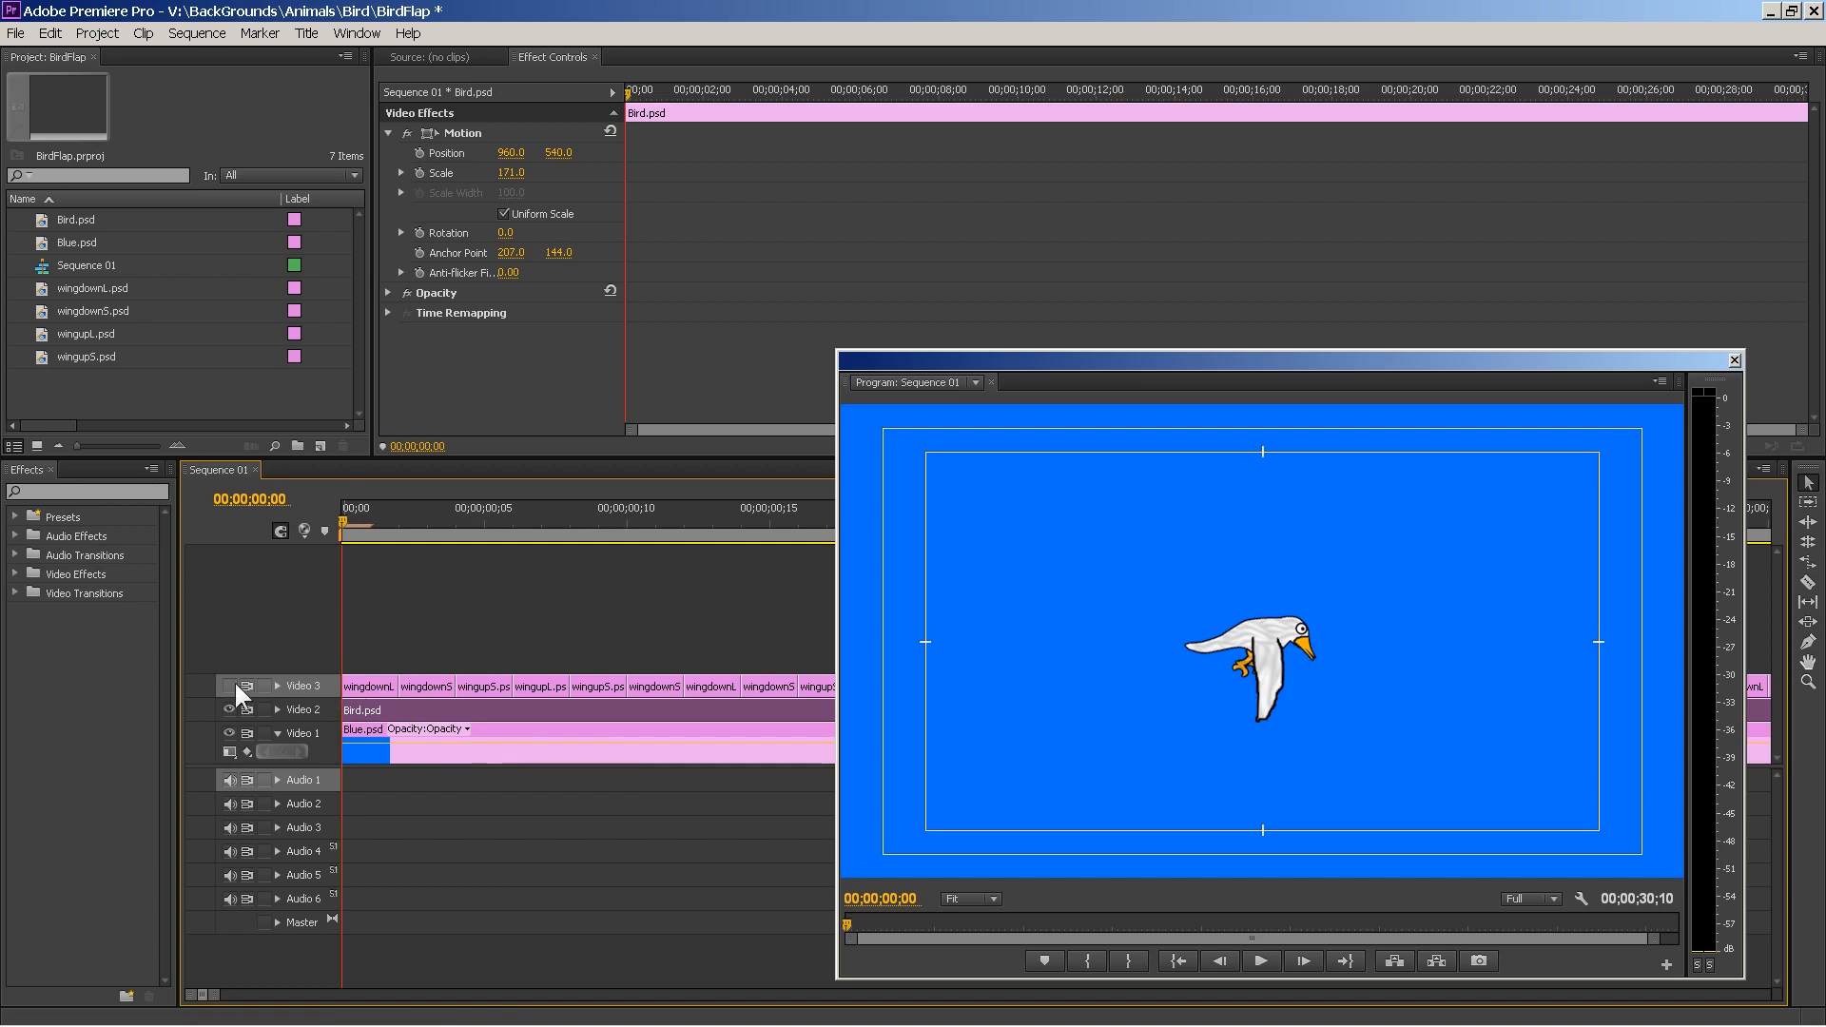
mouse_move(346, 533)
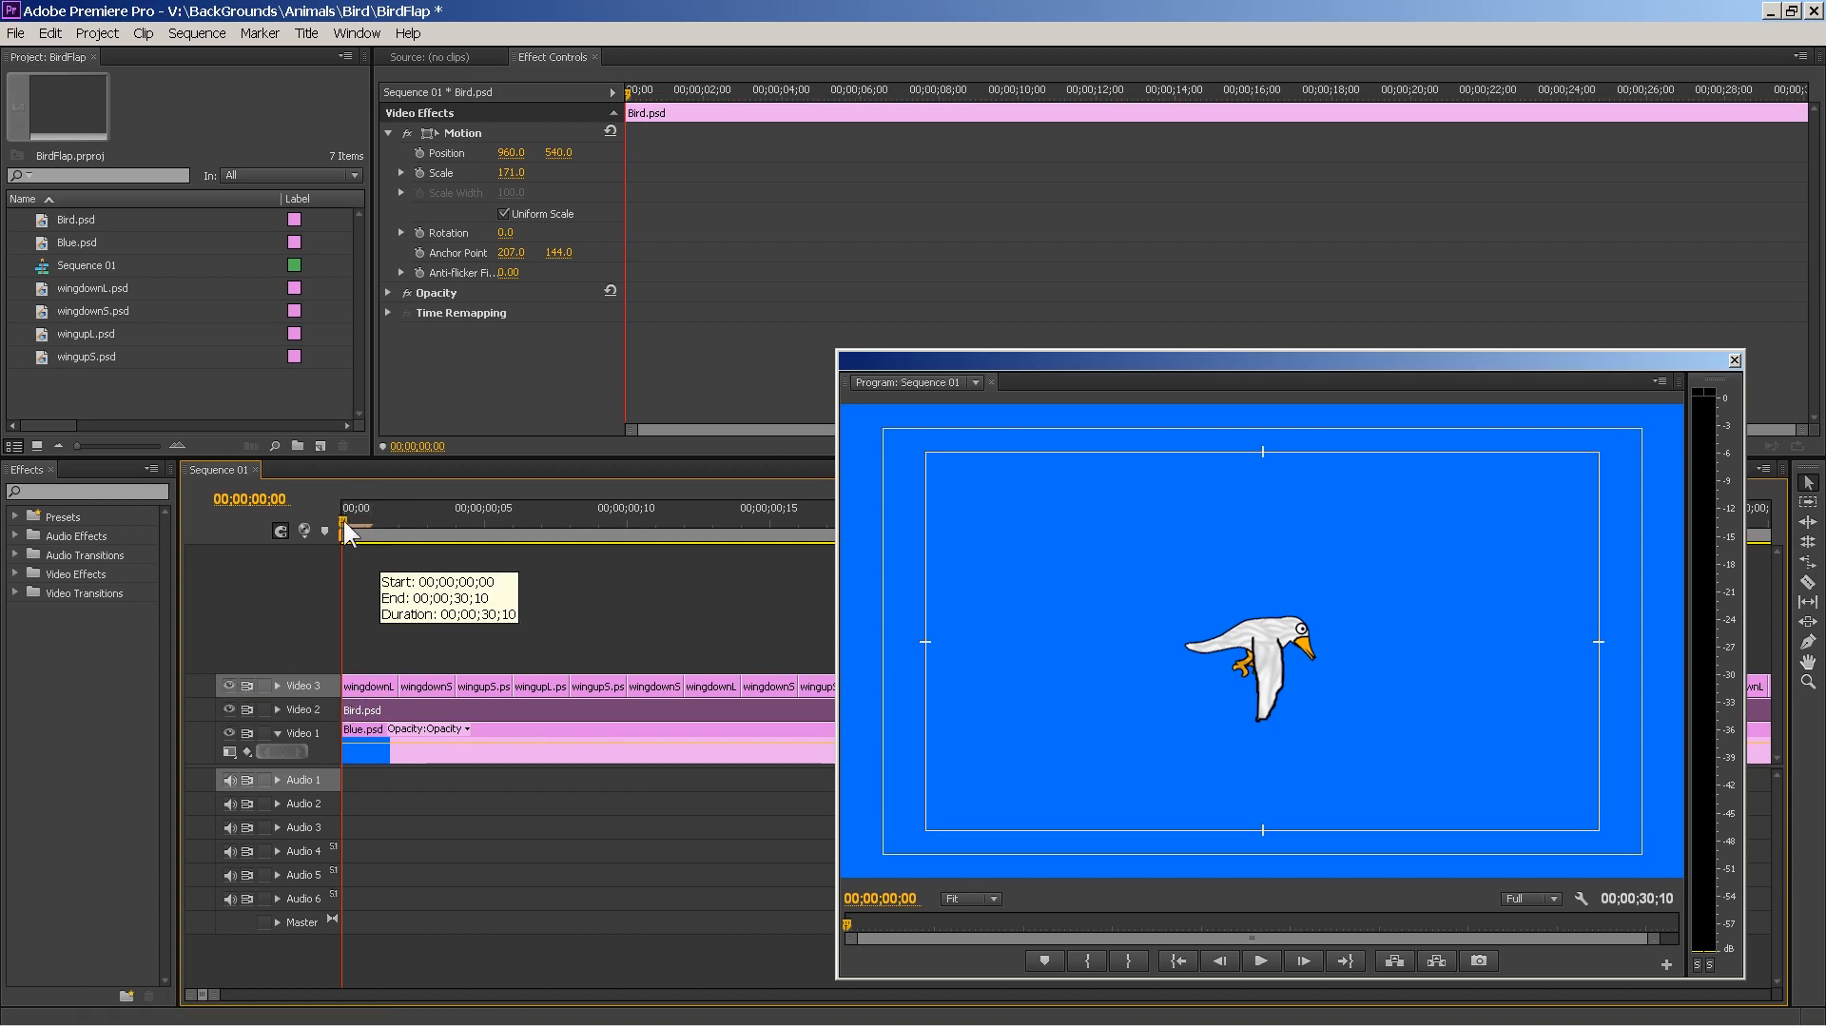
left_click(371, 684)
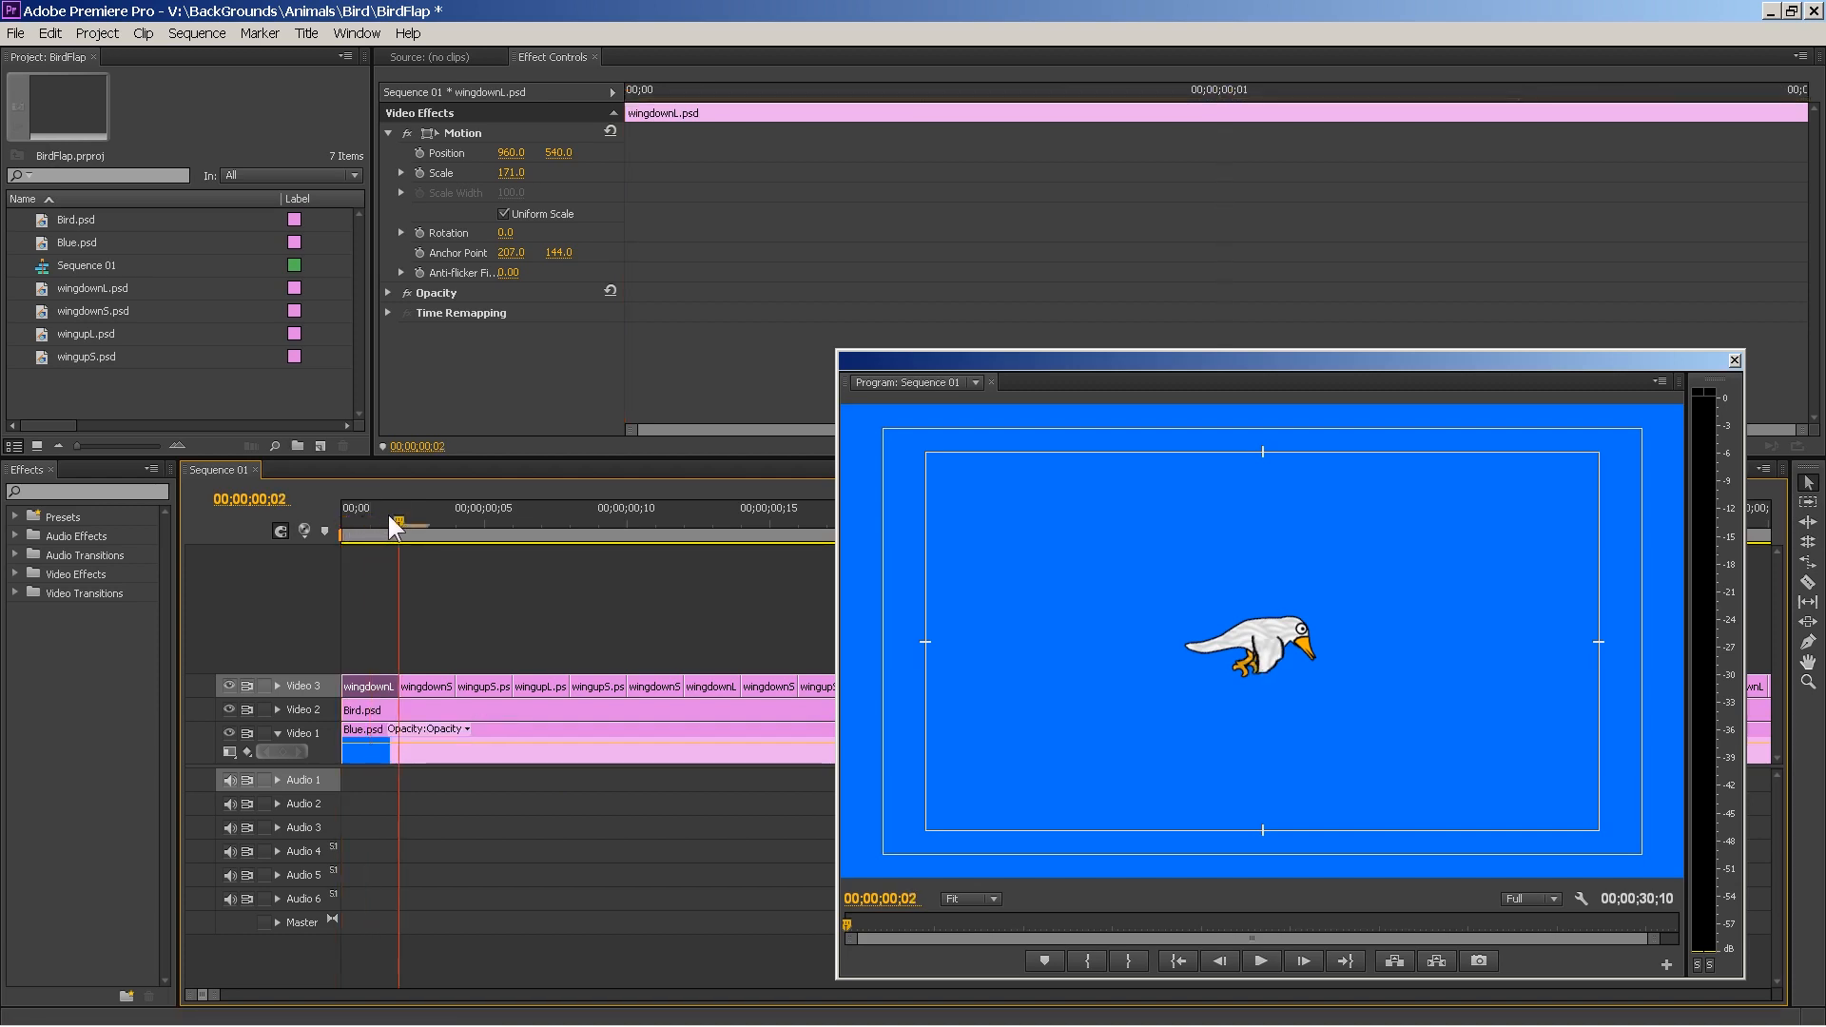
mouse_move(422, 696)
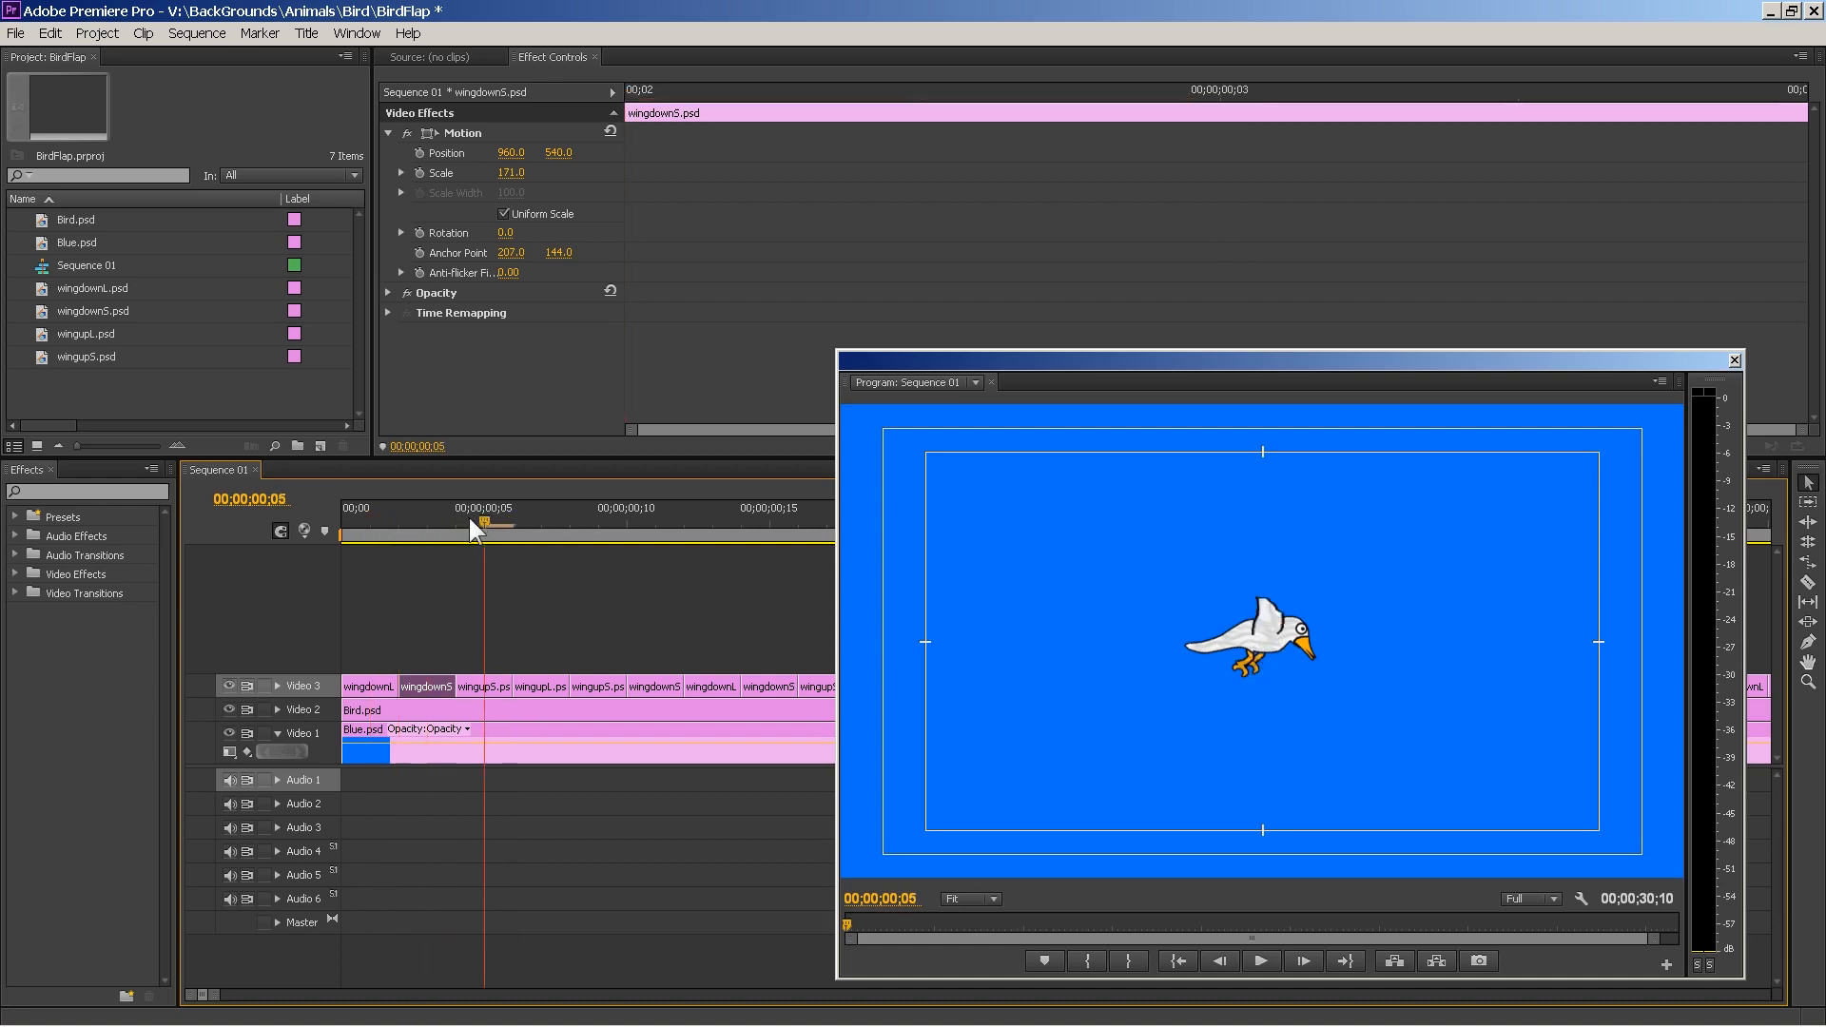
- Select the wing-flap clips and preview the bird over blue around frames 12, 4 s and 6 s
left_click(629, 510)
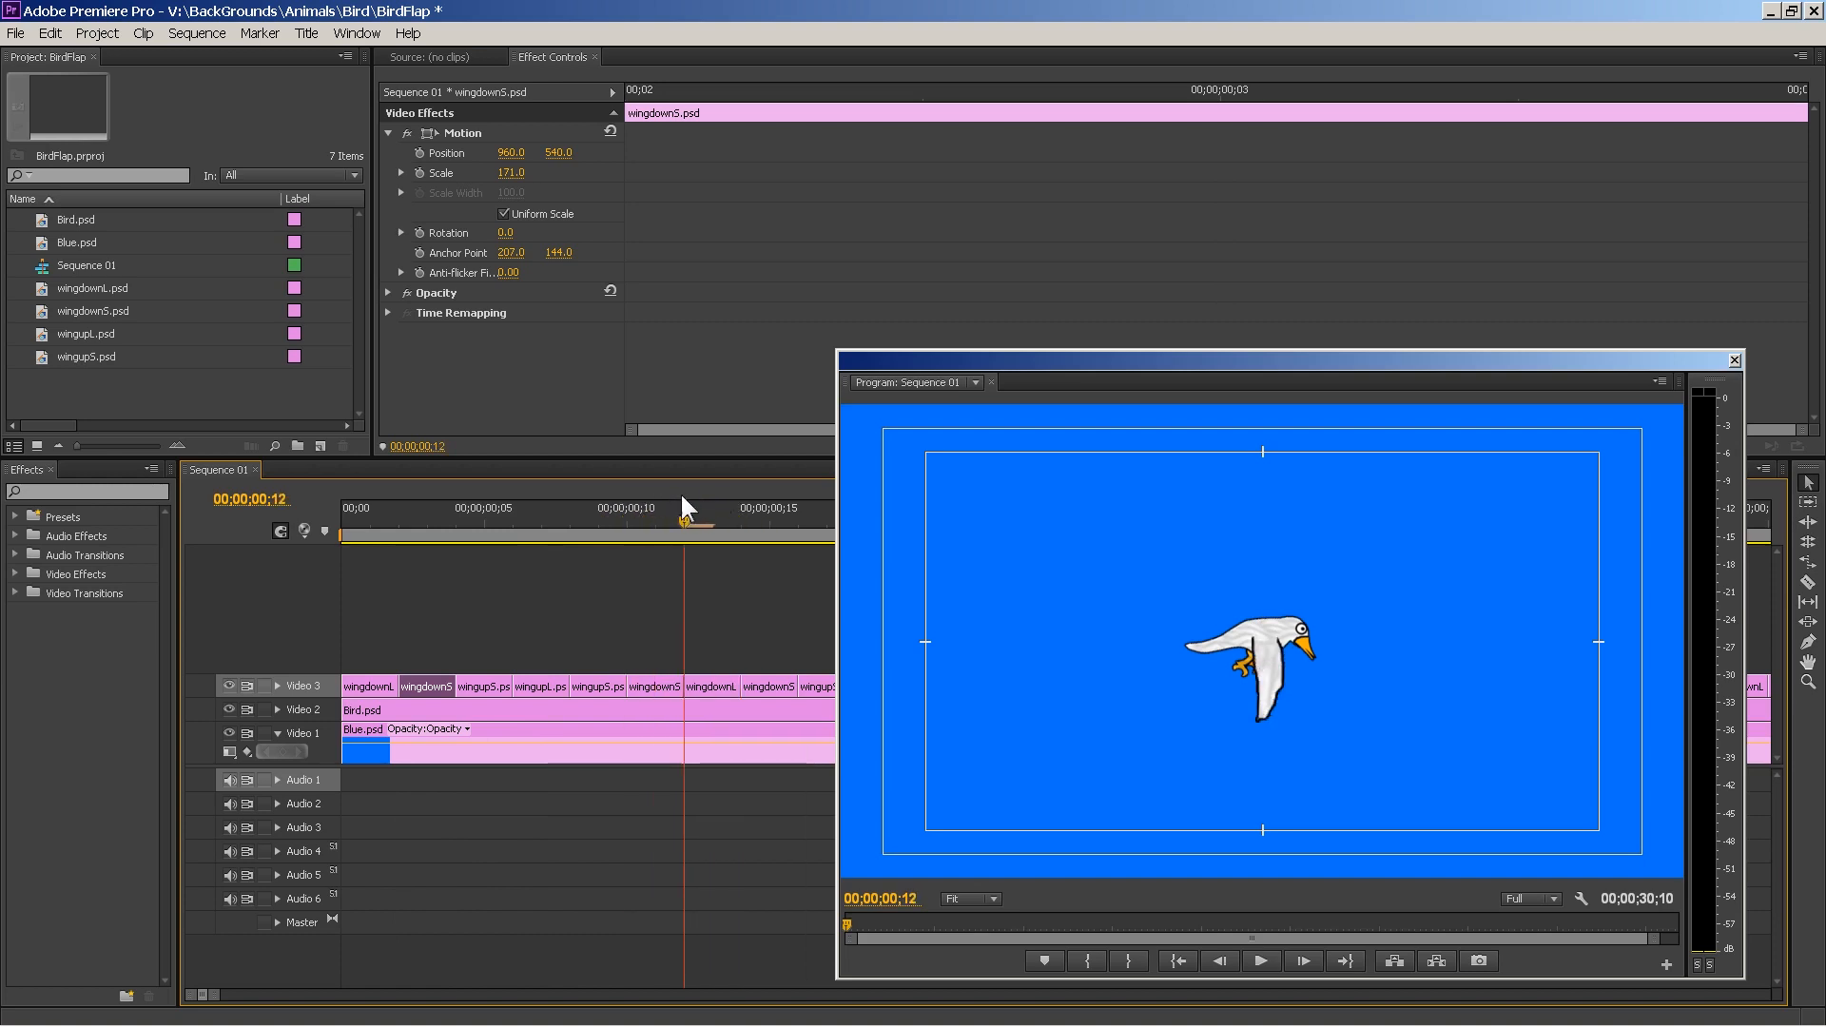
left_click(364, 509)
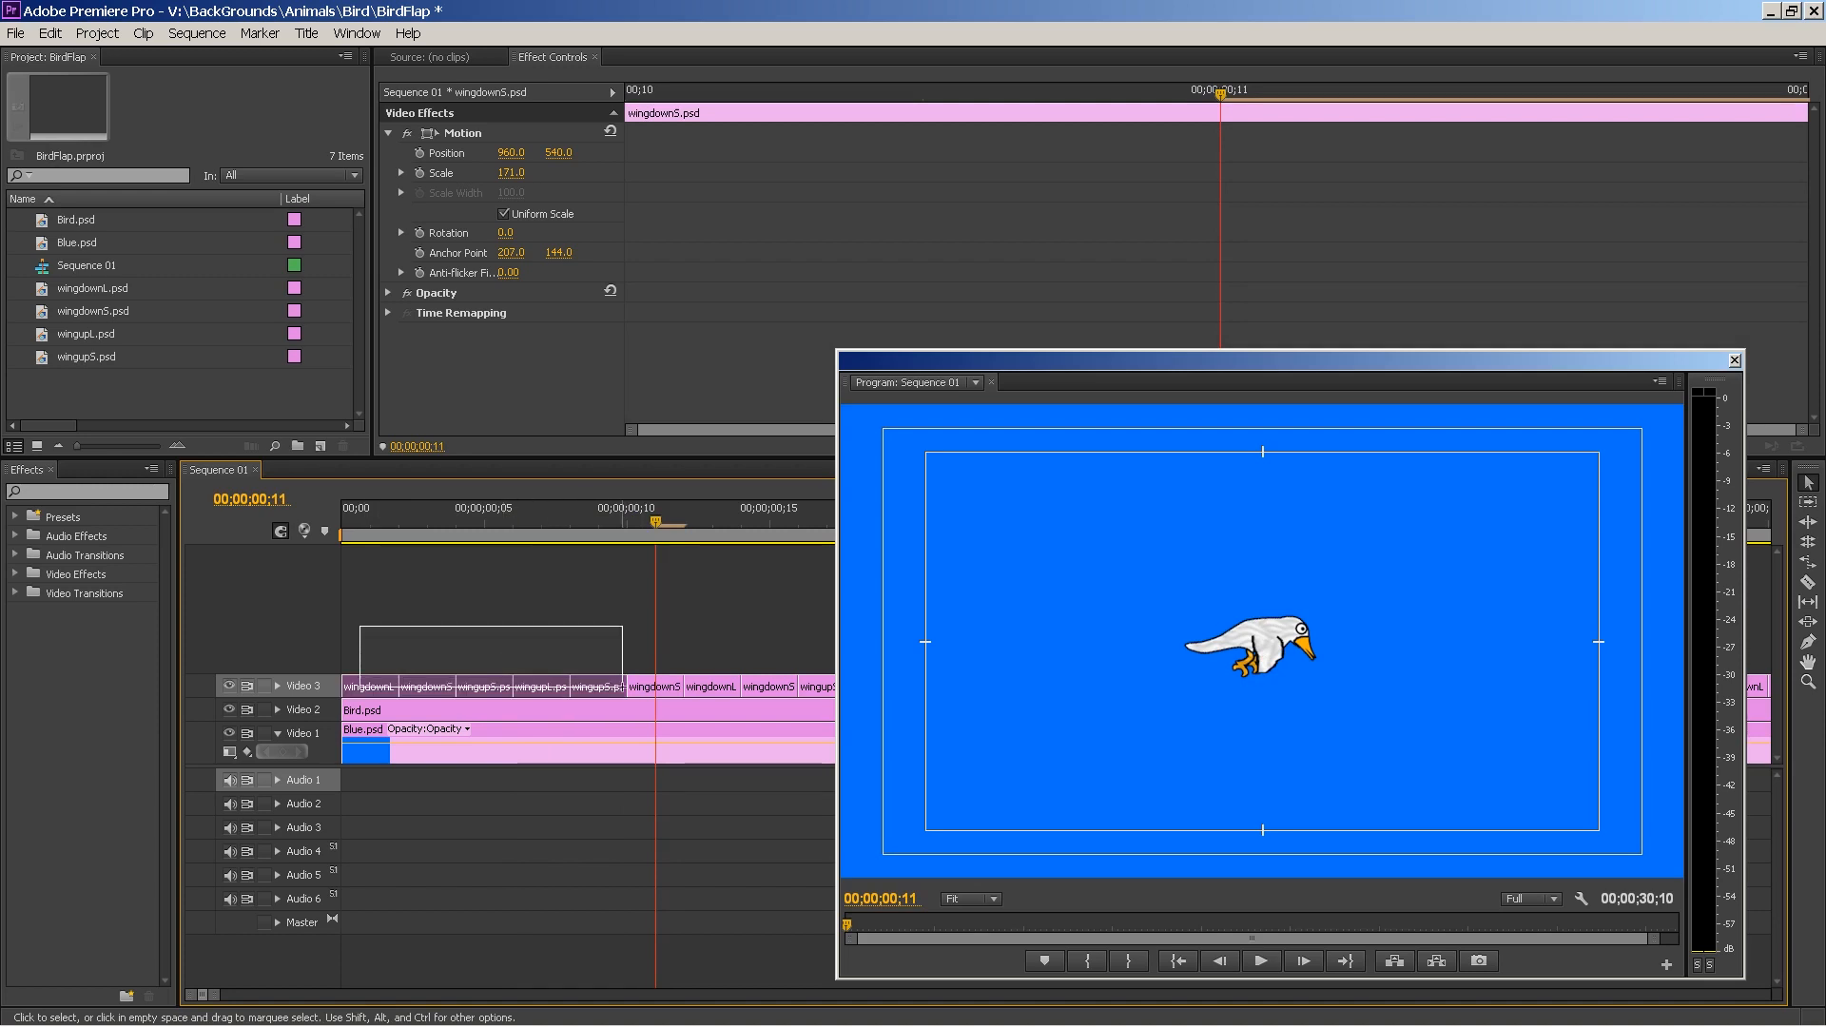
left_click(367, 686)
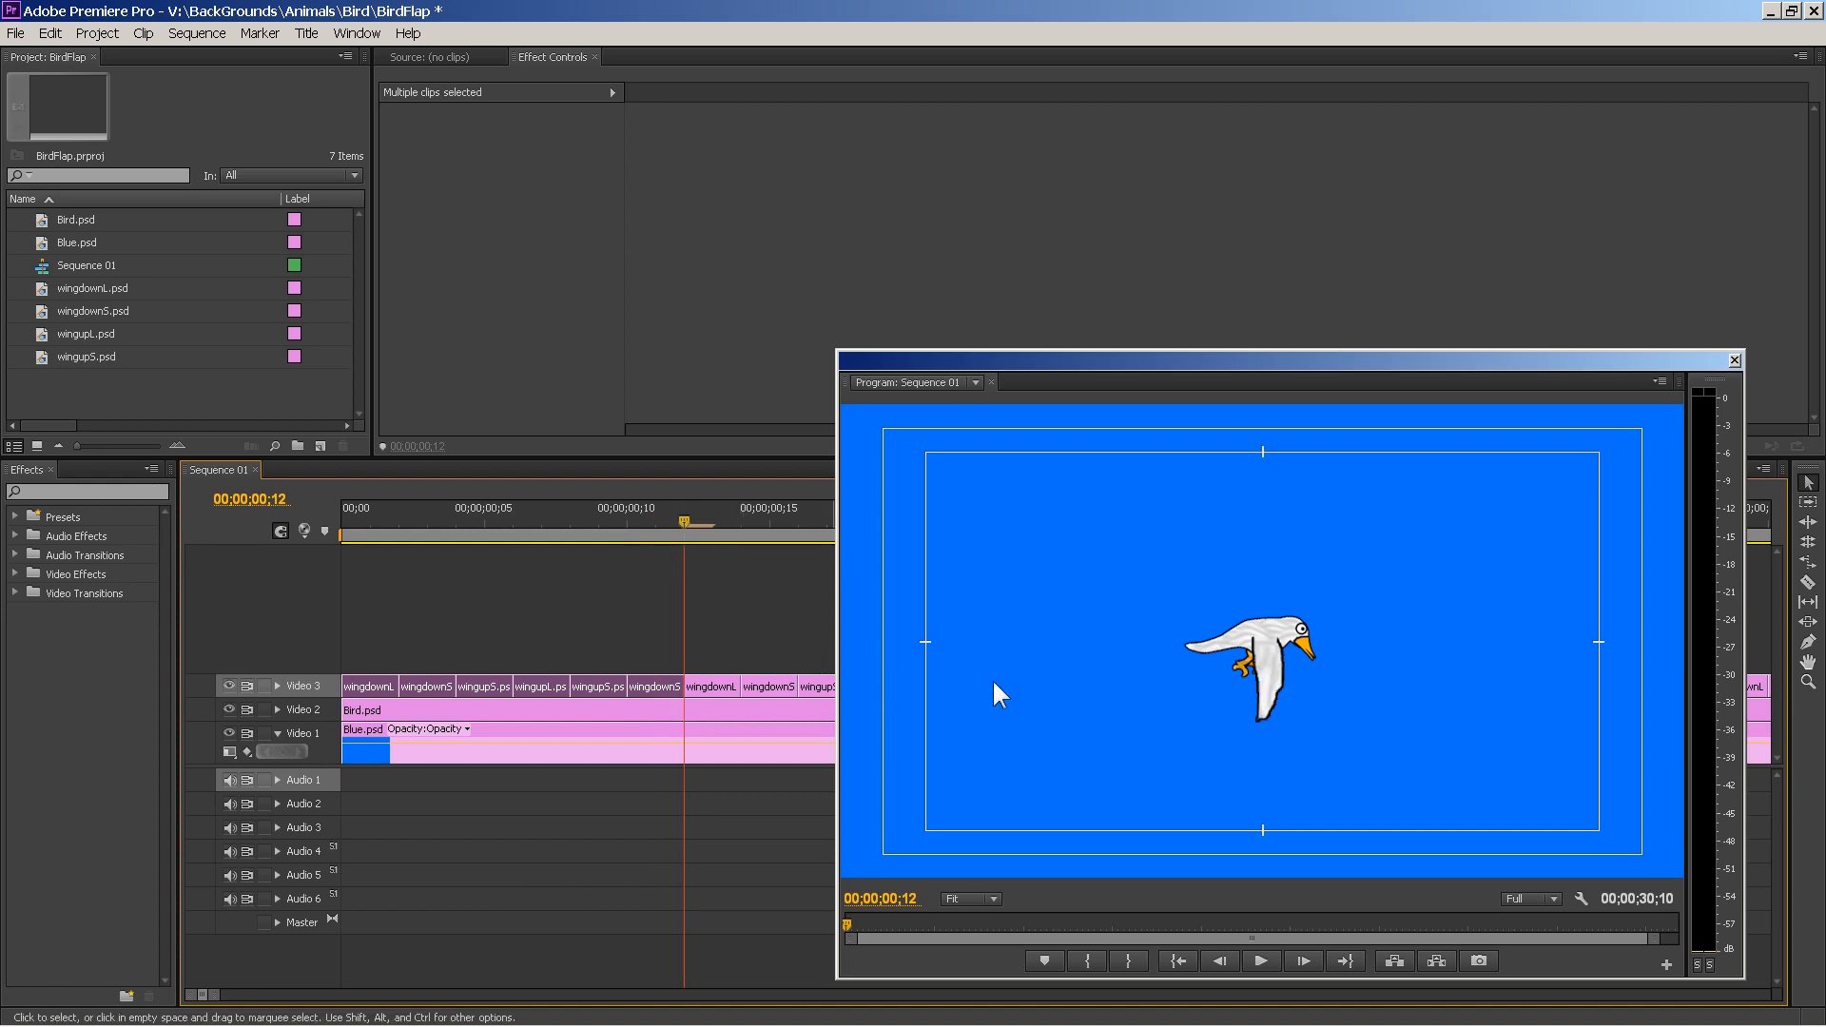
mouse_move(1461, 380)
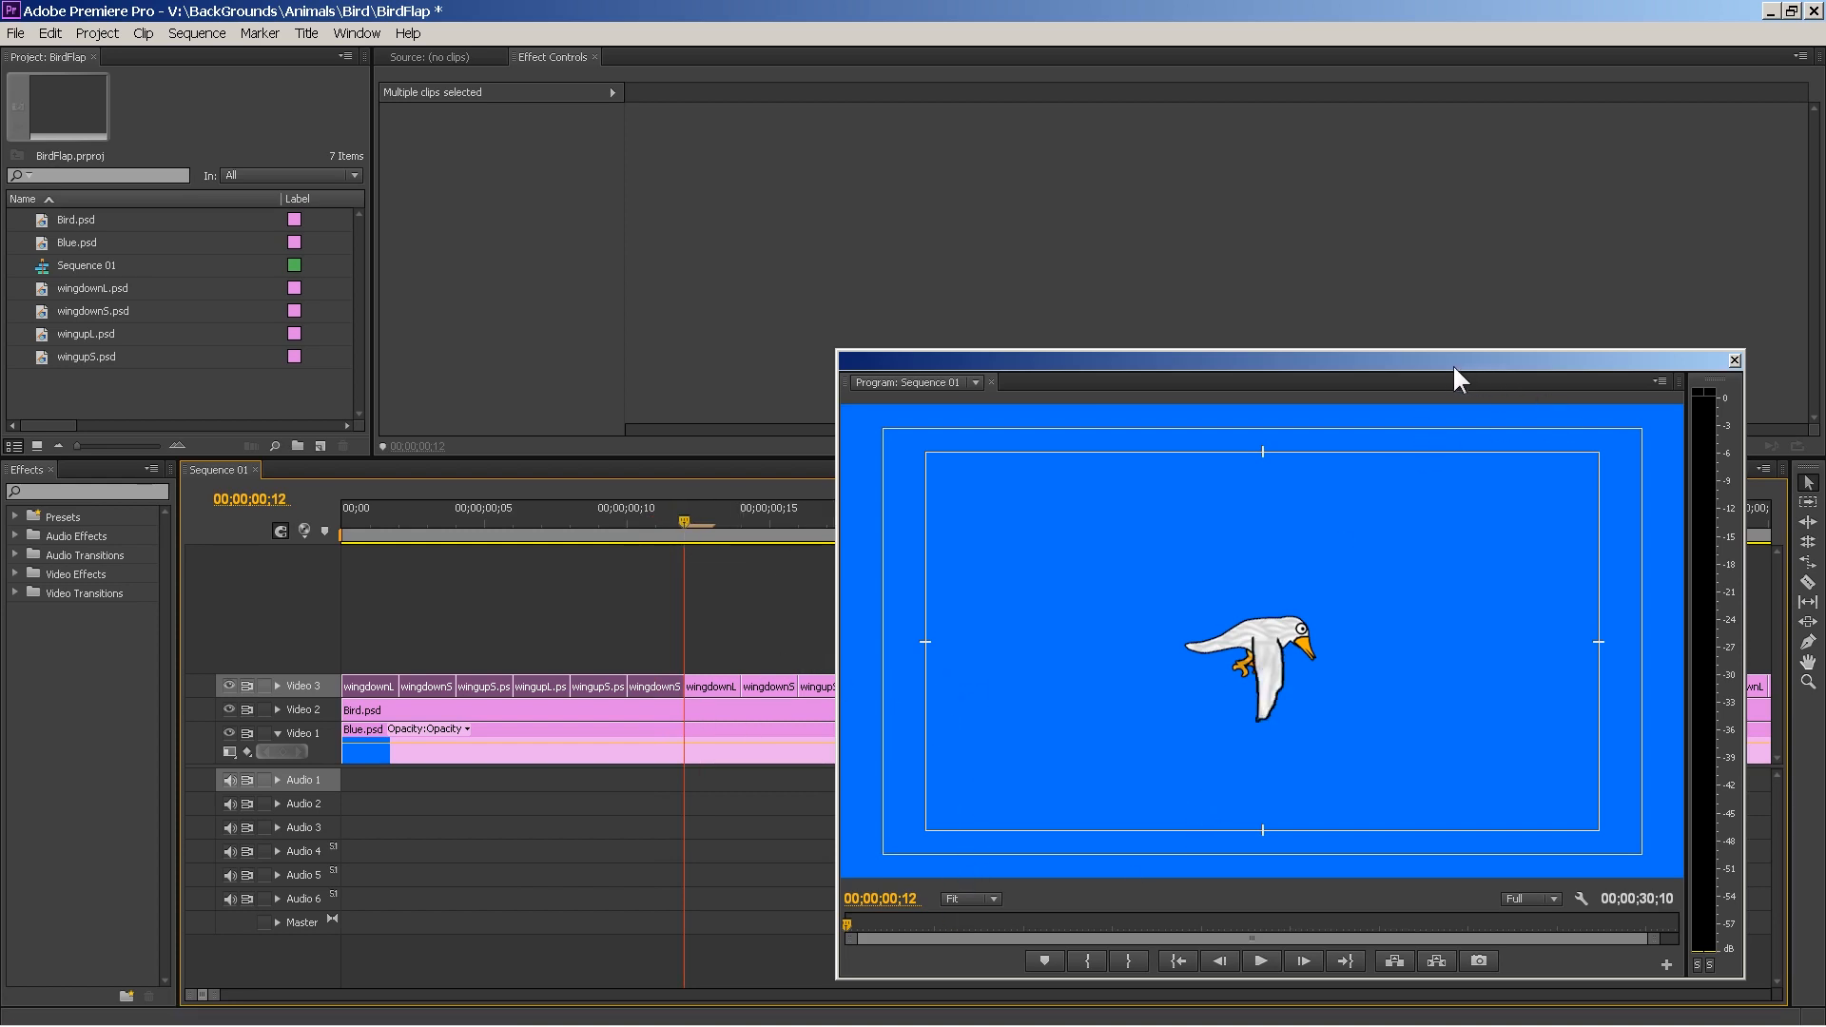
mouse_move(1294, 121)
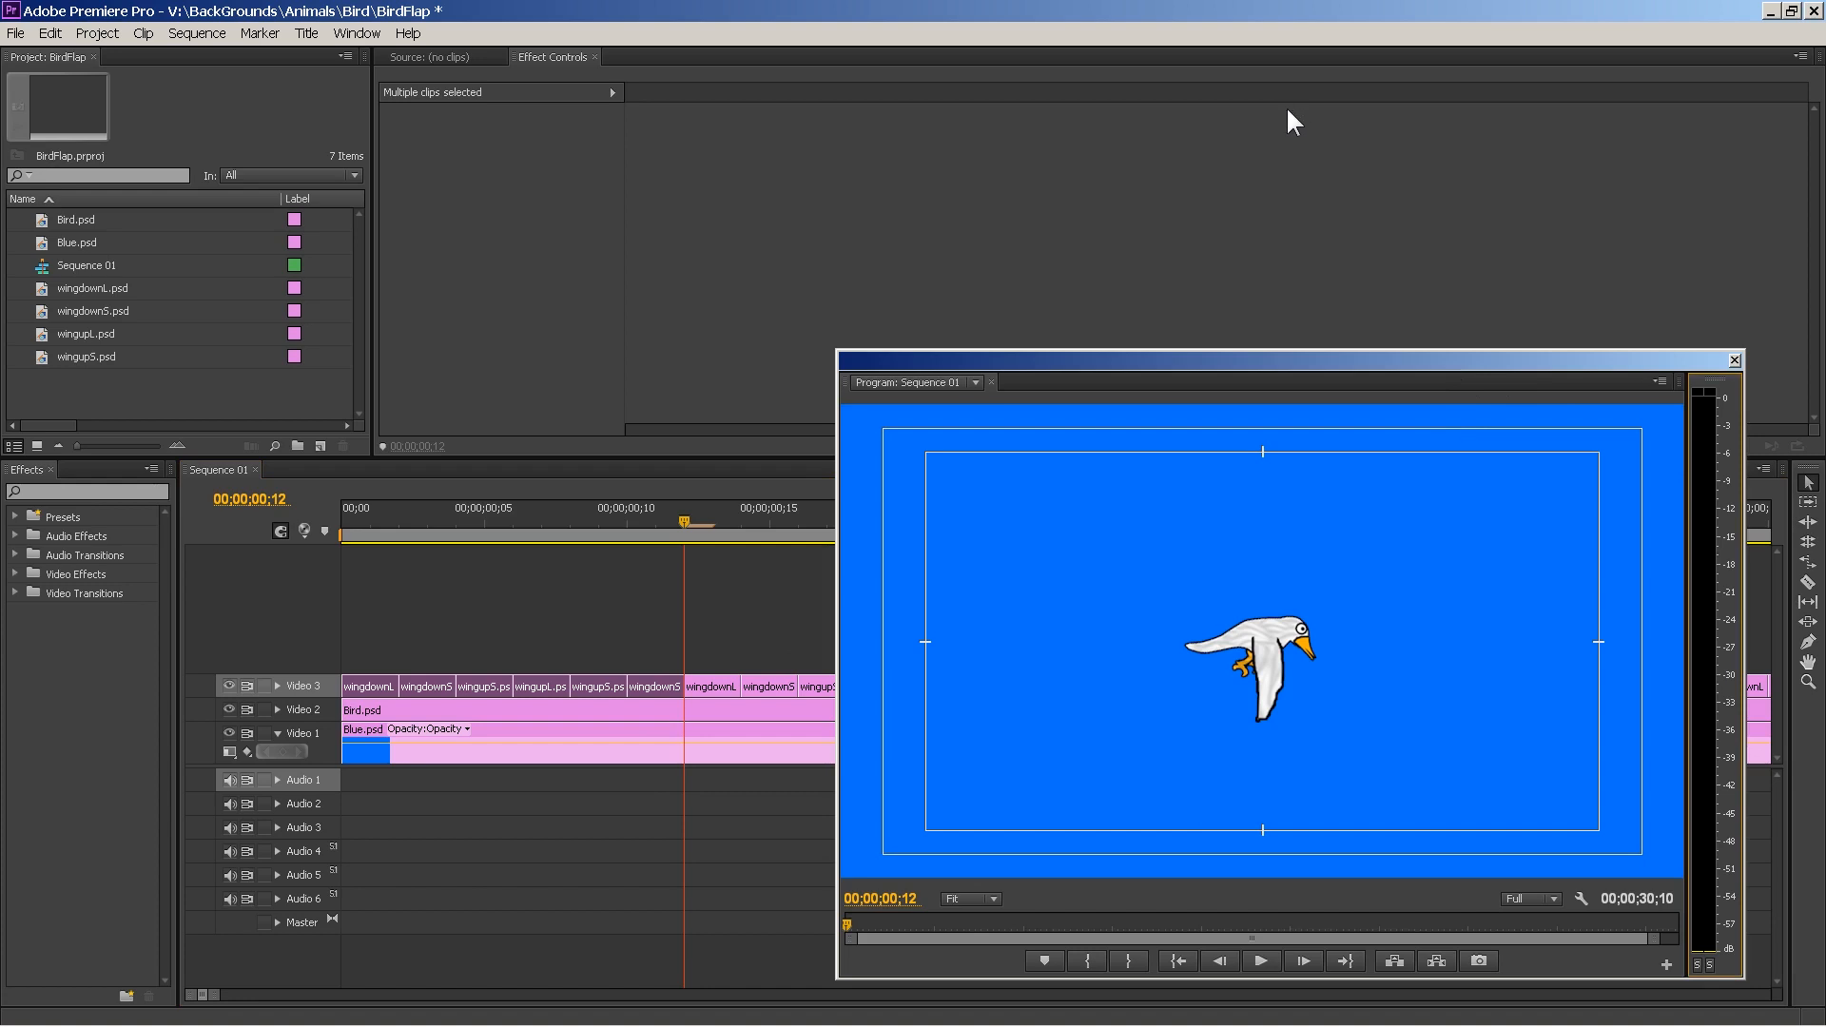
left_click(1734, 360)
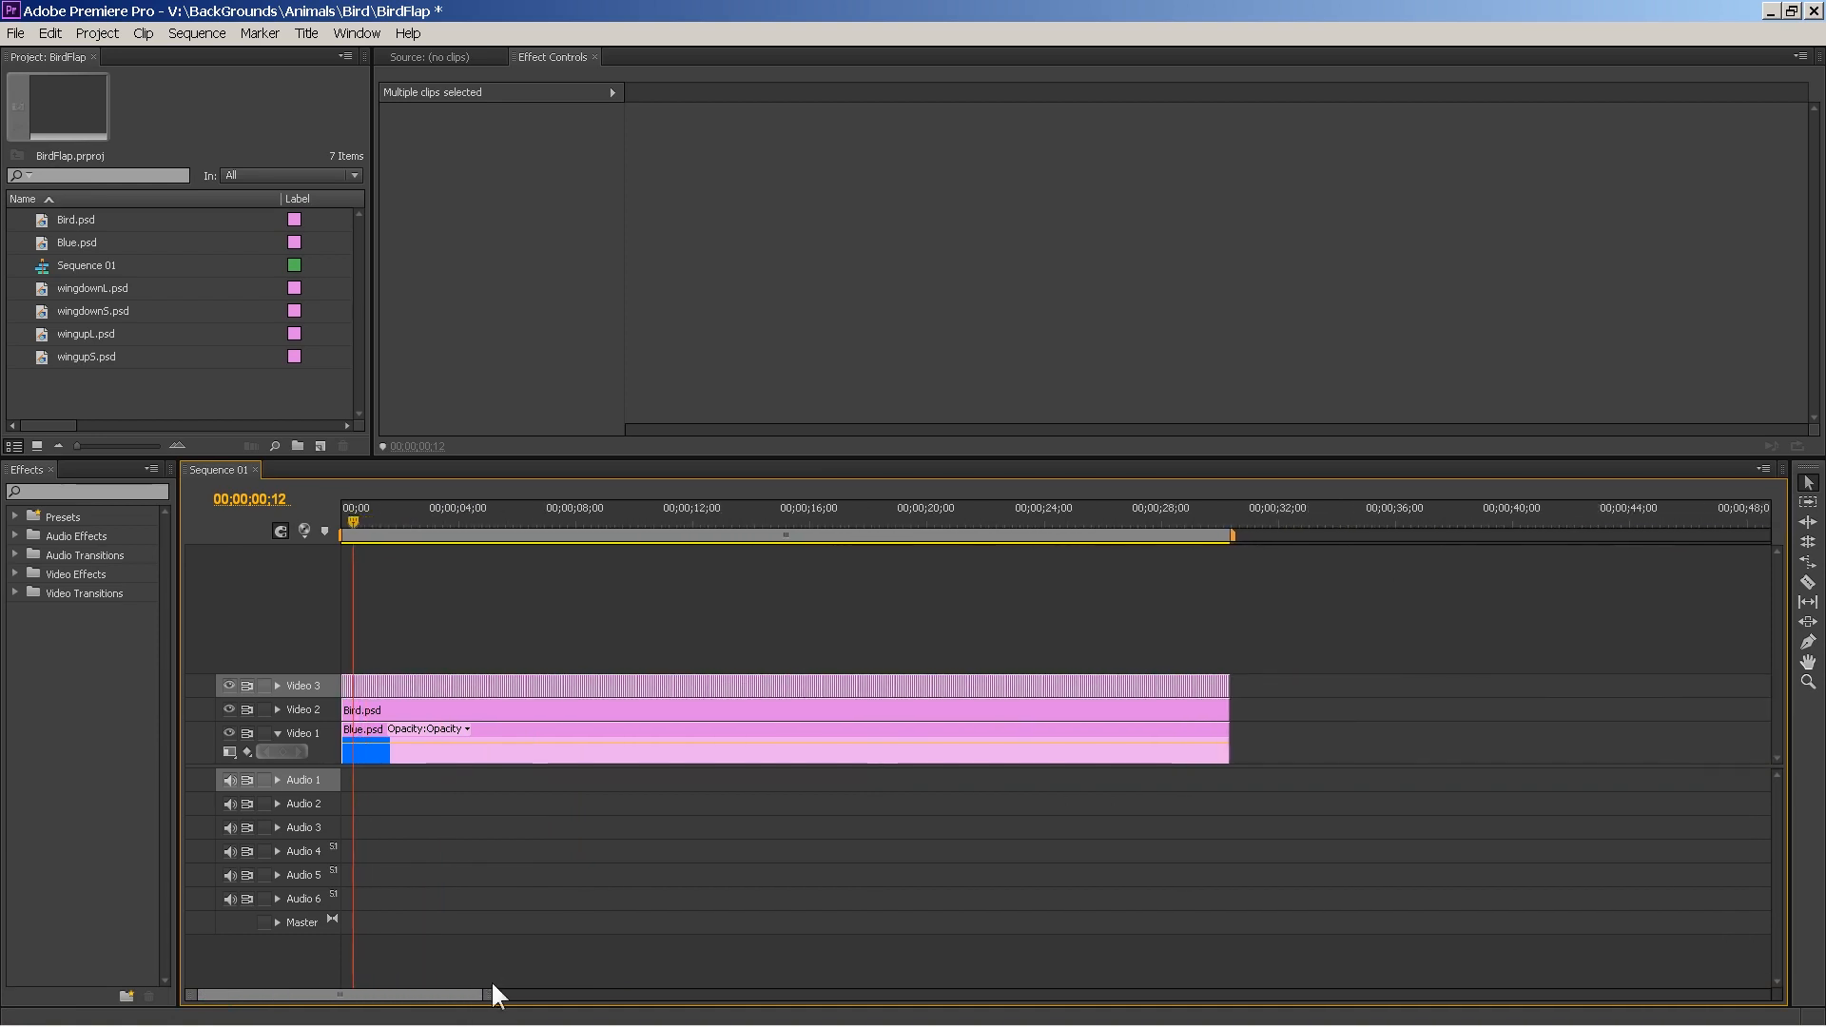
mouse_move(1232, 539)
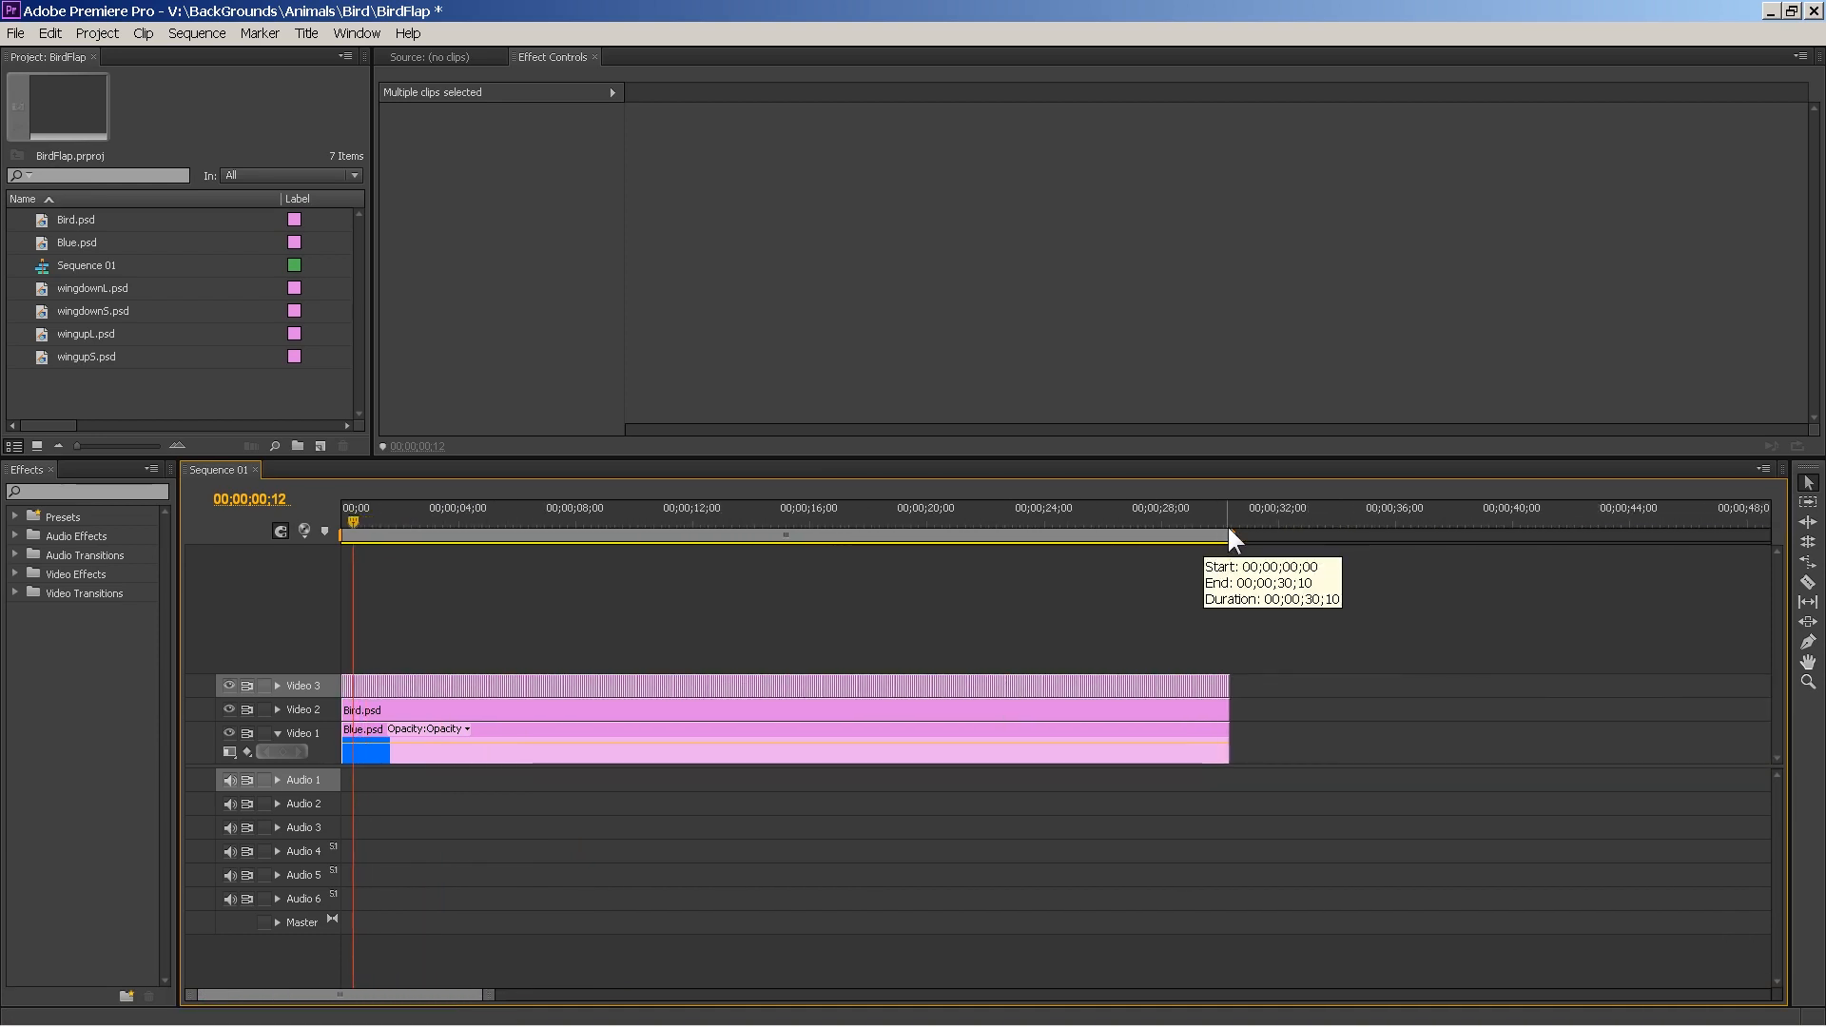
mouse_move(1221, 539)
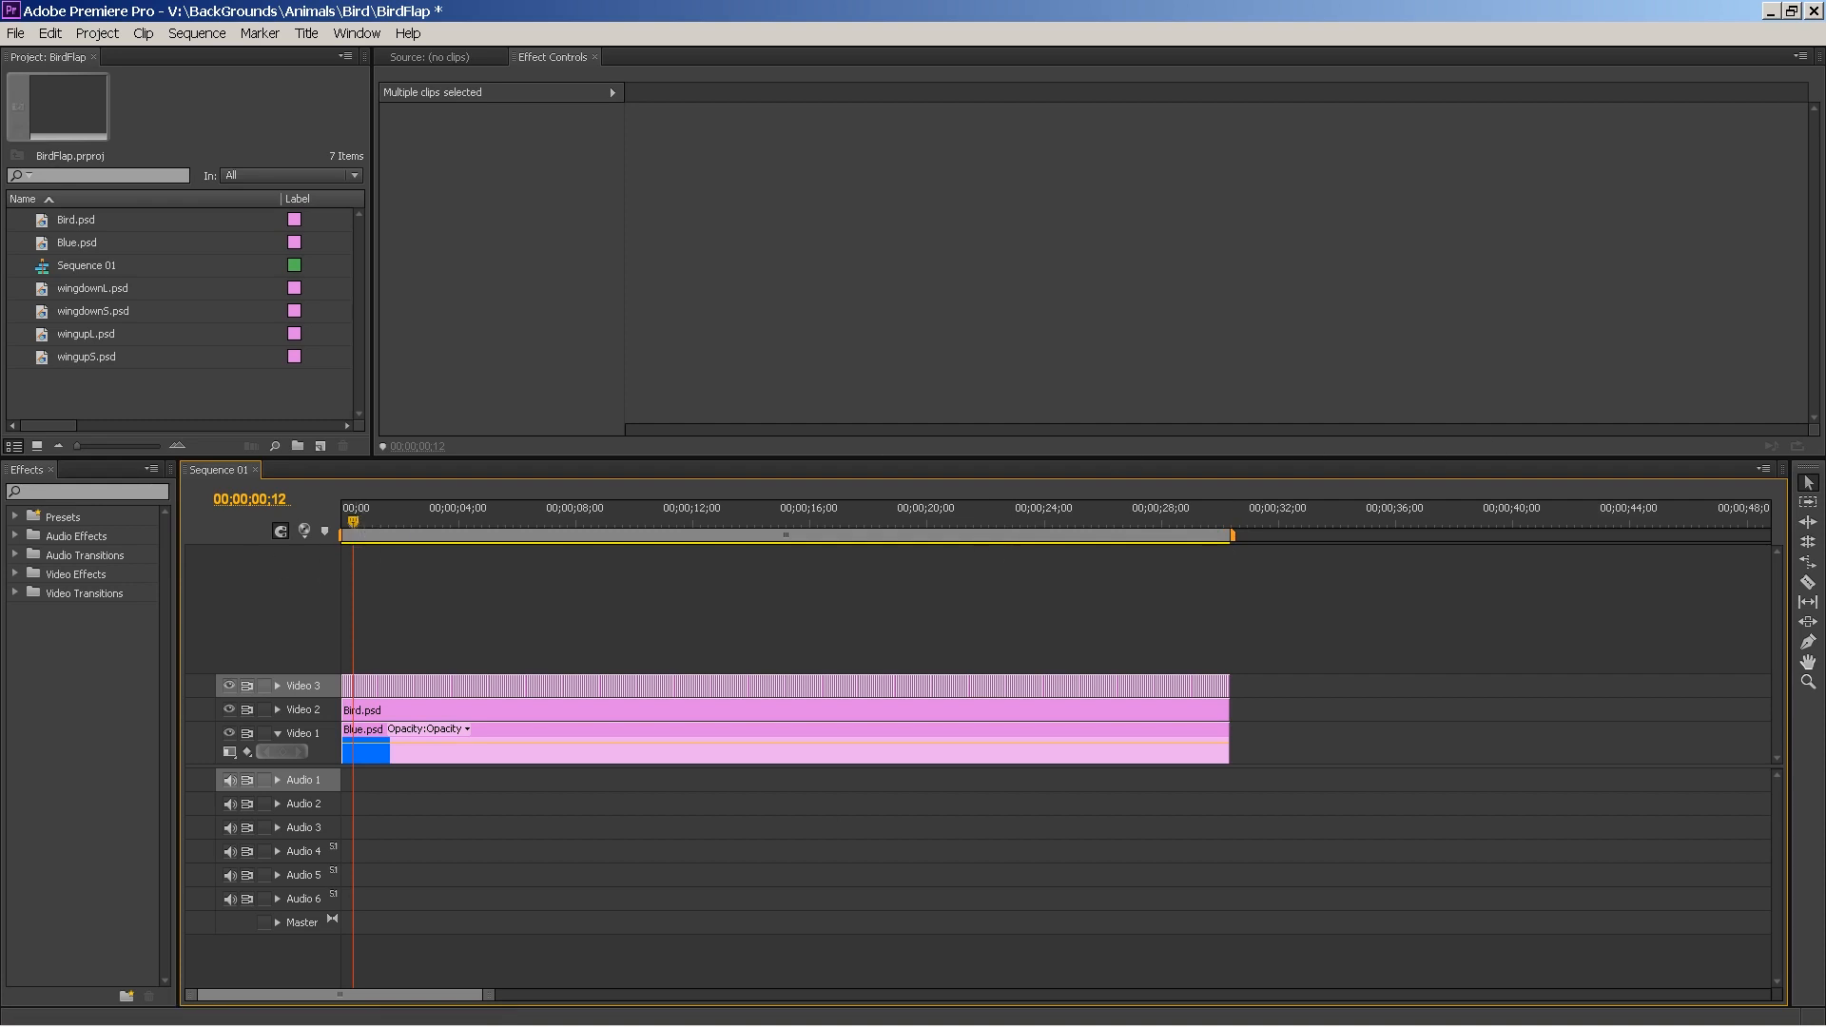
mouse_move(1375, 363)
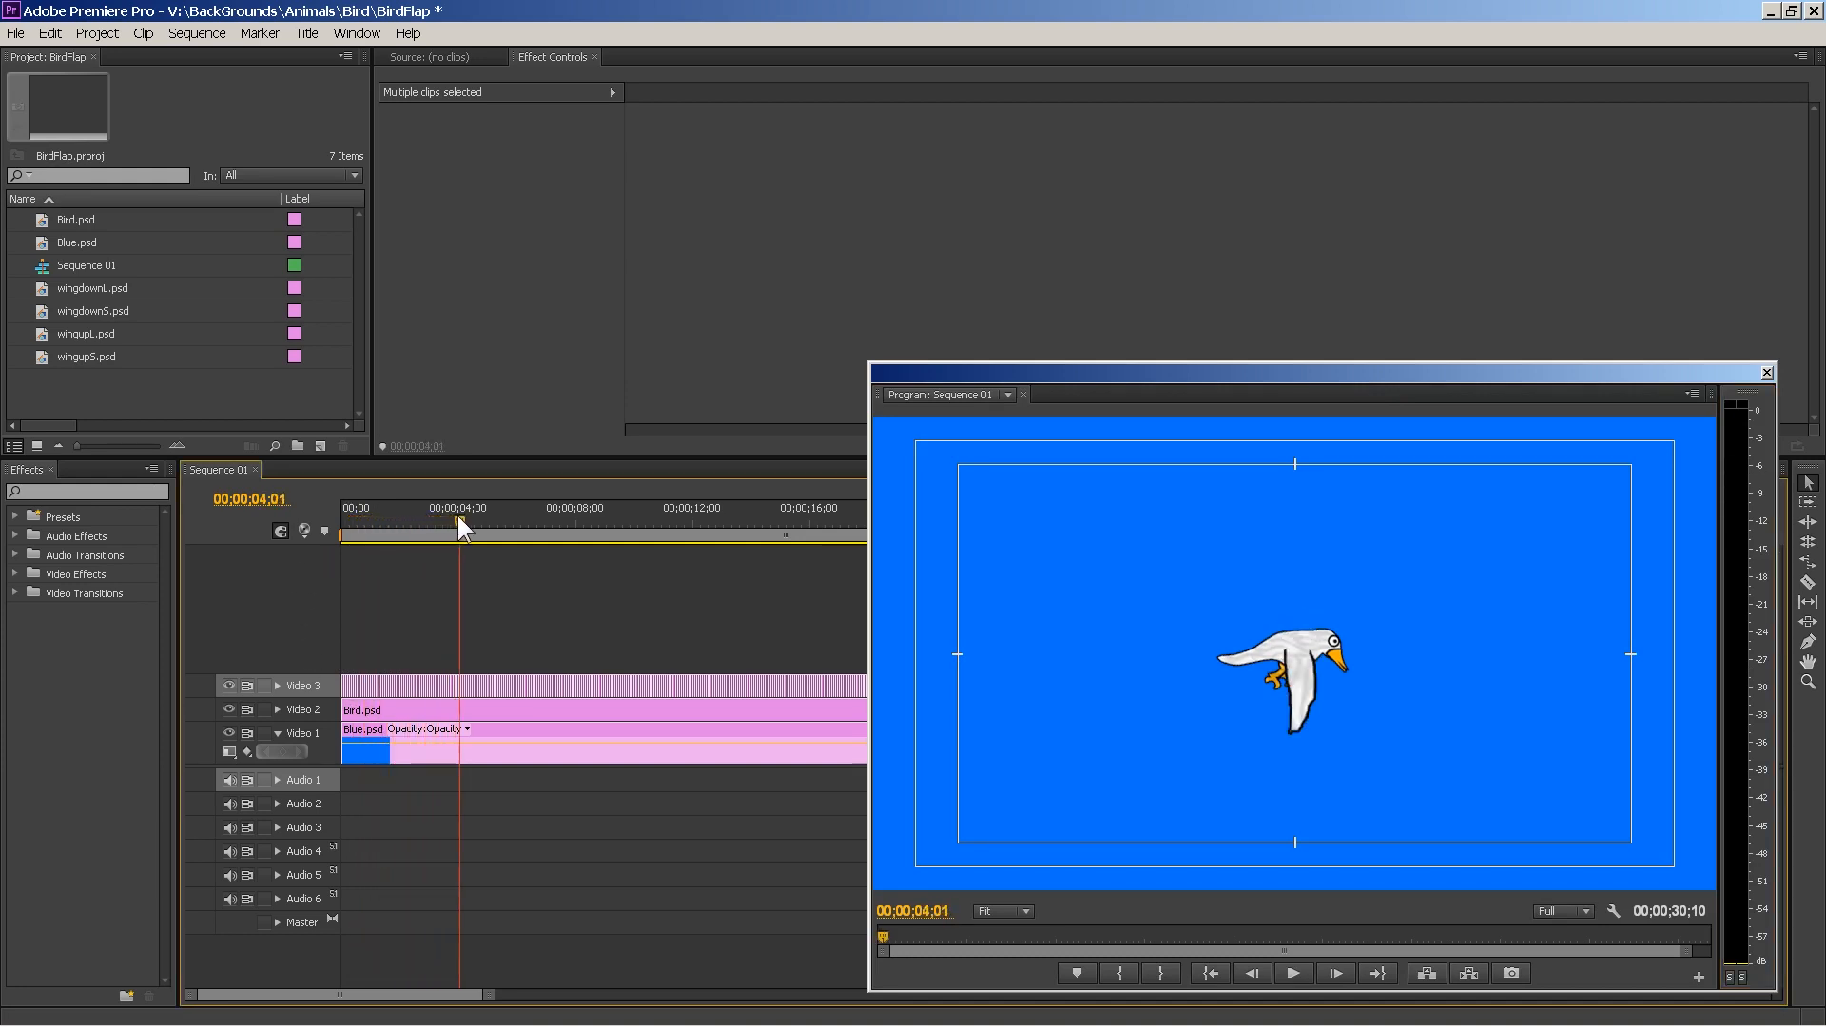
left_click(530, 508)
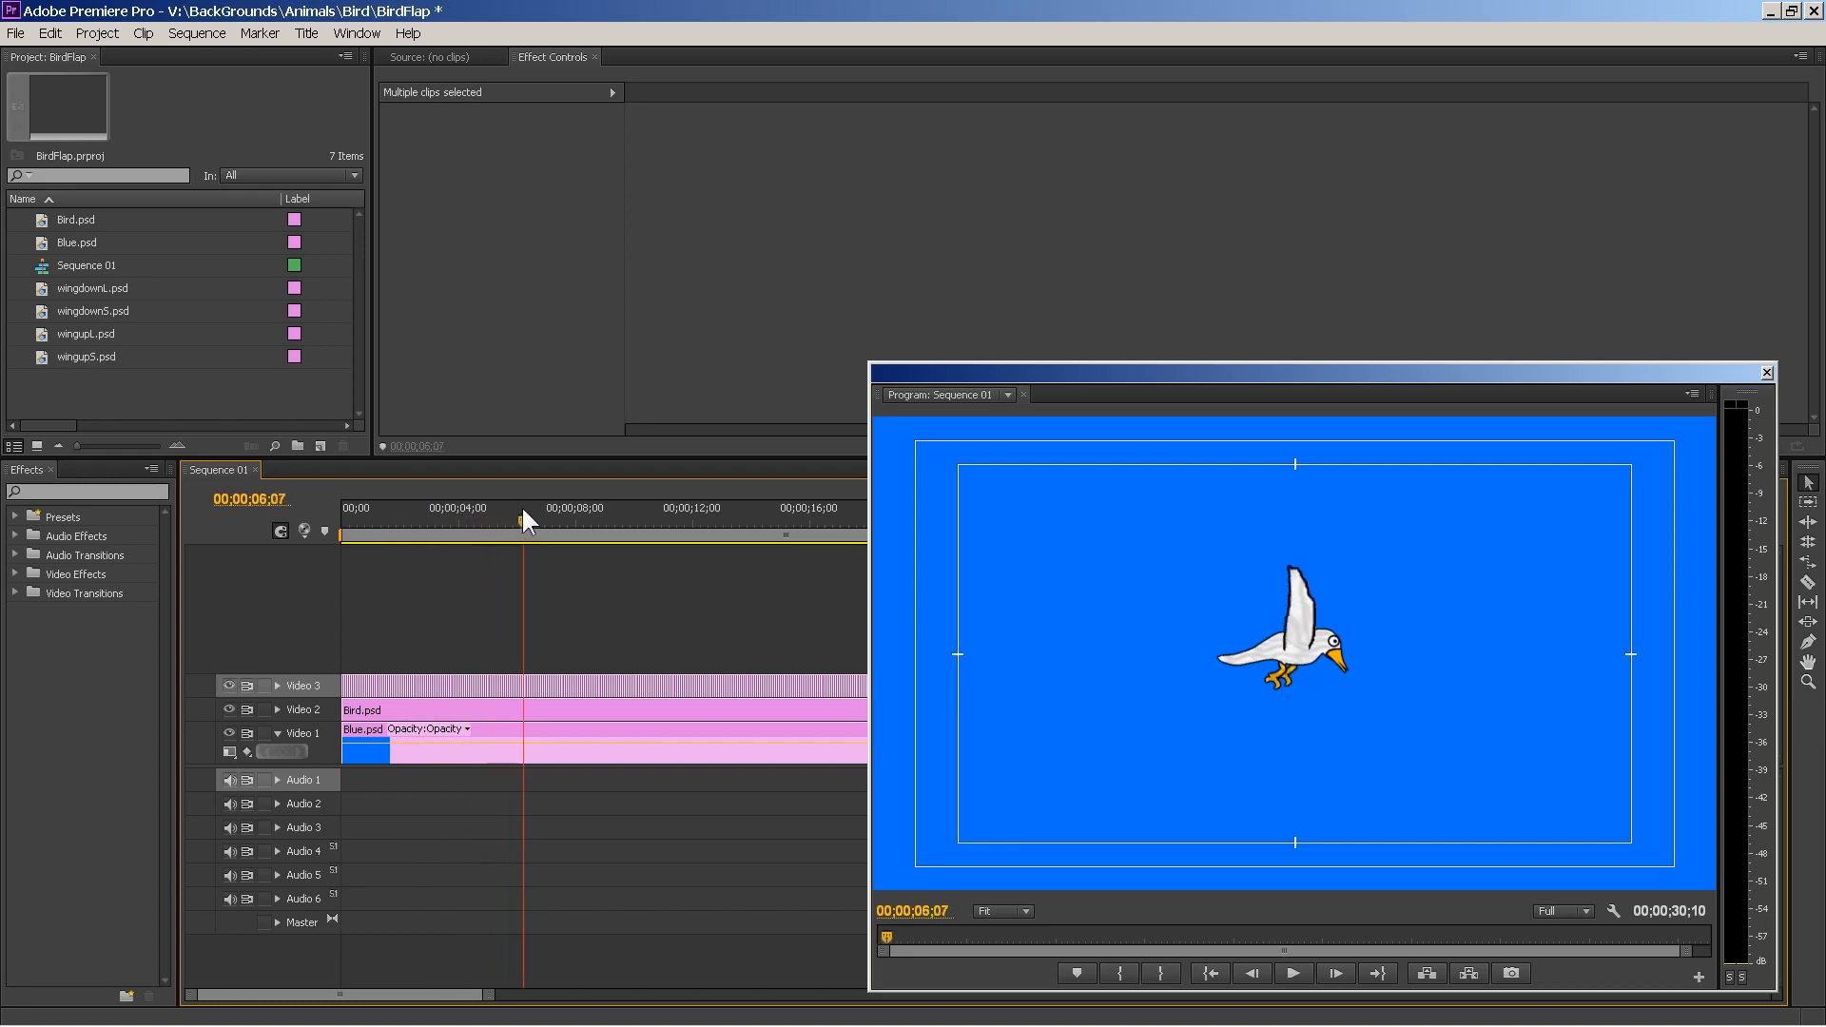
left_click(653, 510)
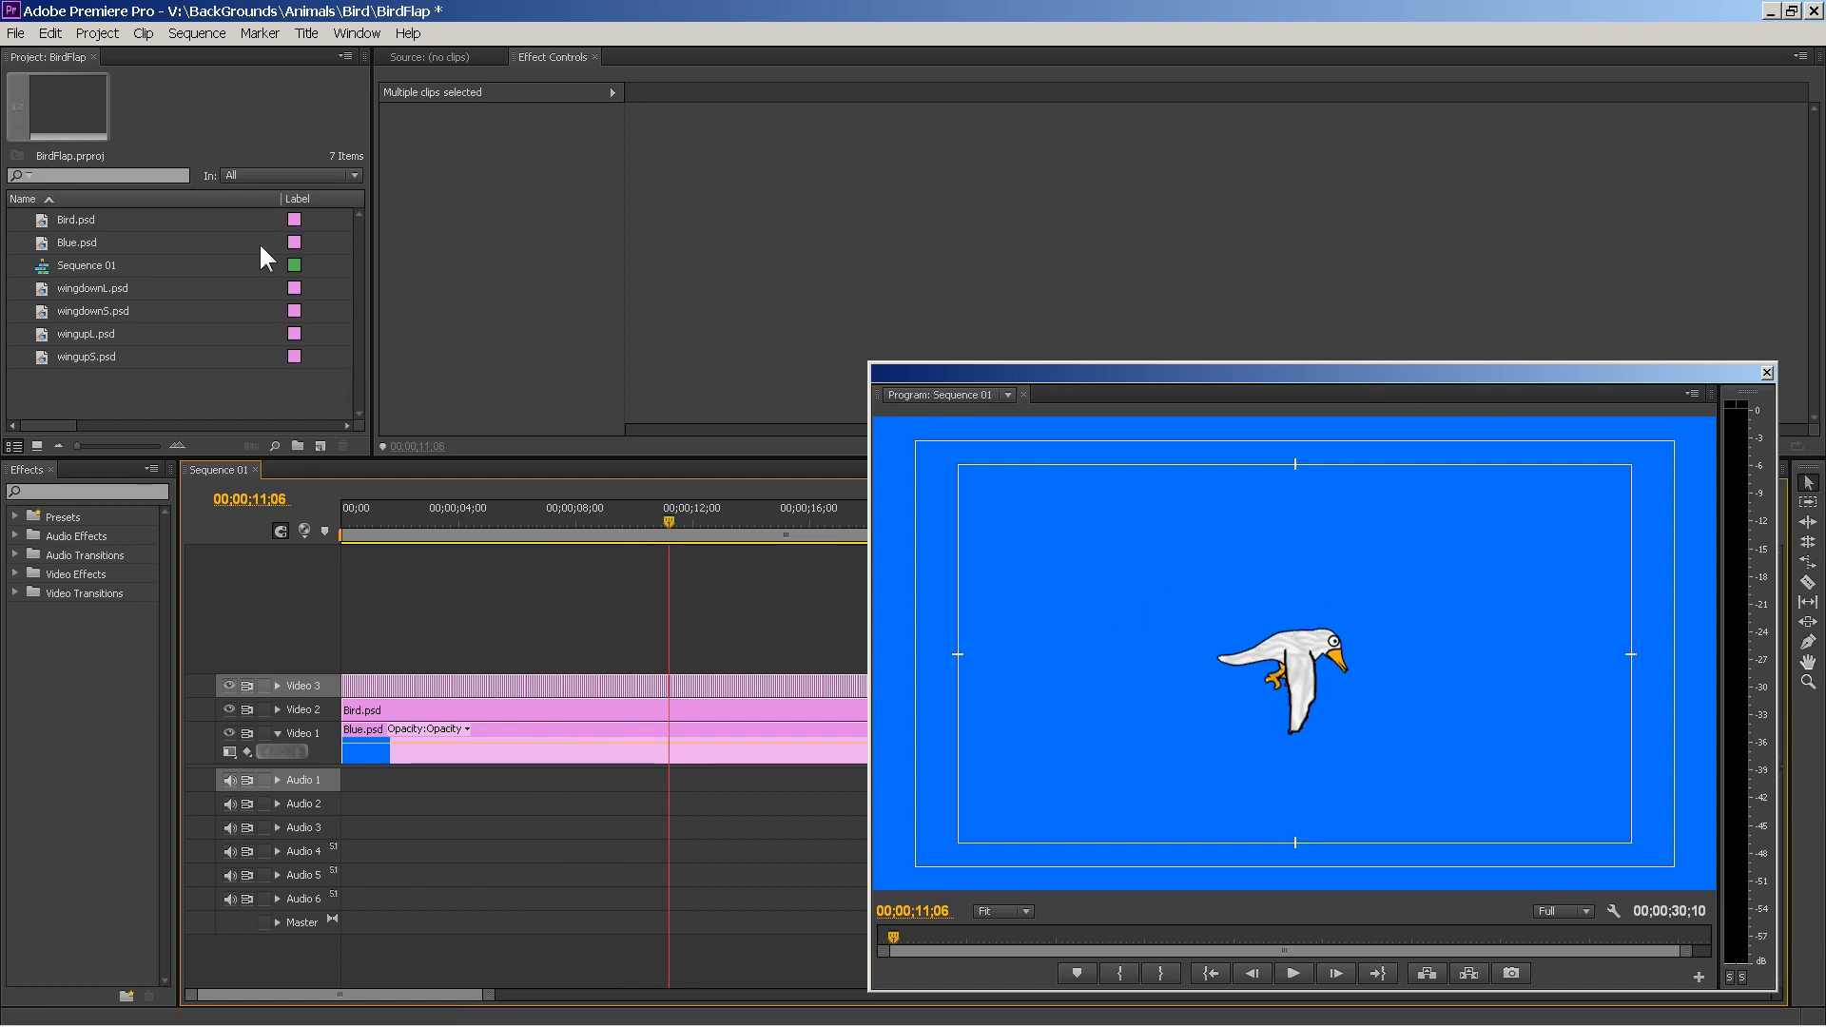
- Bring up the export options for the BirdFlap sequence from the File menu
left_click(17, 32)
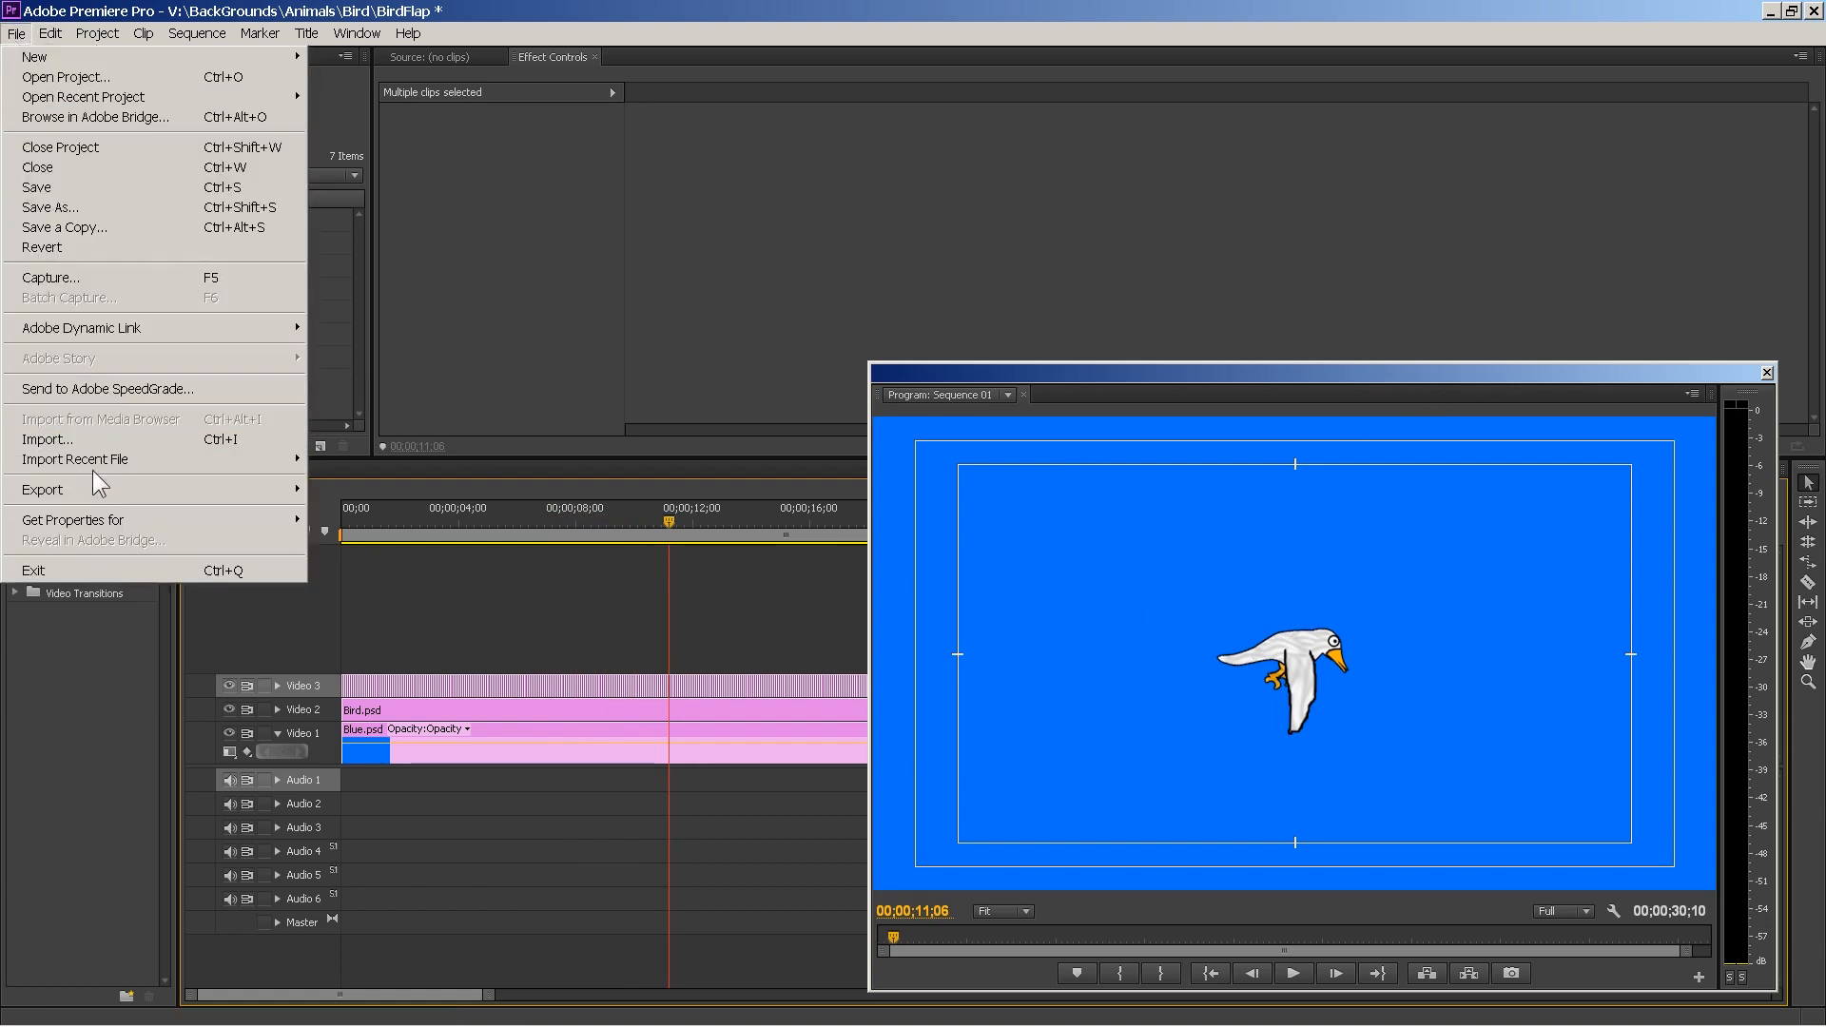
mouse_move(320, 496)
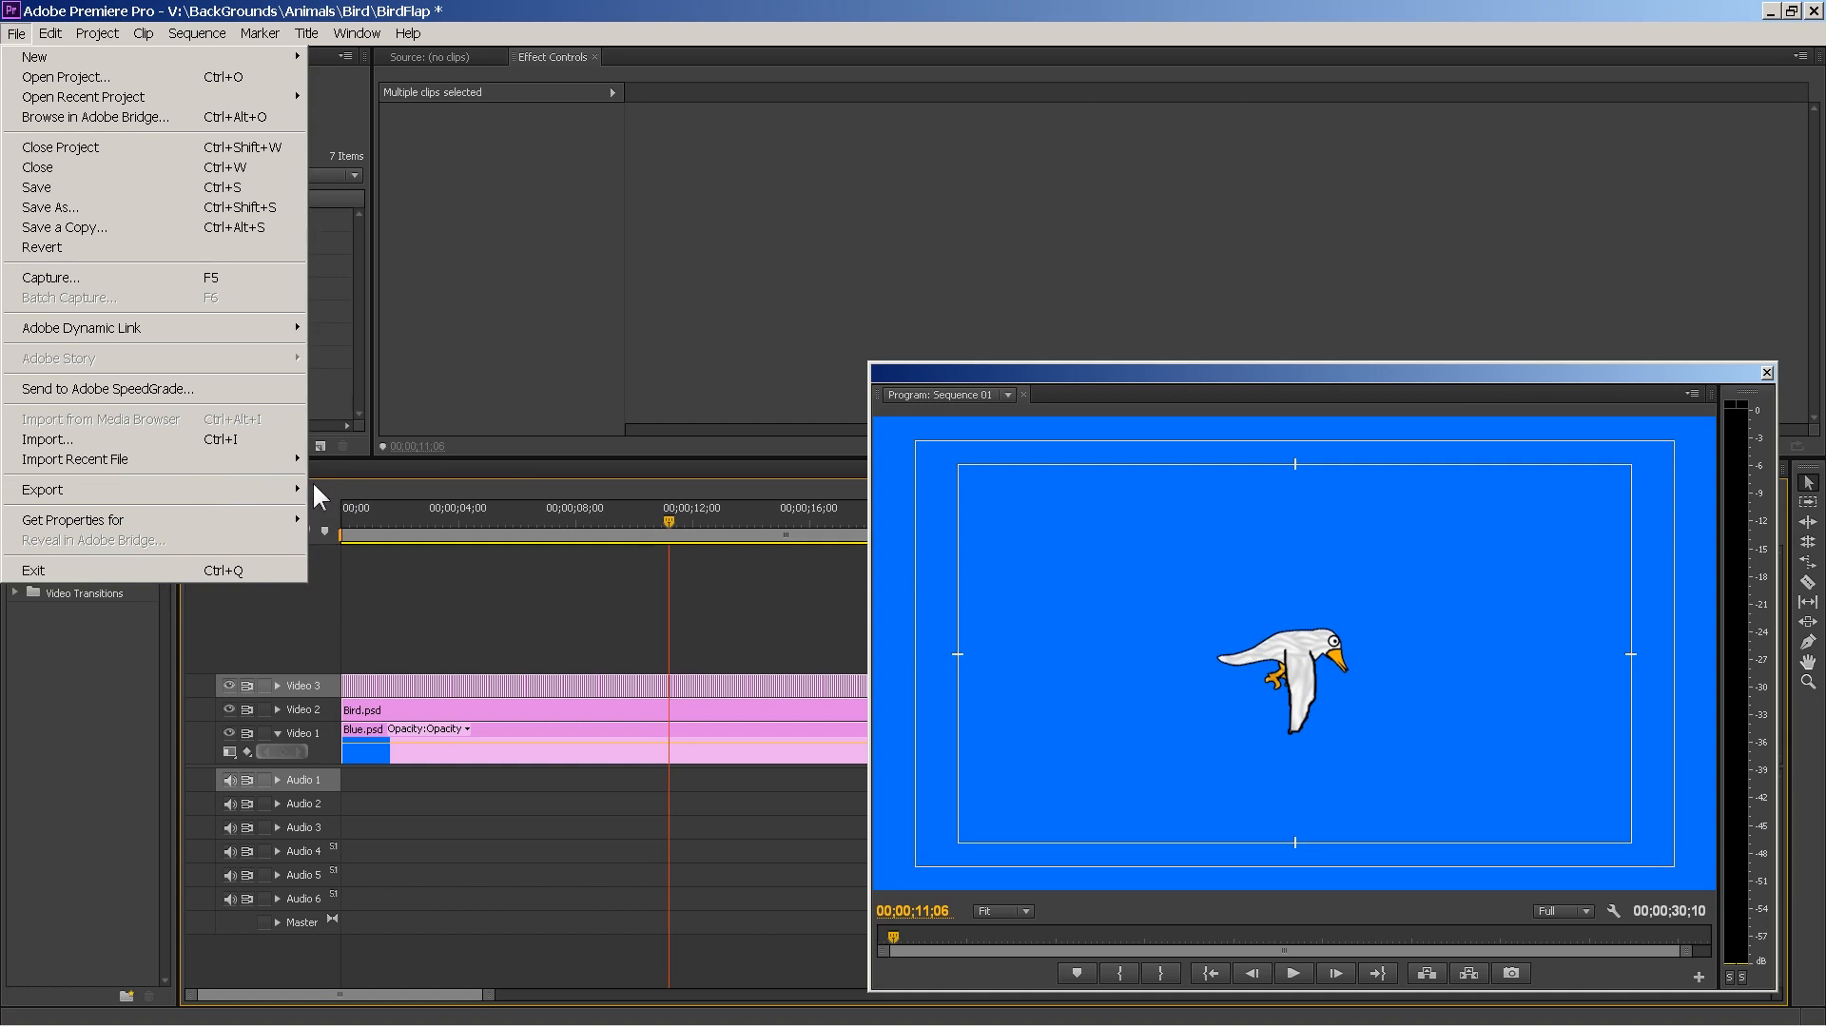
left_click(41, 489)
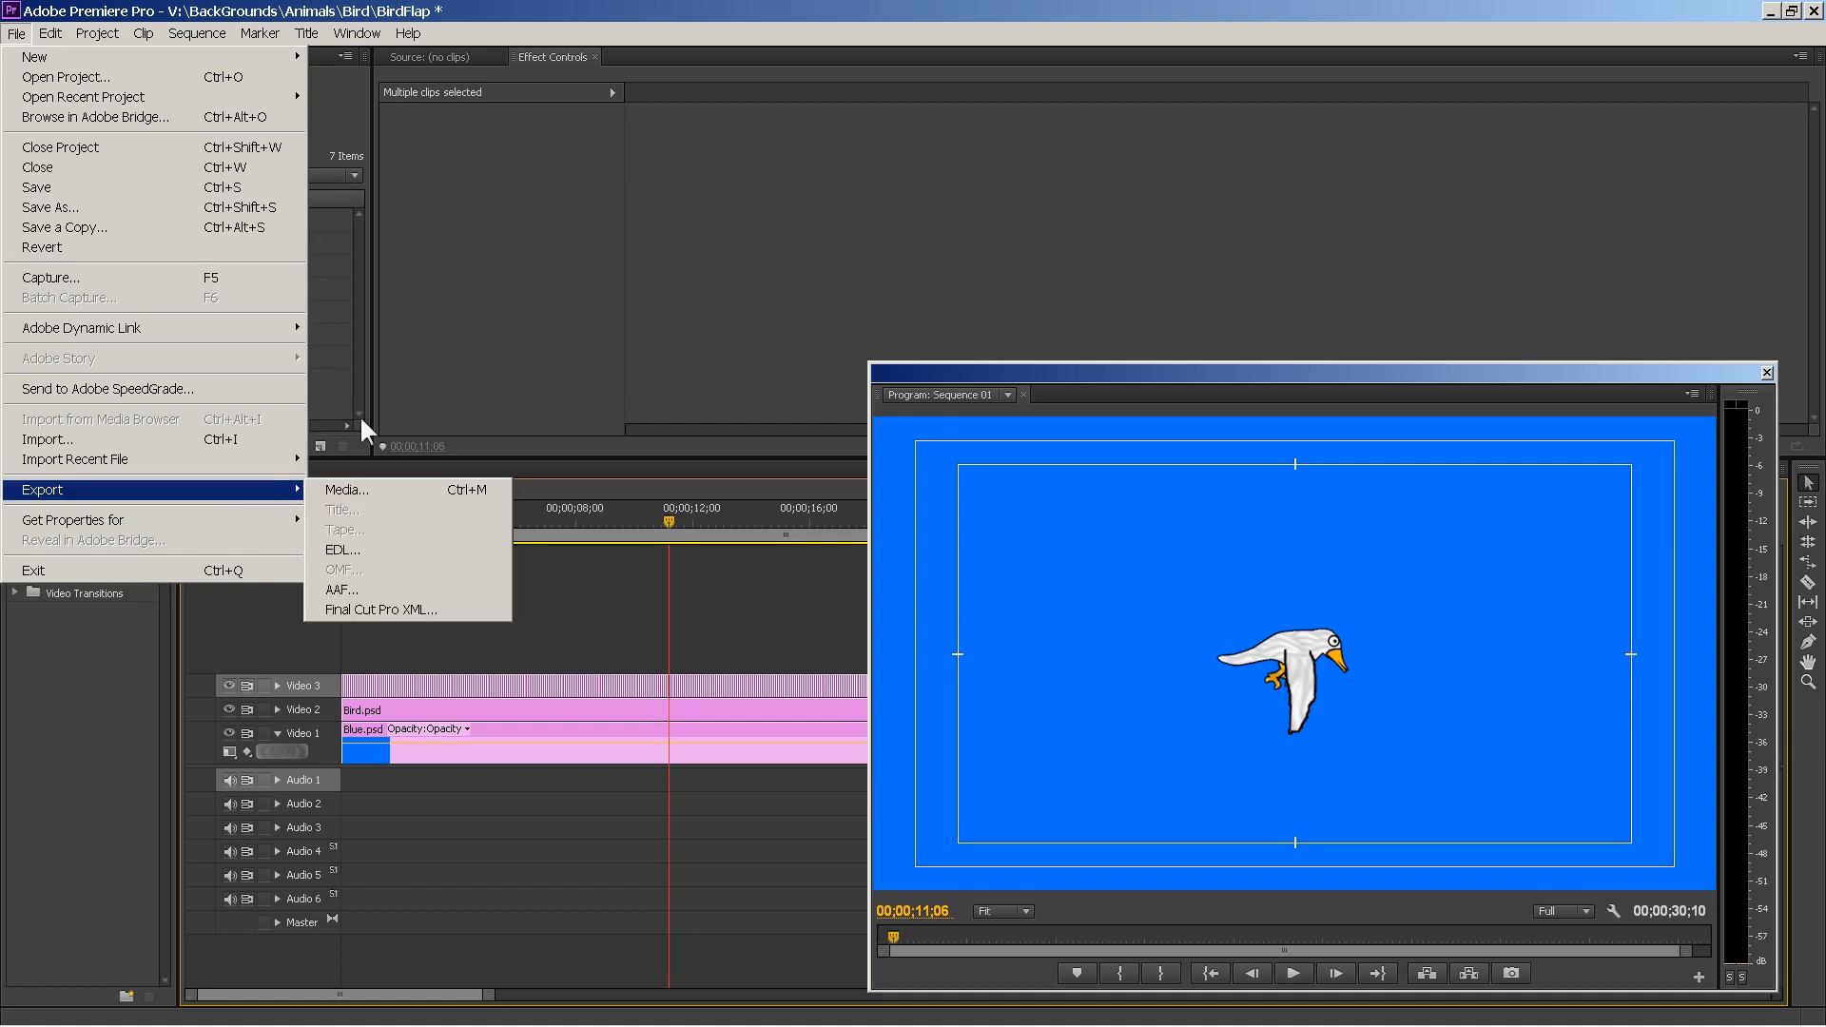
mouse_move(1813, 19)
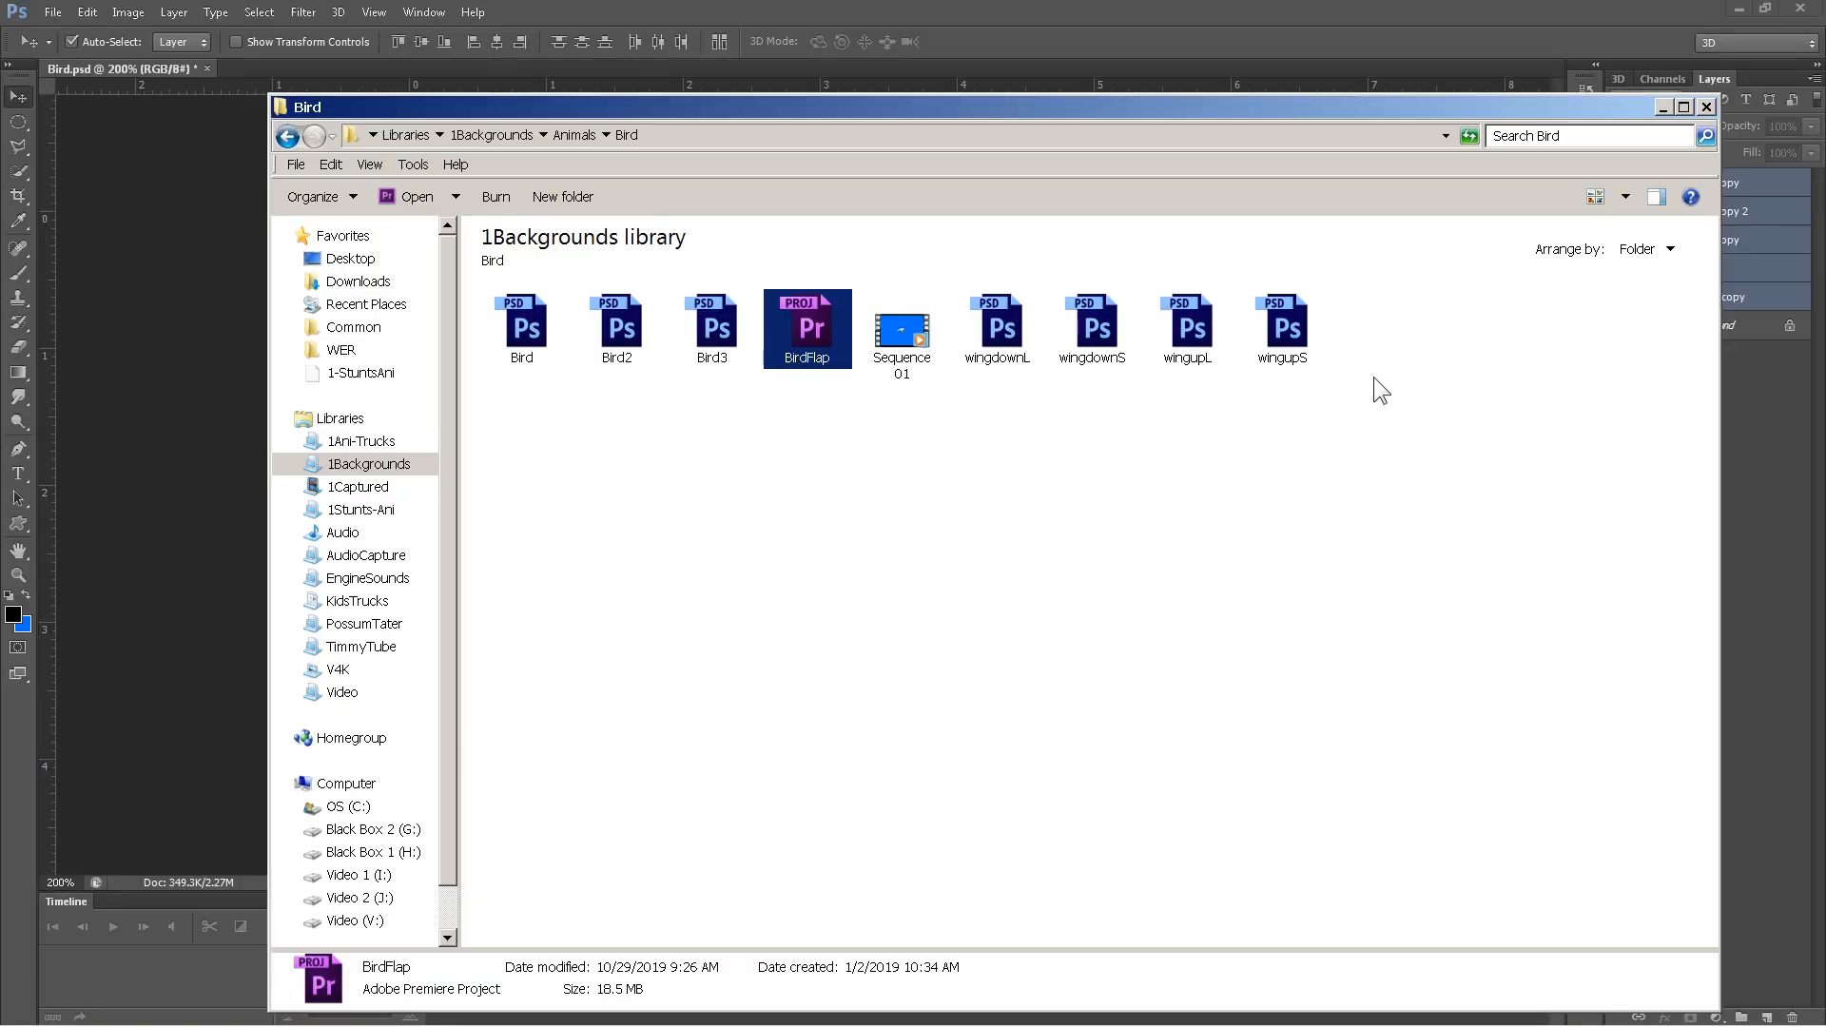
- Play the Sequence 01 flapping-bird video, then close the Bird folder window
left_click(900, 329)
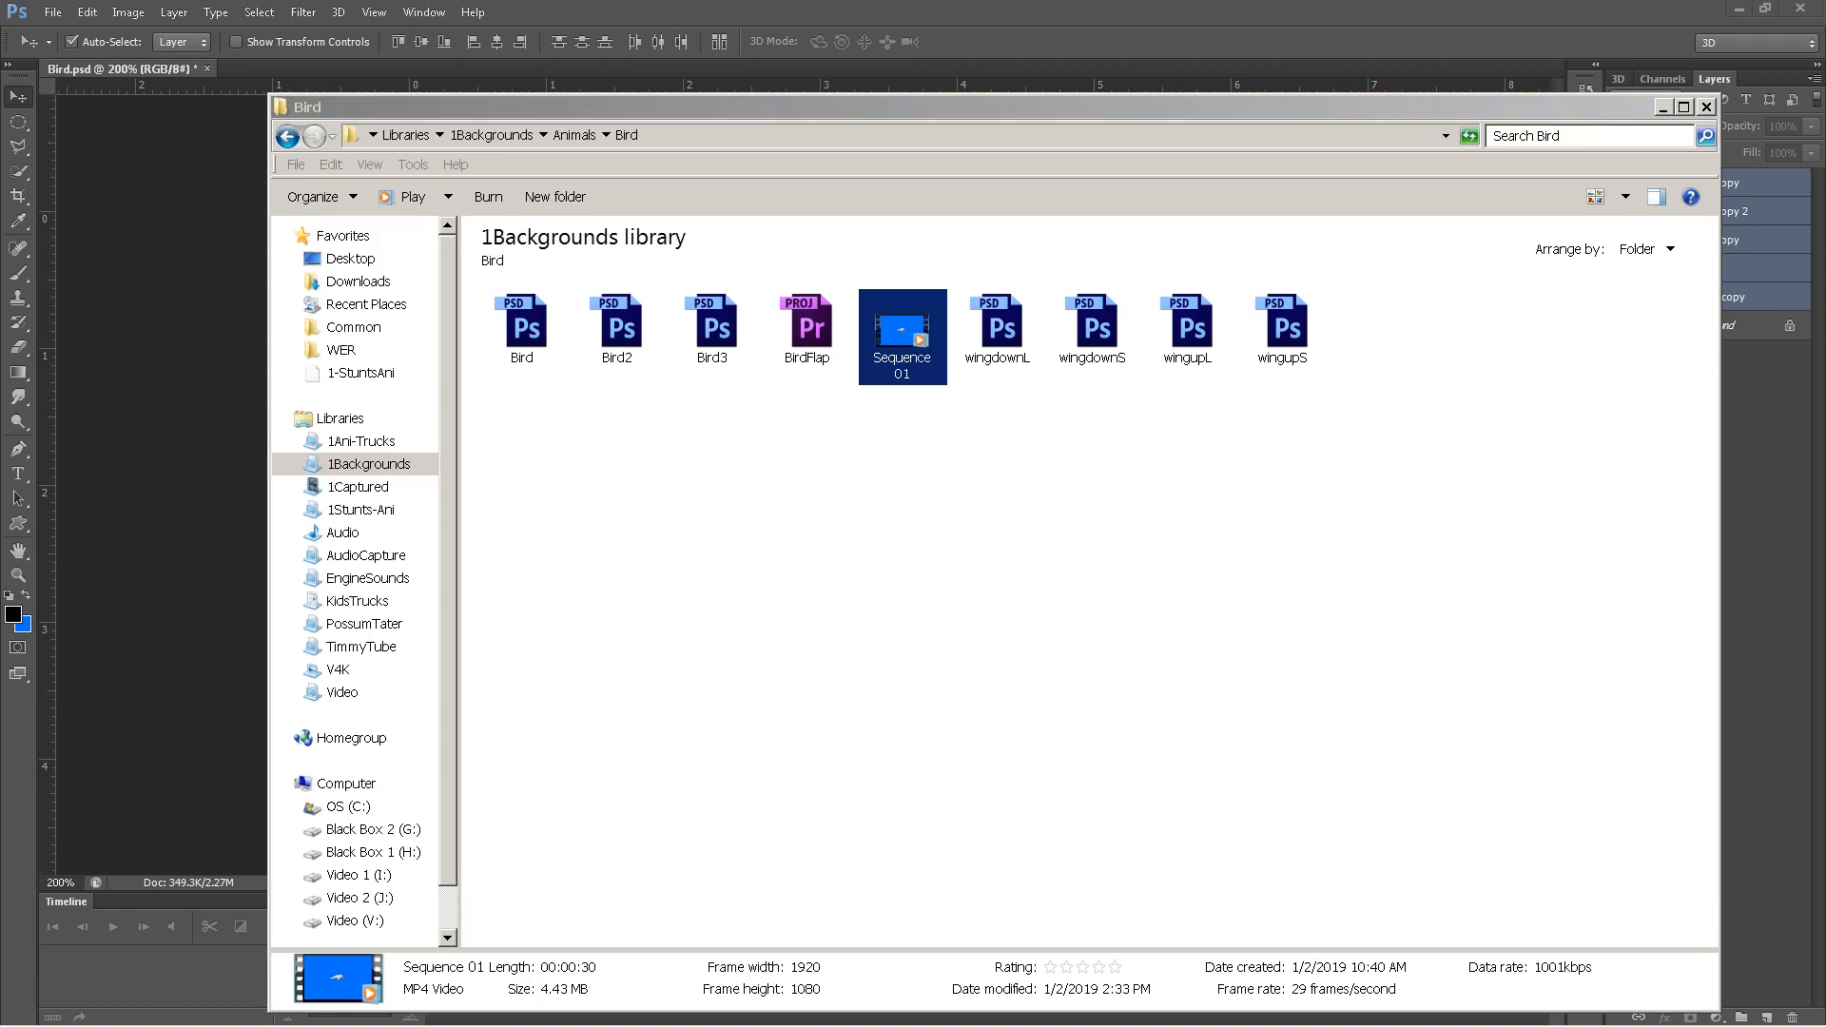
double_click(901, 329)
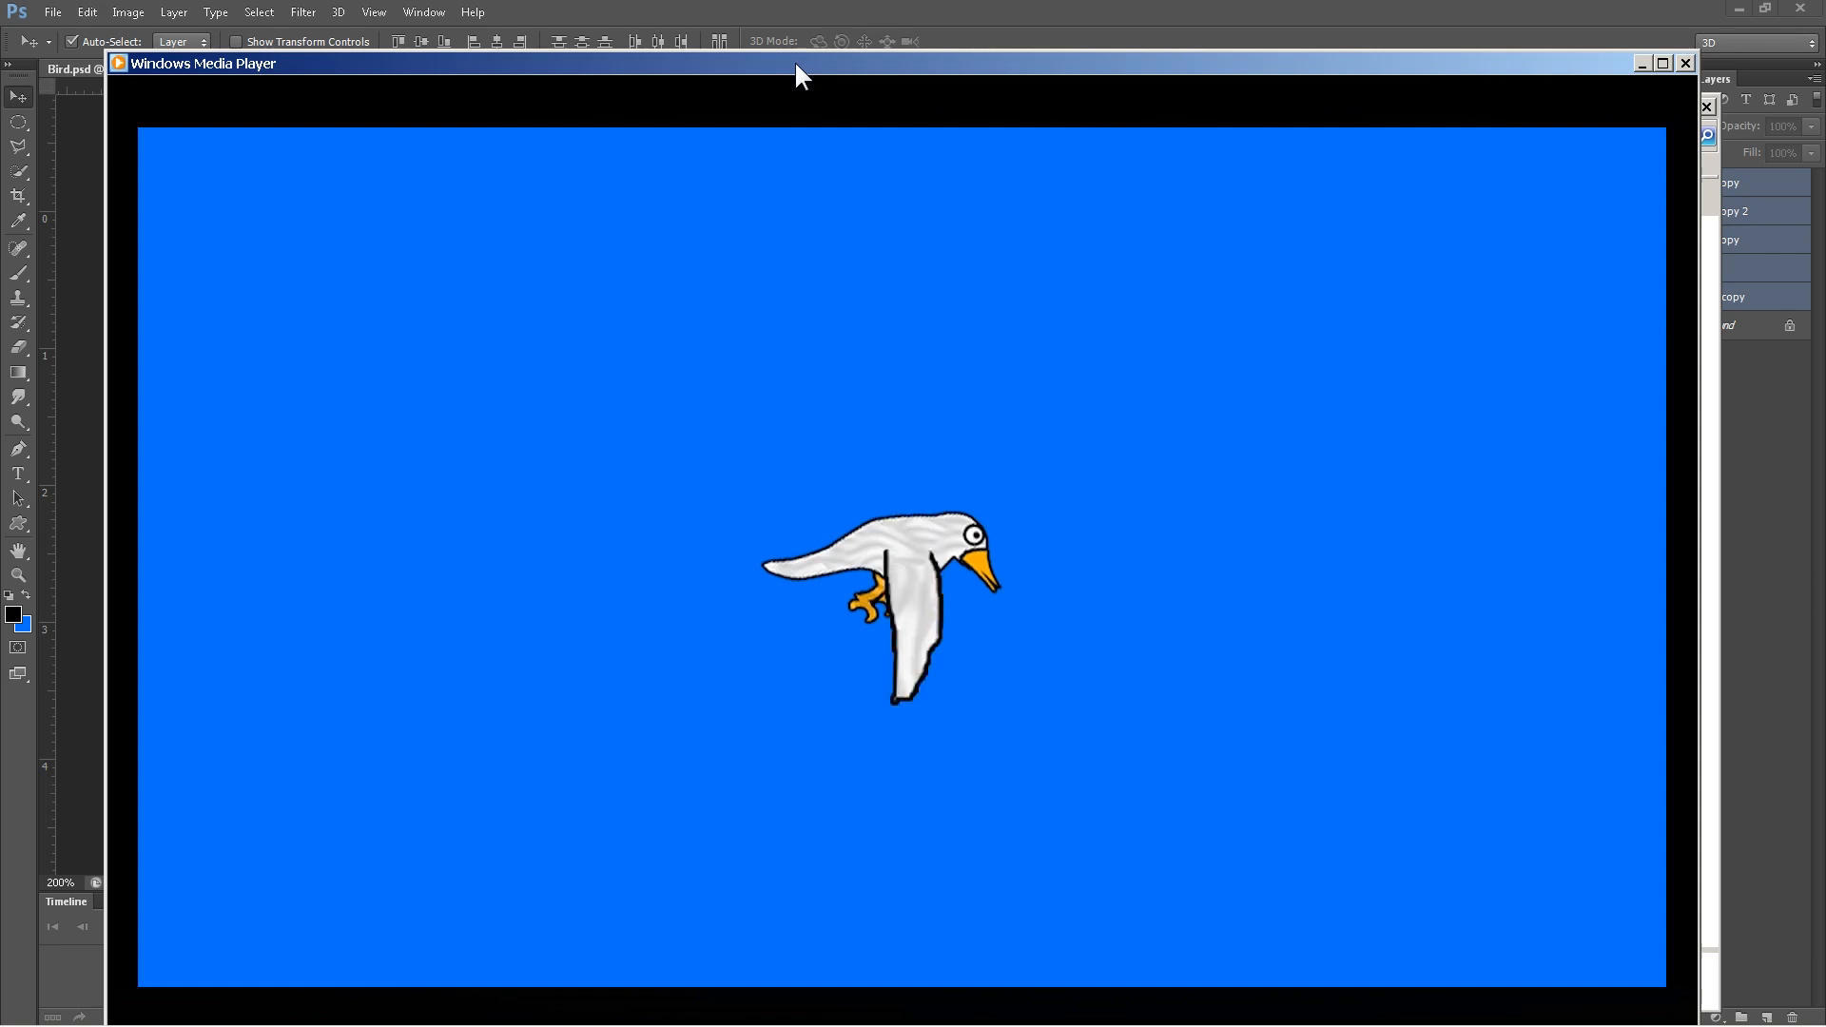
mouse_move(1548, 50)
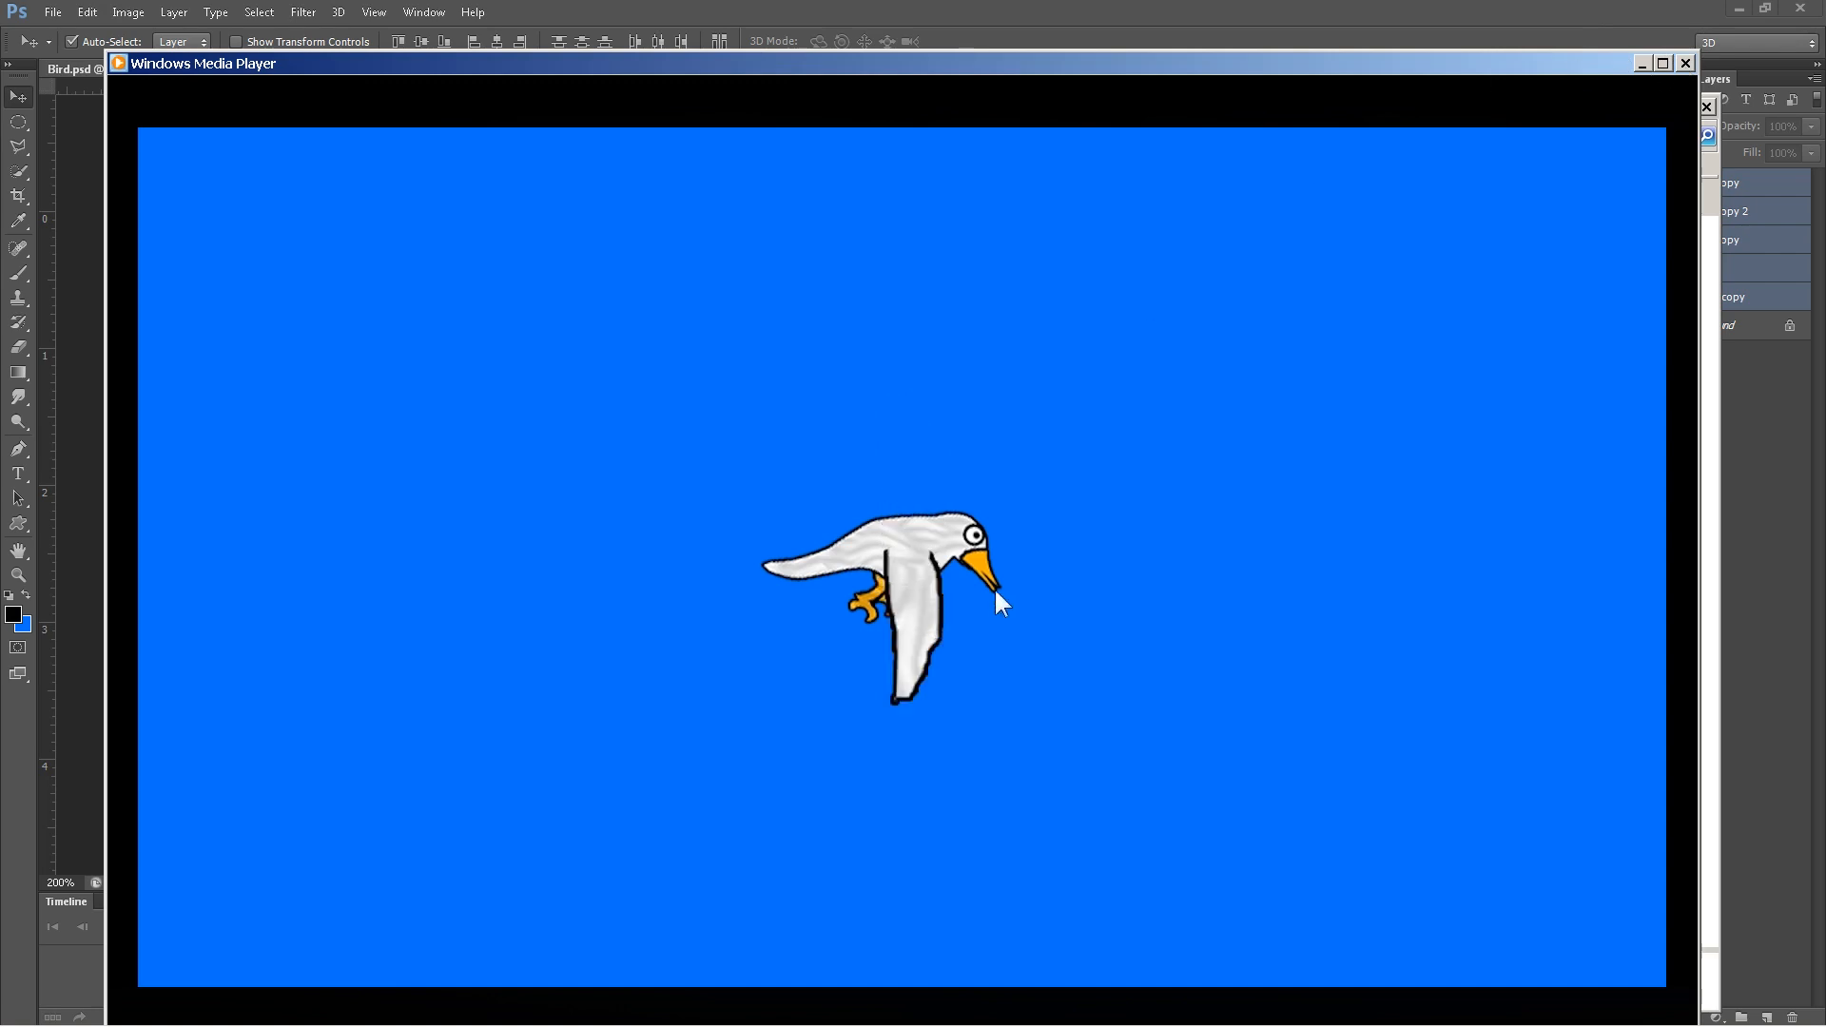
mouse_move(1009, 510)
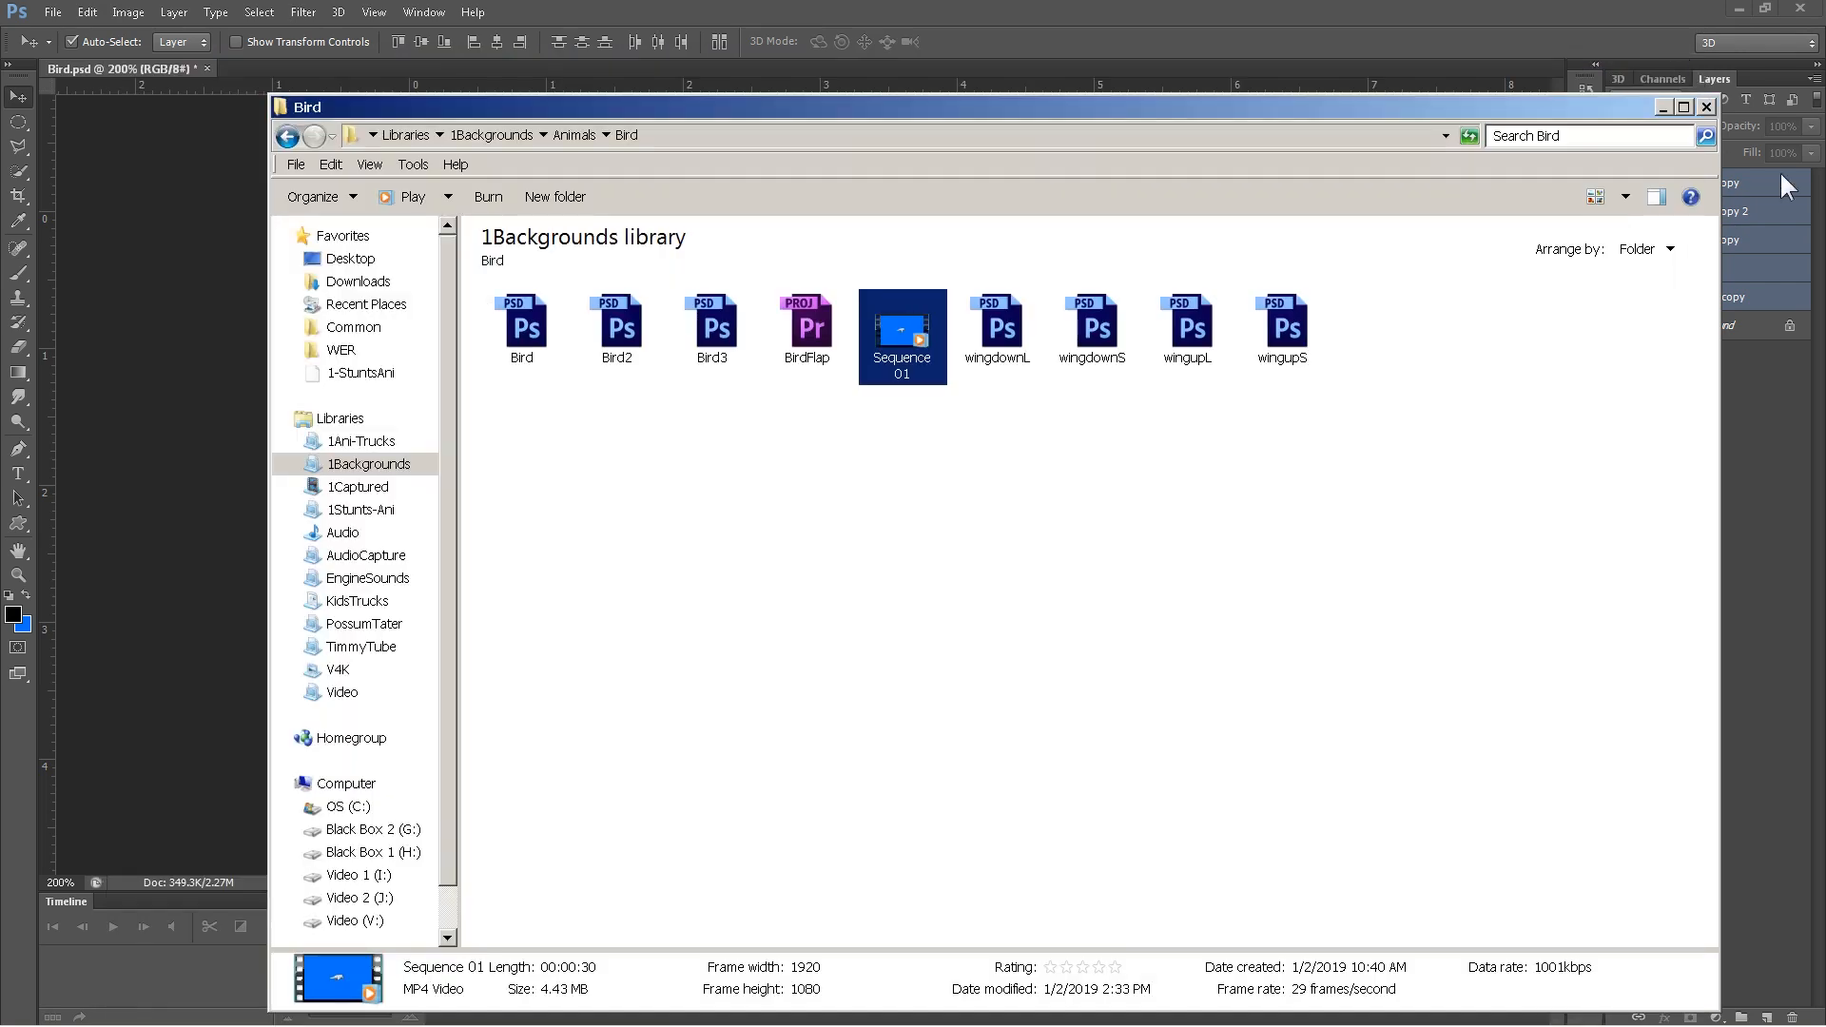
mouse_move(1700, 107)
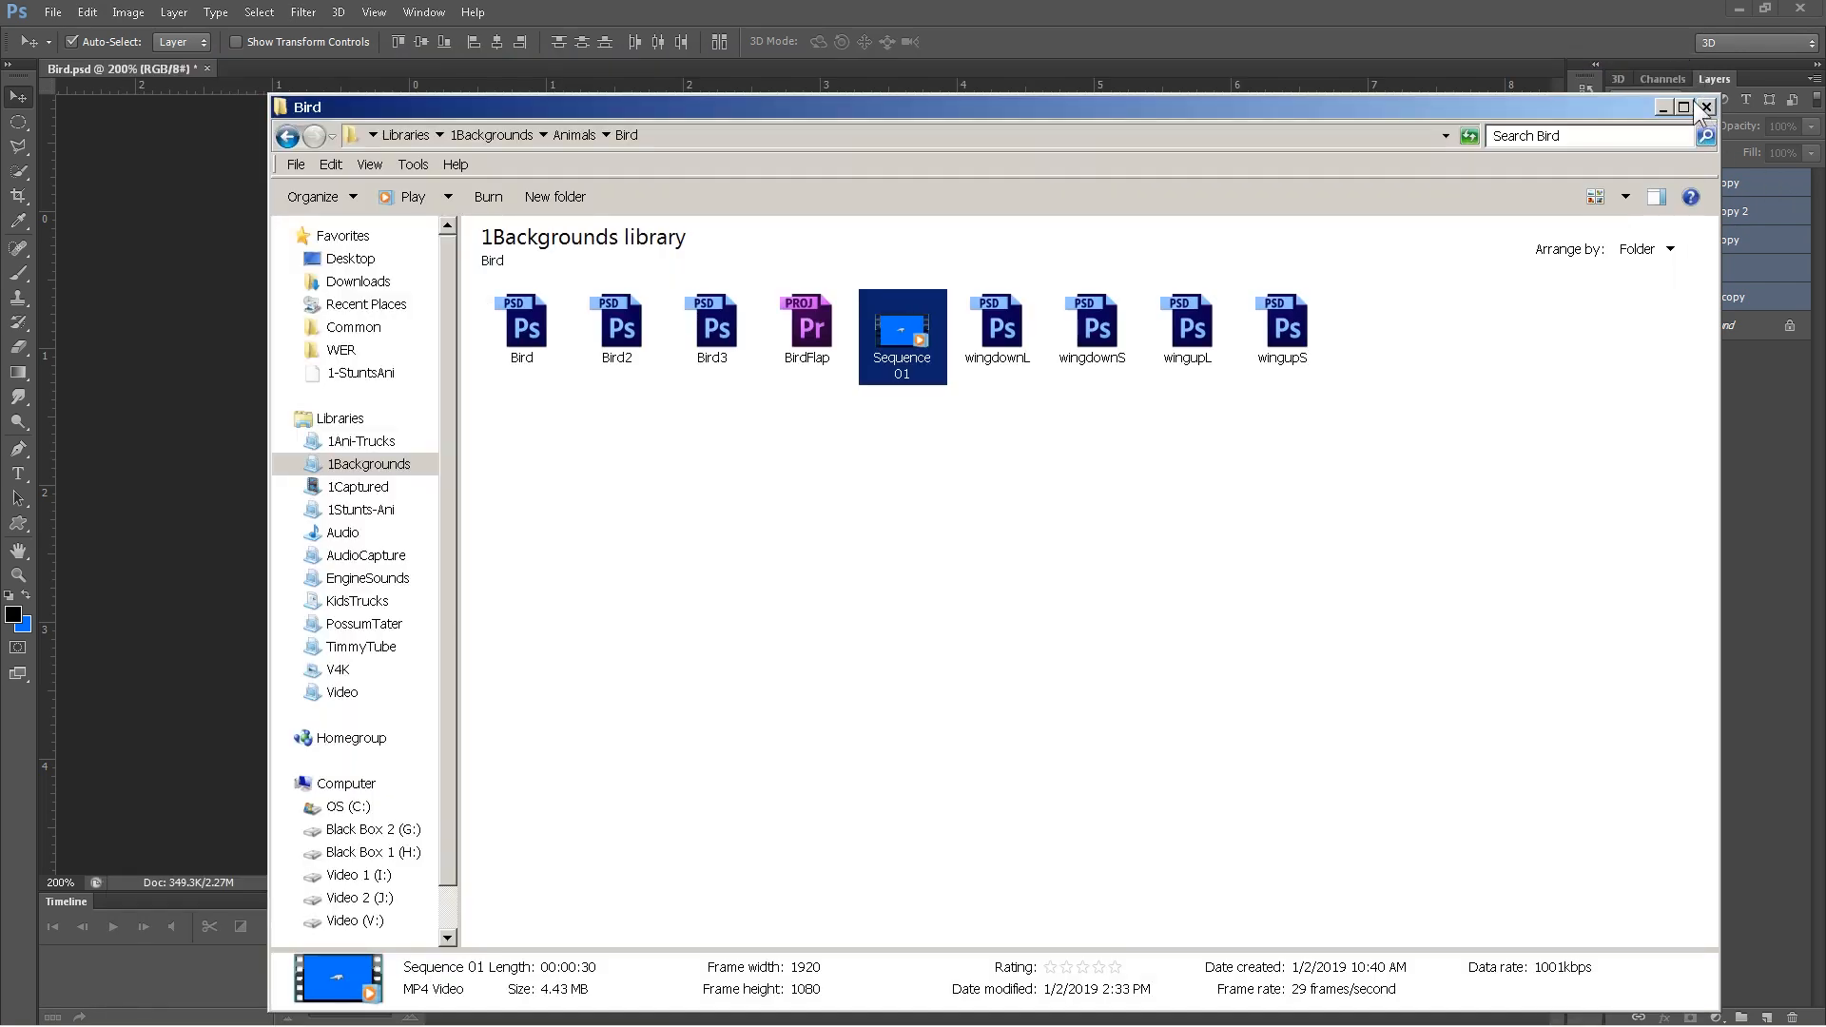
left_click(1704, 106)
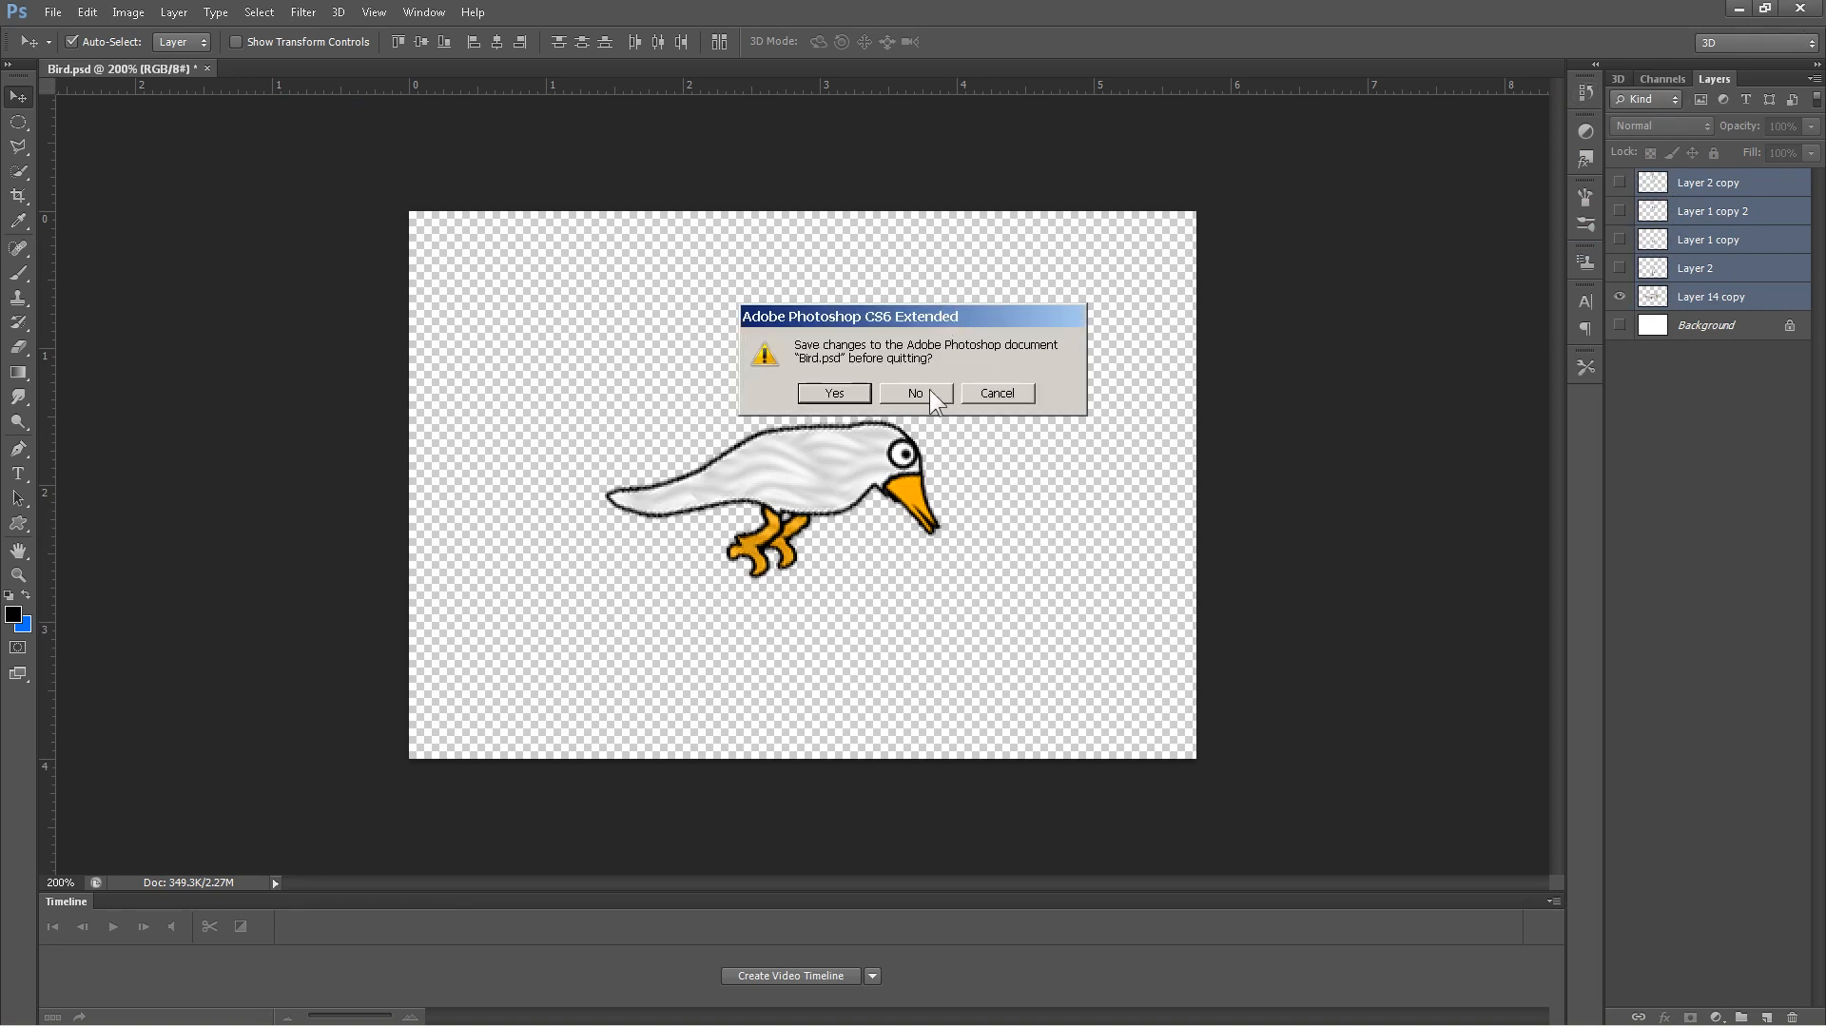
- Quit Photoshop without saving Bird.psd and start a new Premiere Pro project
left_click(915, 391)
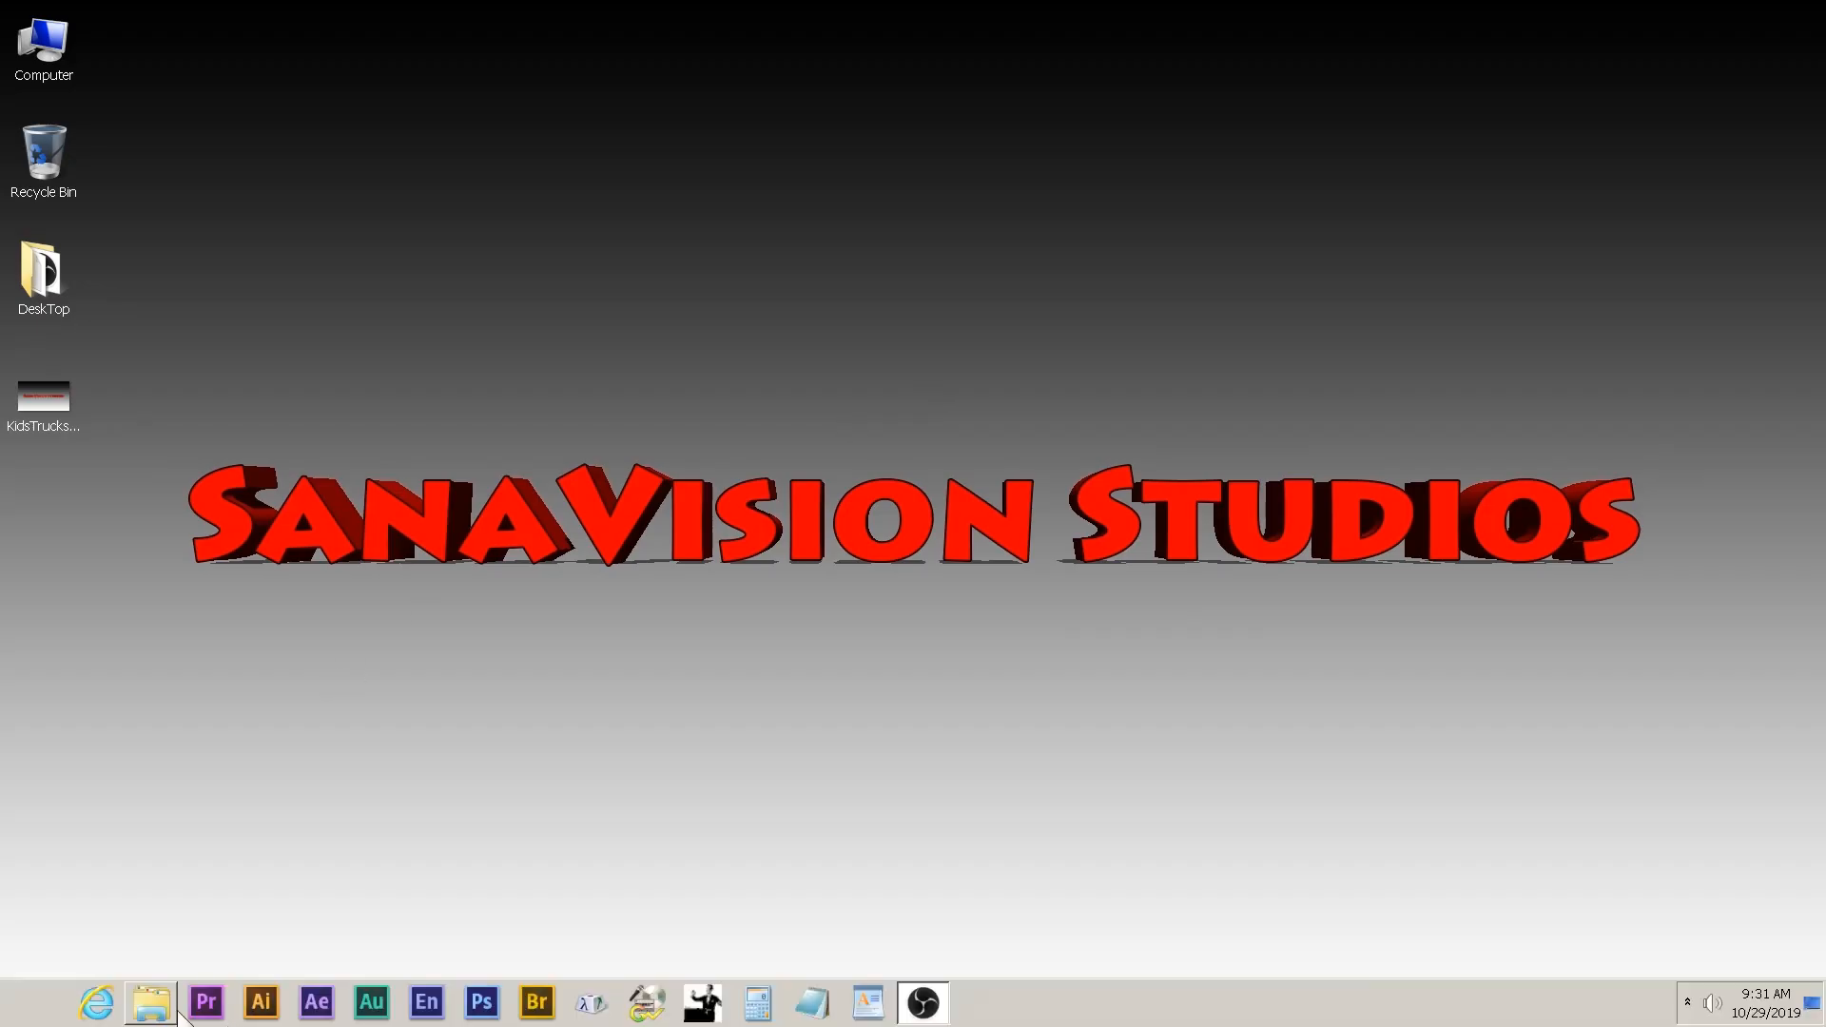
left_click(205, 1002)
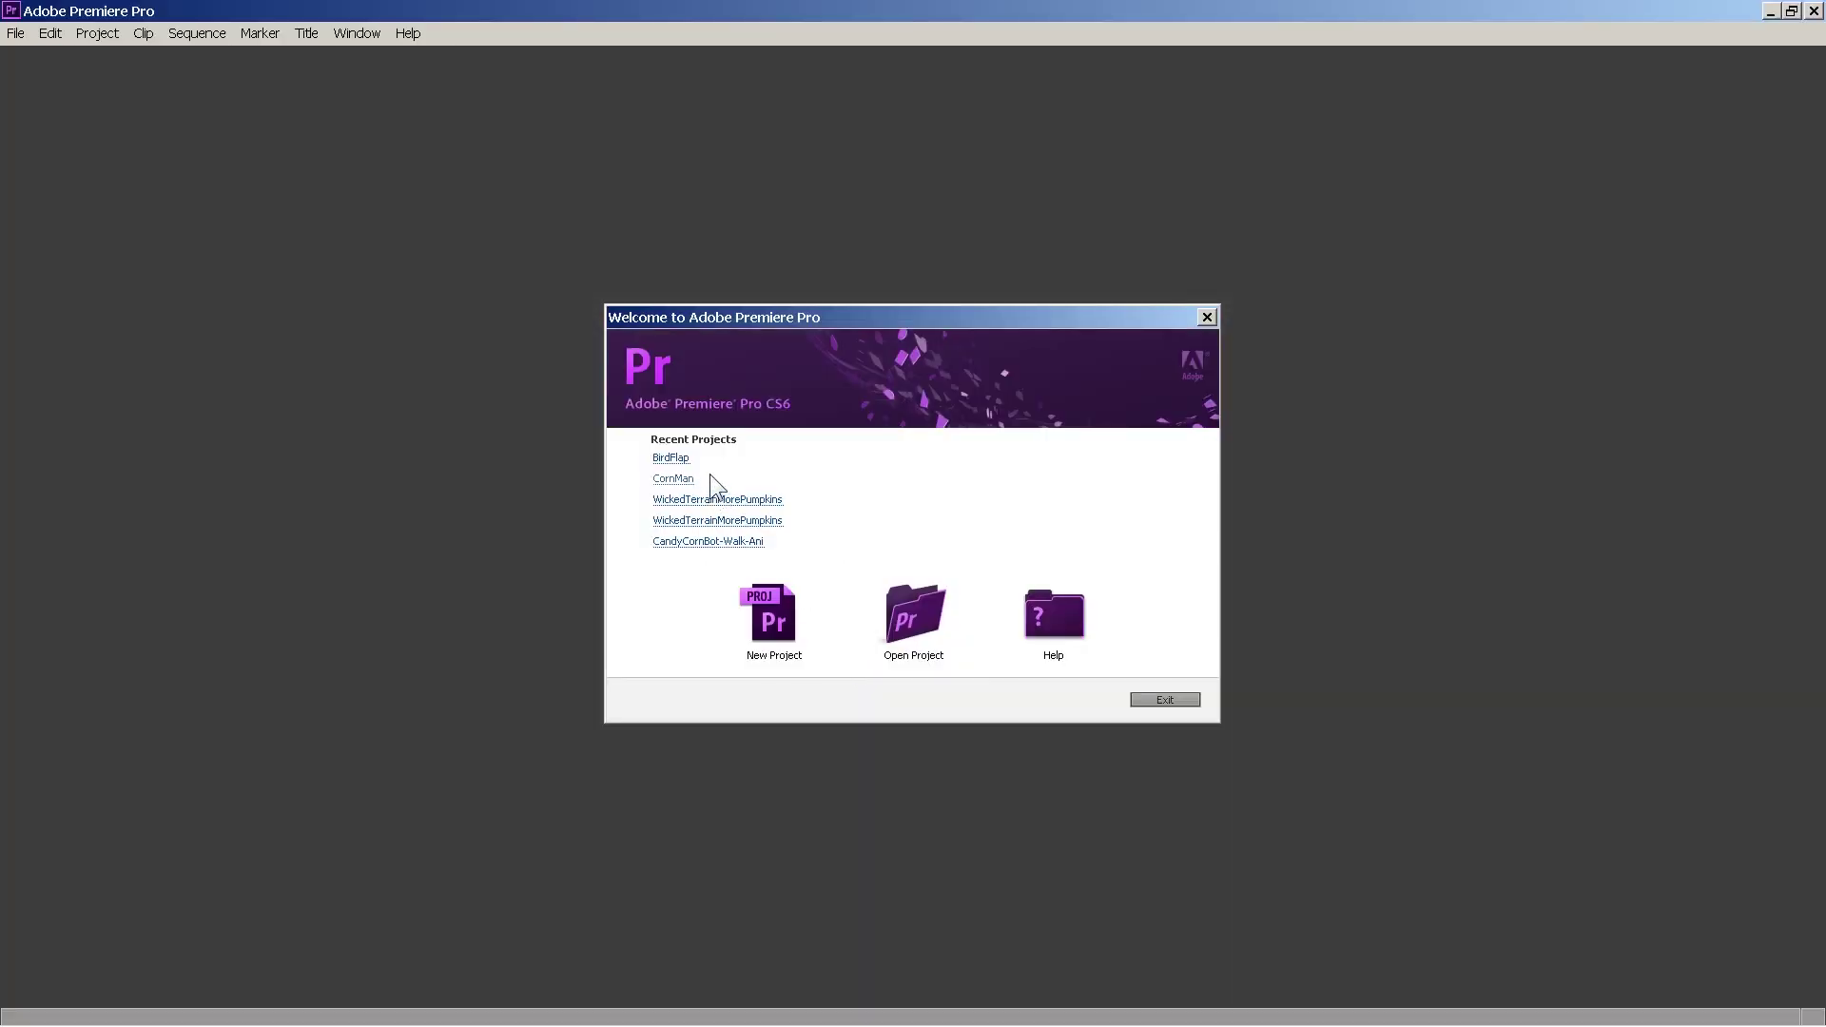
mouse_move(774, 629)
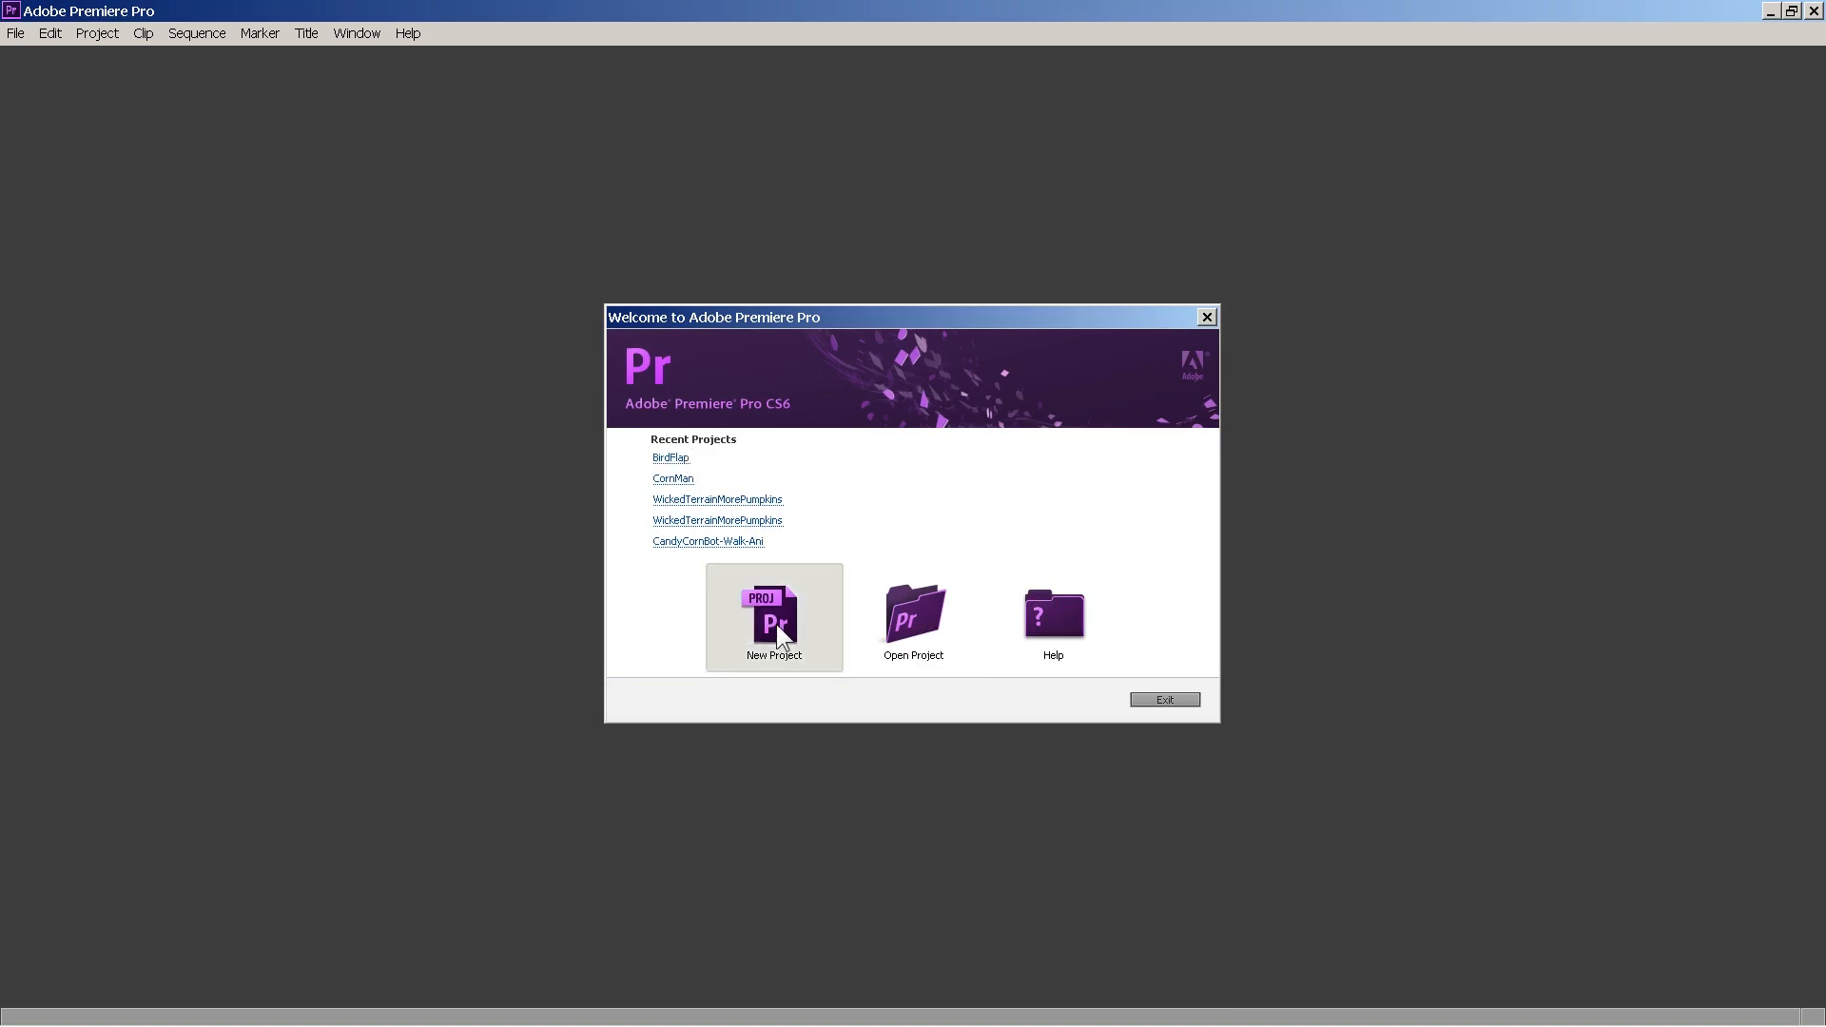
left_click(774, 616)
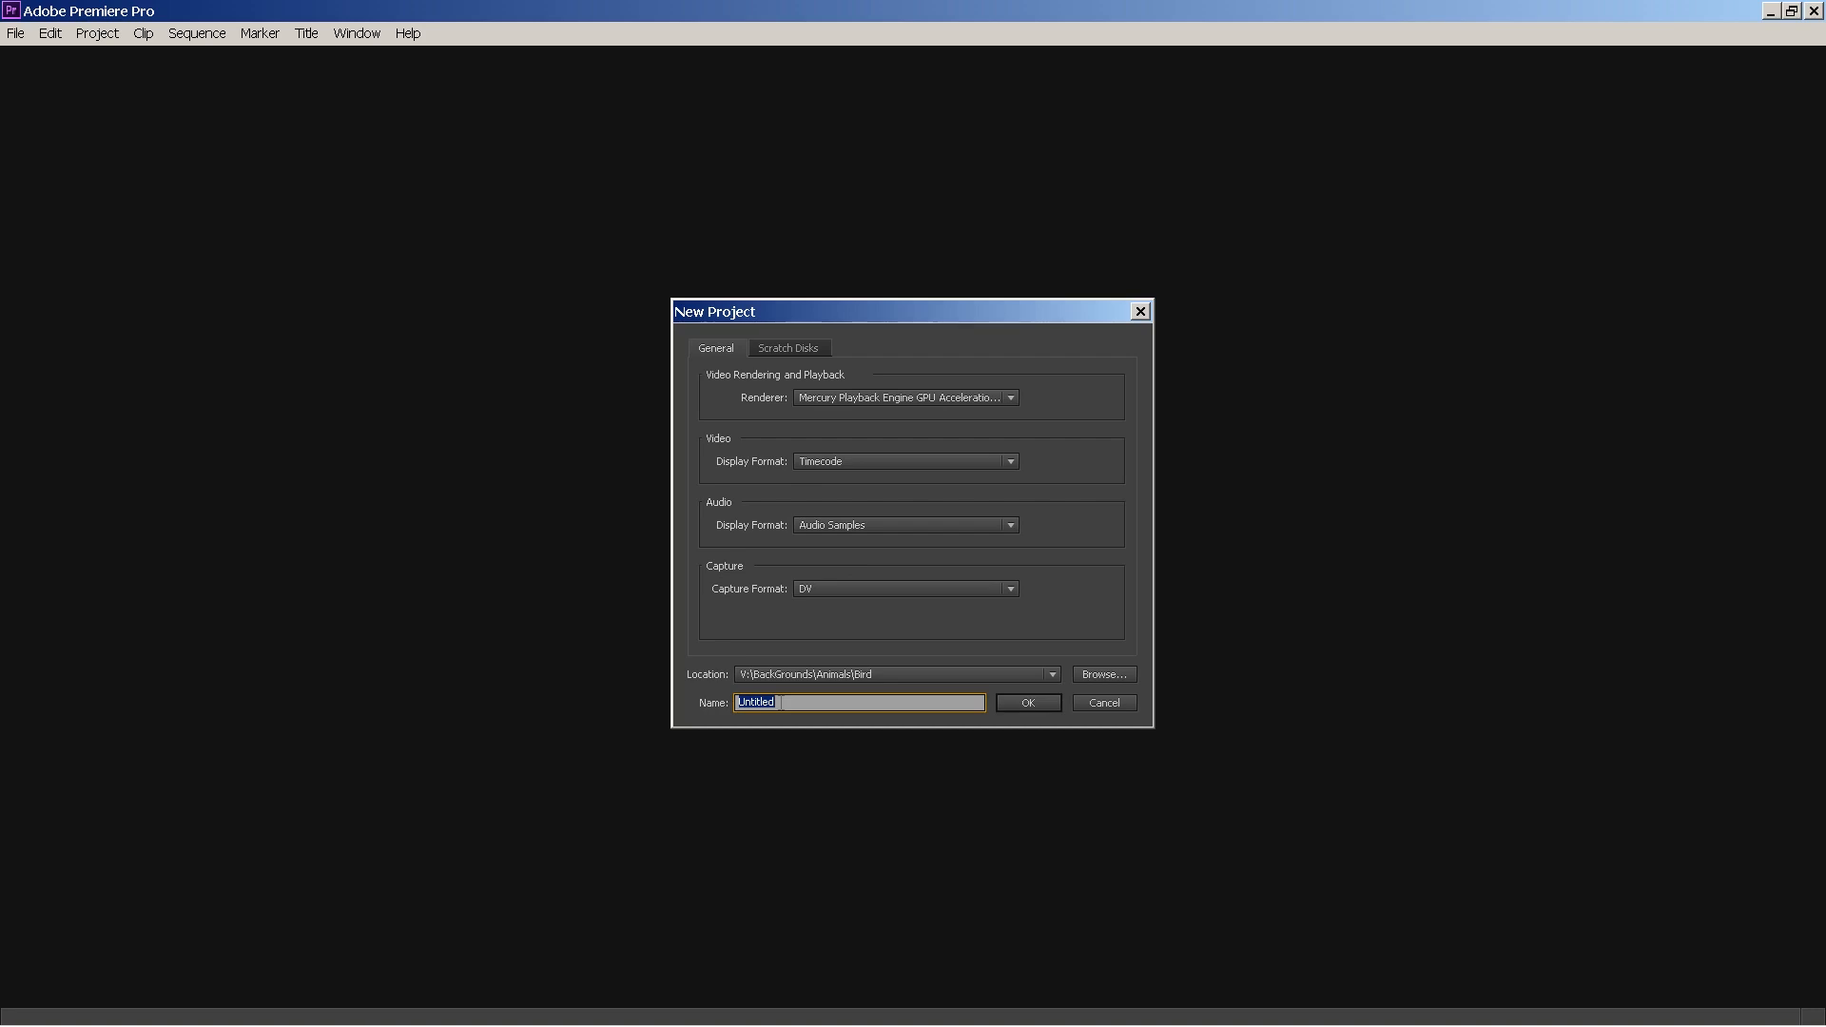
- Name the project 'birdback' and accept the AVCHD 1080p30 preset for Sequence 01
type("b")
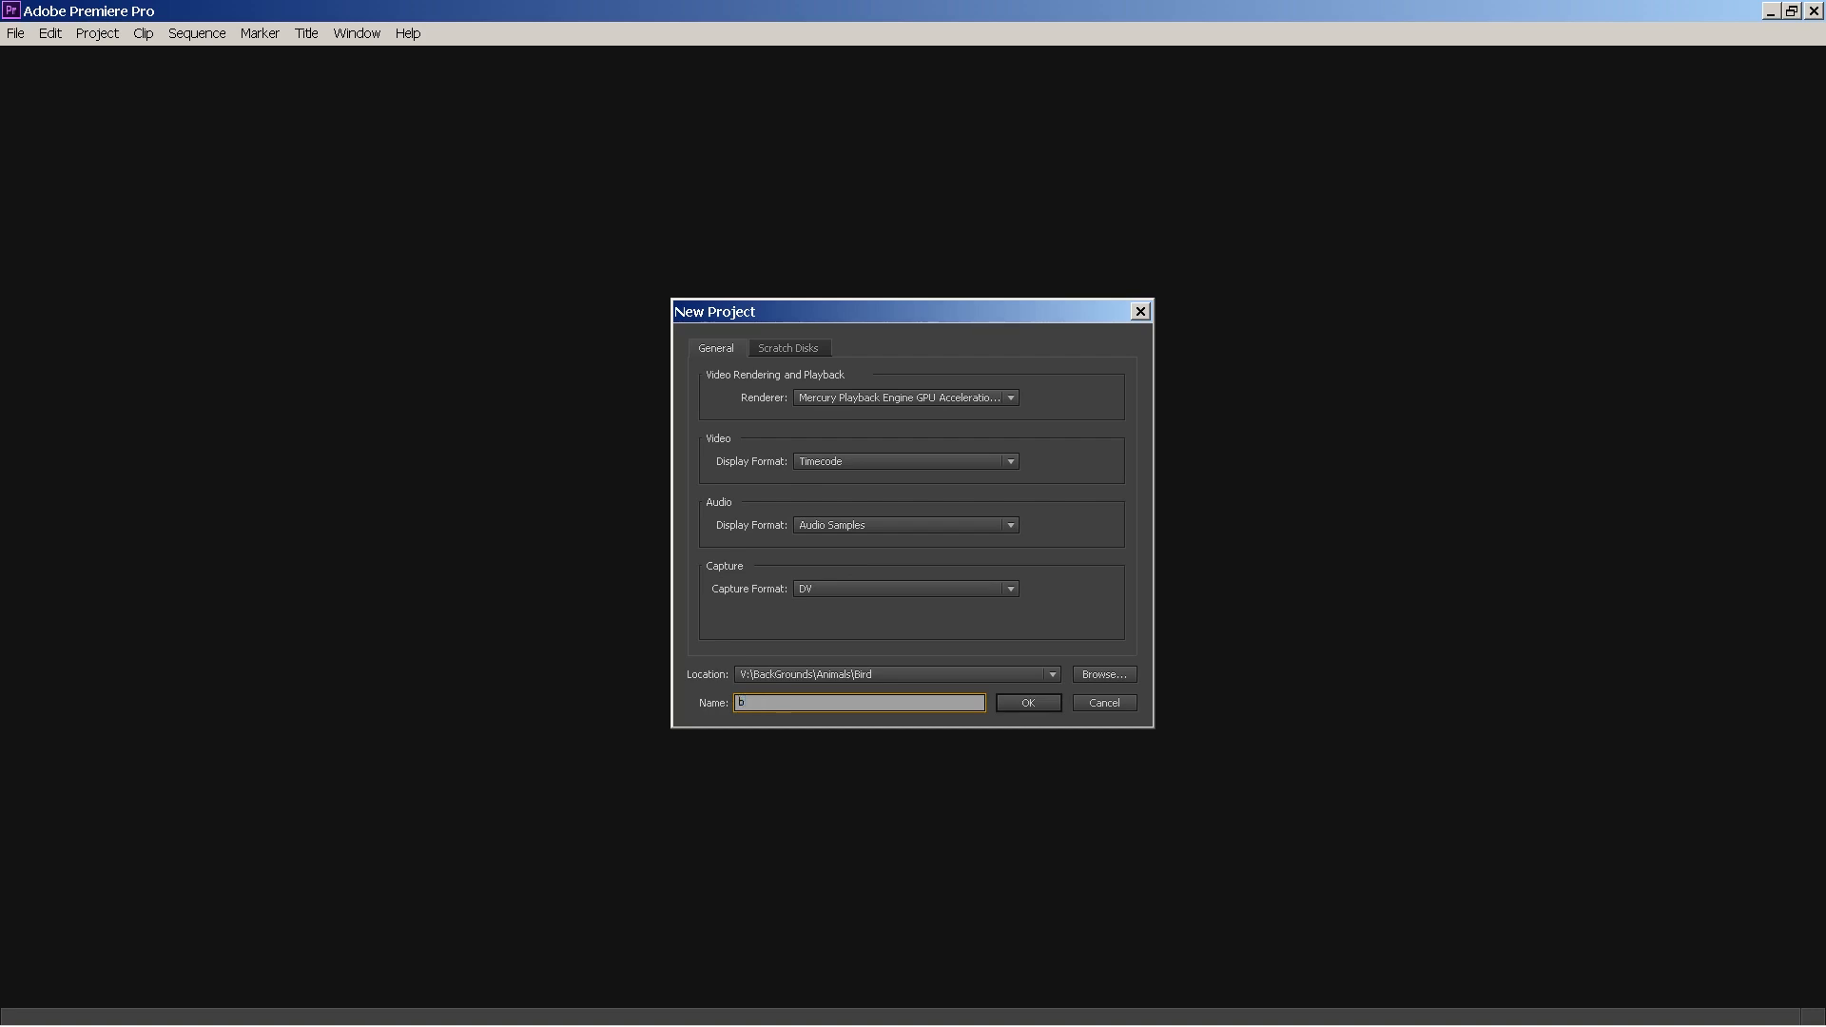
type("irdback")
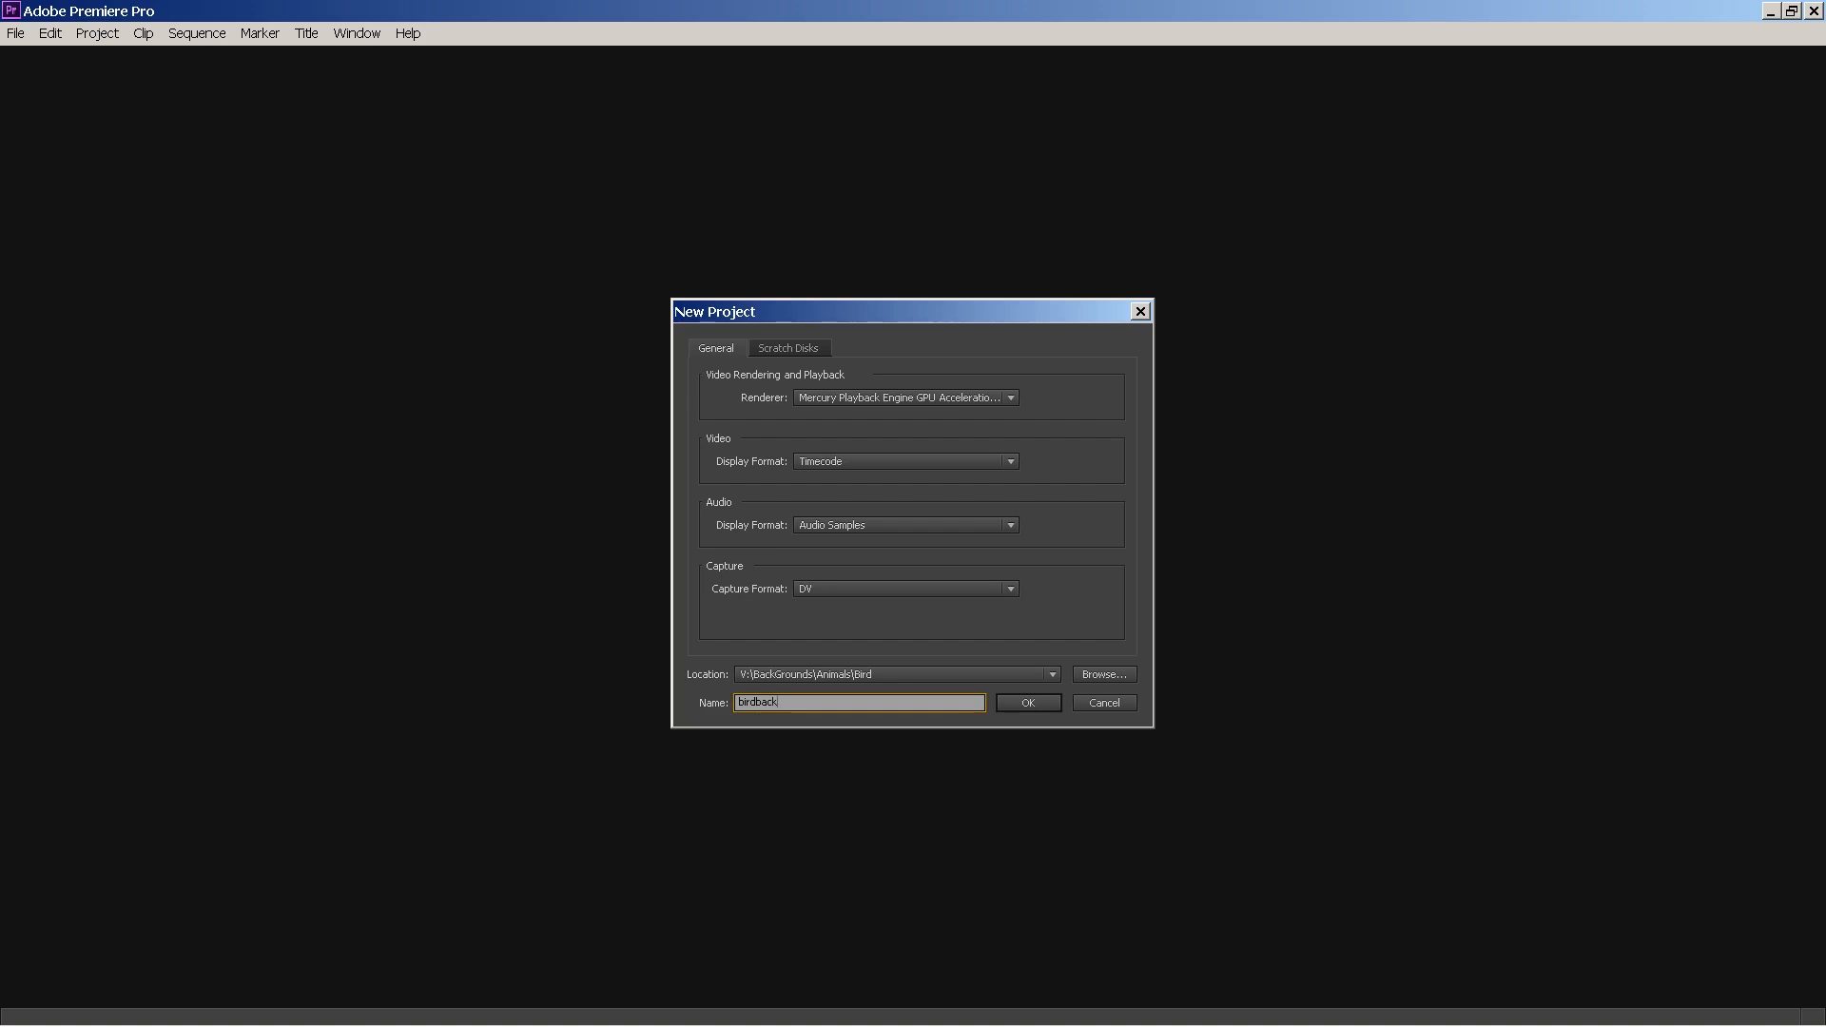
left_click(1025, 702)
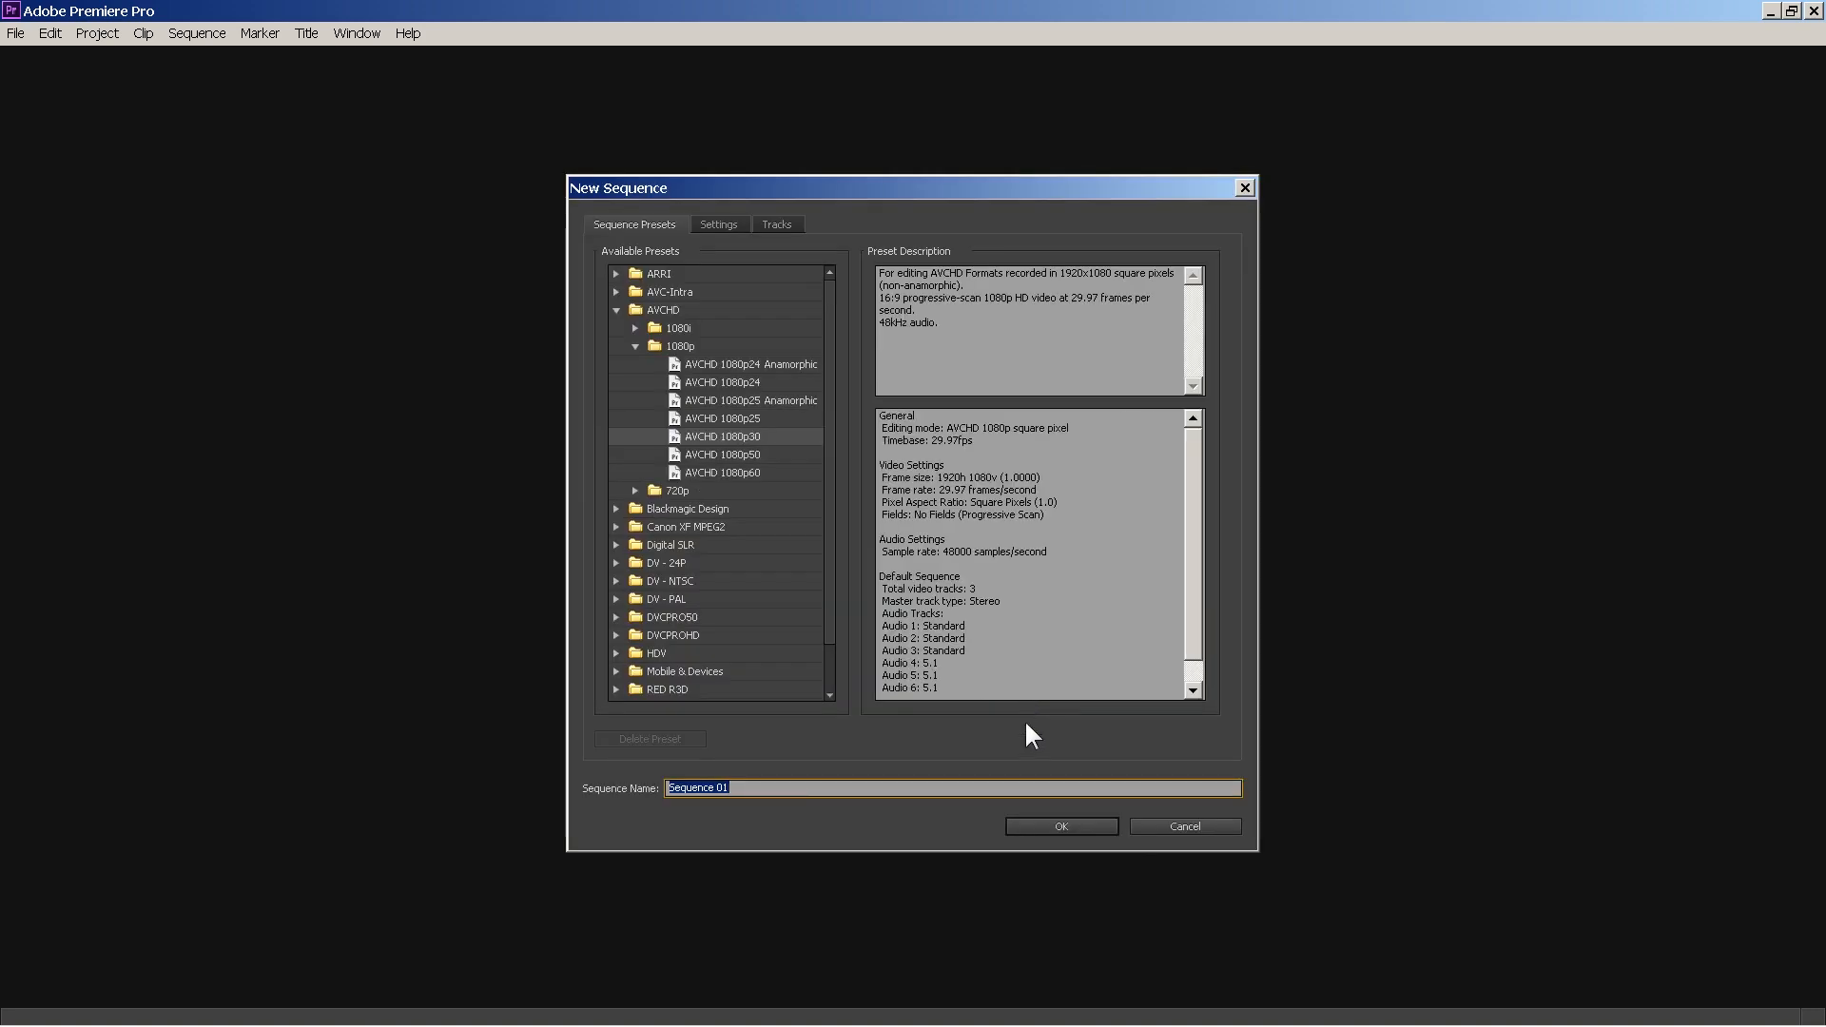
left_click(1059, 826)
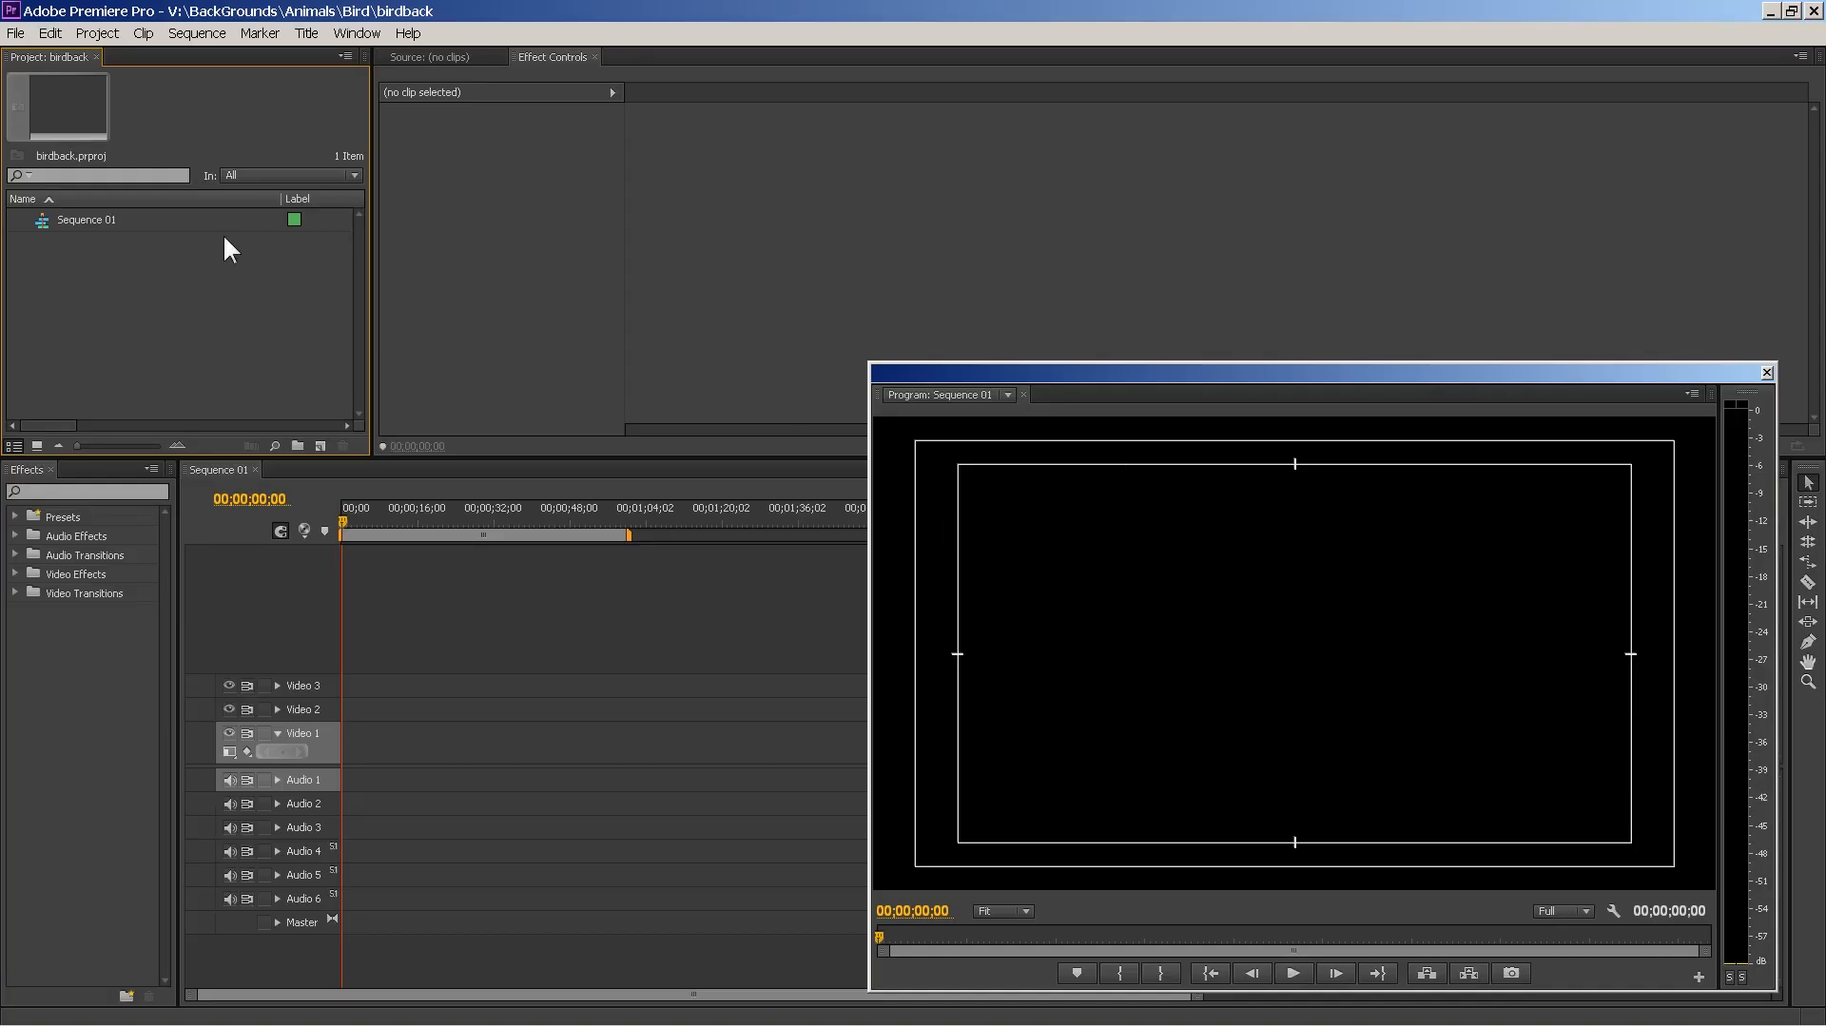
- Import 1HDBackground.jpg from the 1Backgrounds library into the birdback project
left_click(17, 32)
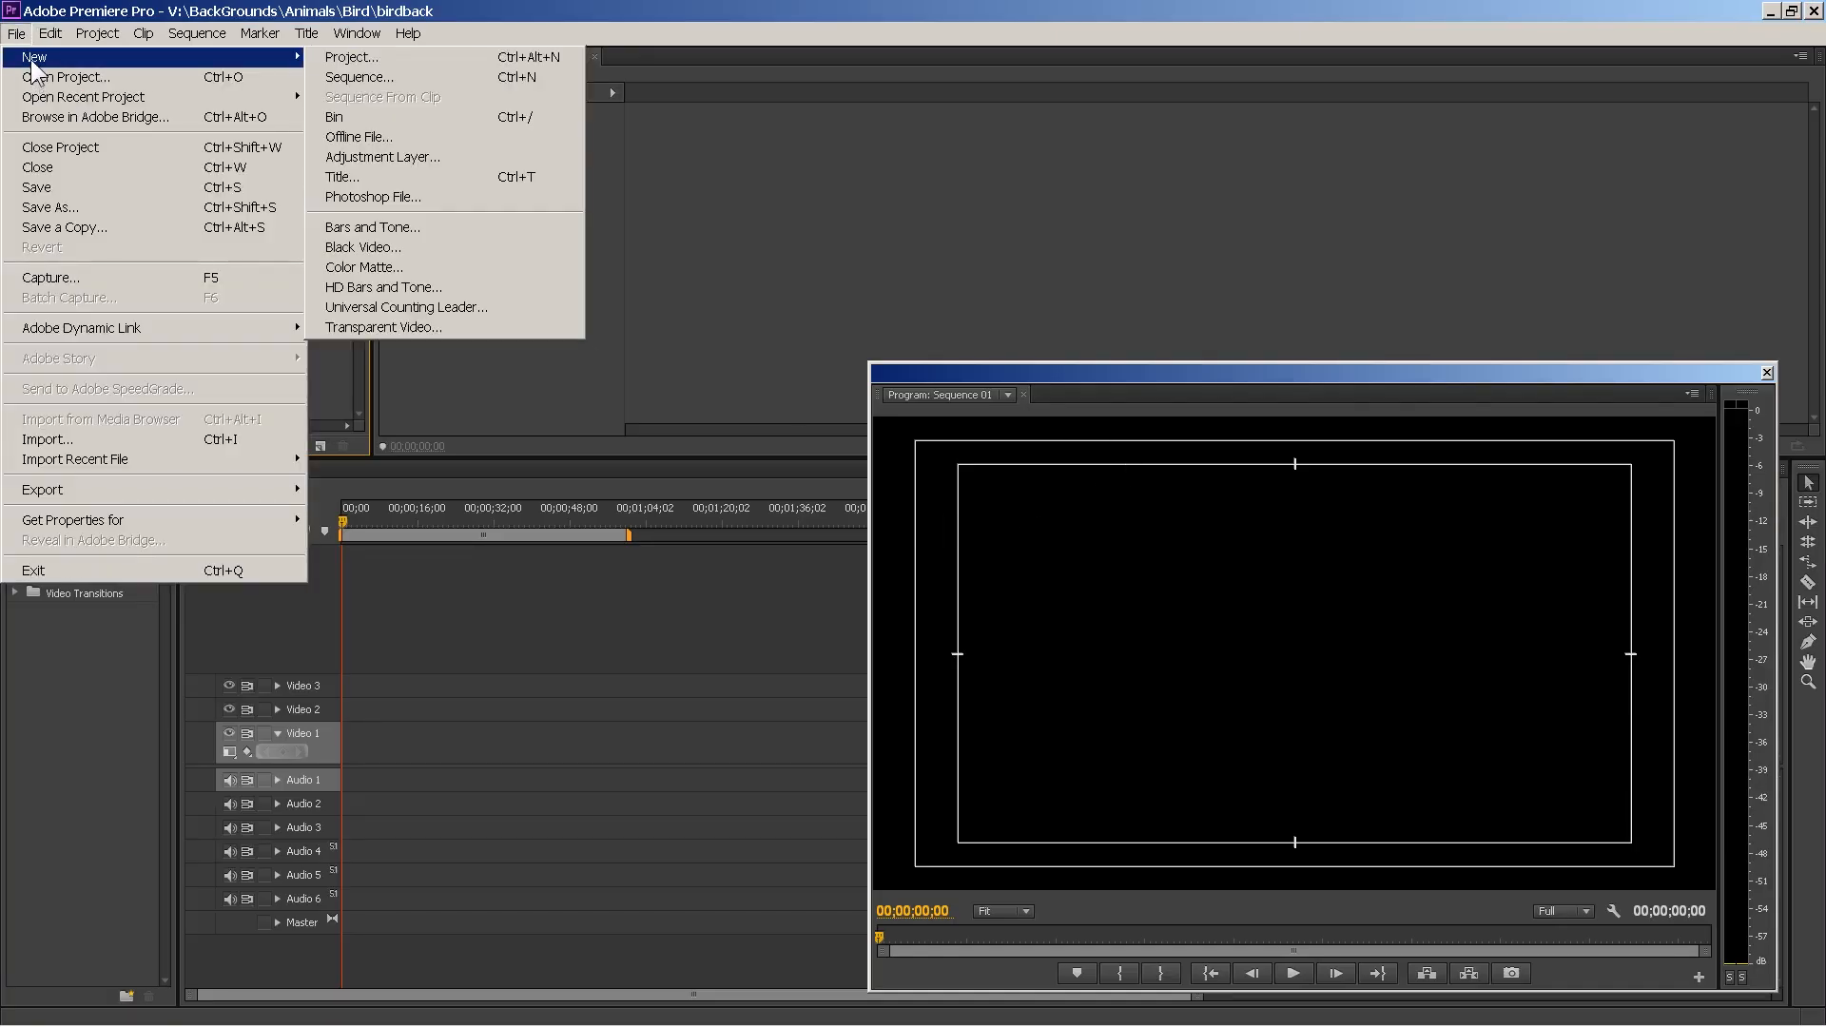
mouse_move(45, 439)
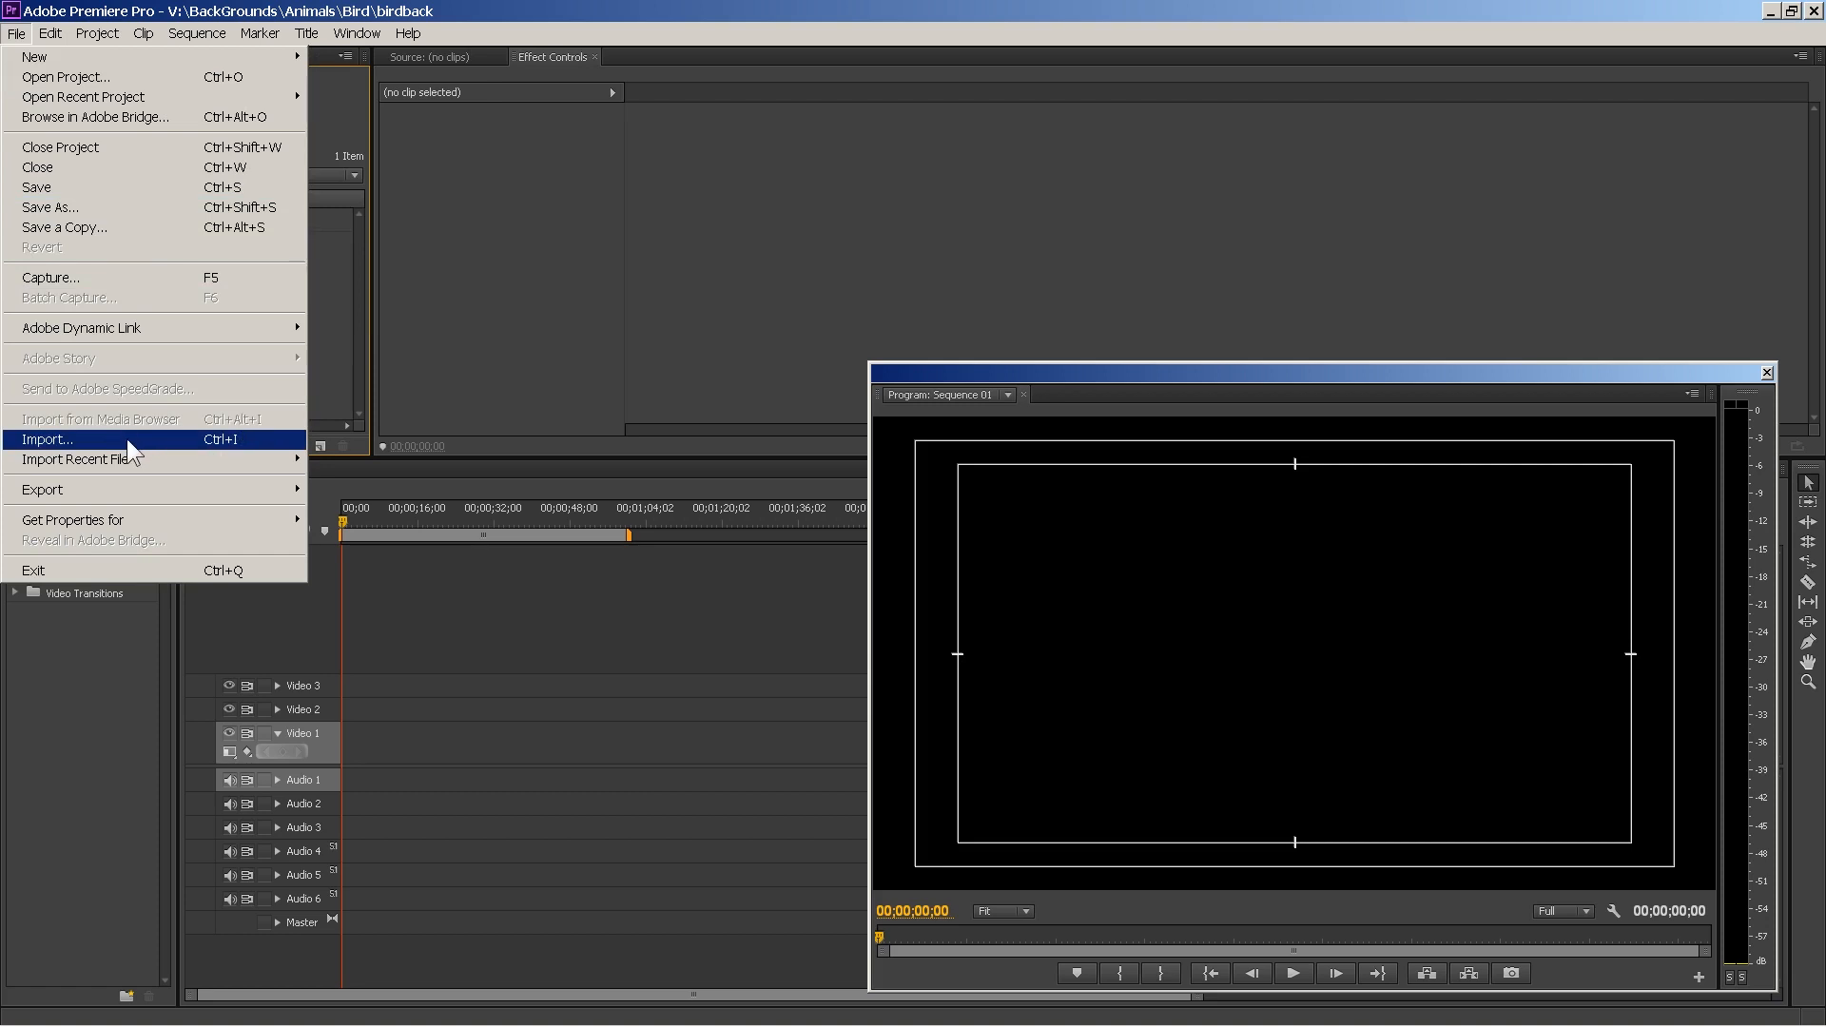
left_click(46, 439)
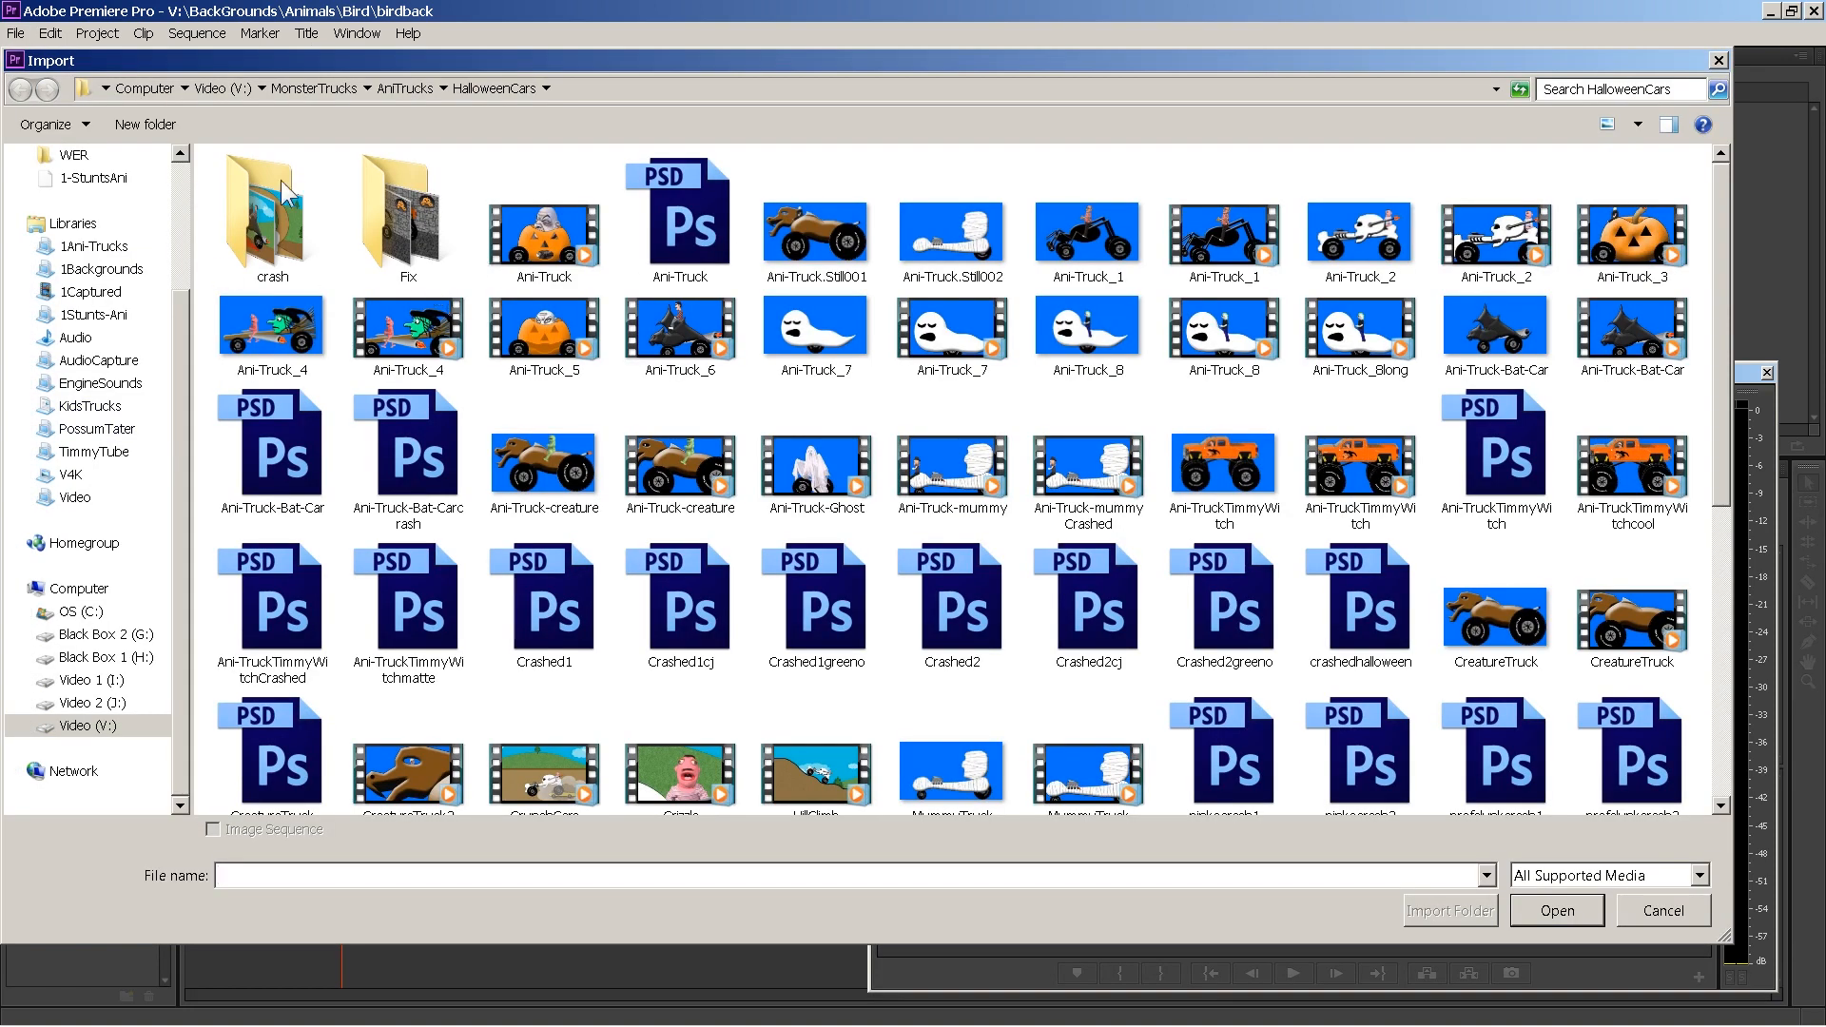
left_click(93, 268)
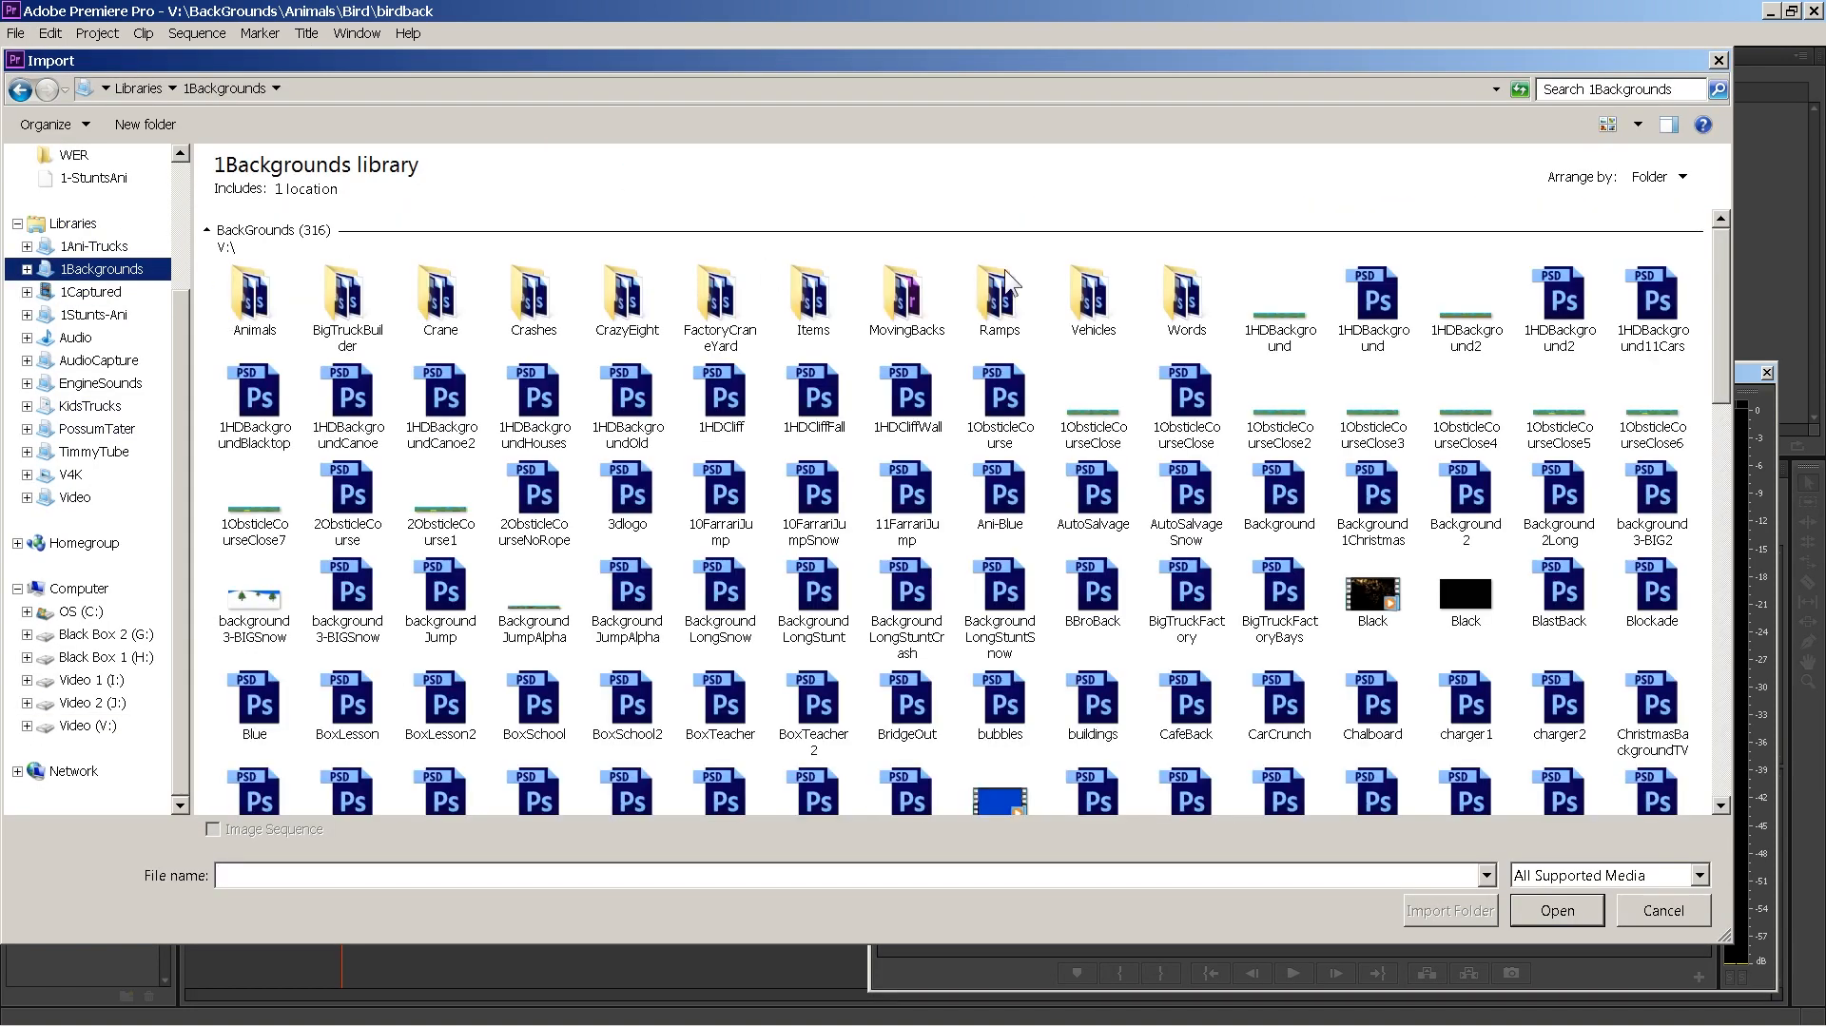
left_click(1554, 909)
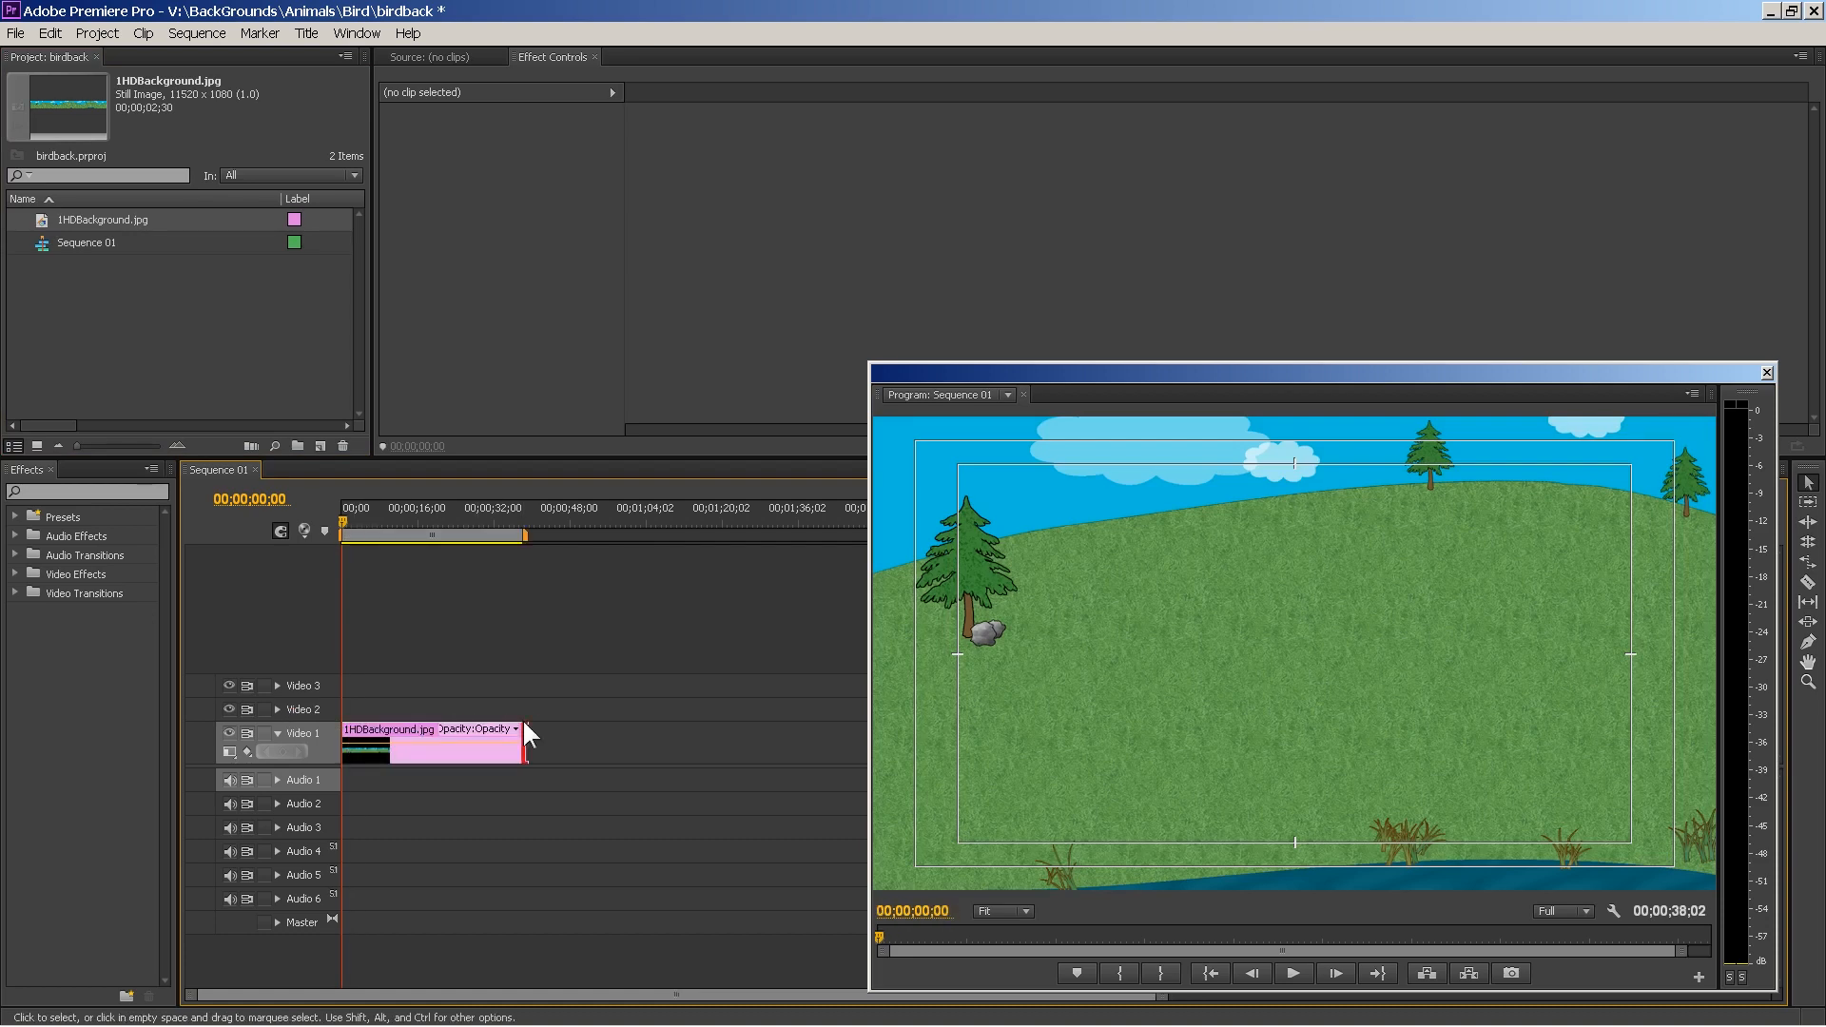
- Scrub the playhead through the hillside background clip on Video 1
left_click(361, 521)
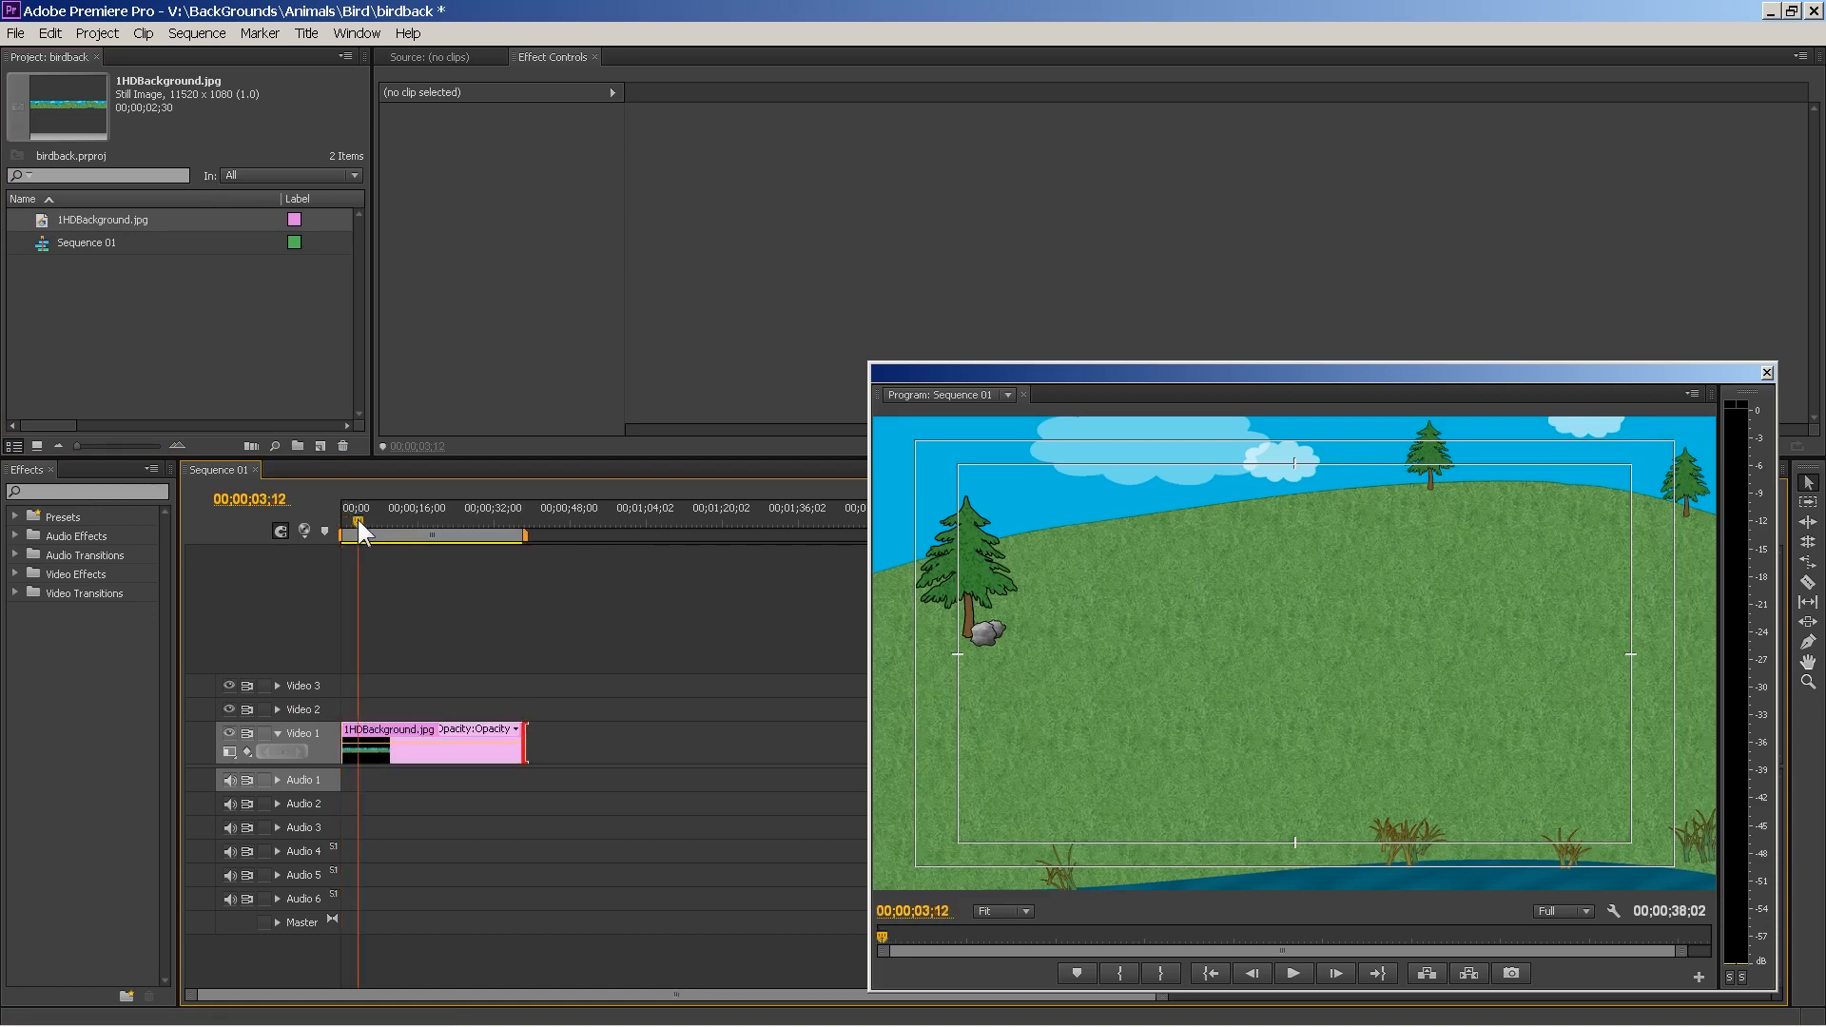
left_click(454, 523)
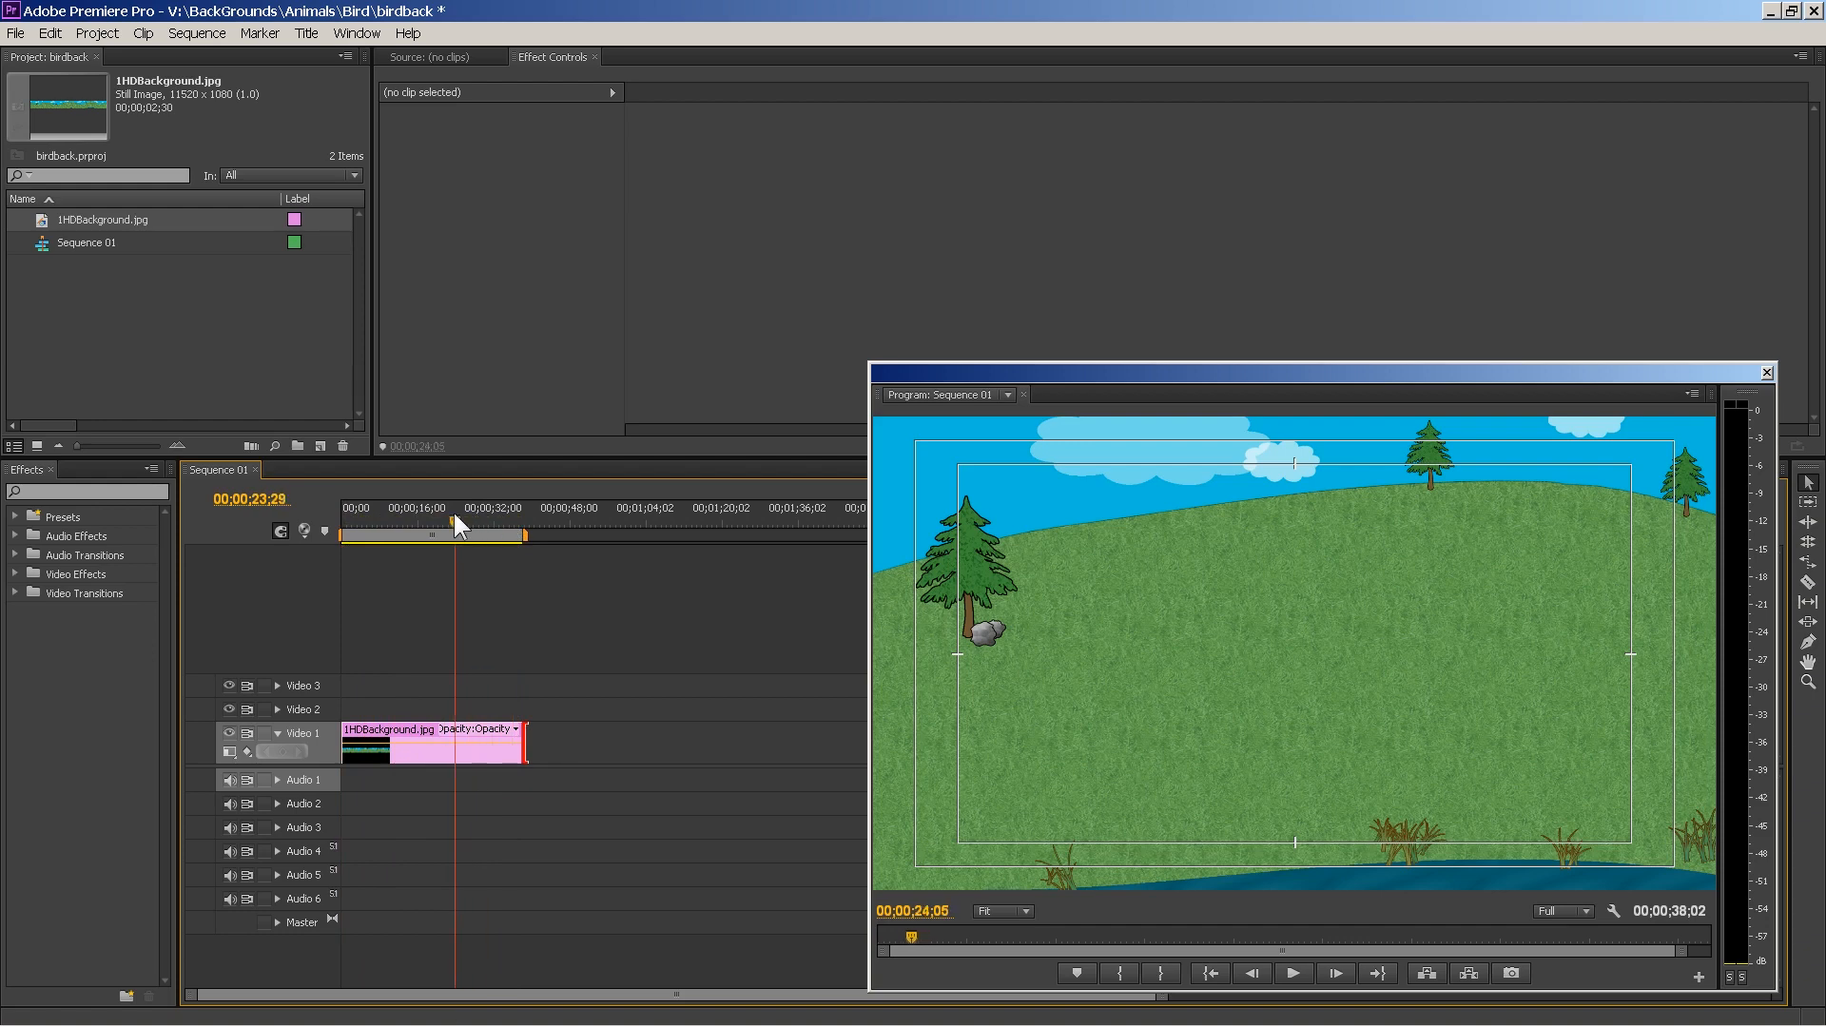
left_click(413, 521)
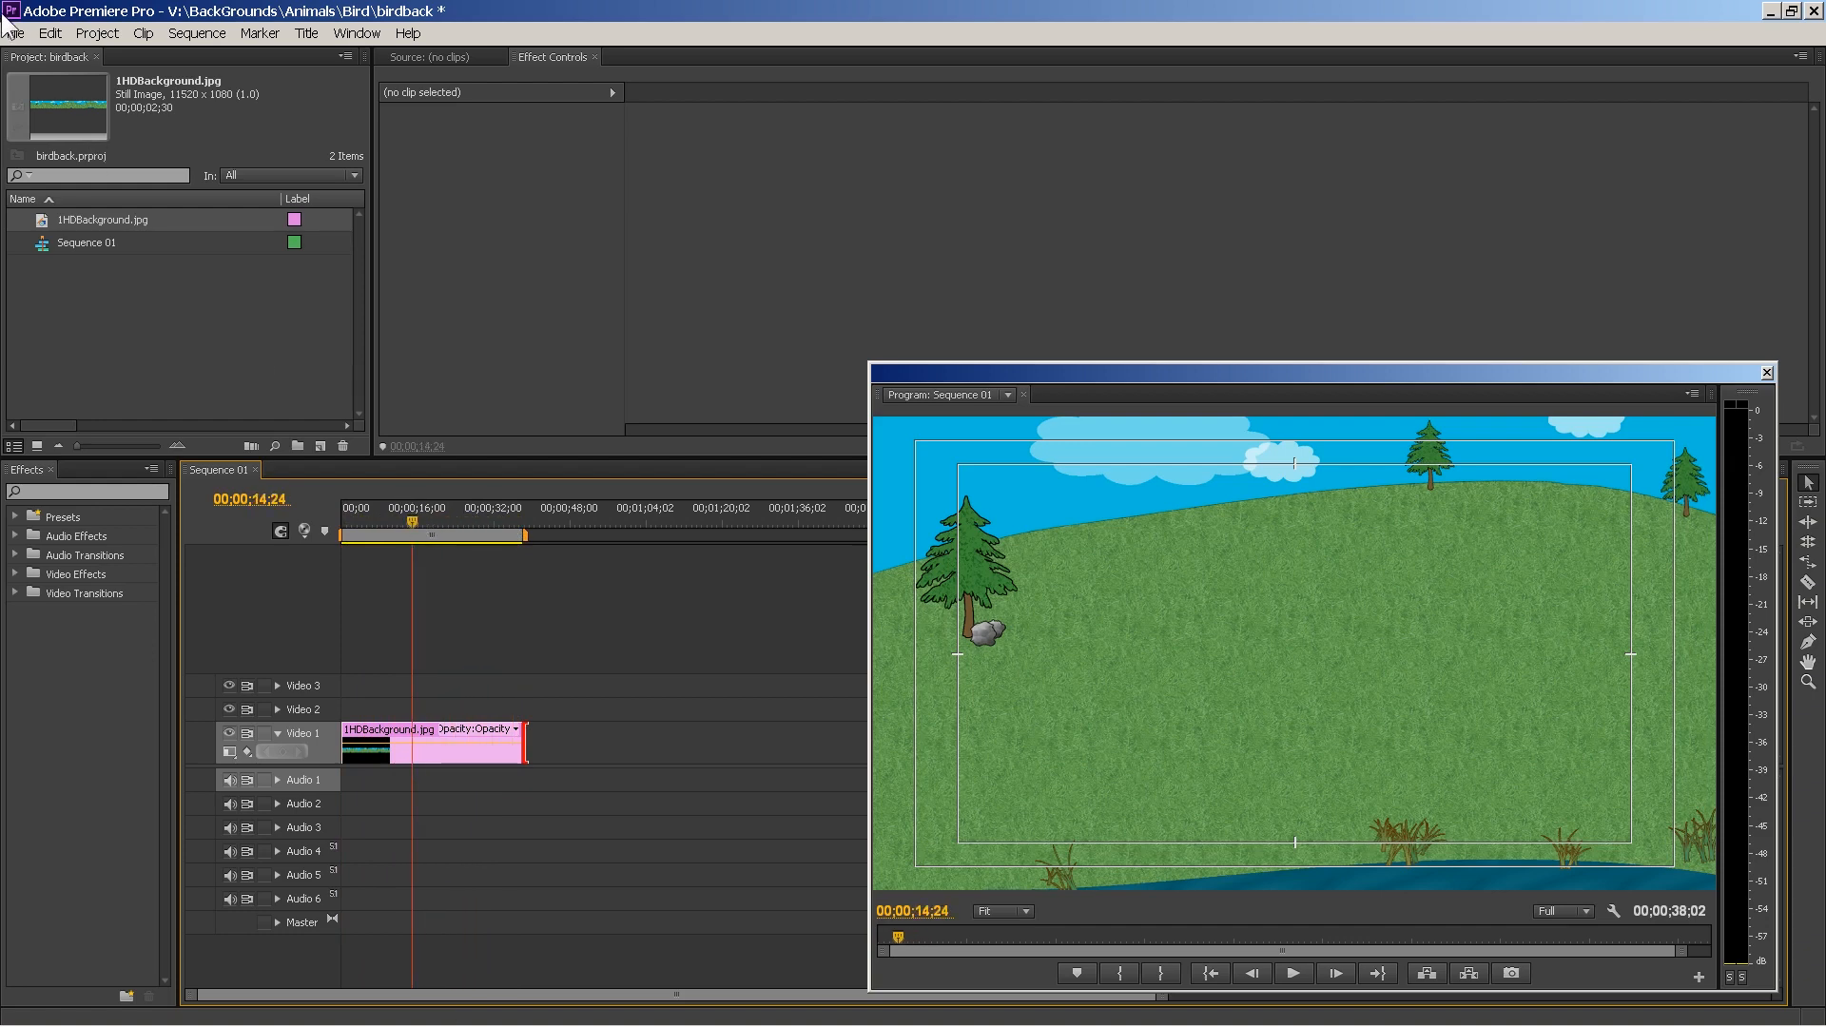
left_click(17, 32)
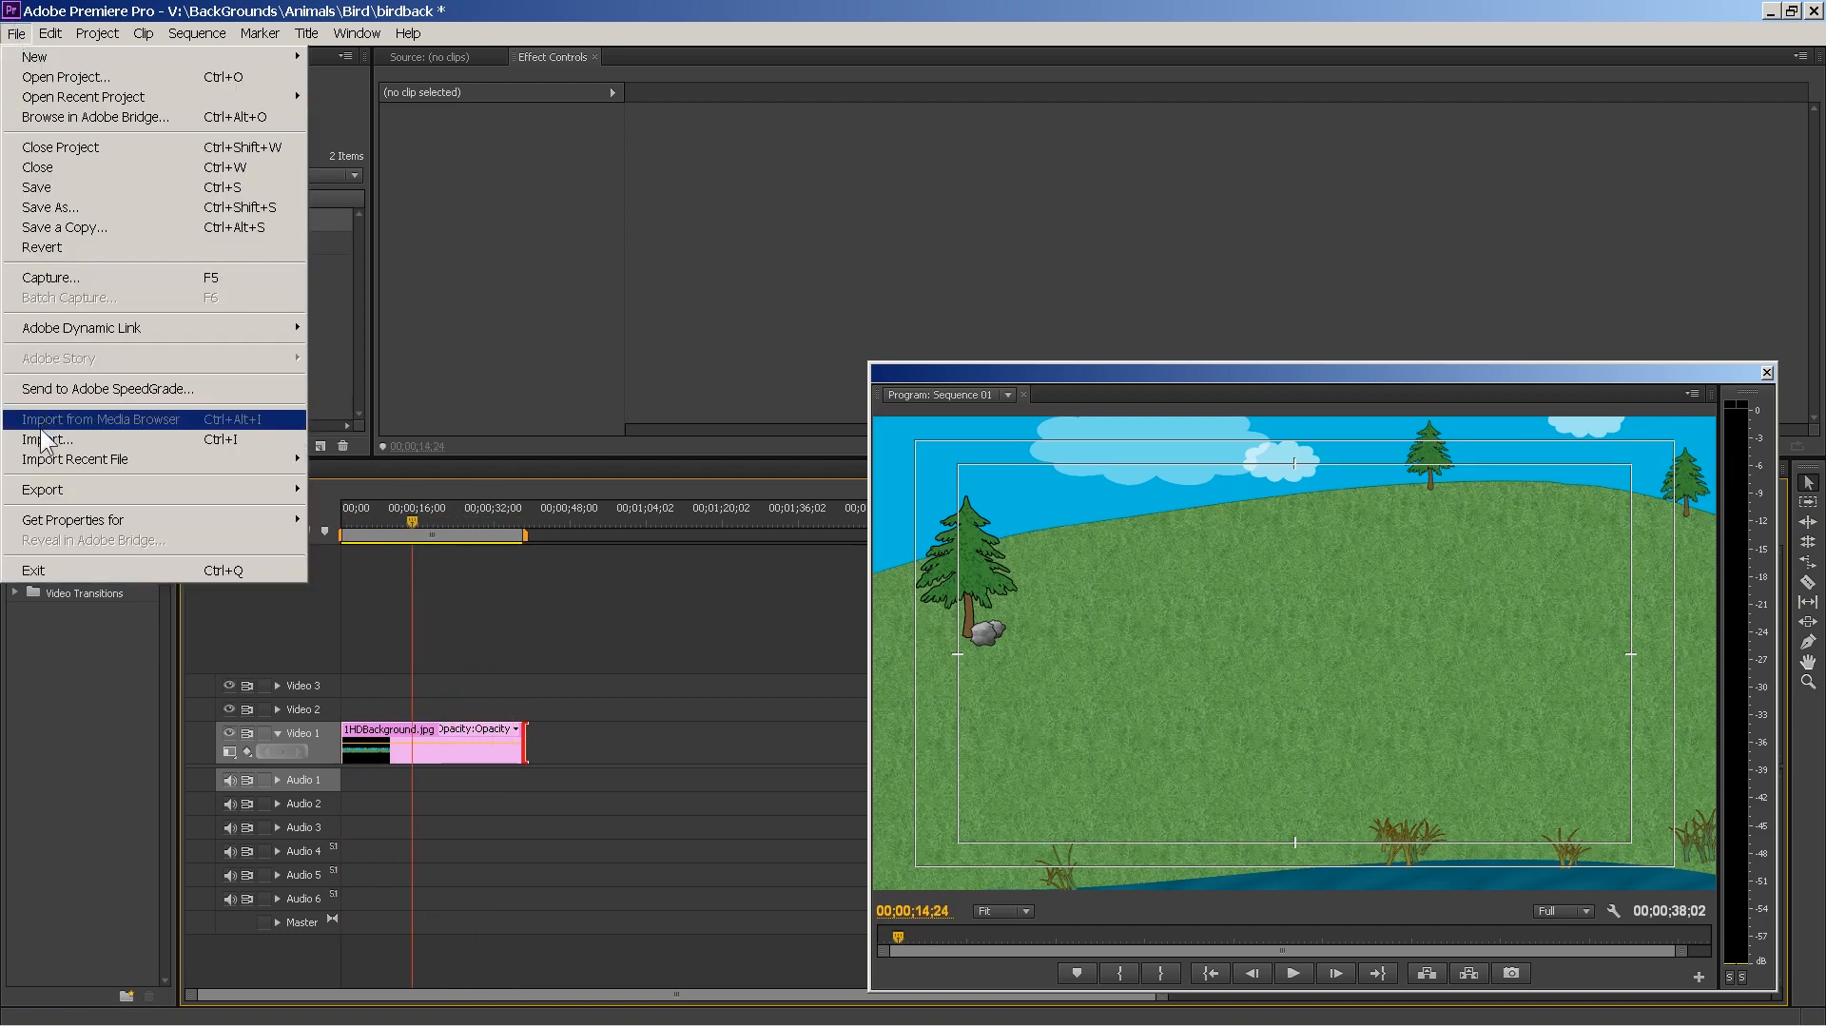
- Import the Sequence 01 blue-screen bird clip and place it on Video 2 above the hillside
left_click(50, 440)
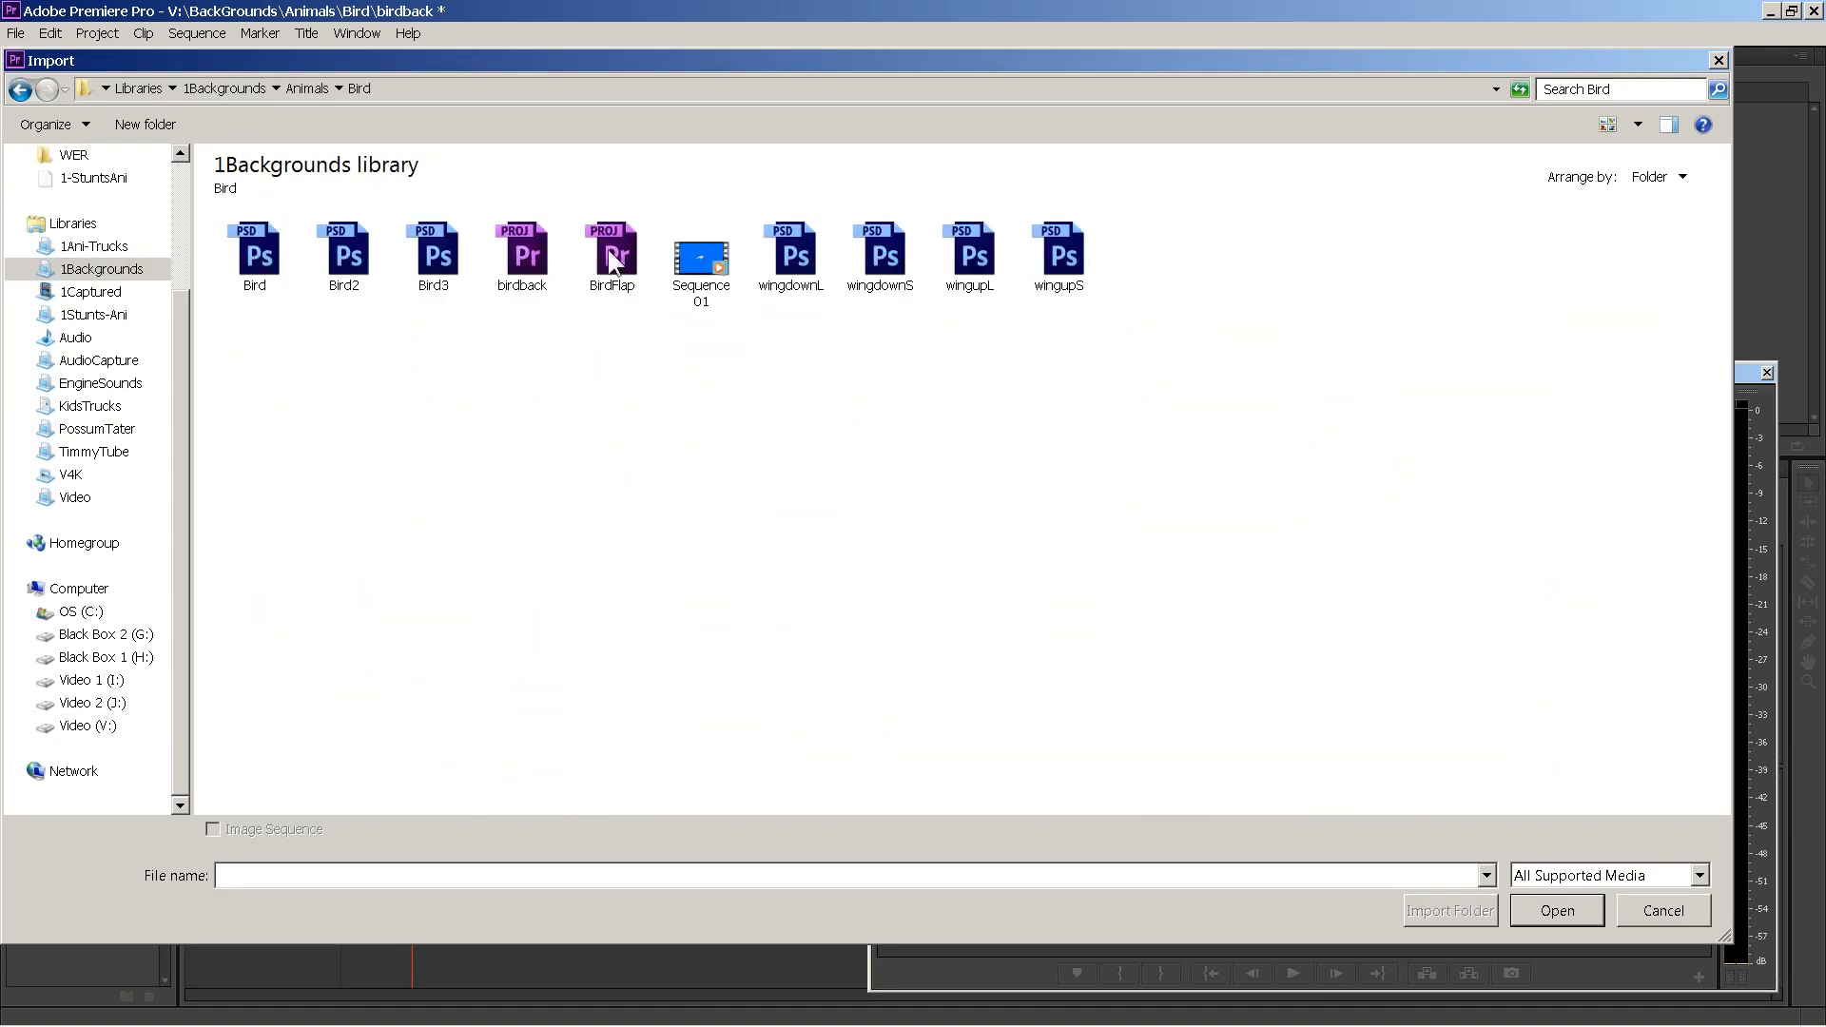
left_click(700, 253)
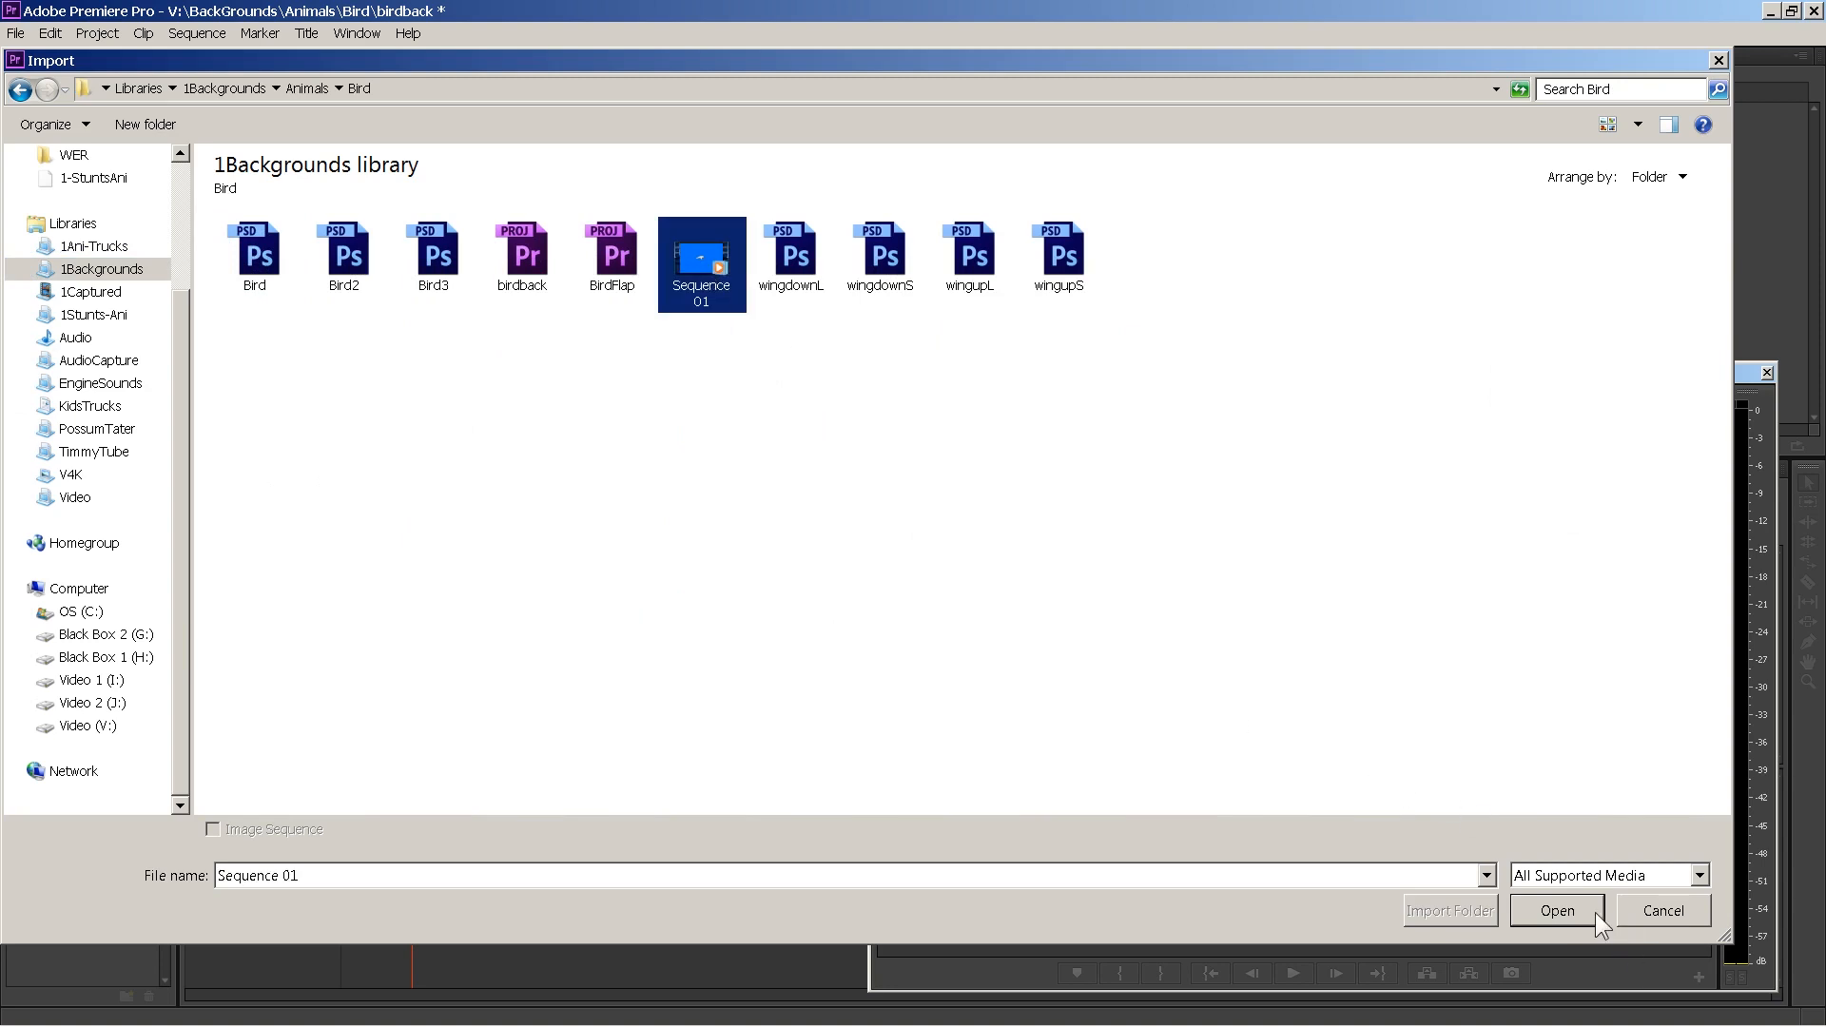
left_click(1556, 909)
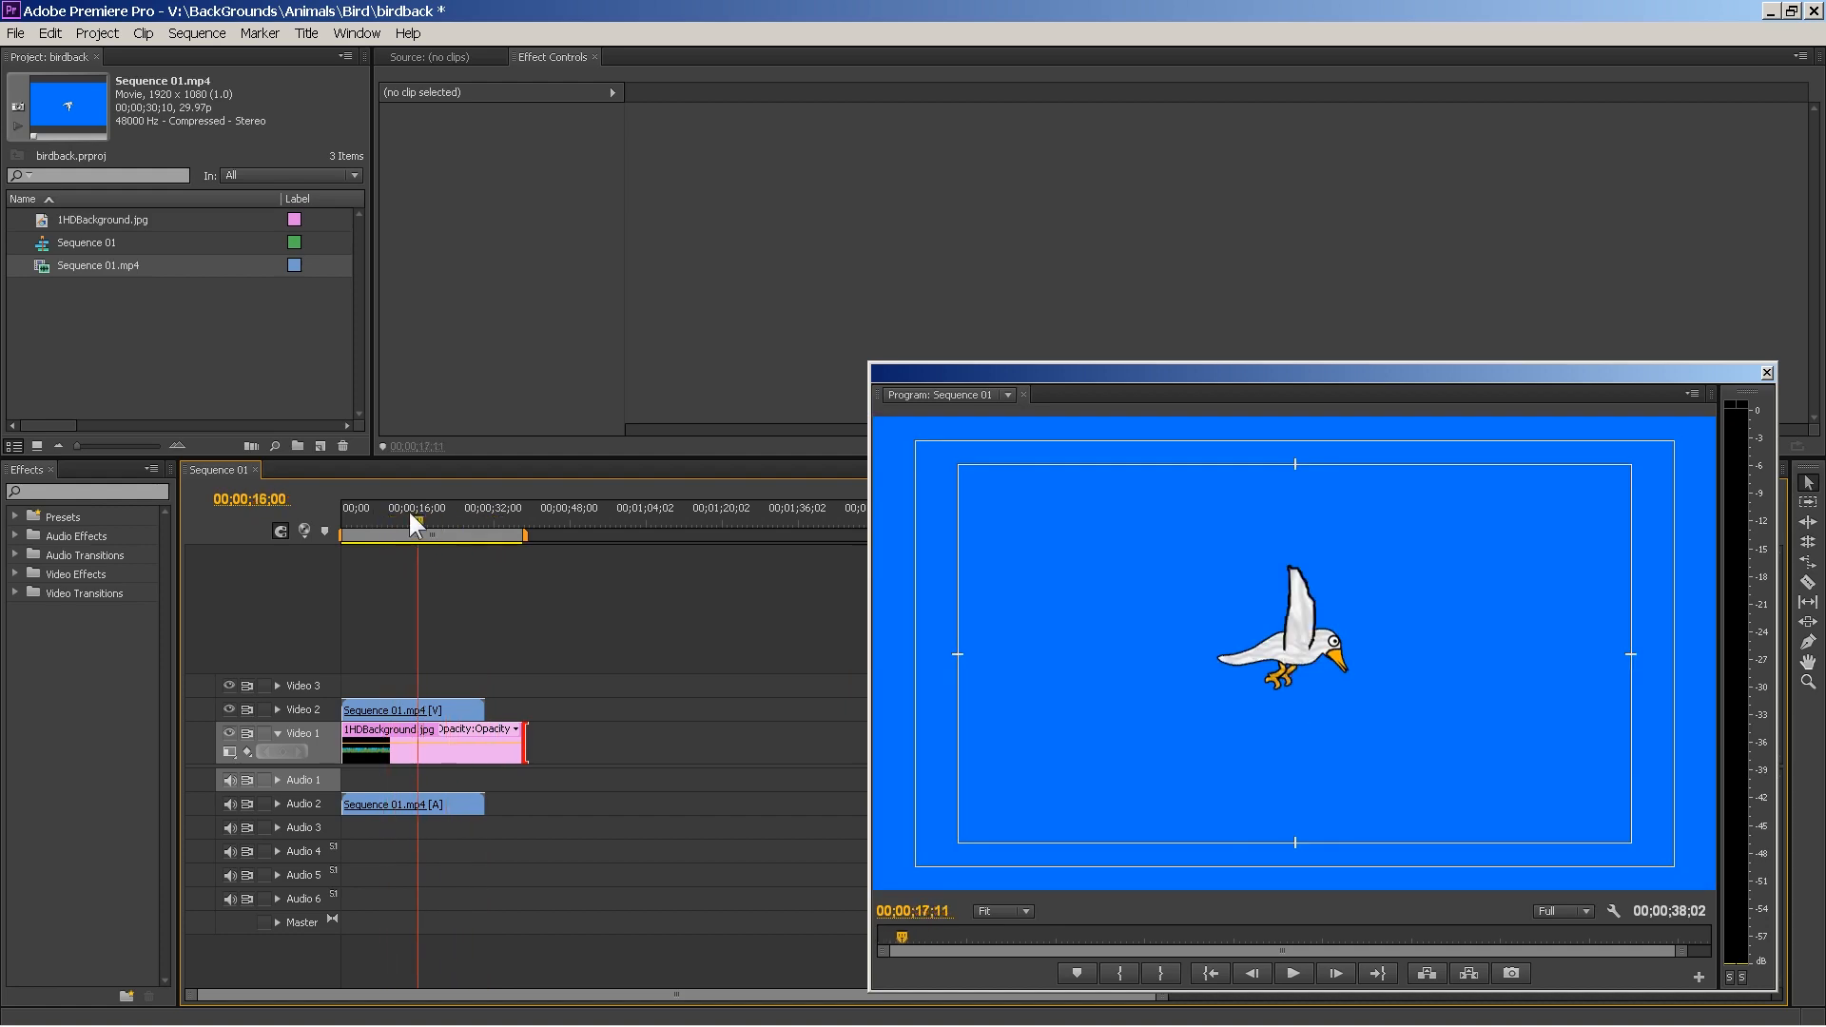
left_click(402, 522)
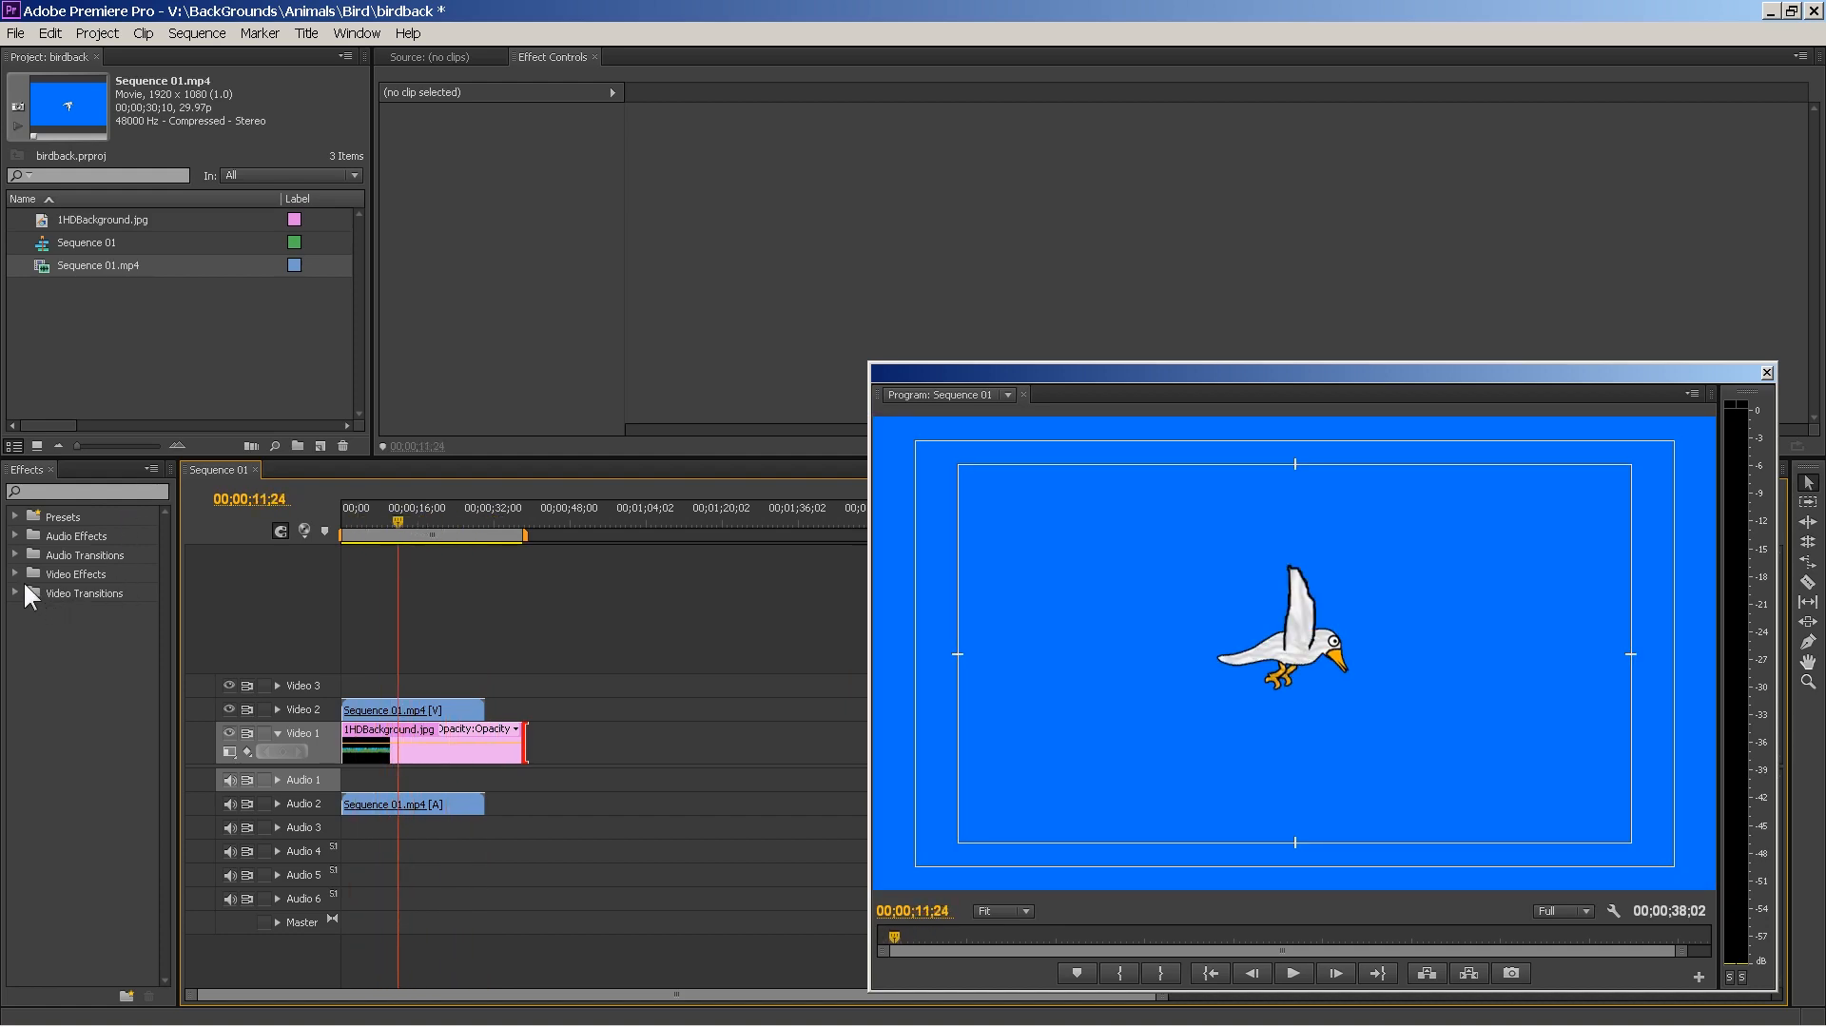
- Apply the Color Key effect from Video Effects > Keying to the bird clip
left_click(16, 573)
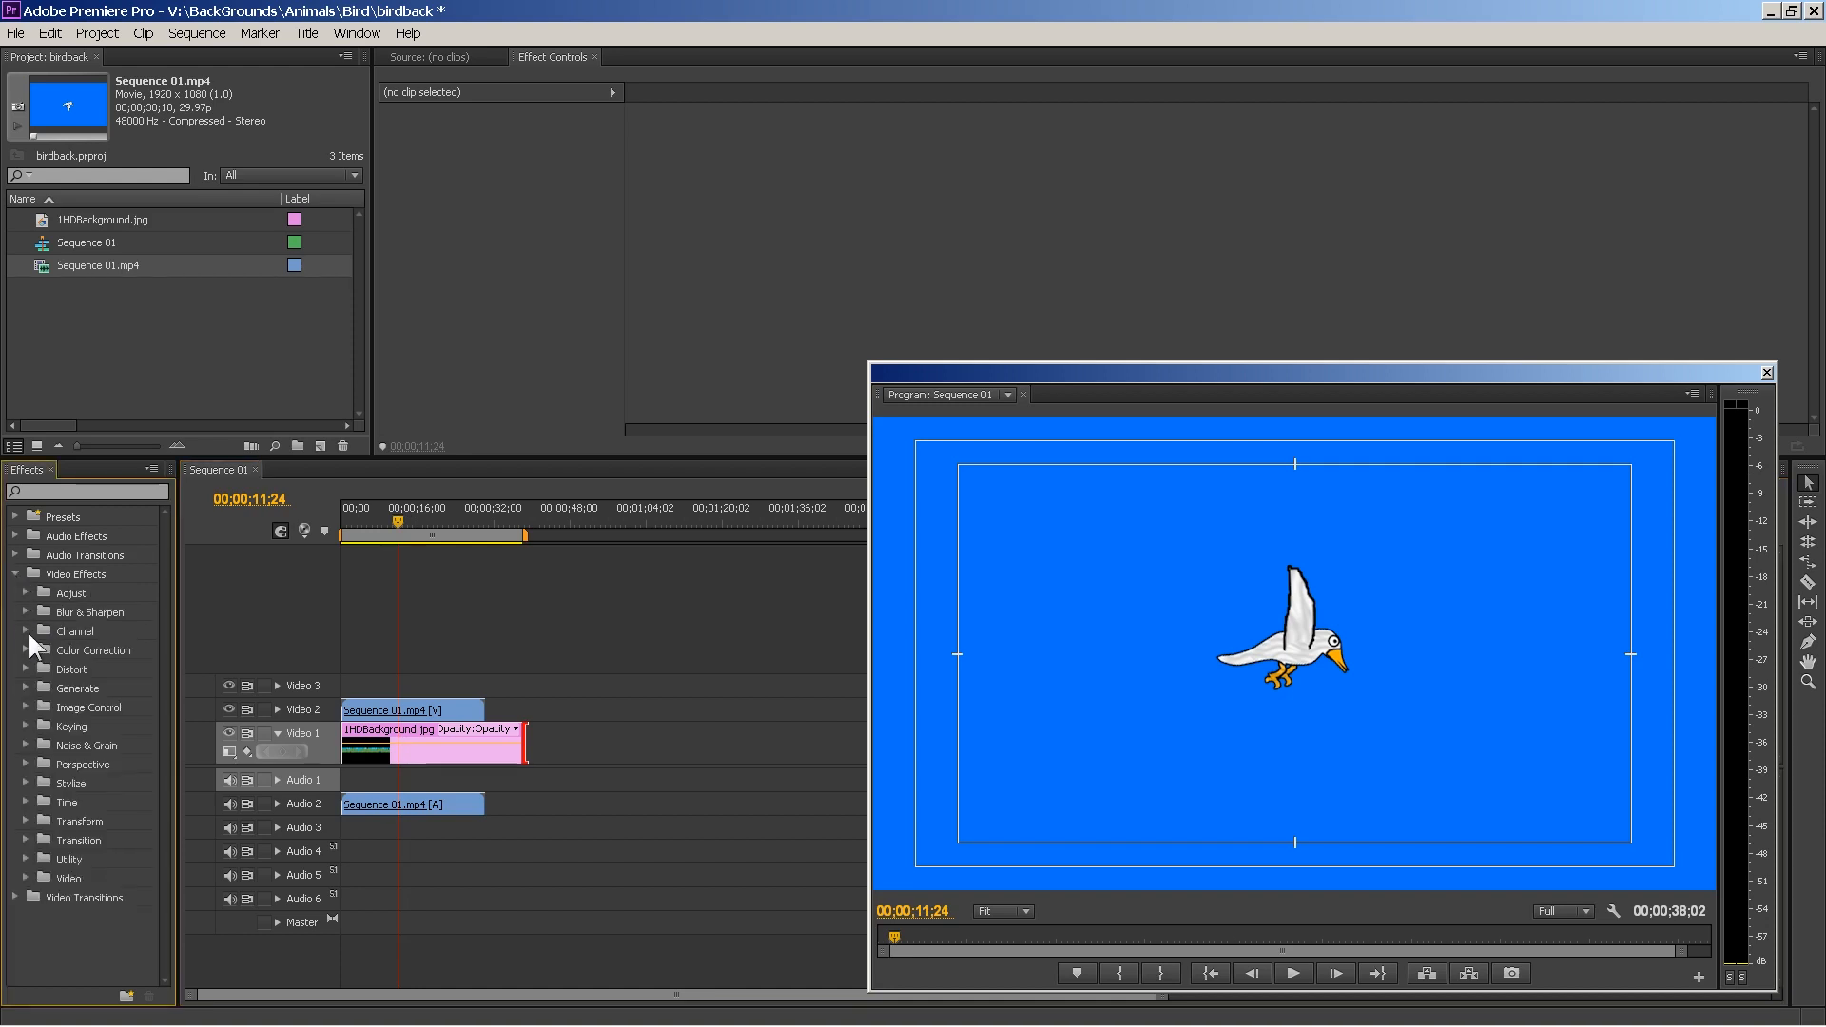
left_click(26, 725)
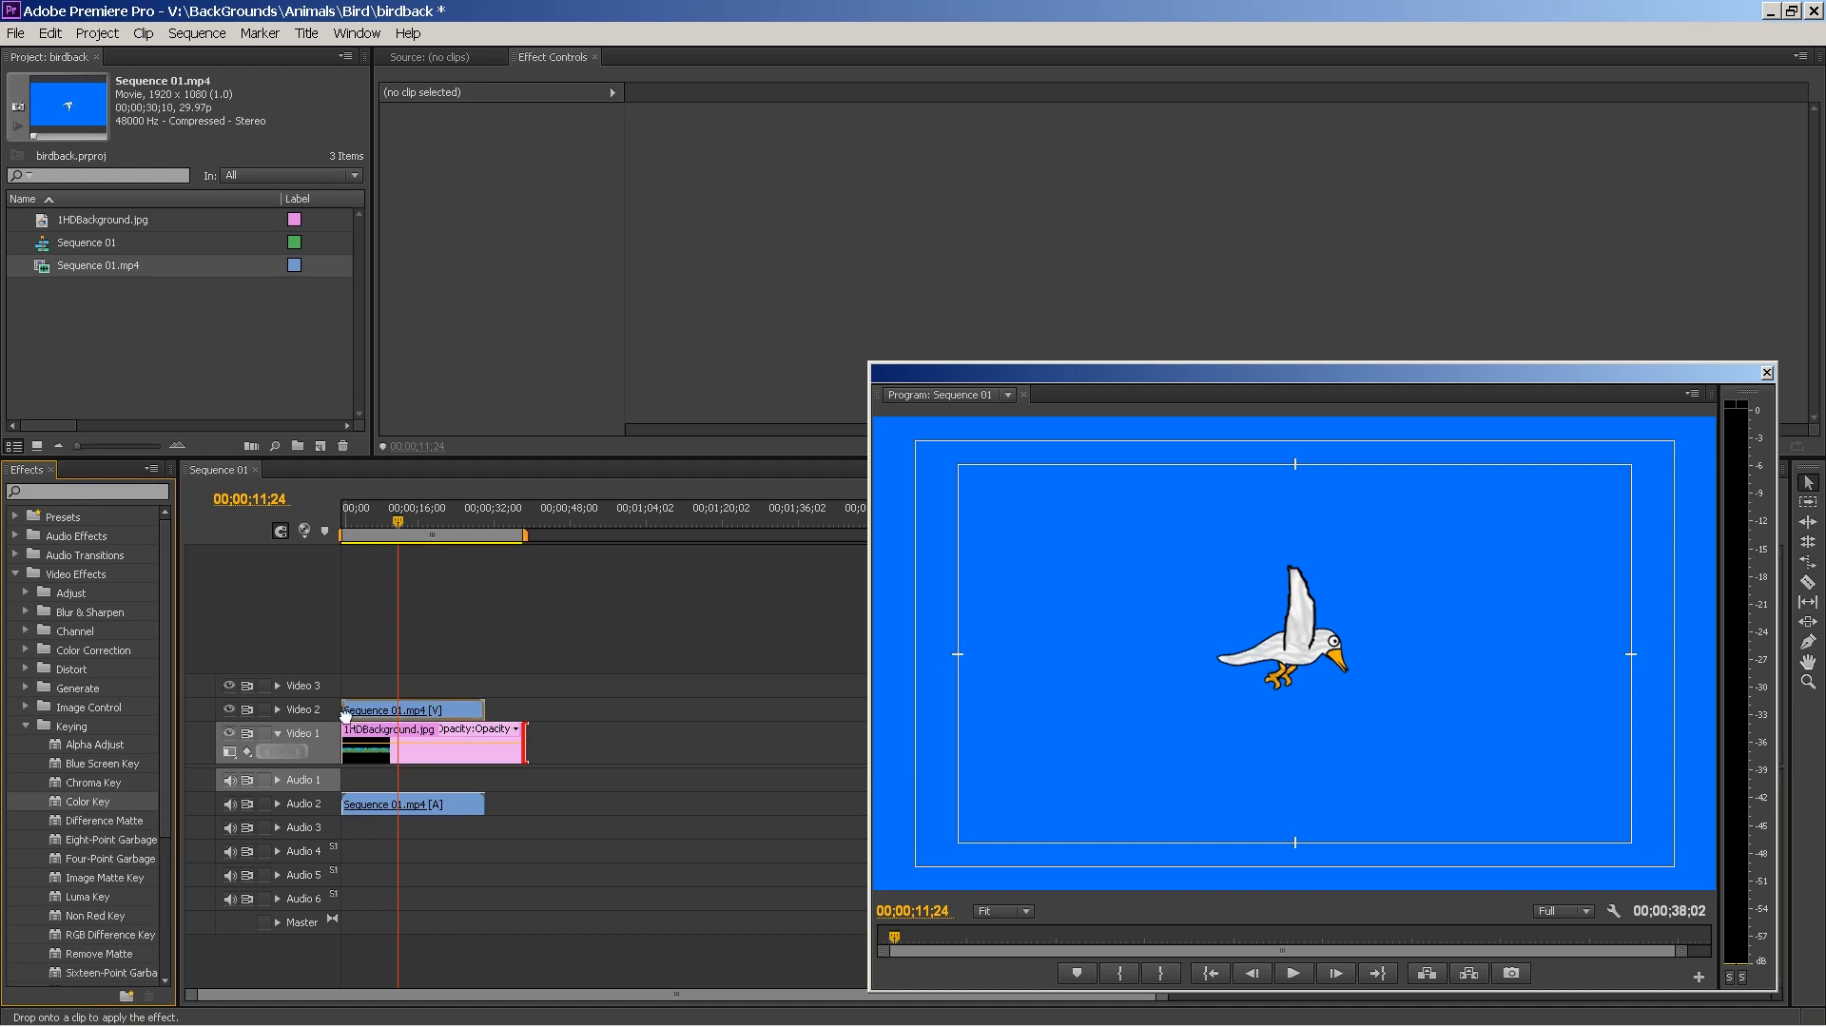
left_click(407, 709)
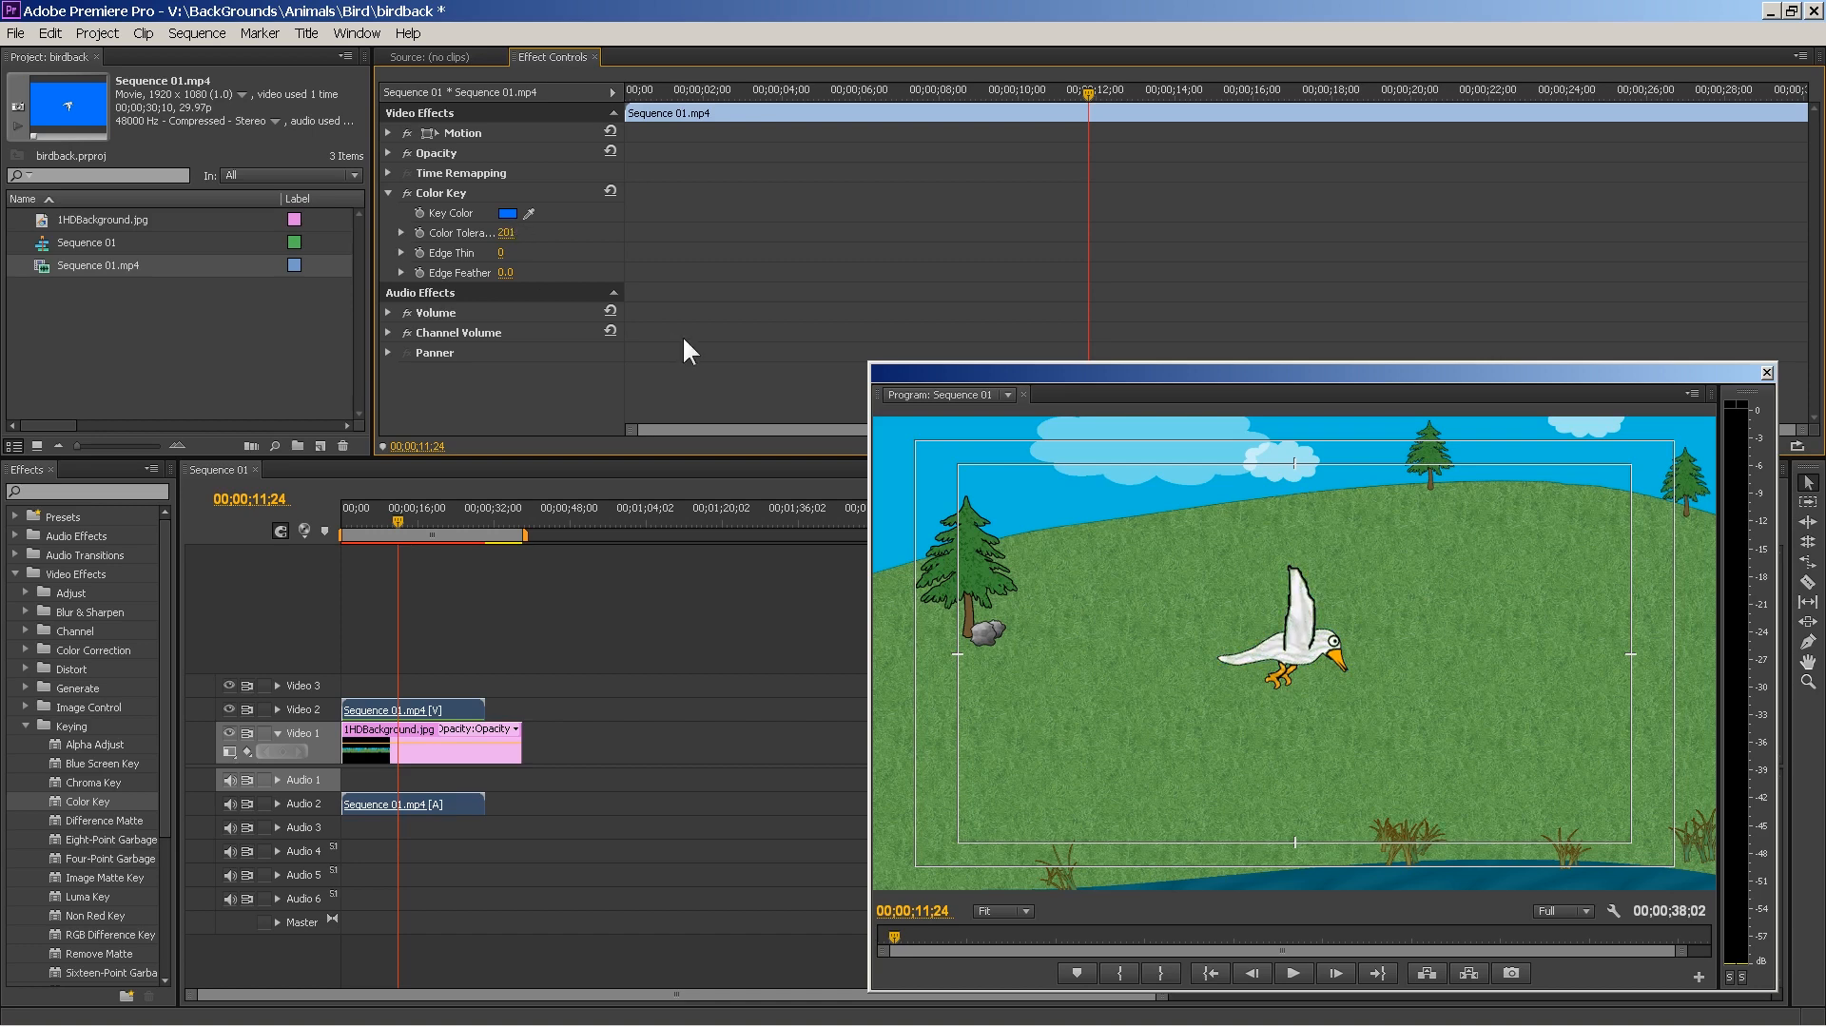
mouse_move(516, 272)
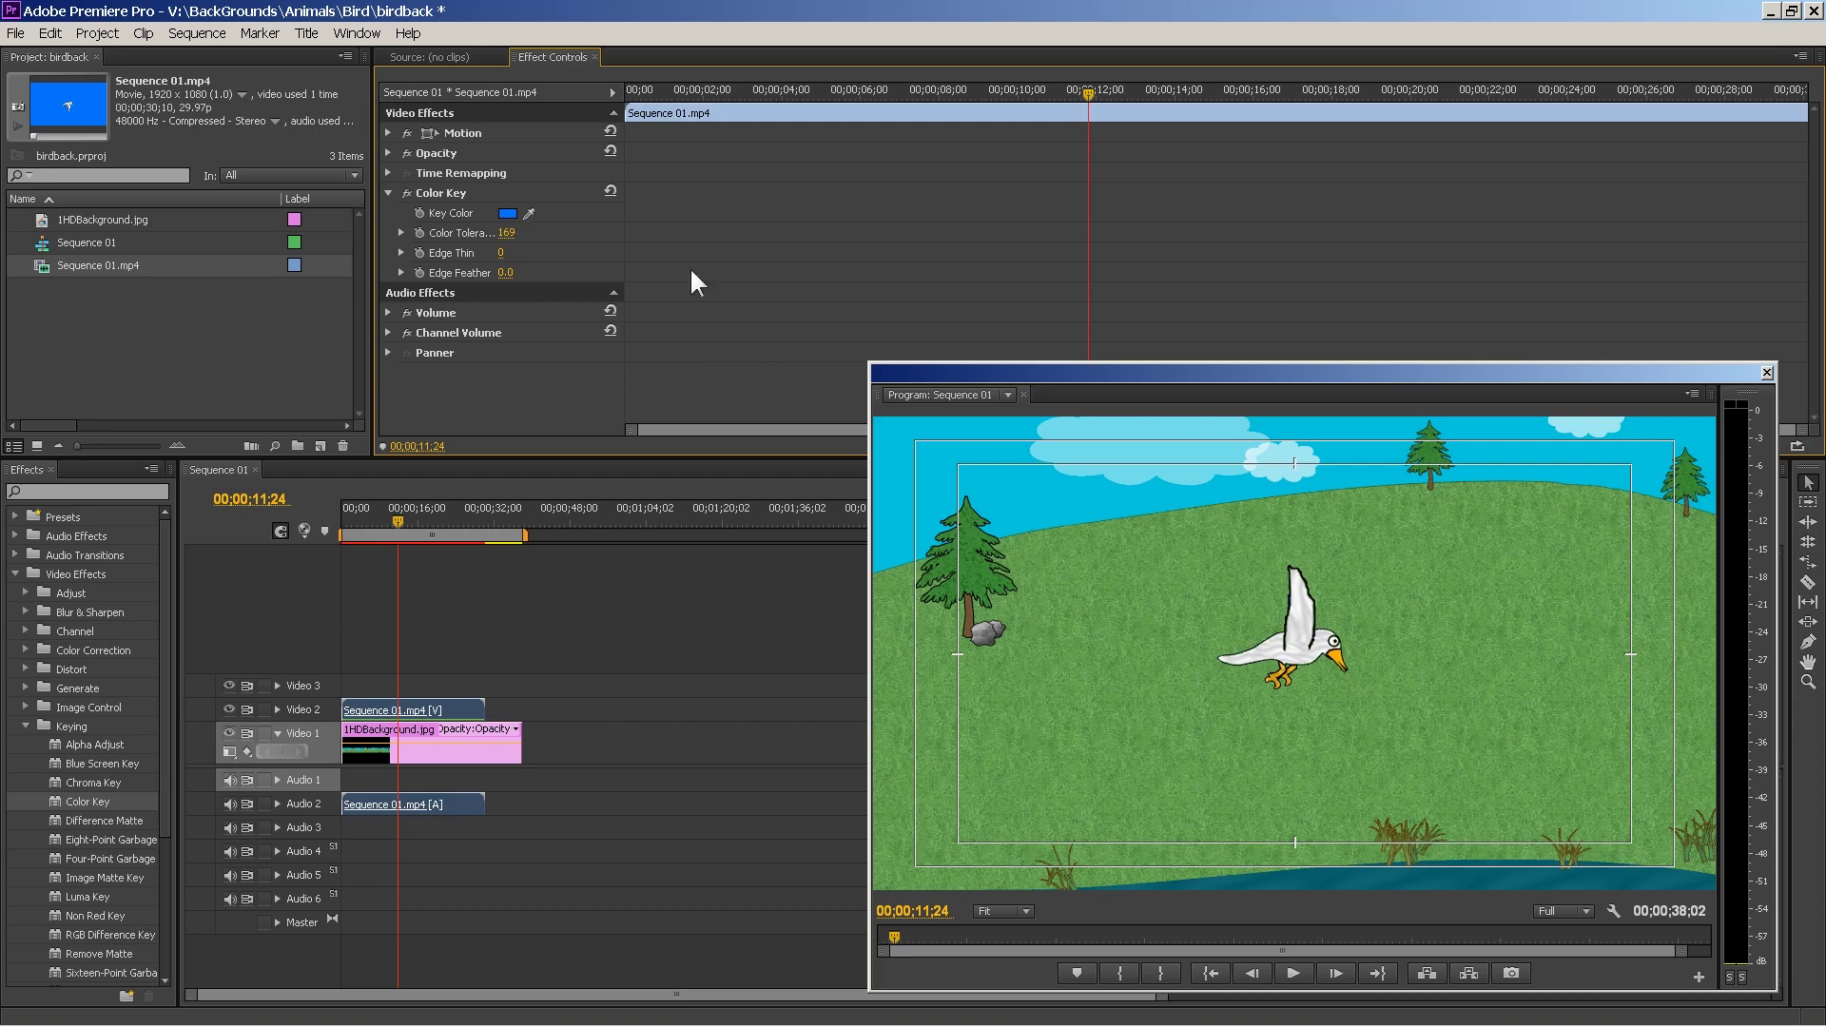
- Key out the blue with Color Tolerance 169 and scrub to check the bird over the hillside
left_click(373, 521)
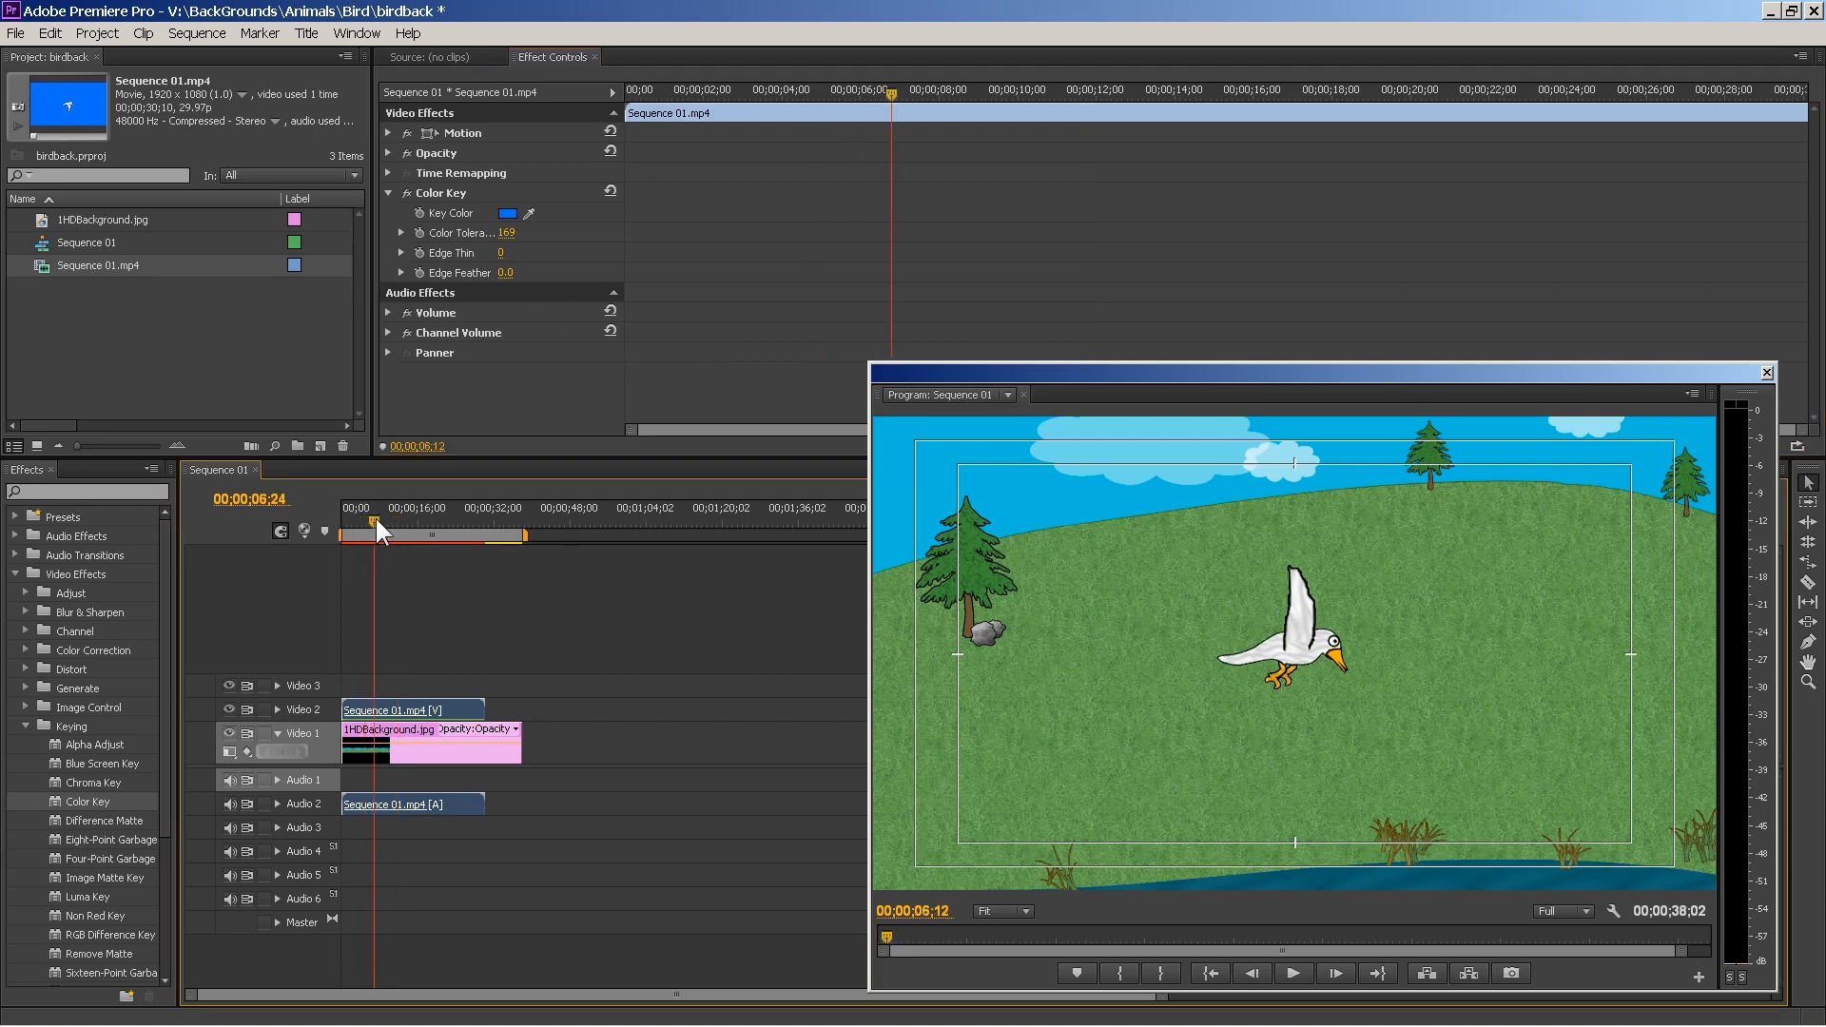
left_click_drag(371, 521, 390, 521)
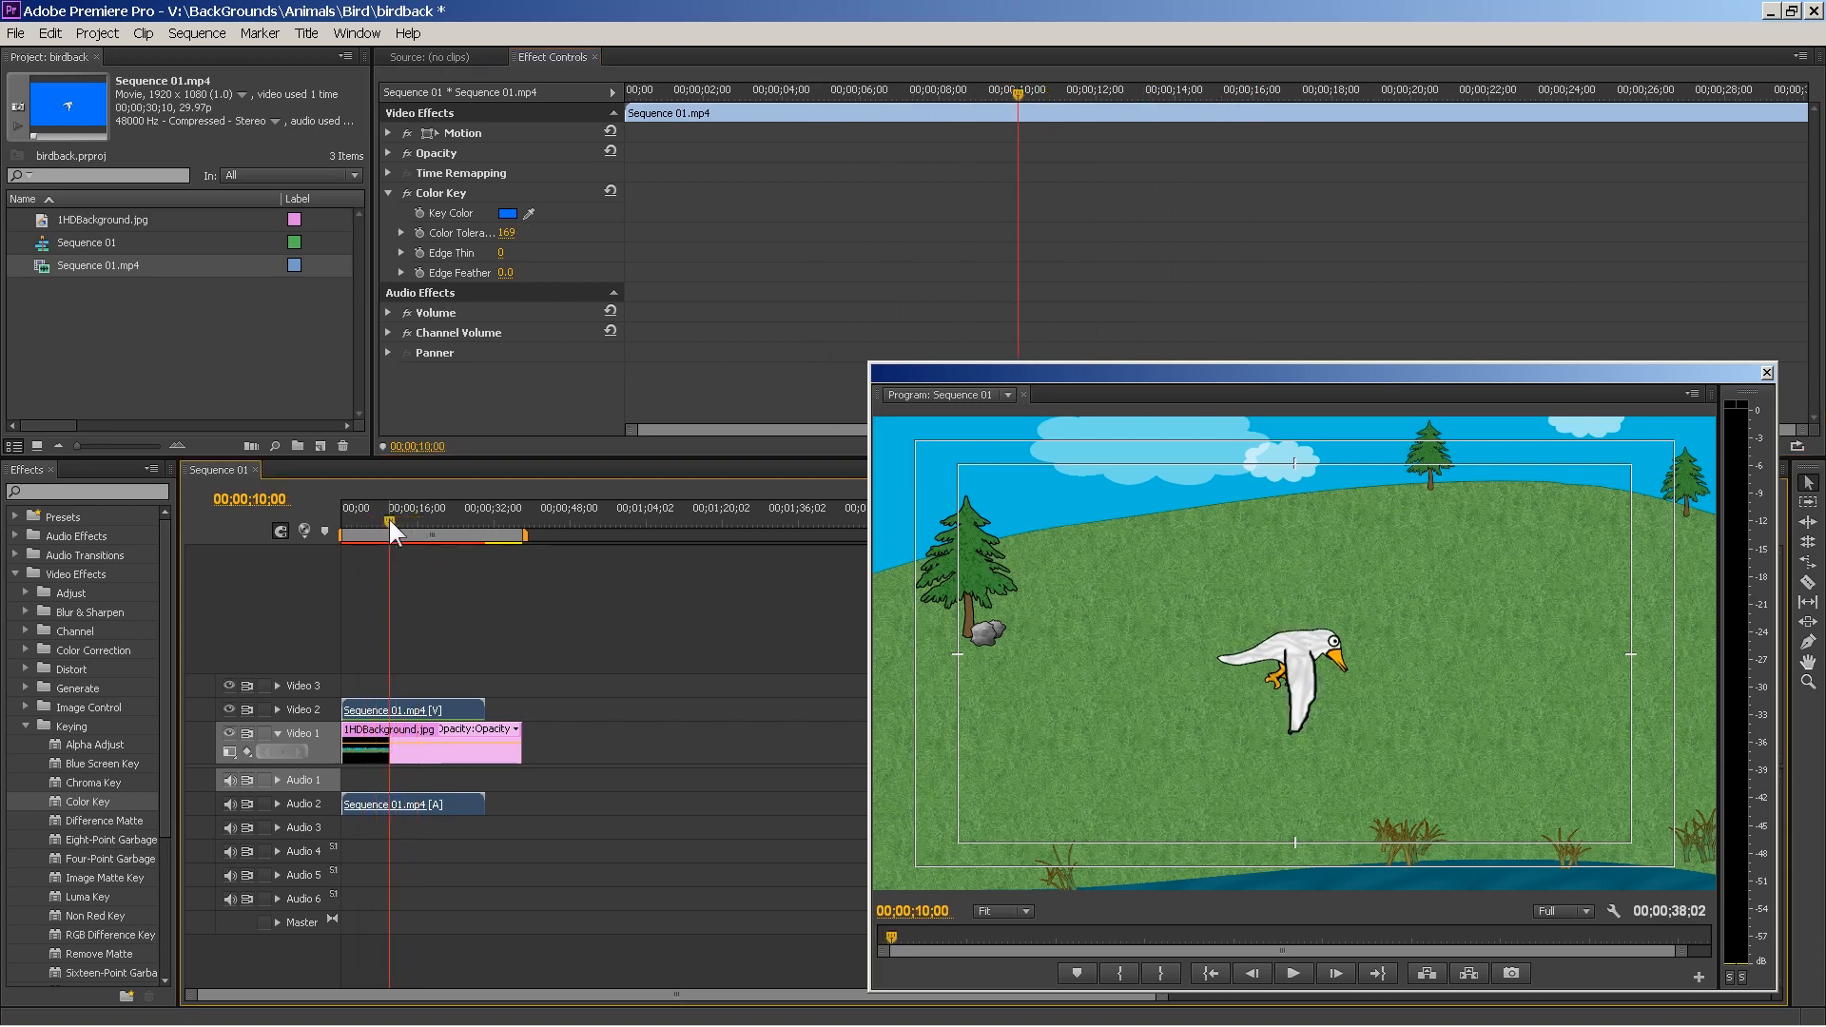
left_click(747, 91)
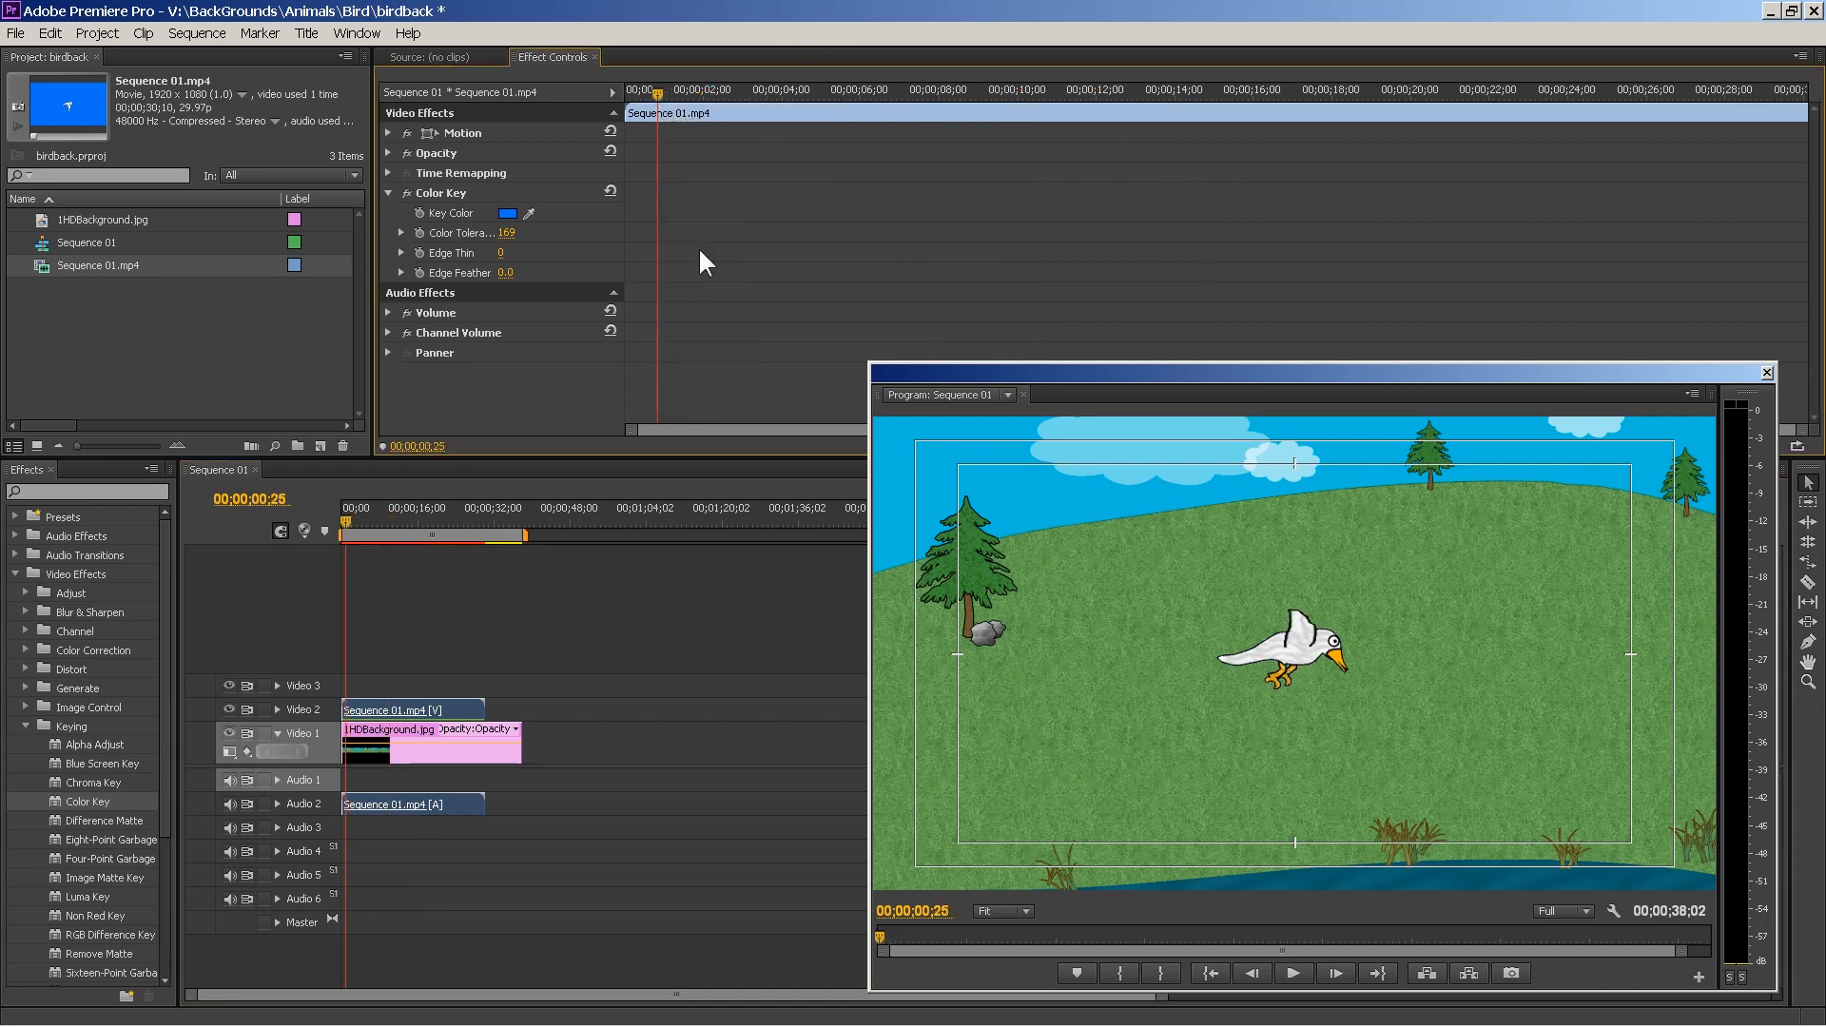
mouse_move(911, 791)
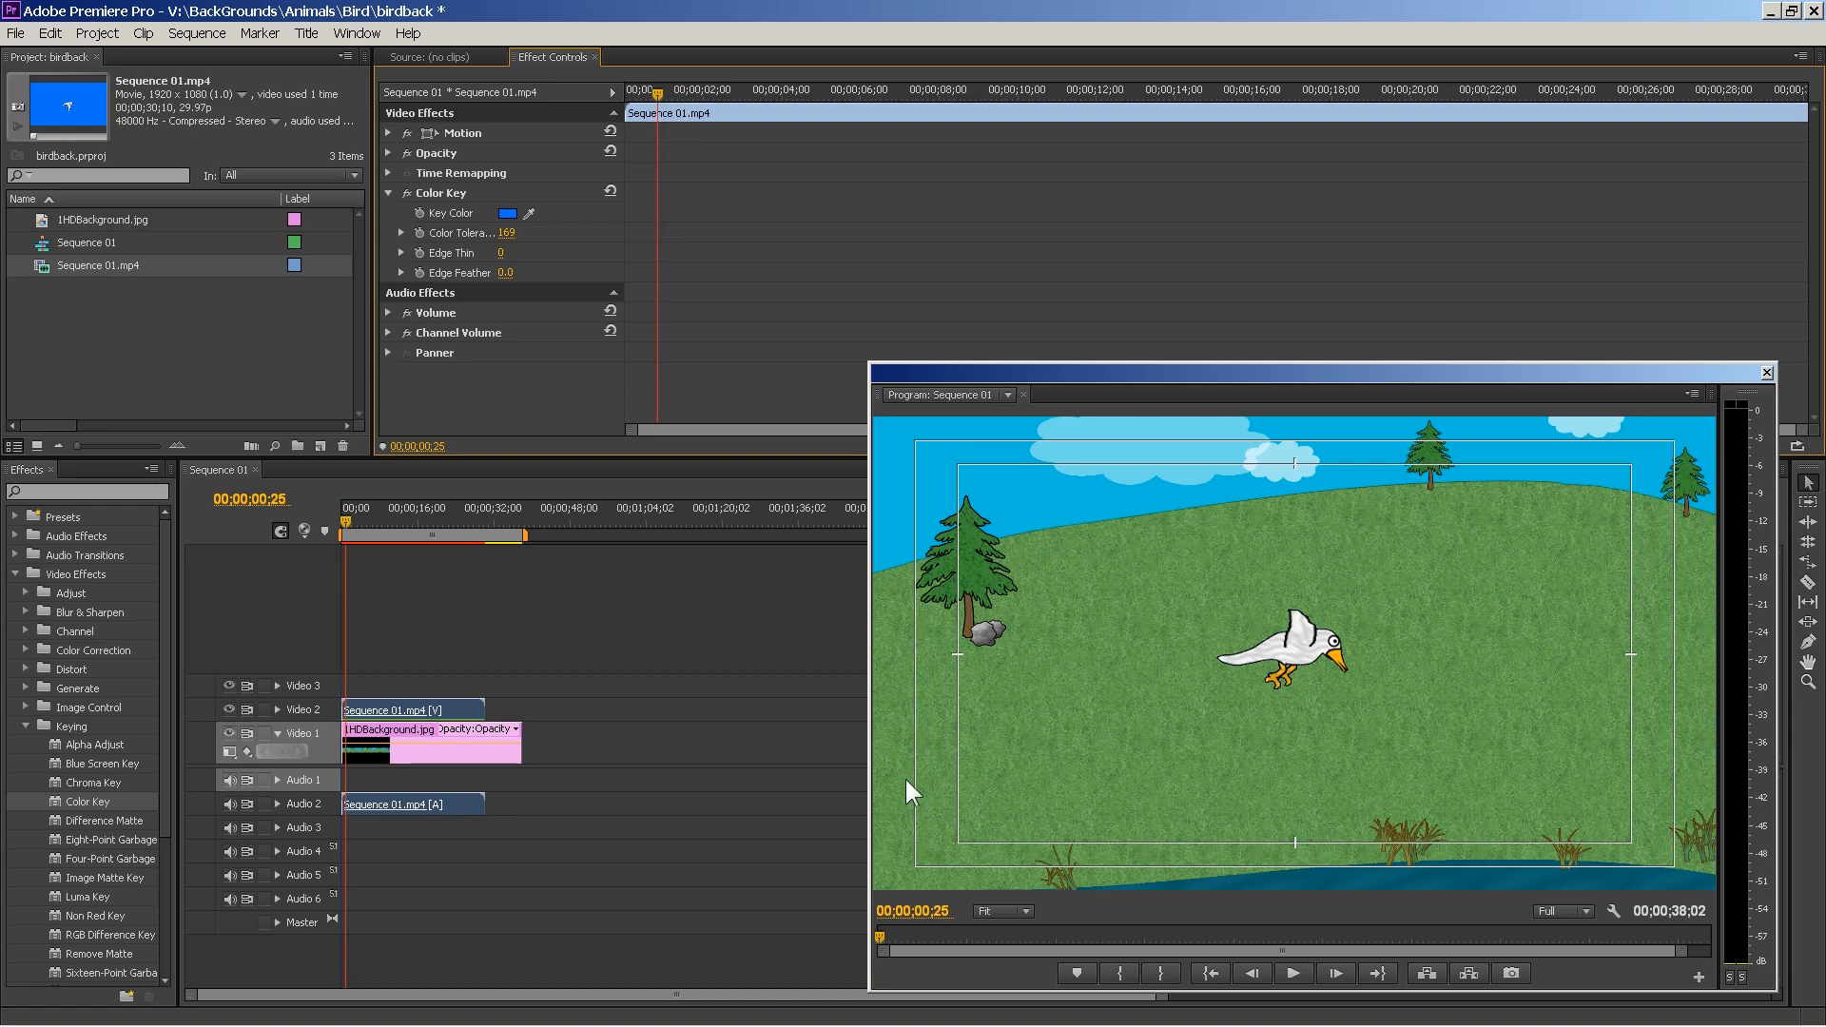
mouse_move(1712, 449)
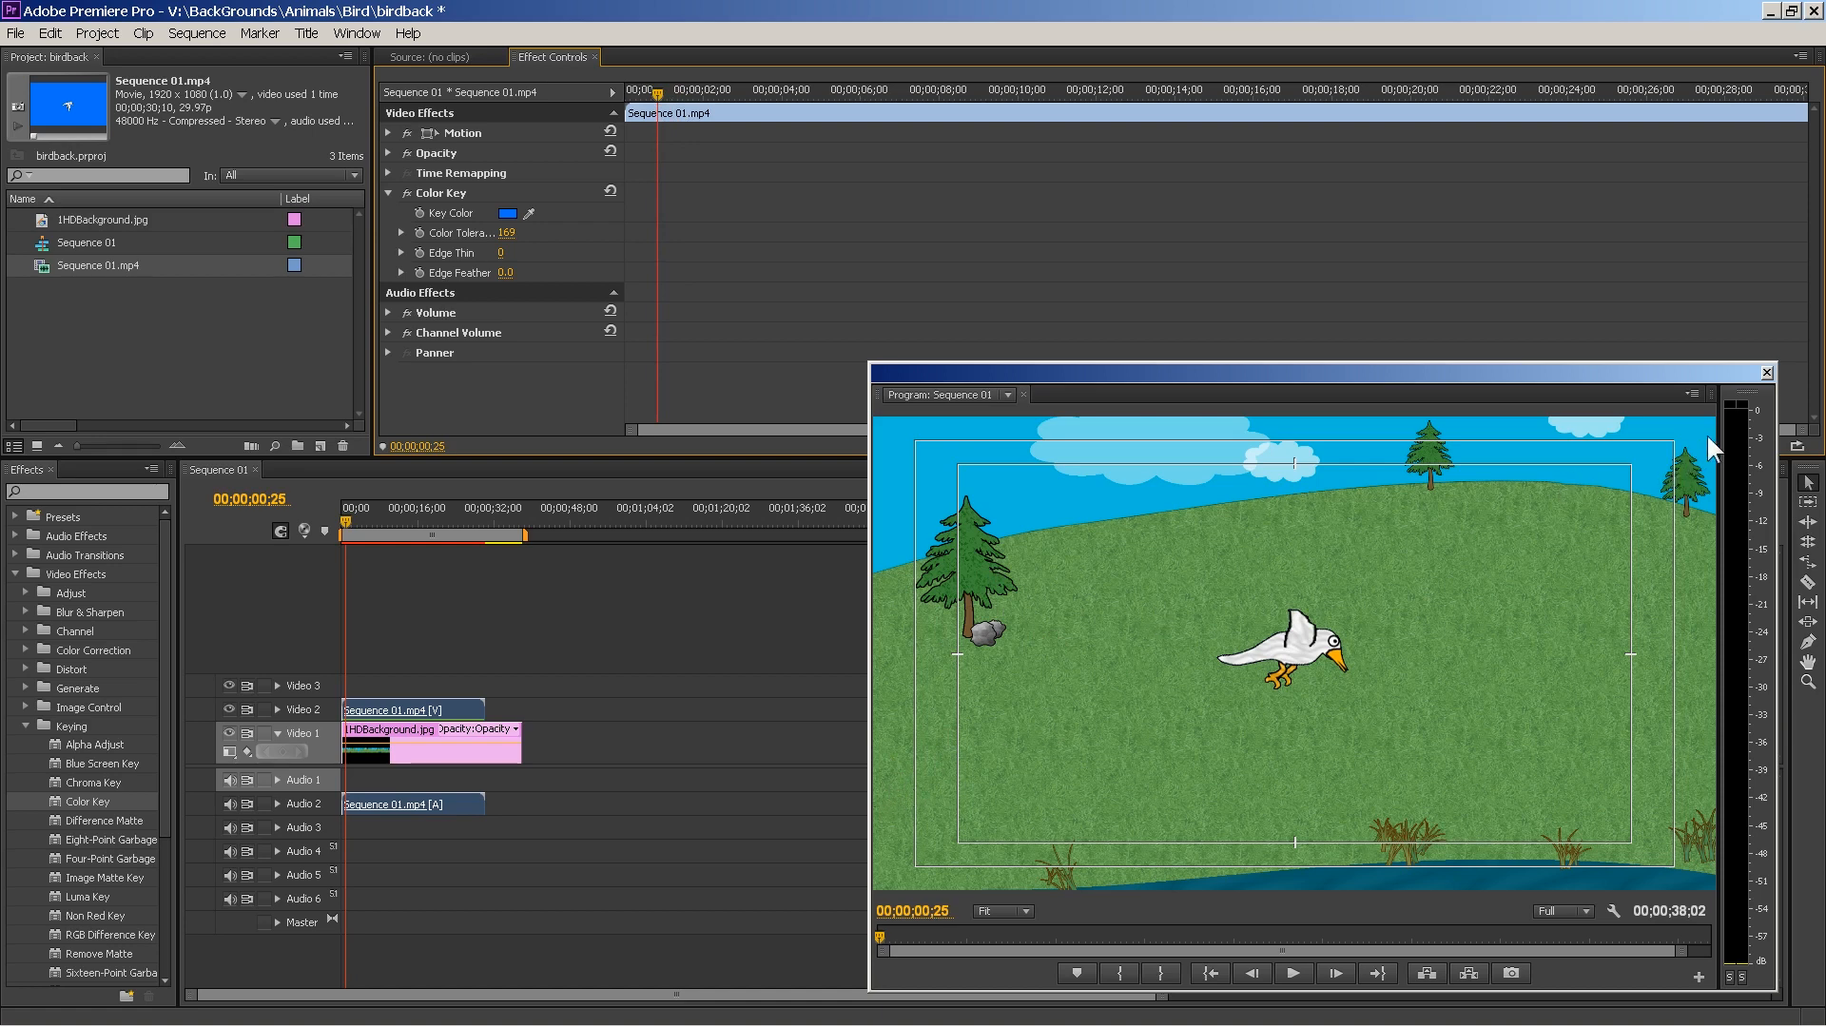
mouse_move(1565, 588)
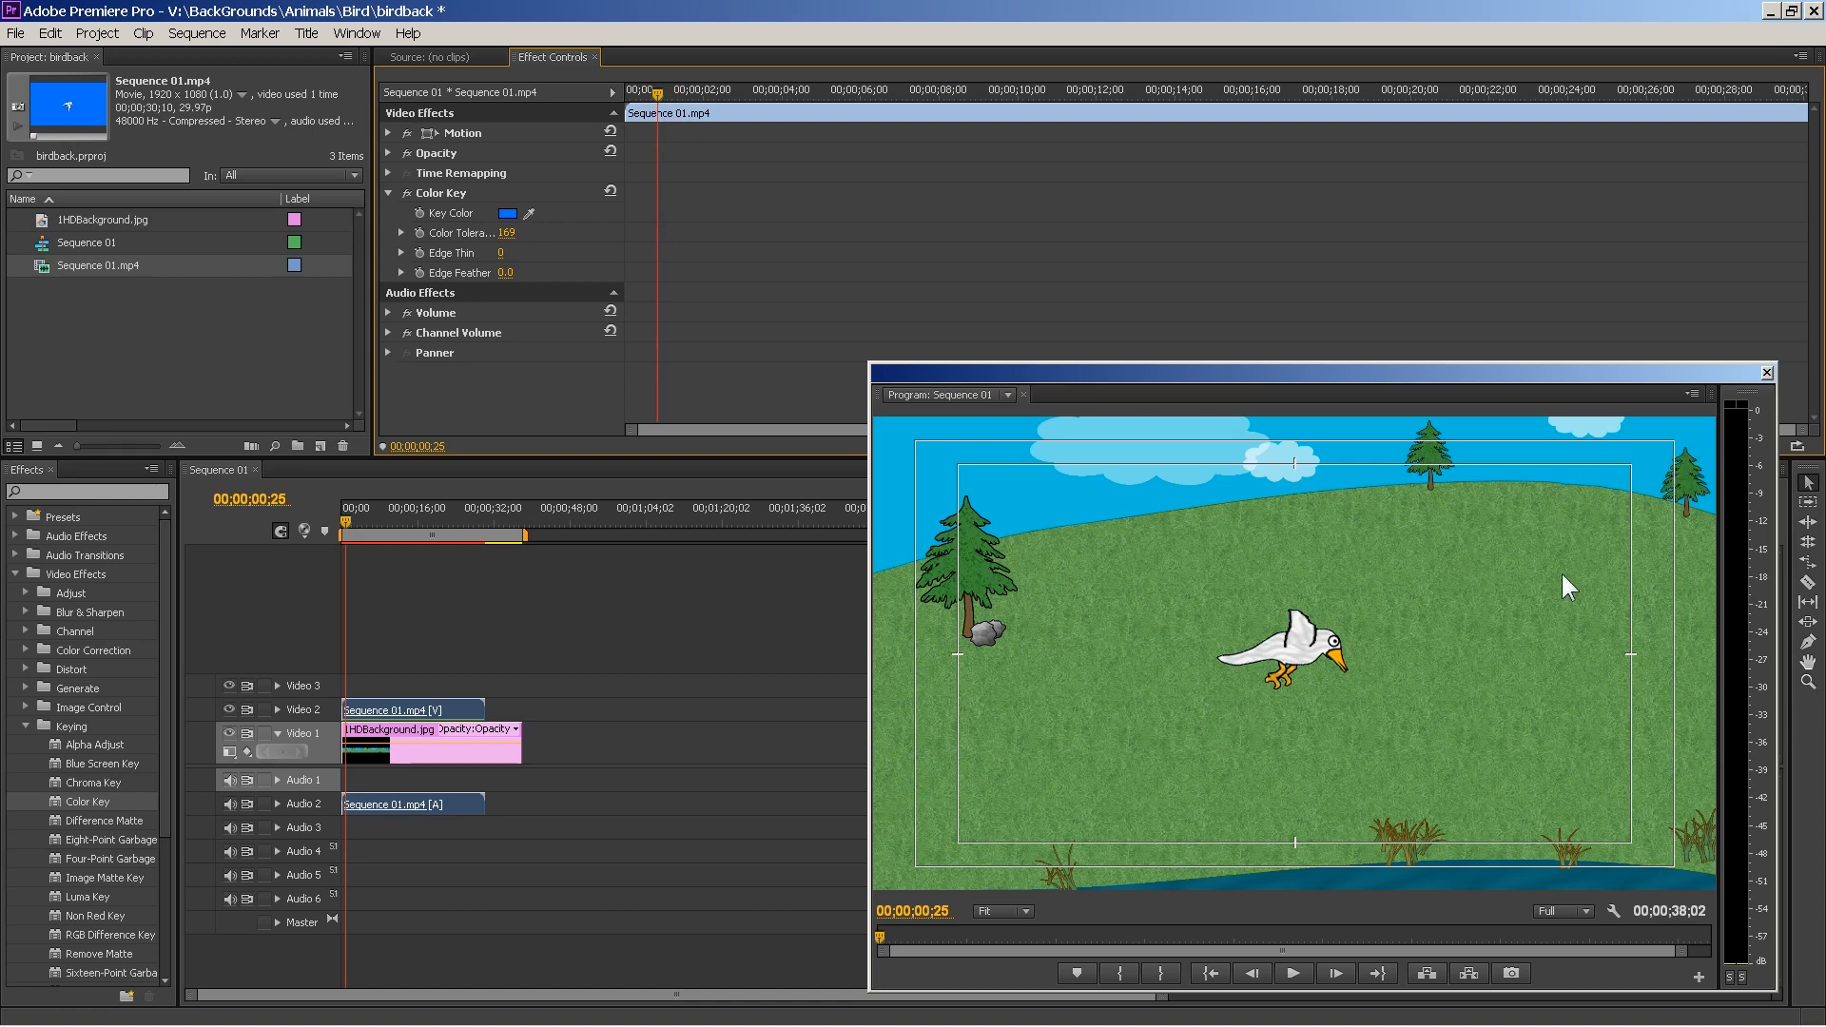
mouse_move(1117, 640)
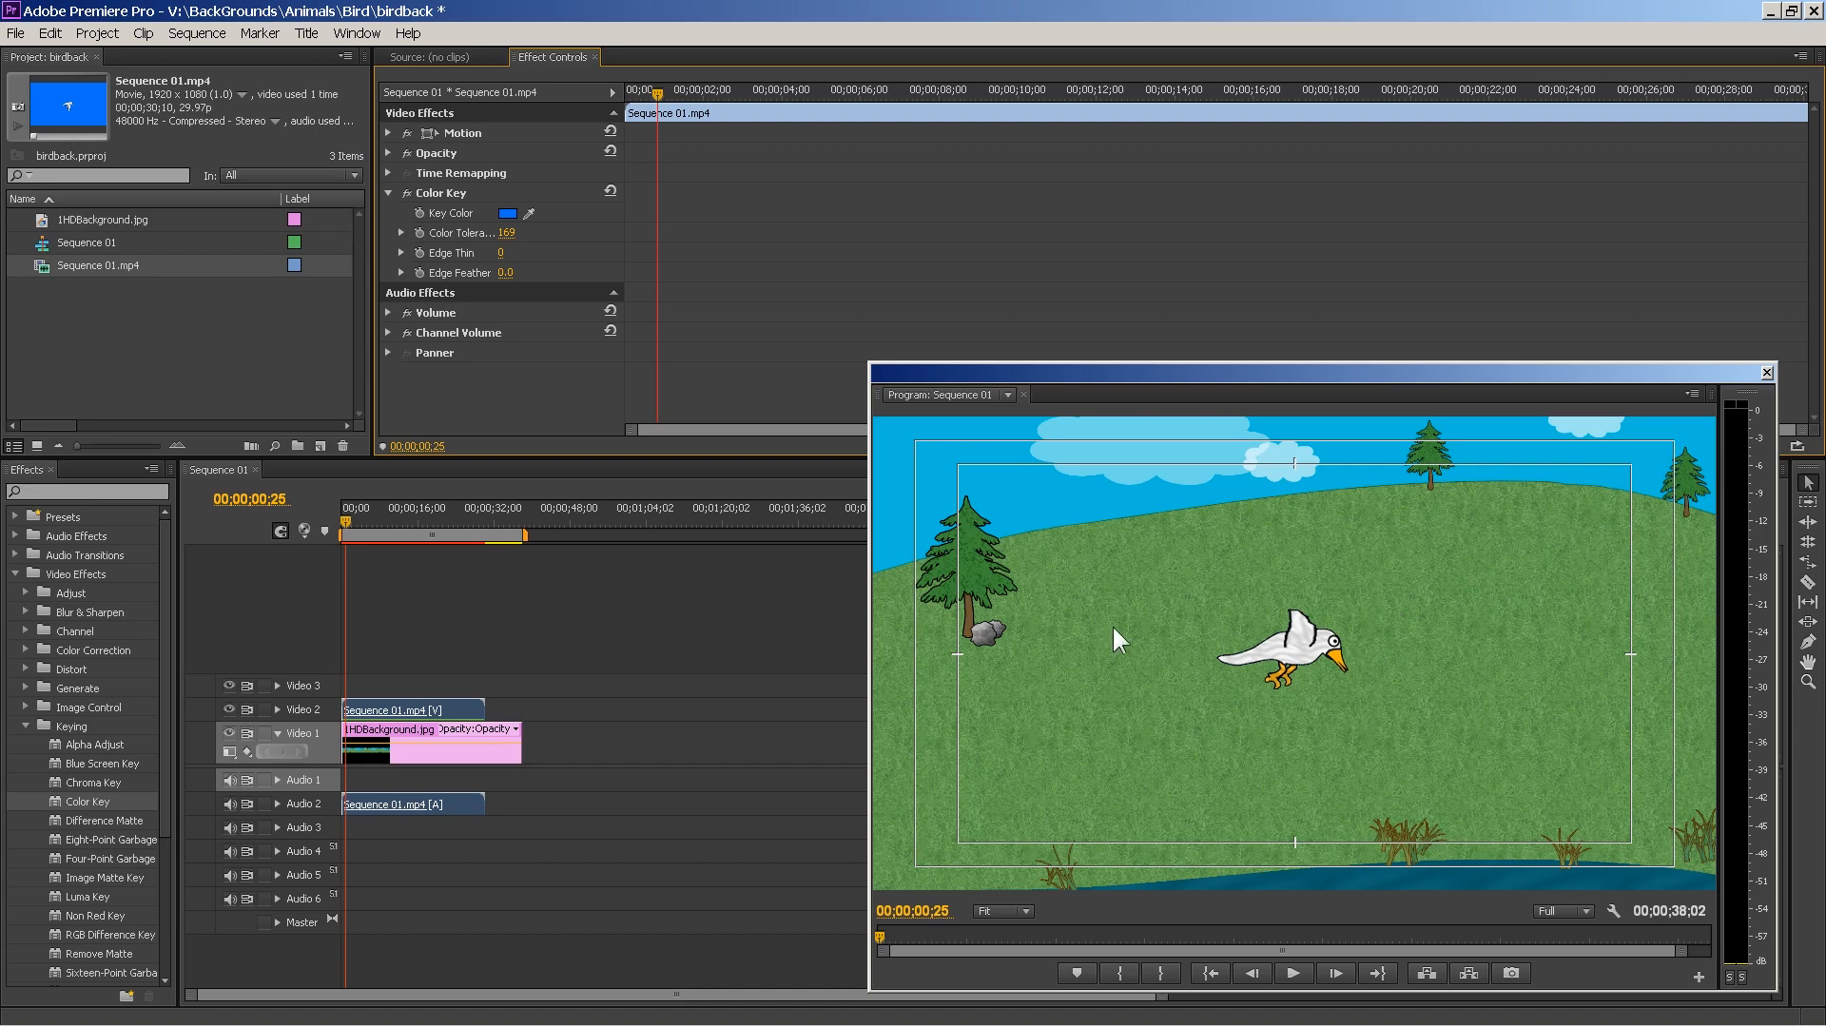
mouse_move(656, 99)
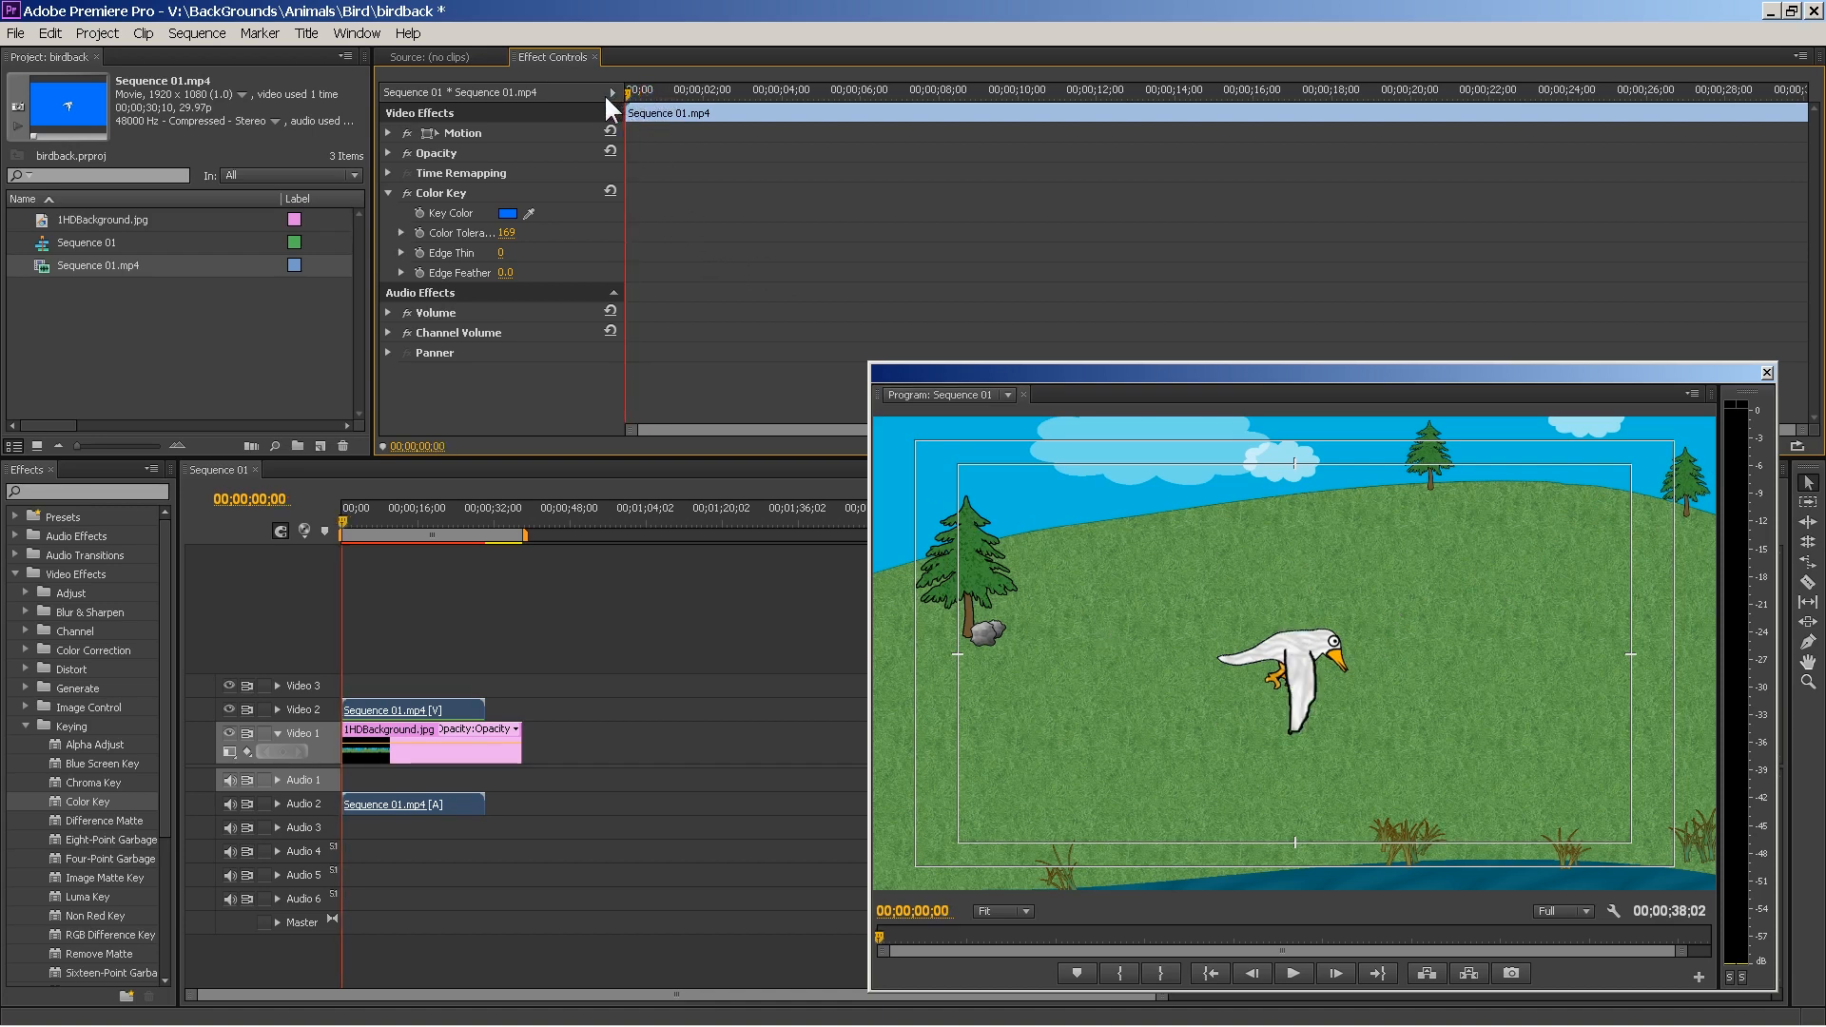
left_click(388, 134)
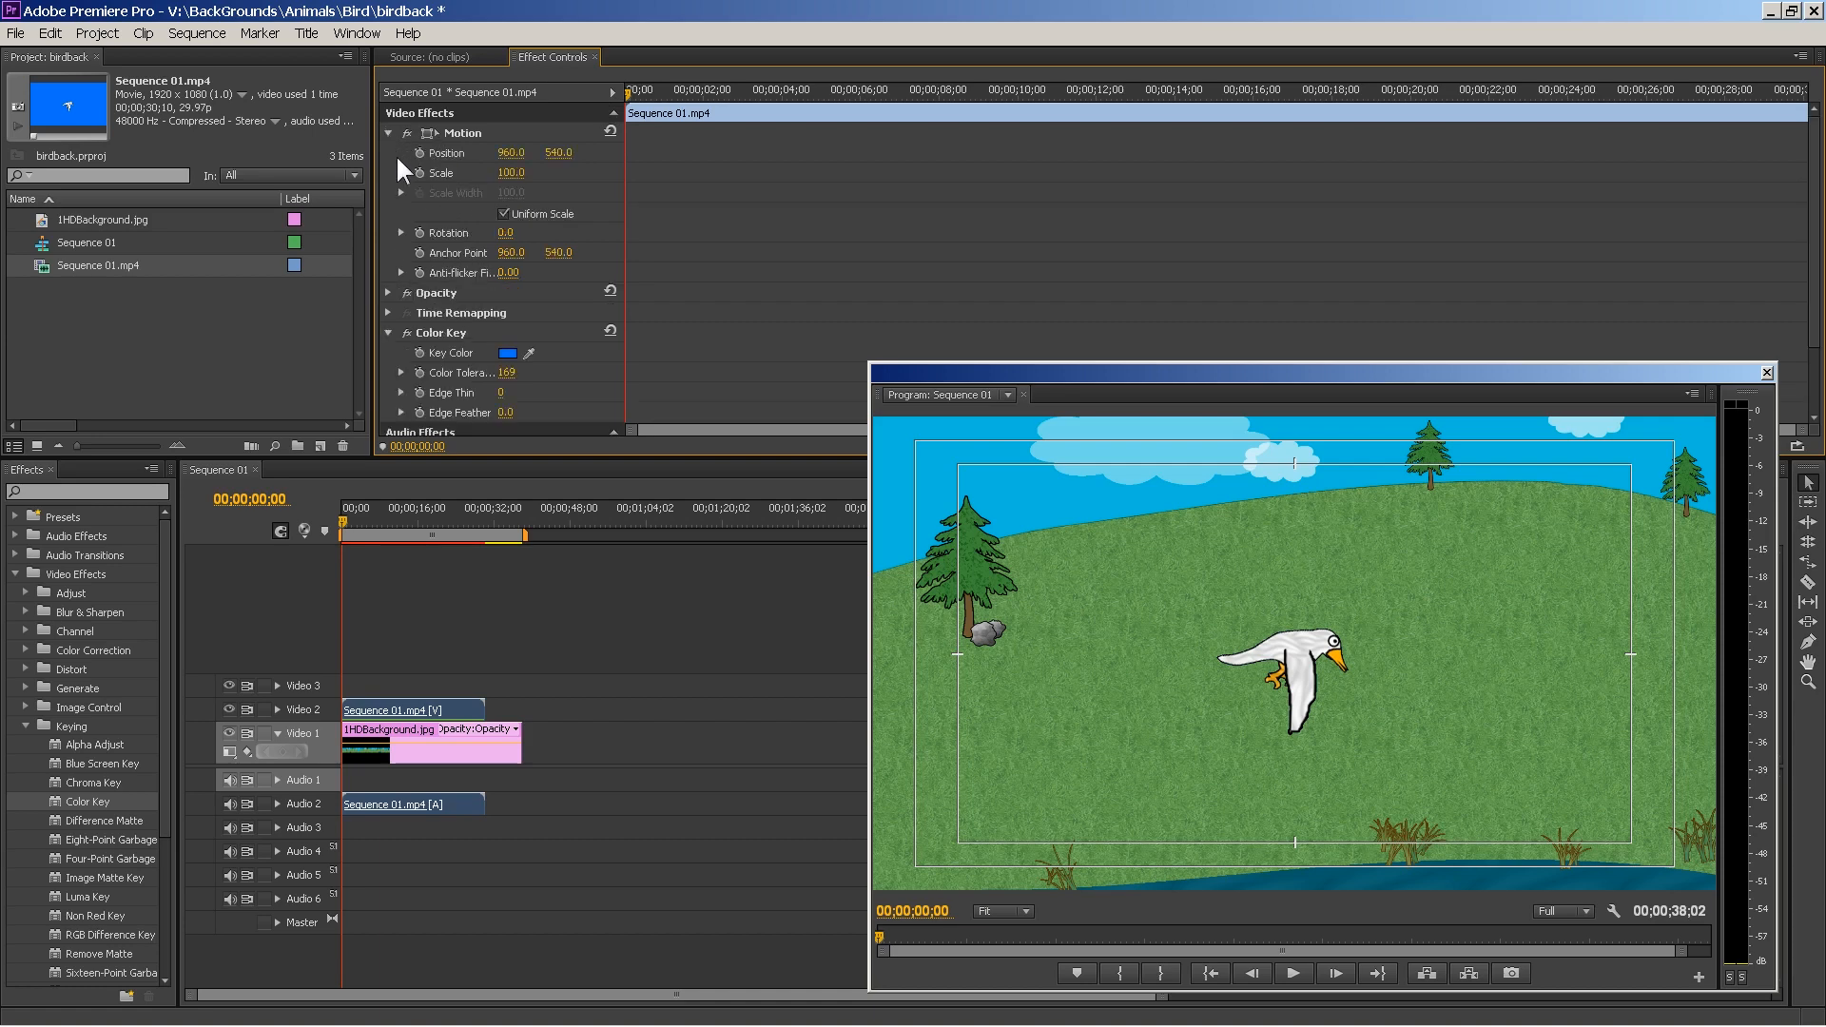
mouse_move(422, 181)
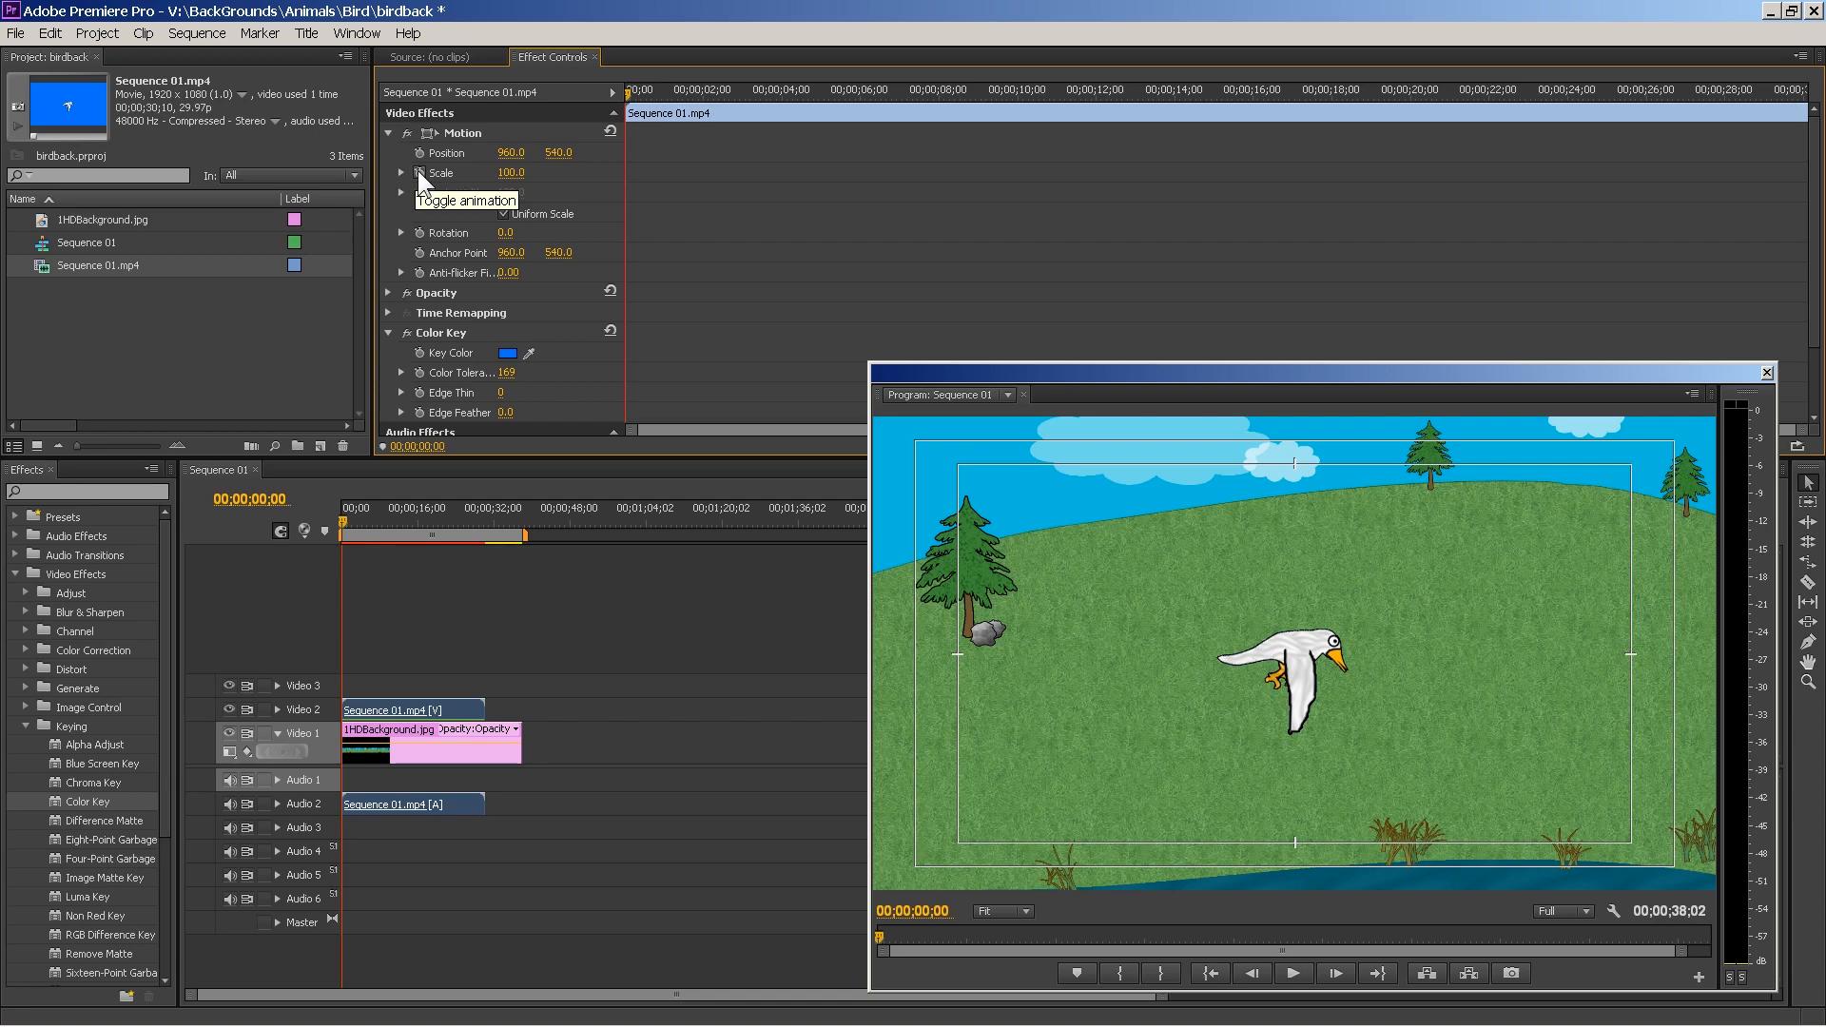
- Keyframe Position 174,865 at start to 1863,226 with Scale 28 at about 10 s, then review from the first keyframe
left_click(420, 173)
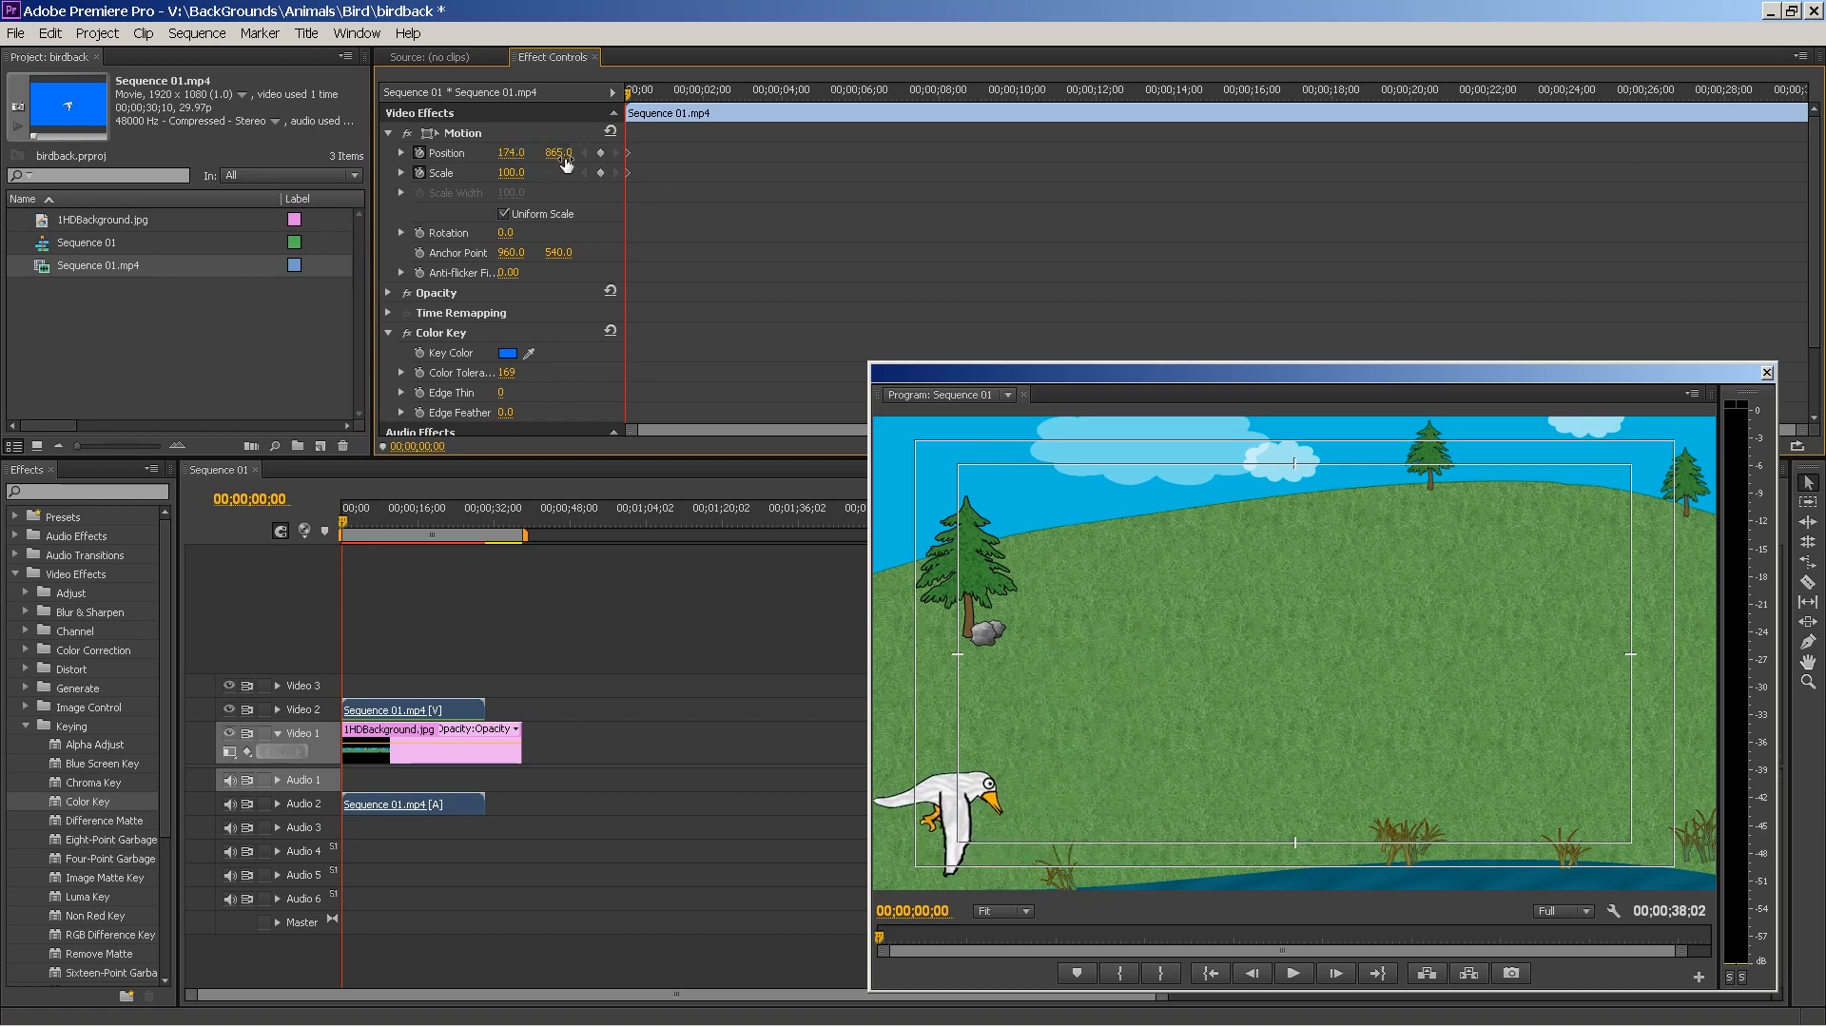
mouse_move(1113, 103)
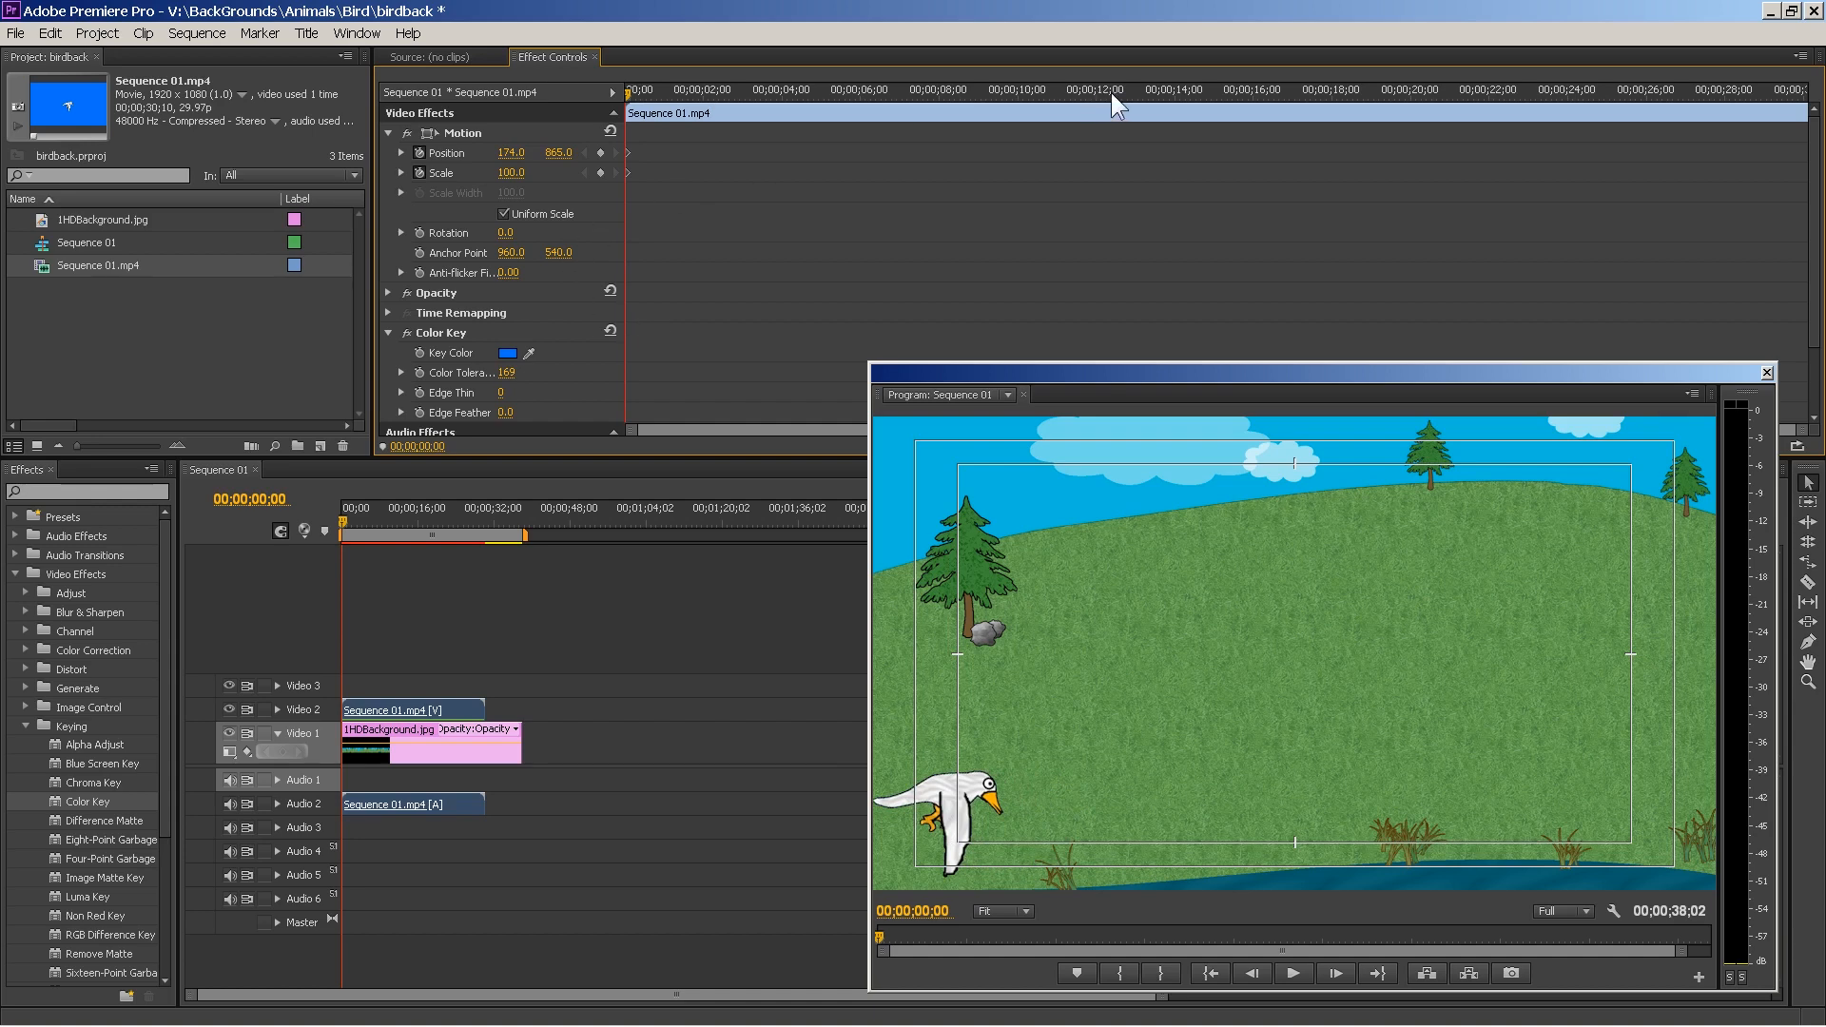
mouse_move(1421, 594)
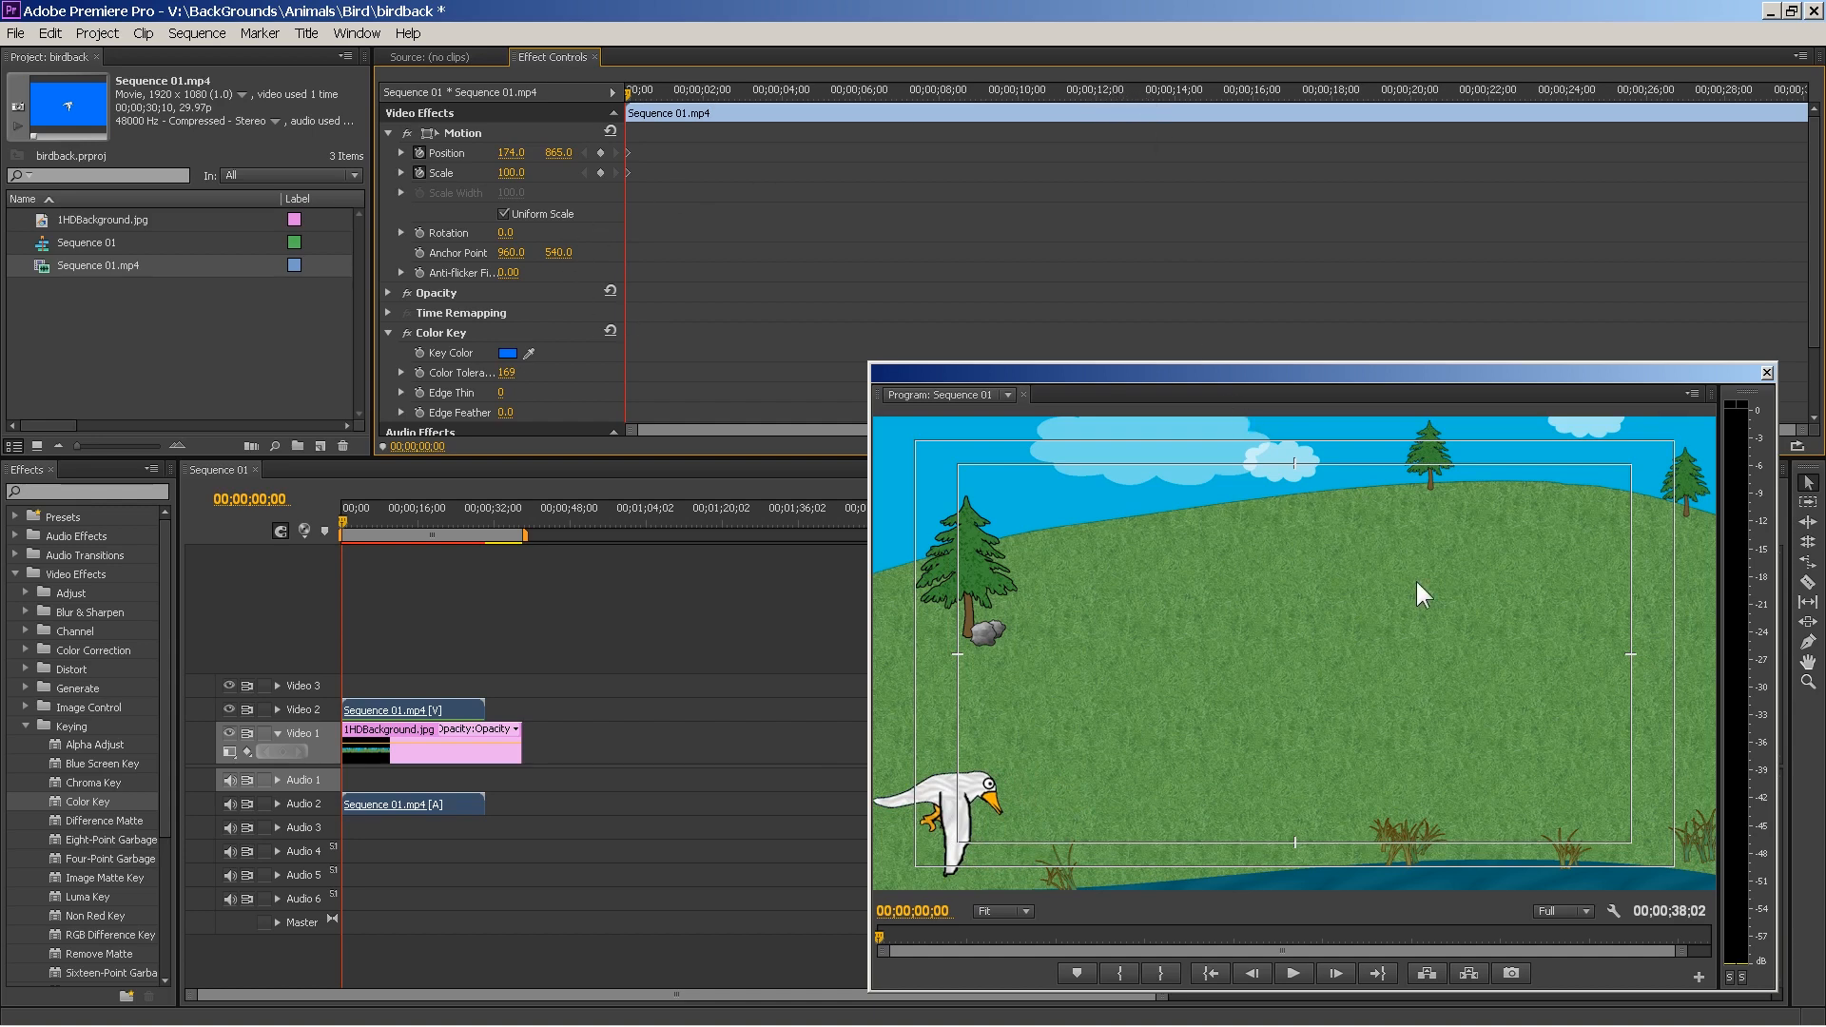
mouse_move(1008, 331)
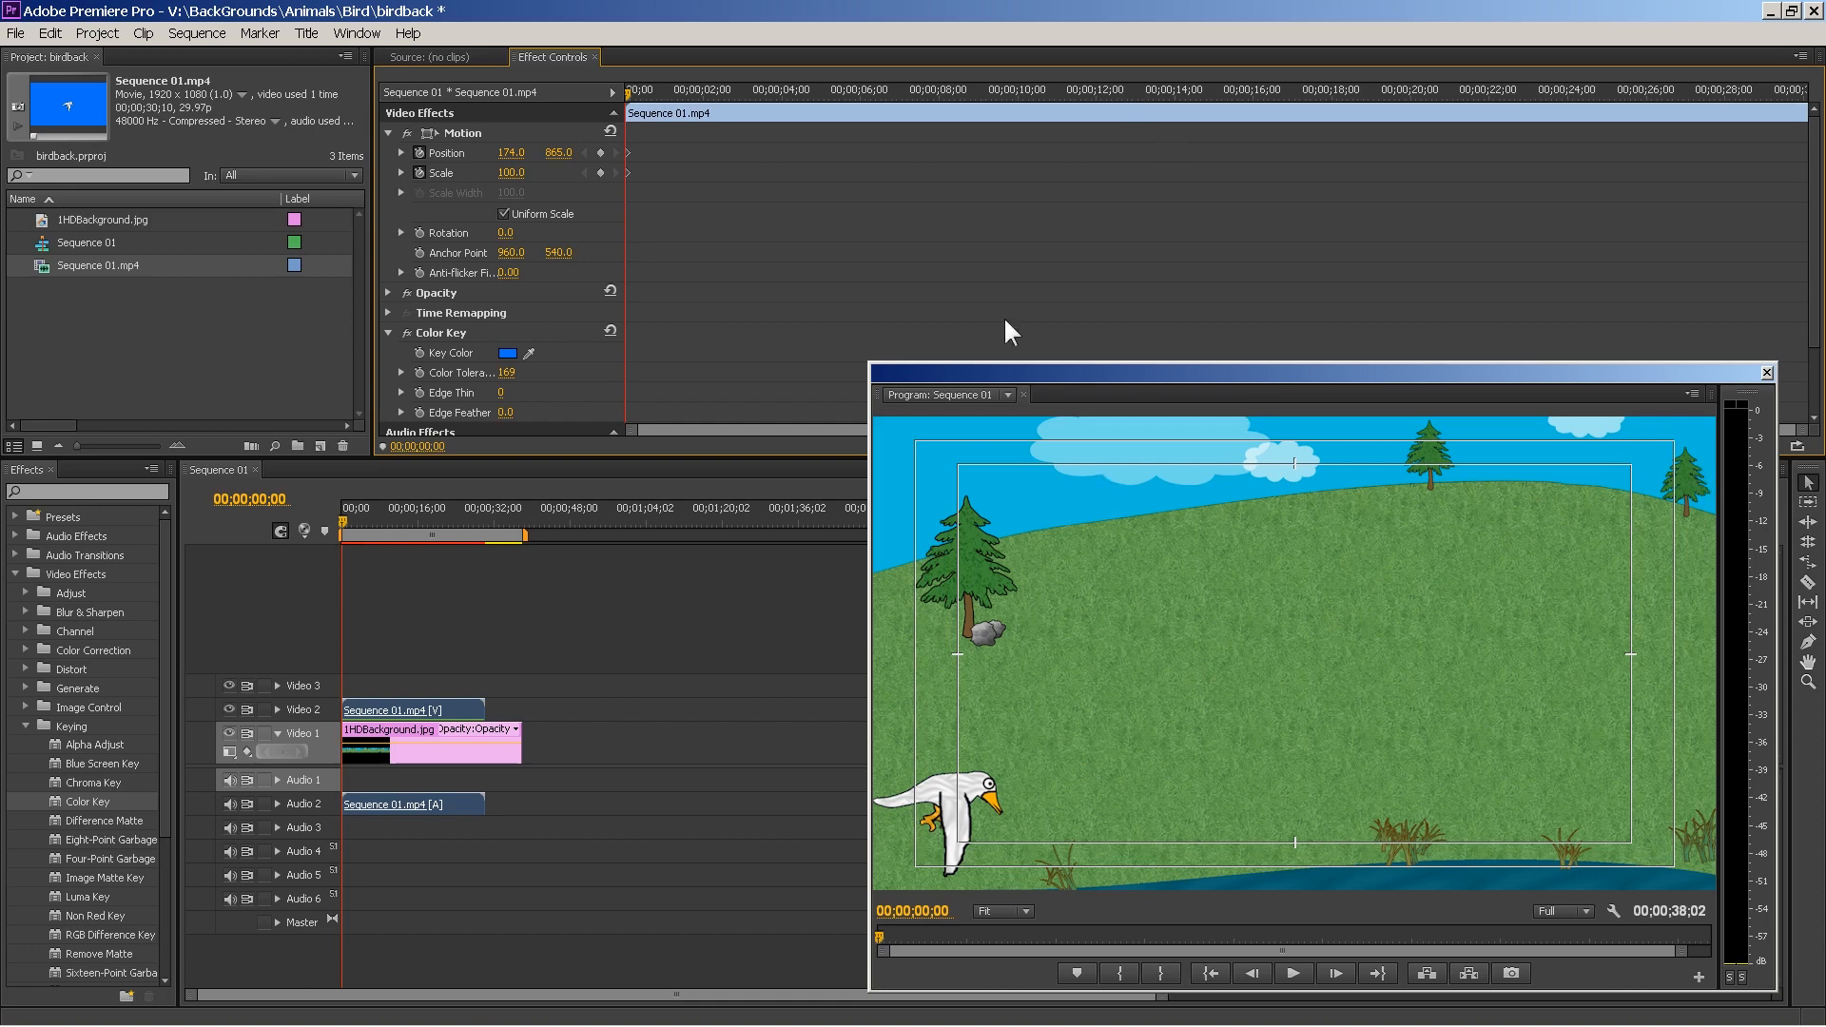
mouse_move(1034, 107)
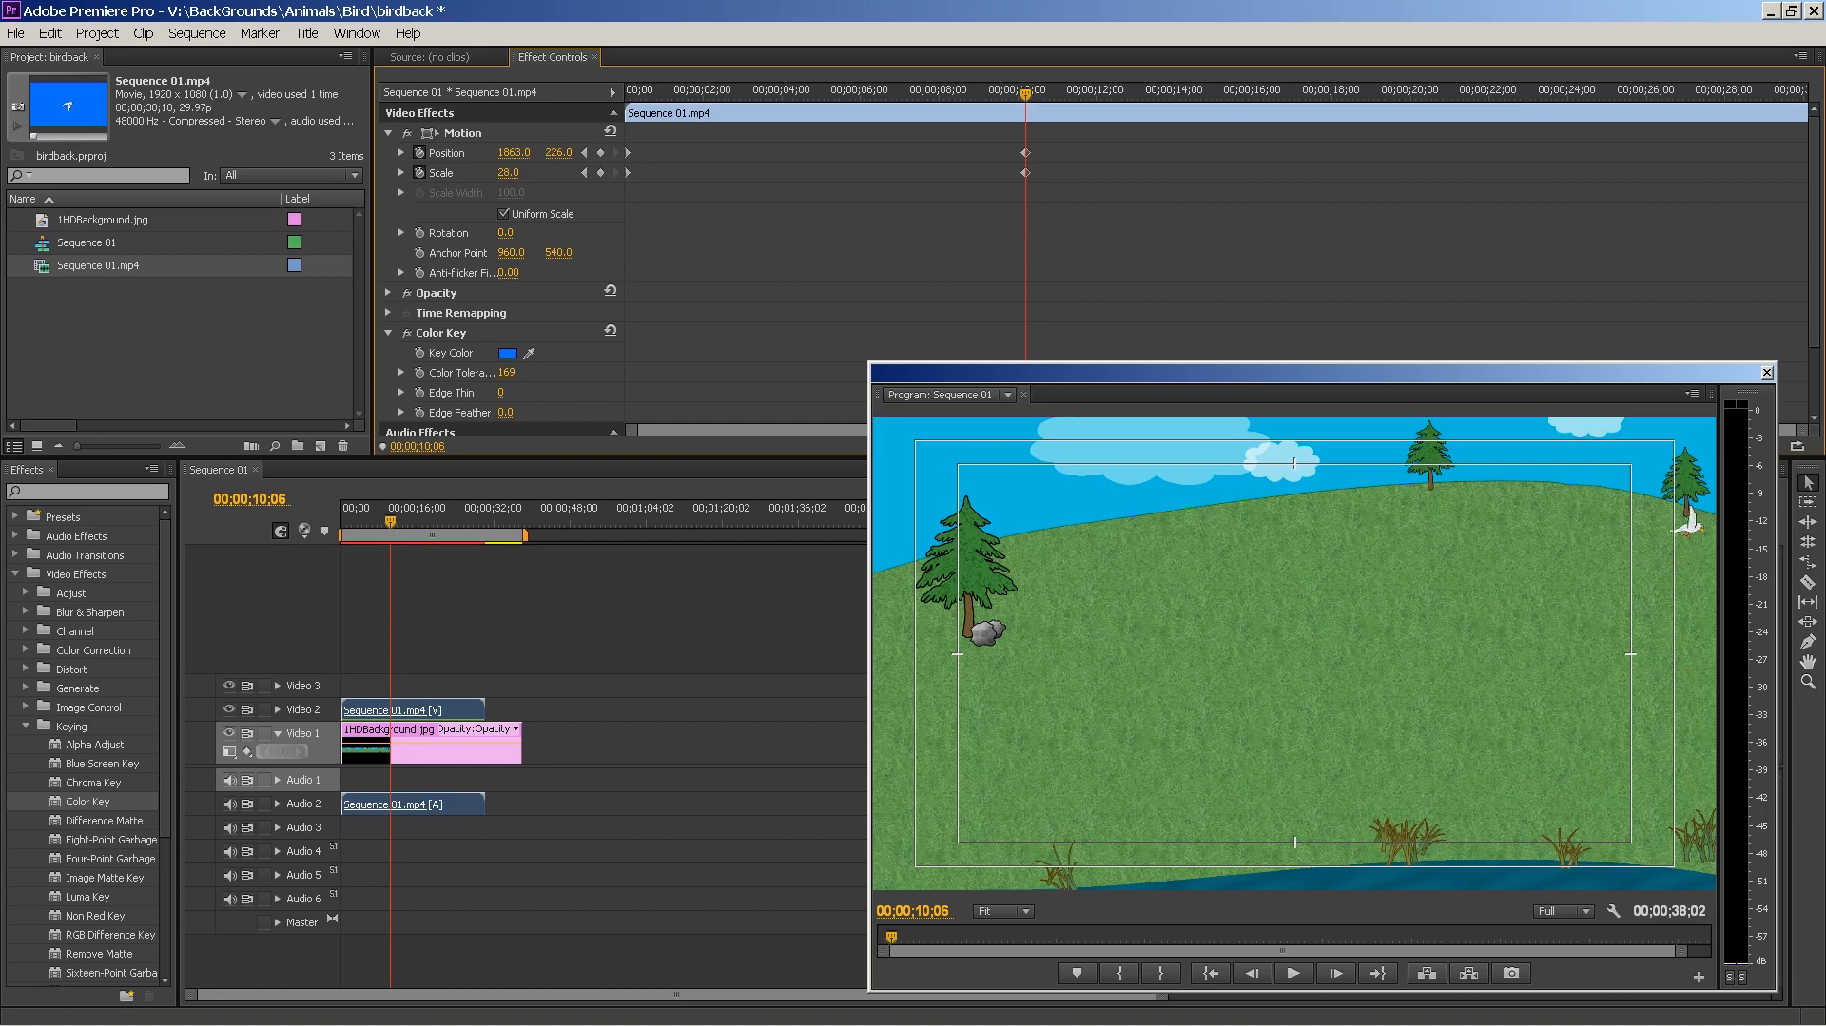
left_click(757, 91)
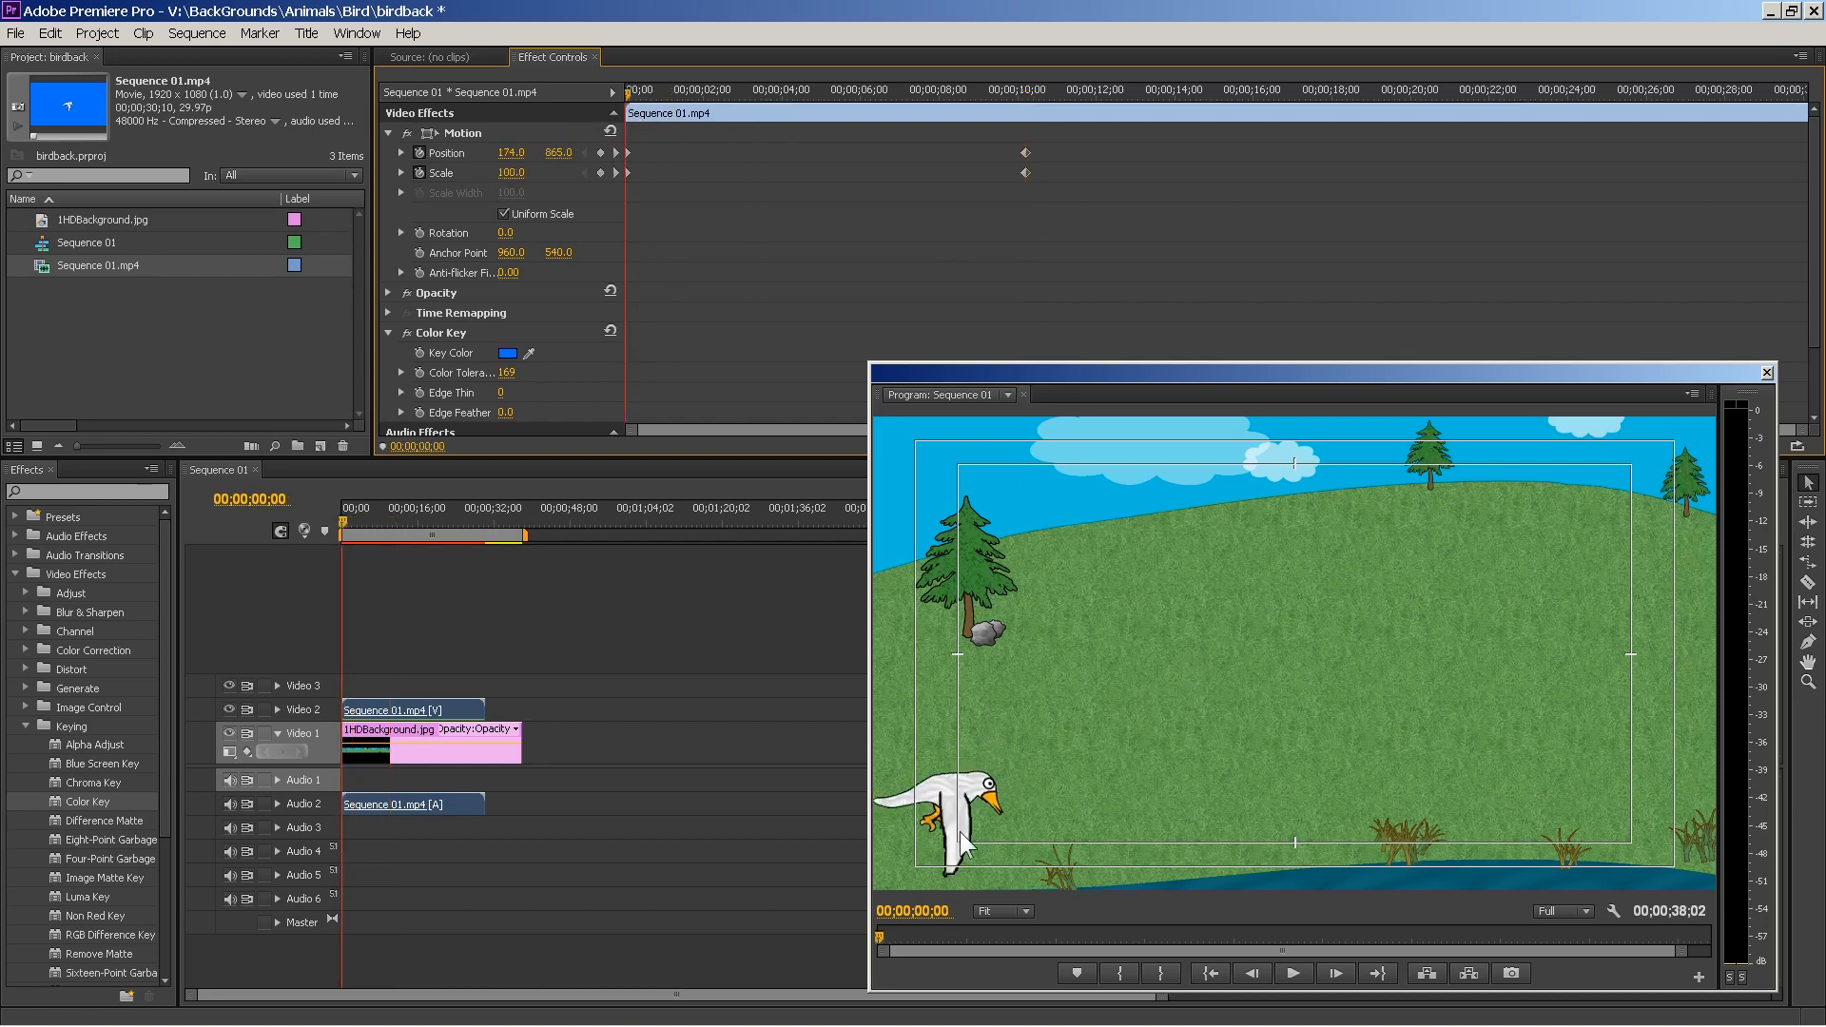
mouse_move(1756, 485)
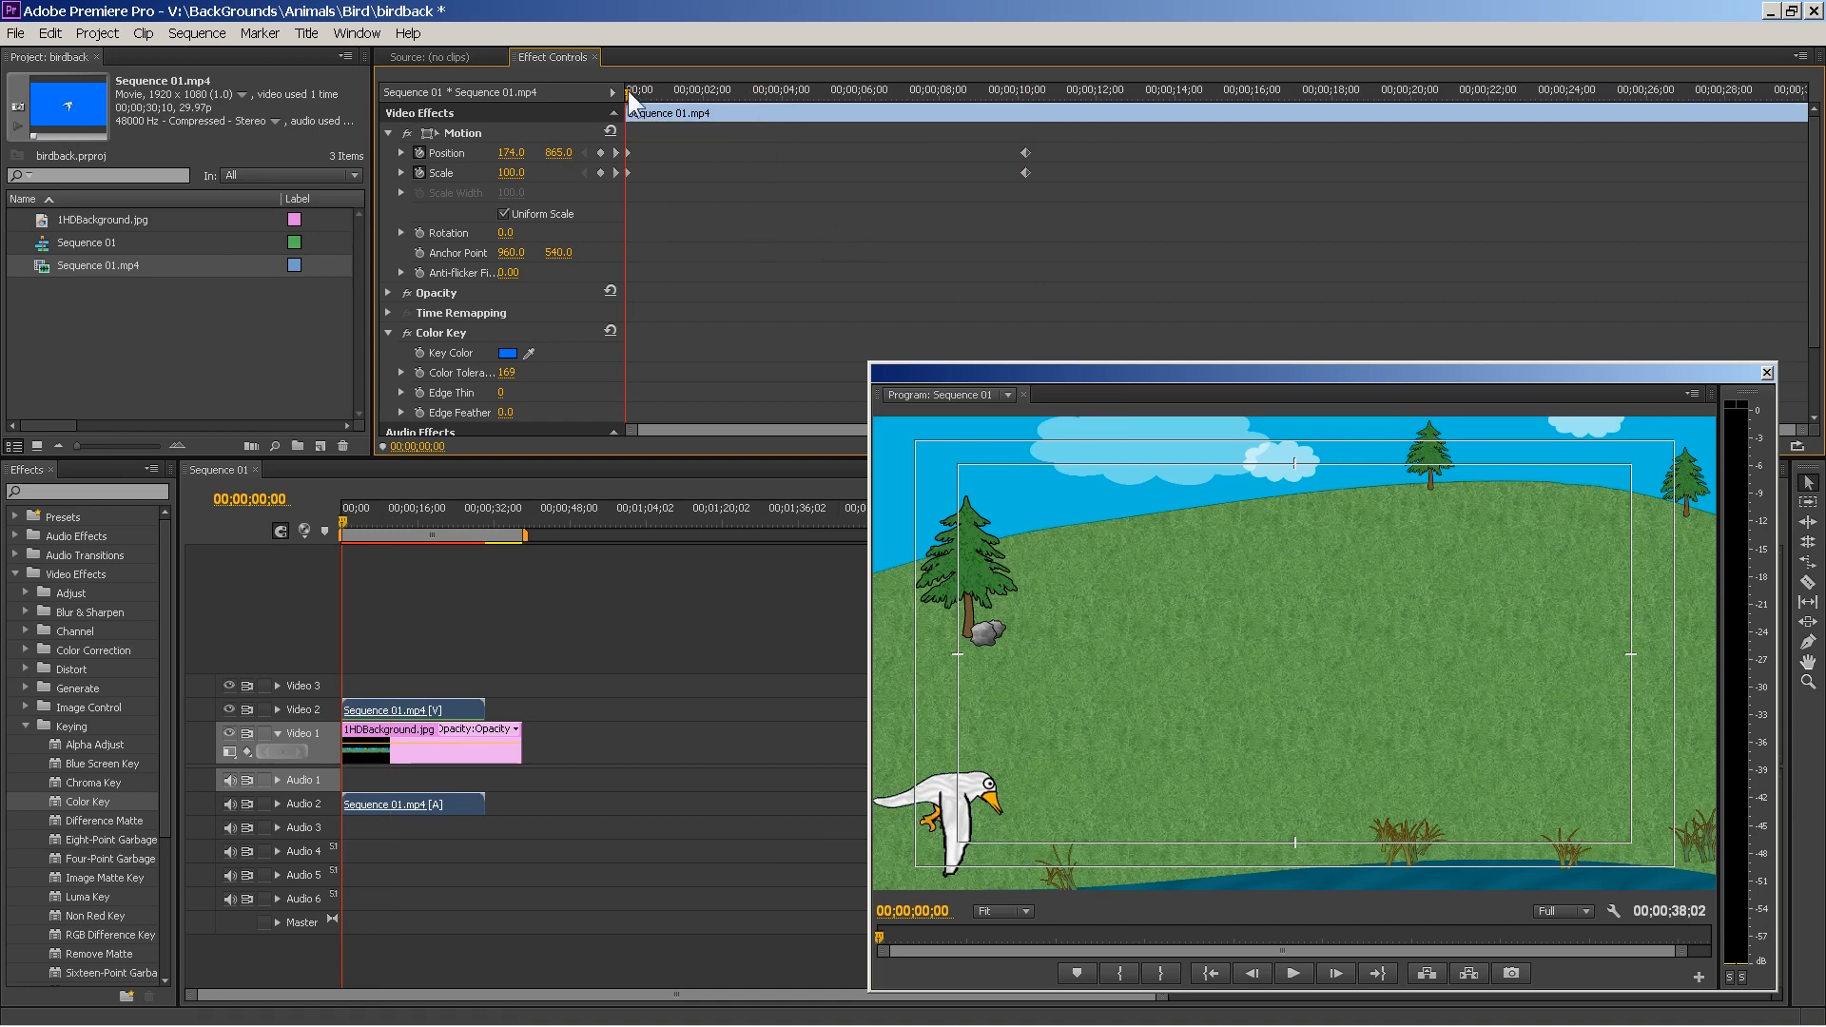
left_click(801, 89)
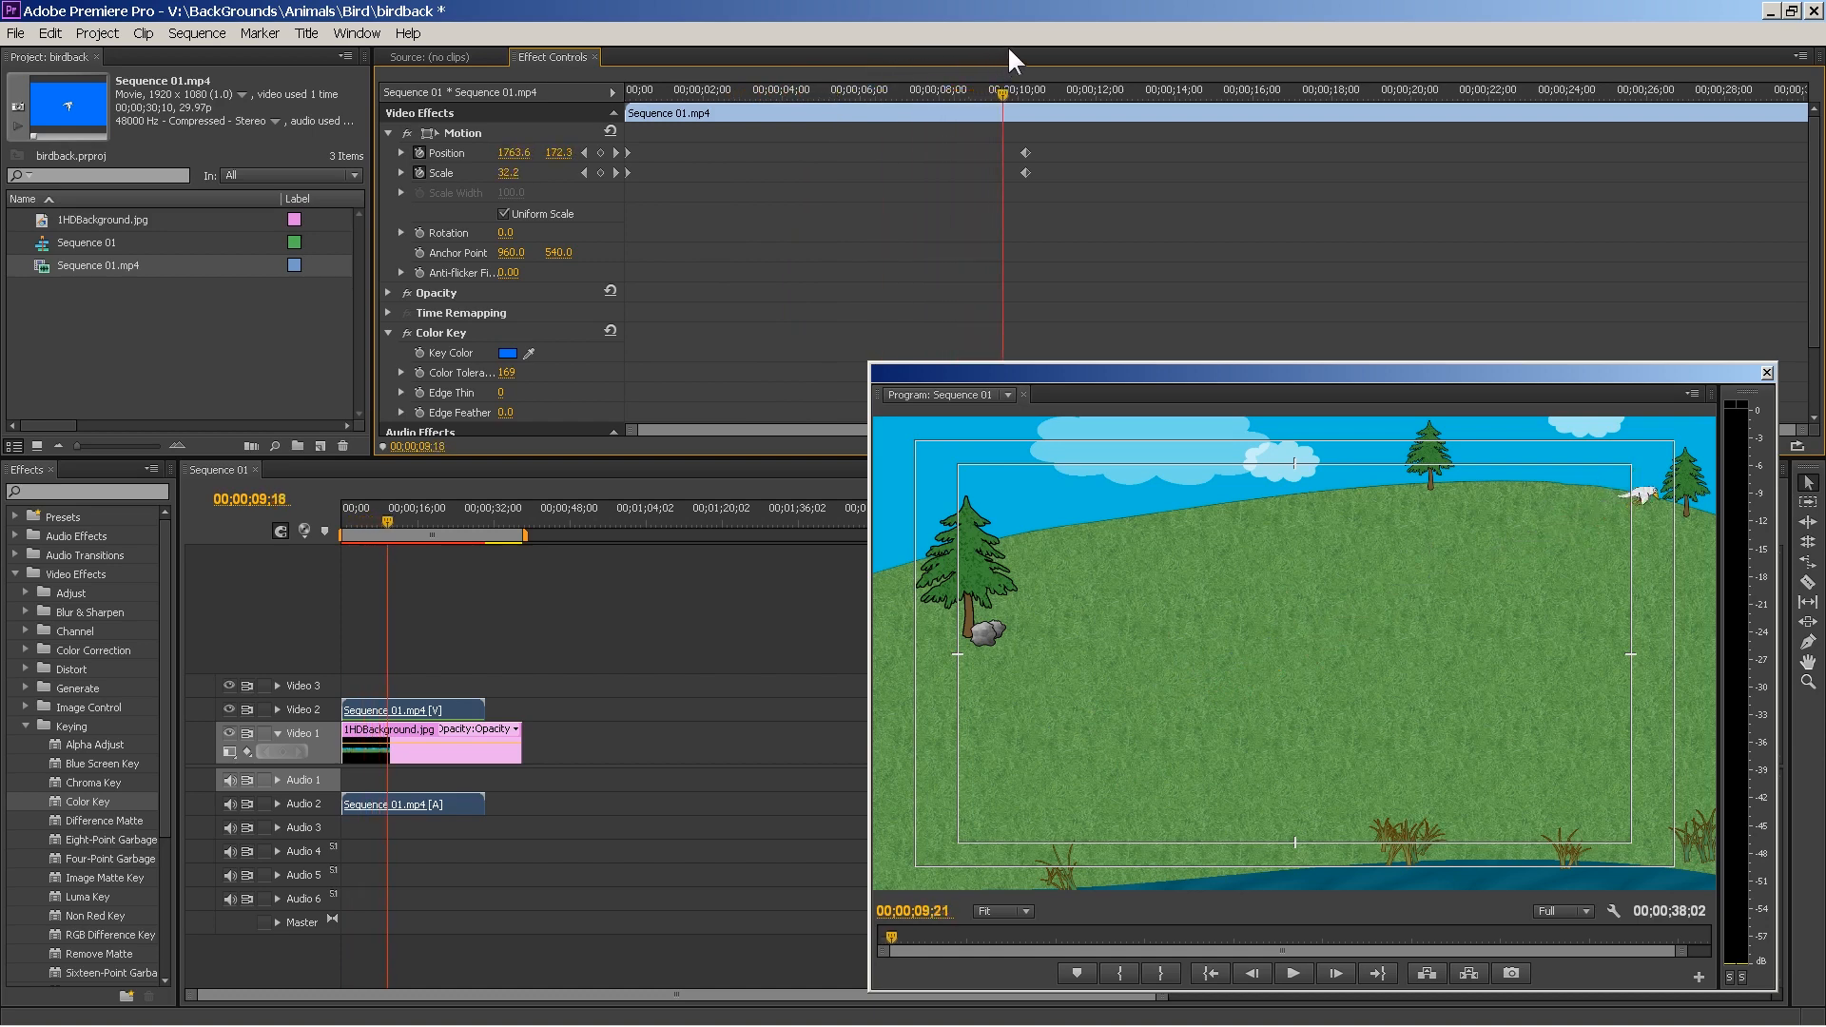
left_click(822, 89)
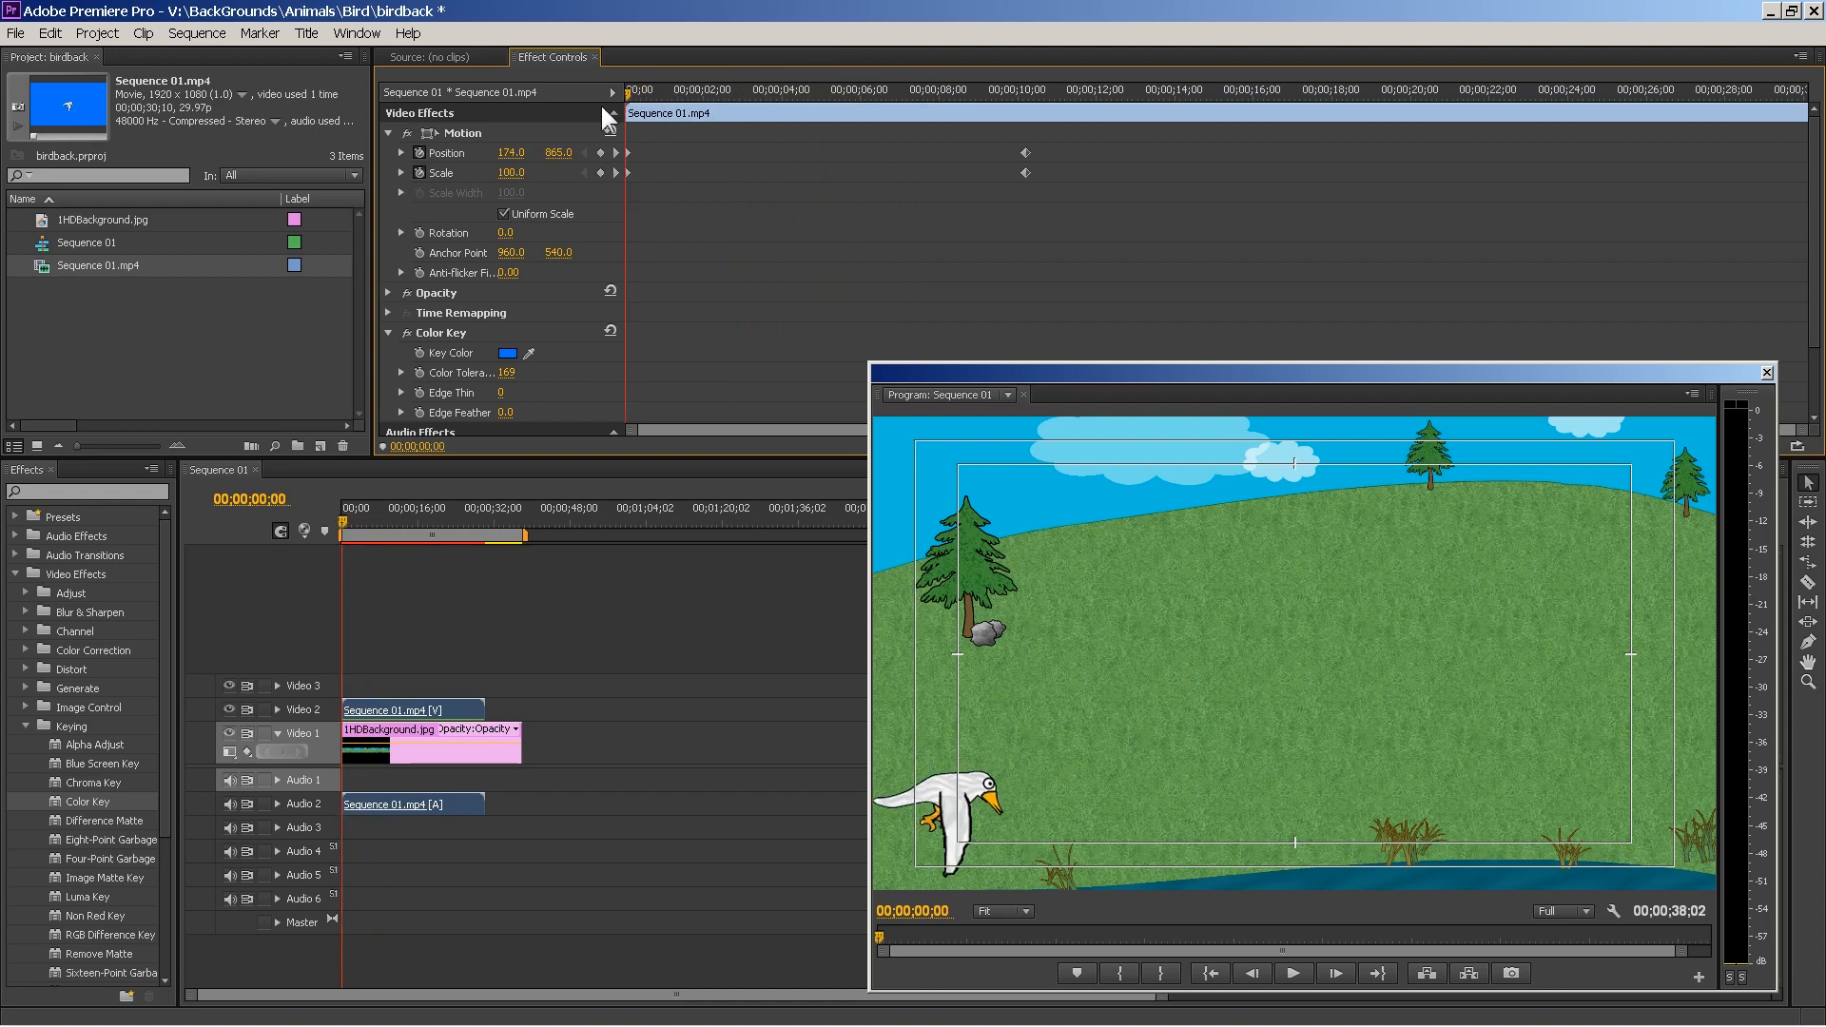
mouse_move(1294, 972)
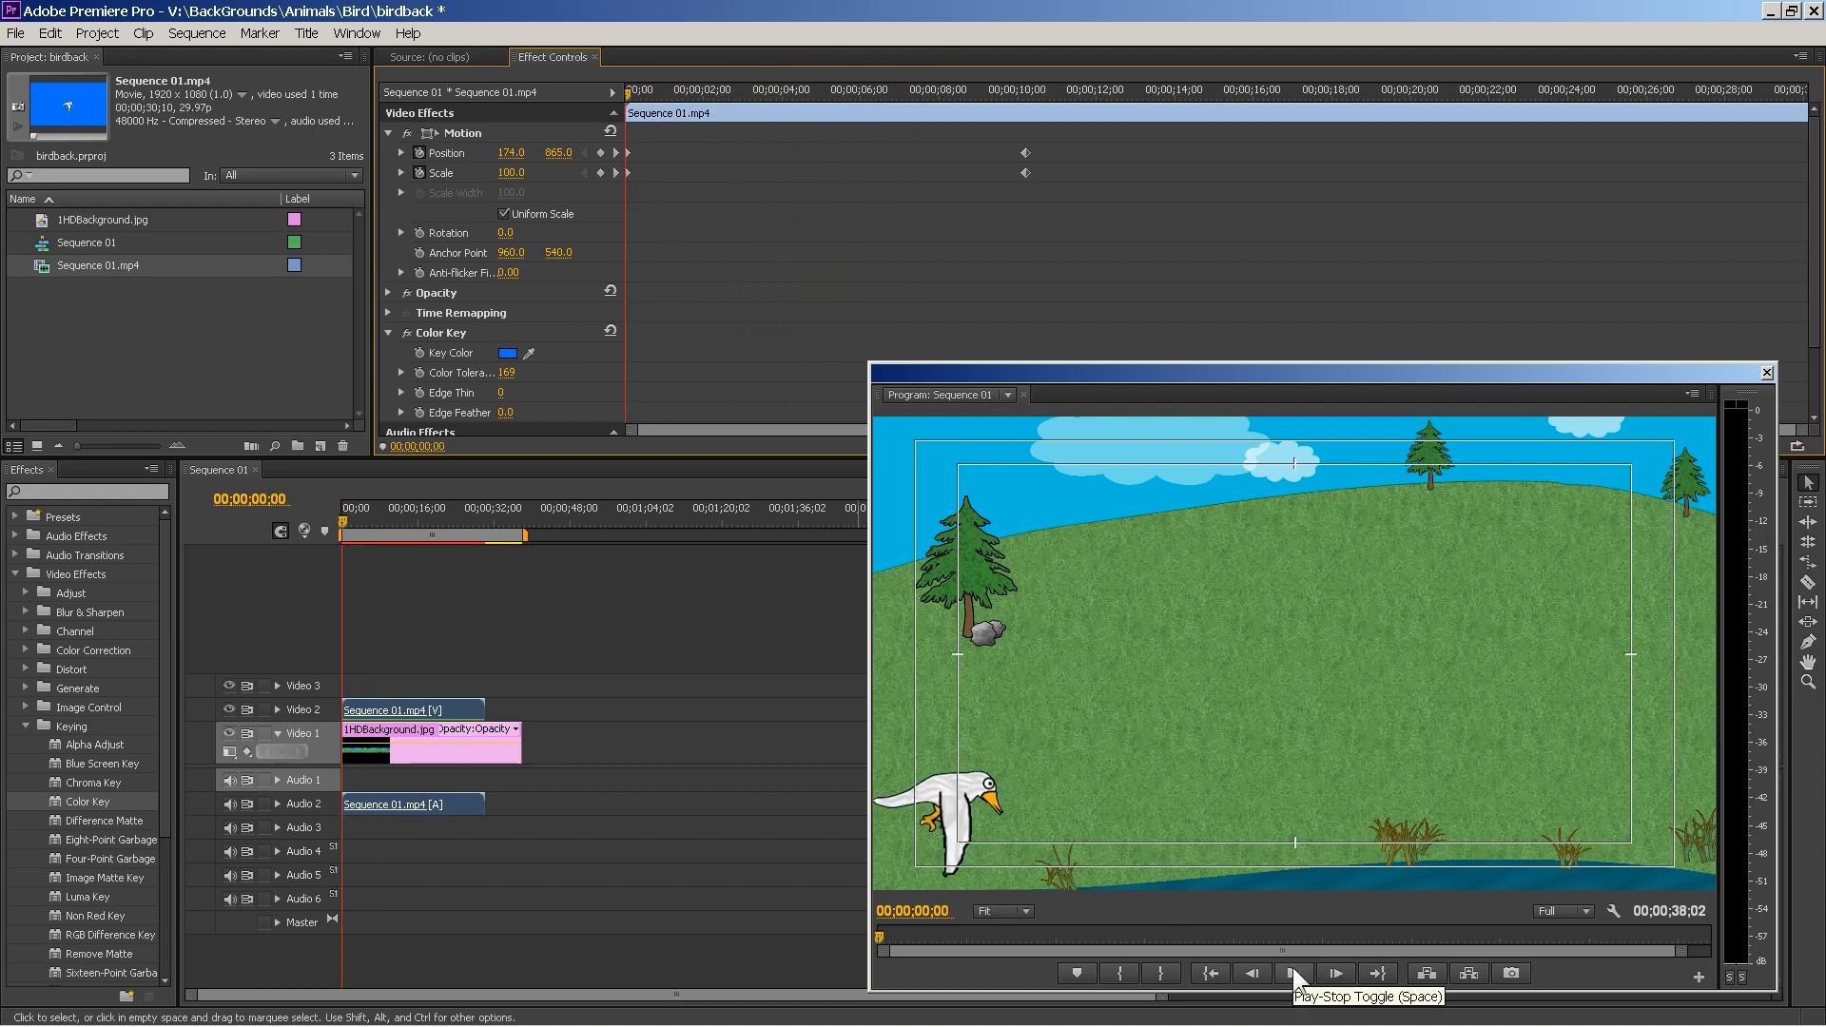
- Preview the bird's original flight repeatedly before retiming the keyframes
left_click(1295, 972)
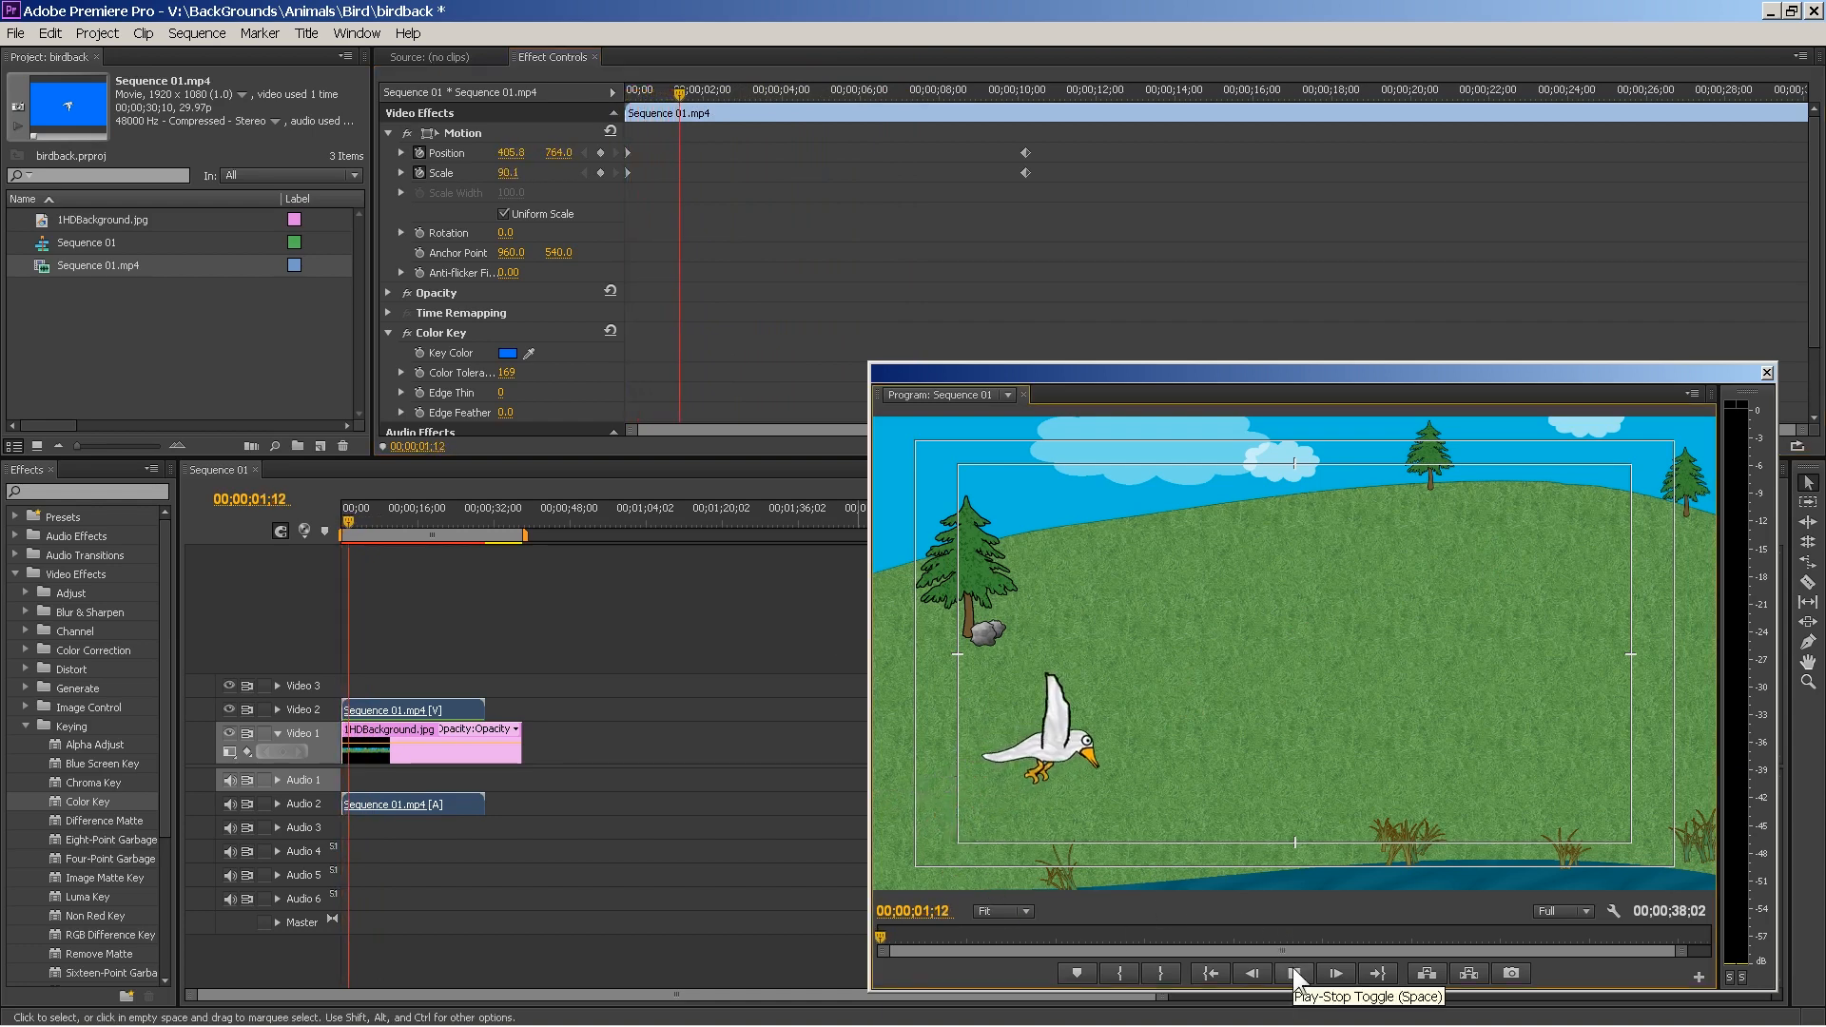
left_click(1295, 972)
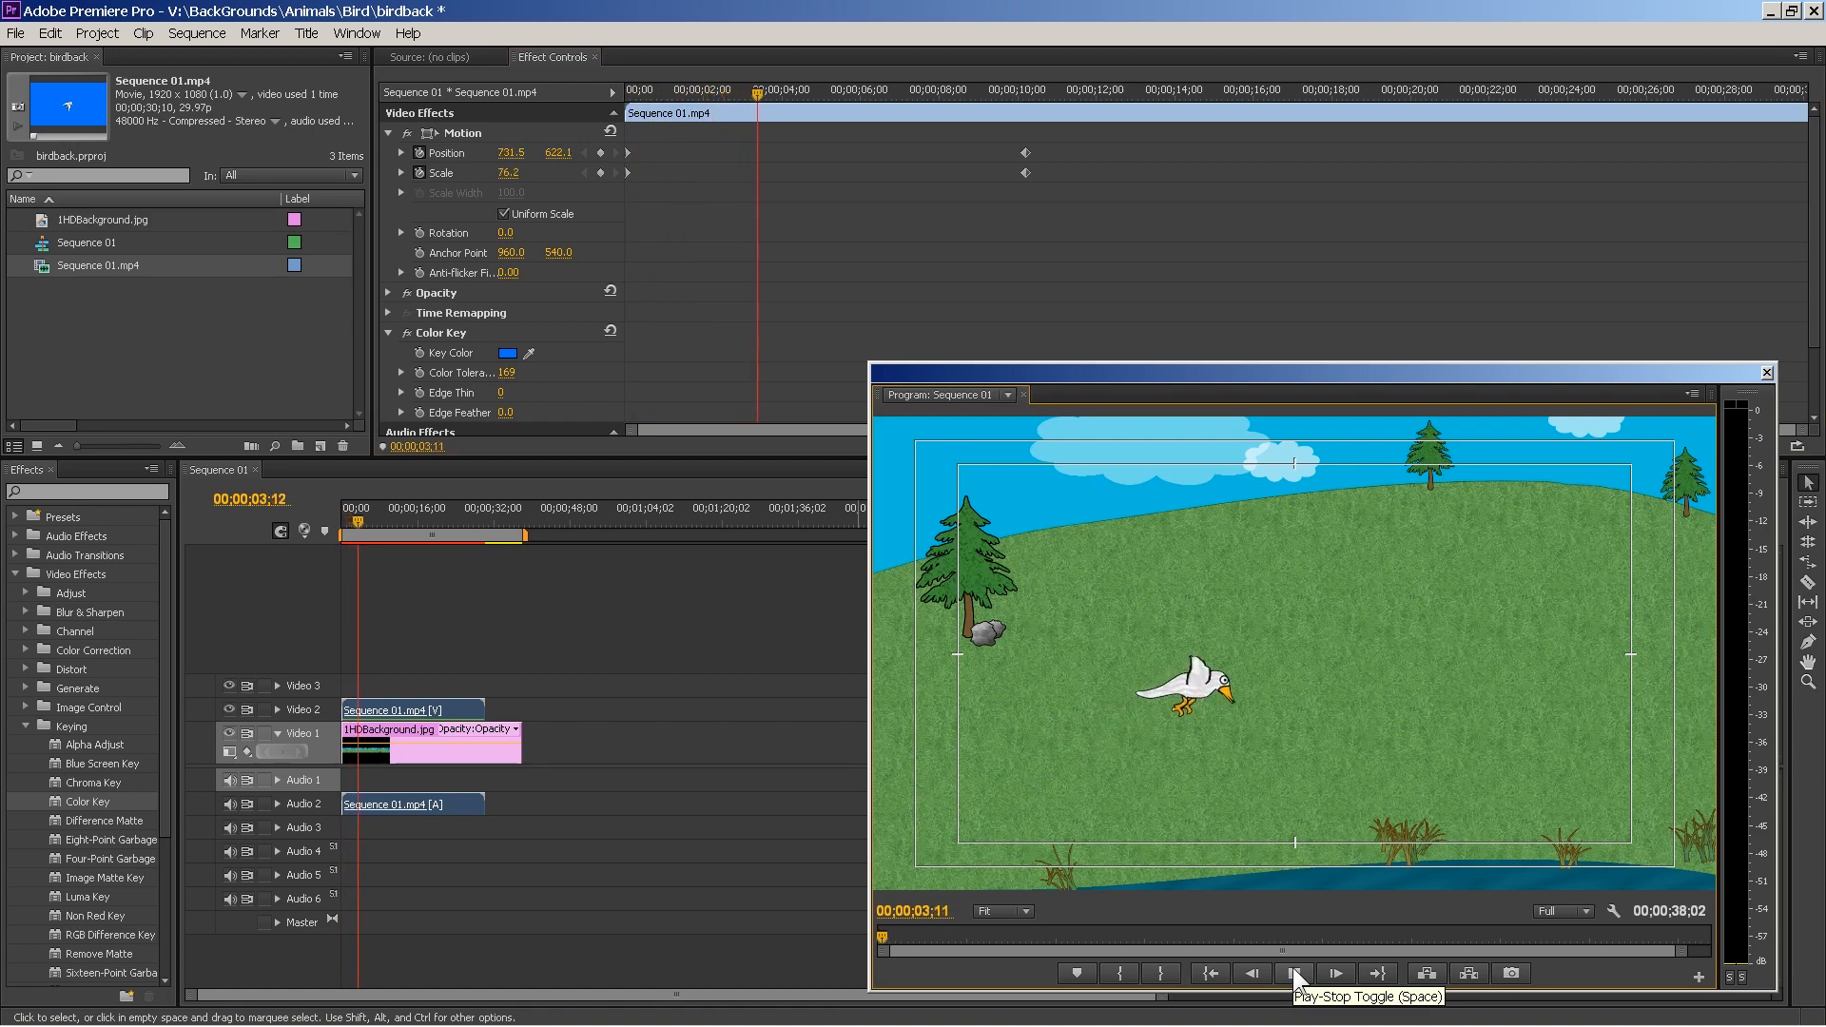
left_click(1295, 972)
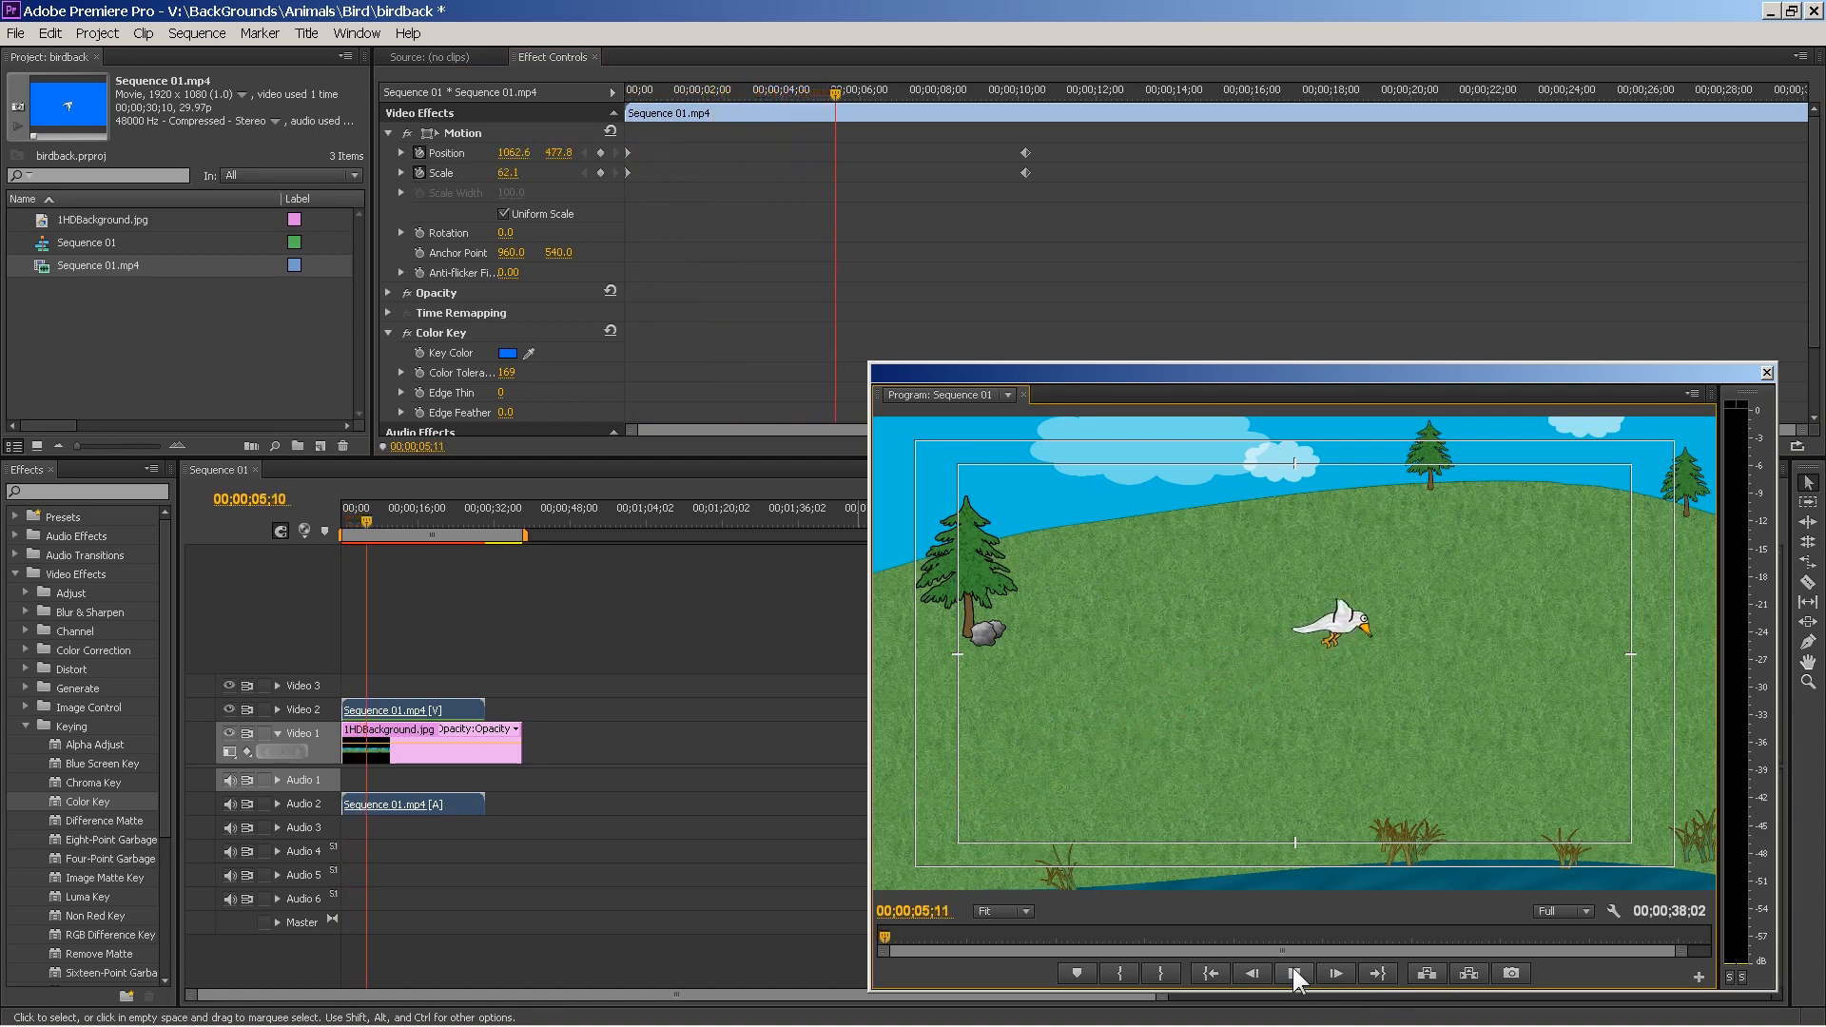
left_click(1293, 972)
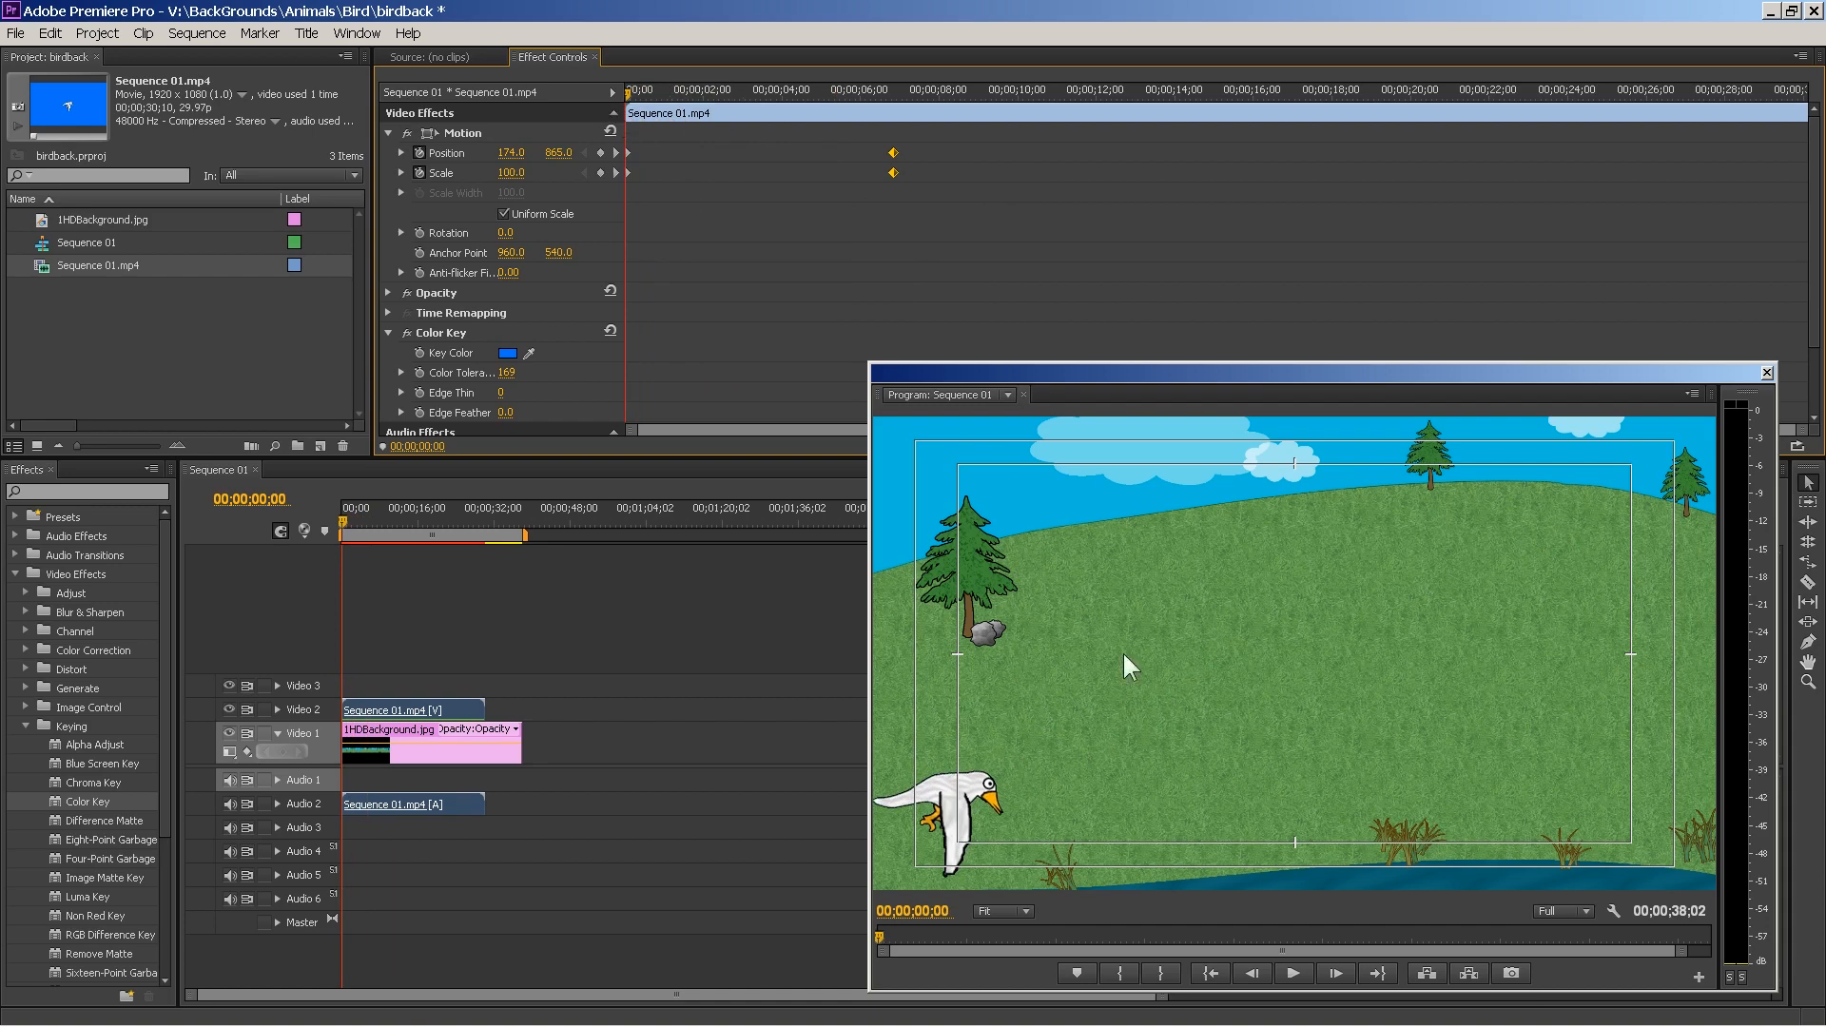
left_click(1293, 972)
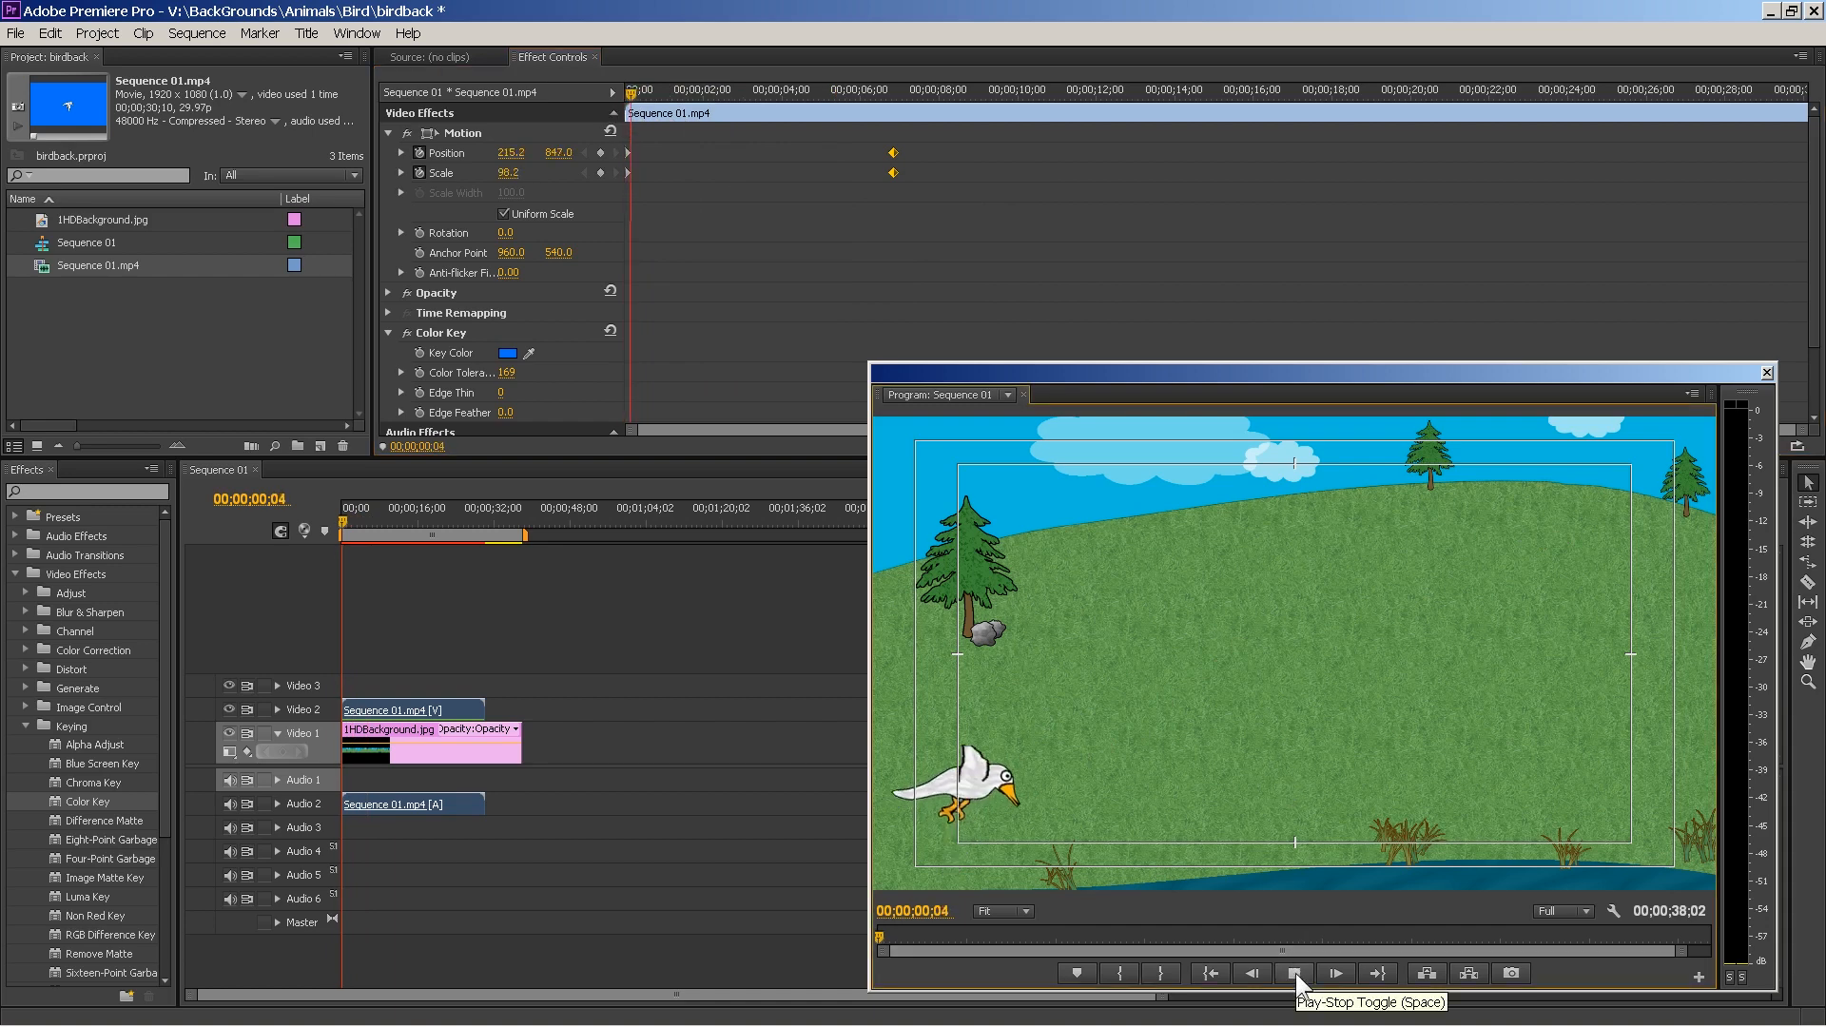
left_click(1293, 972)
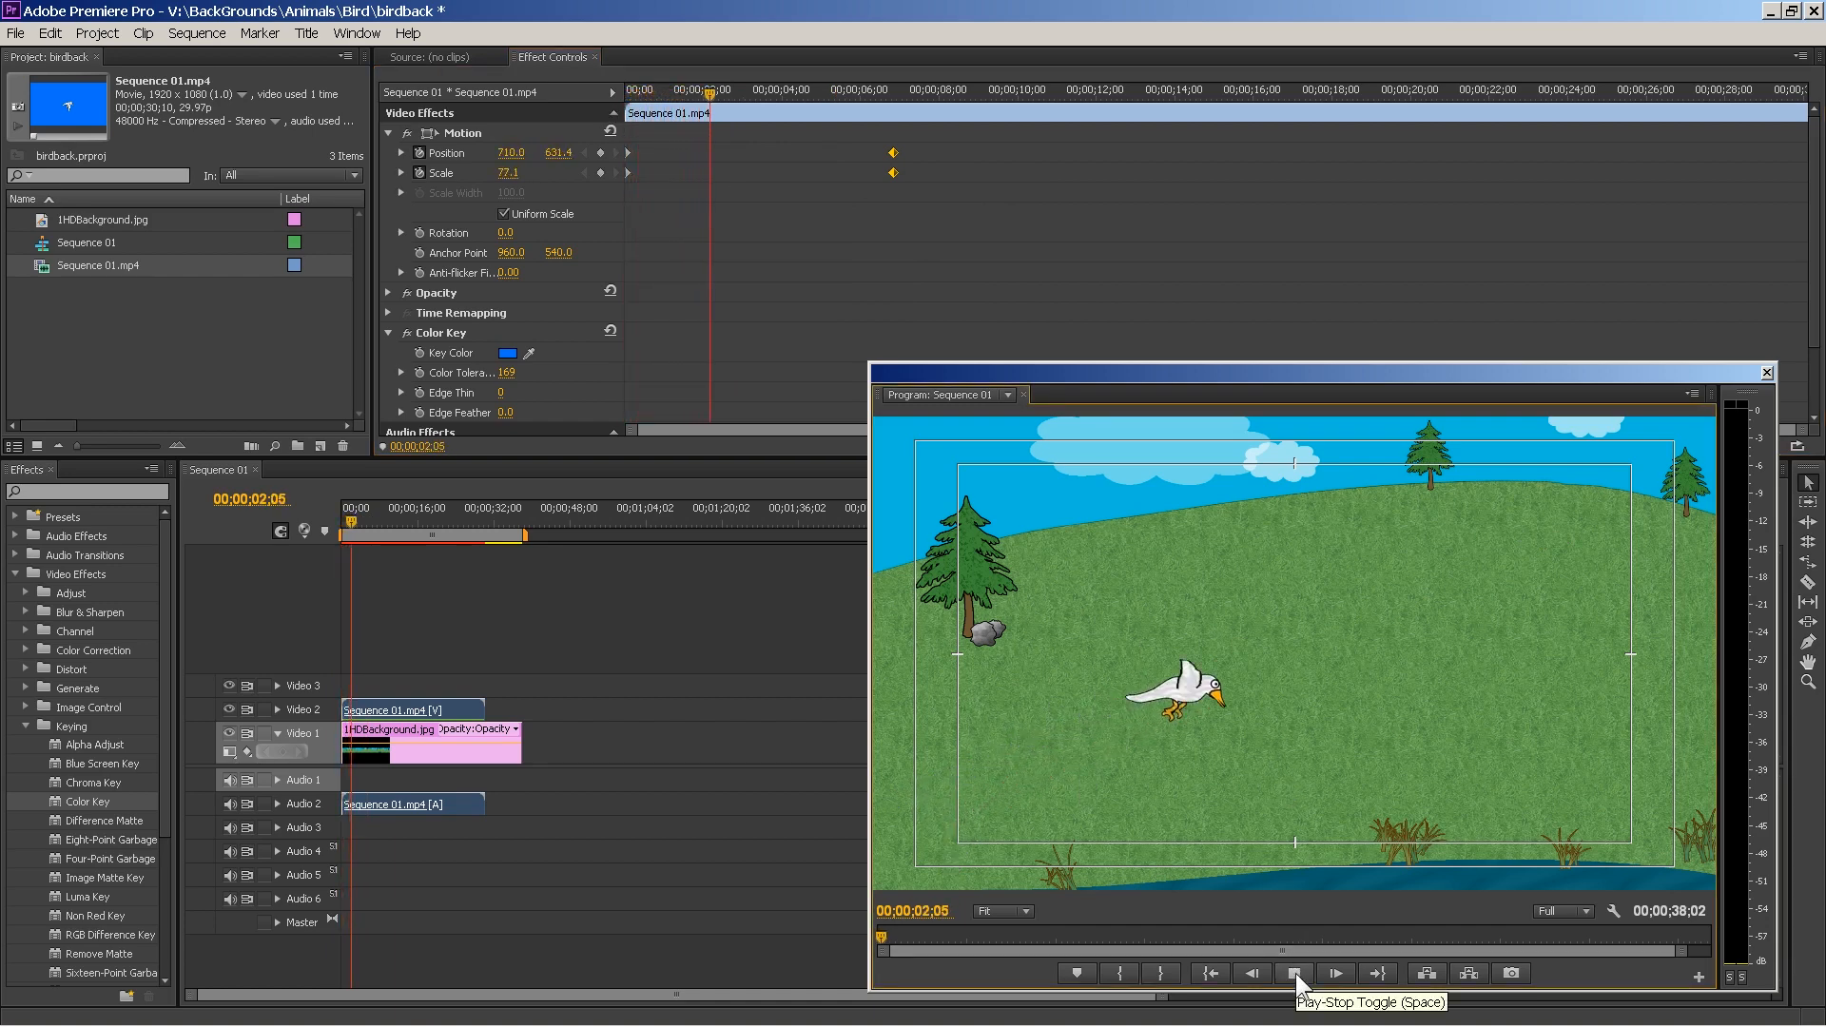
left_click(1293, 972)
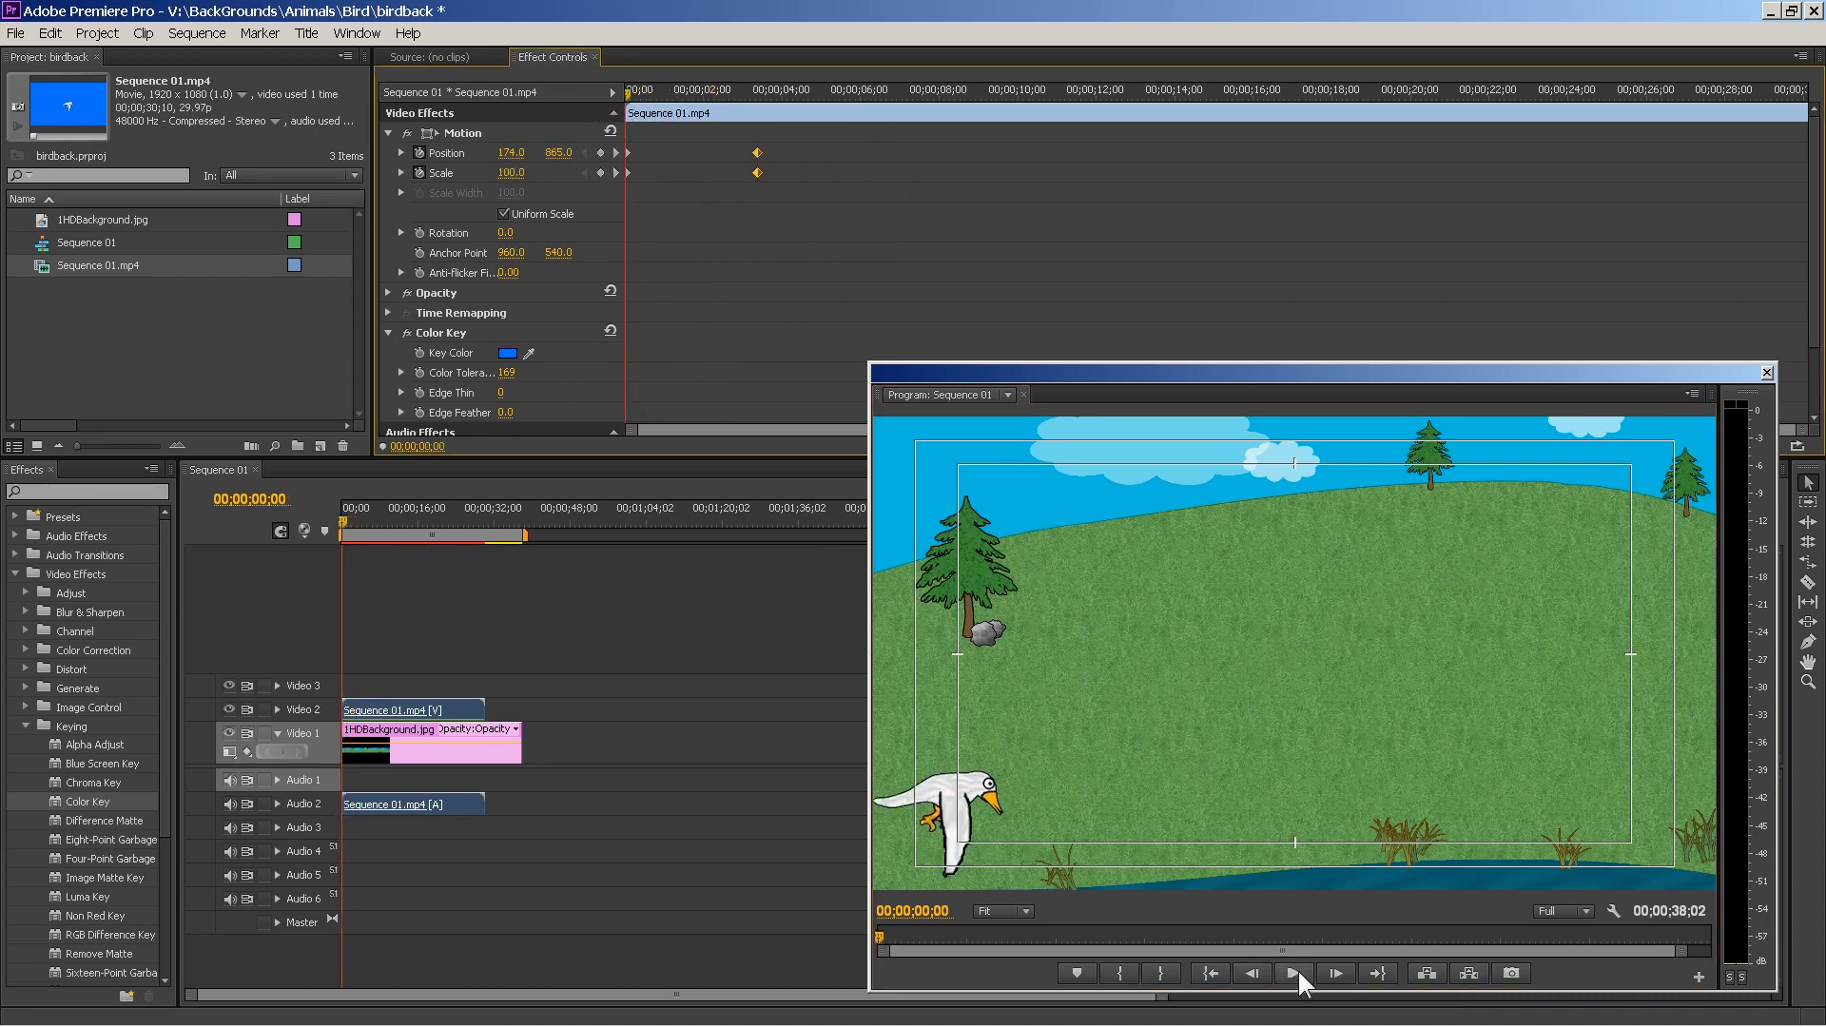
- Preview the retimed, faster flight starting off-screen left and exiting past the top-right corner
left_click(1295, 972)
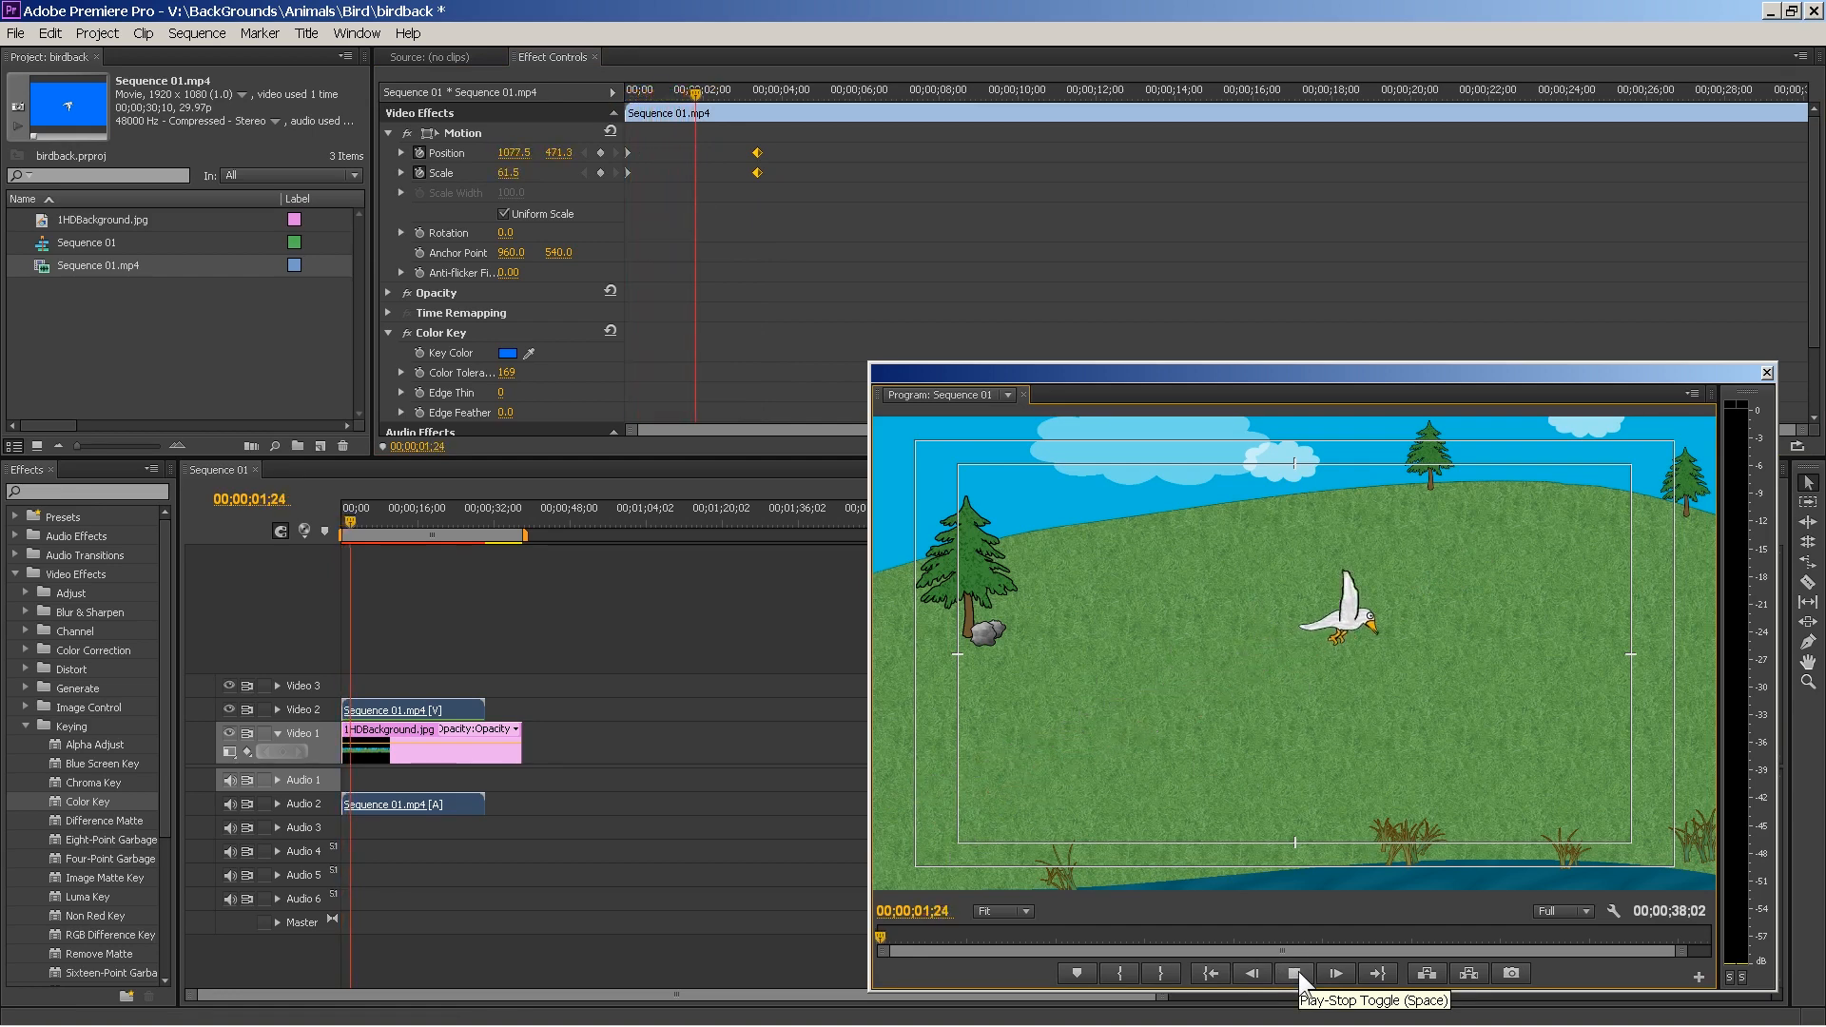
left_click(1295, 972)
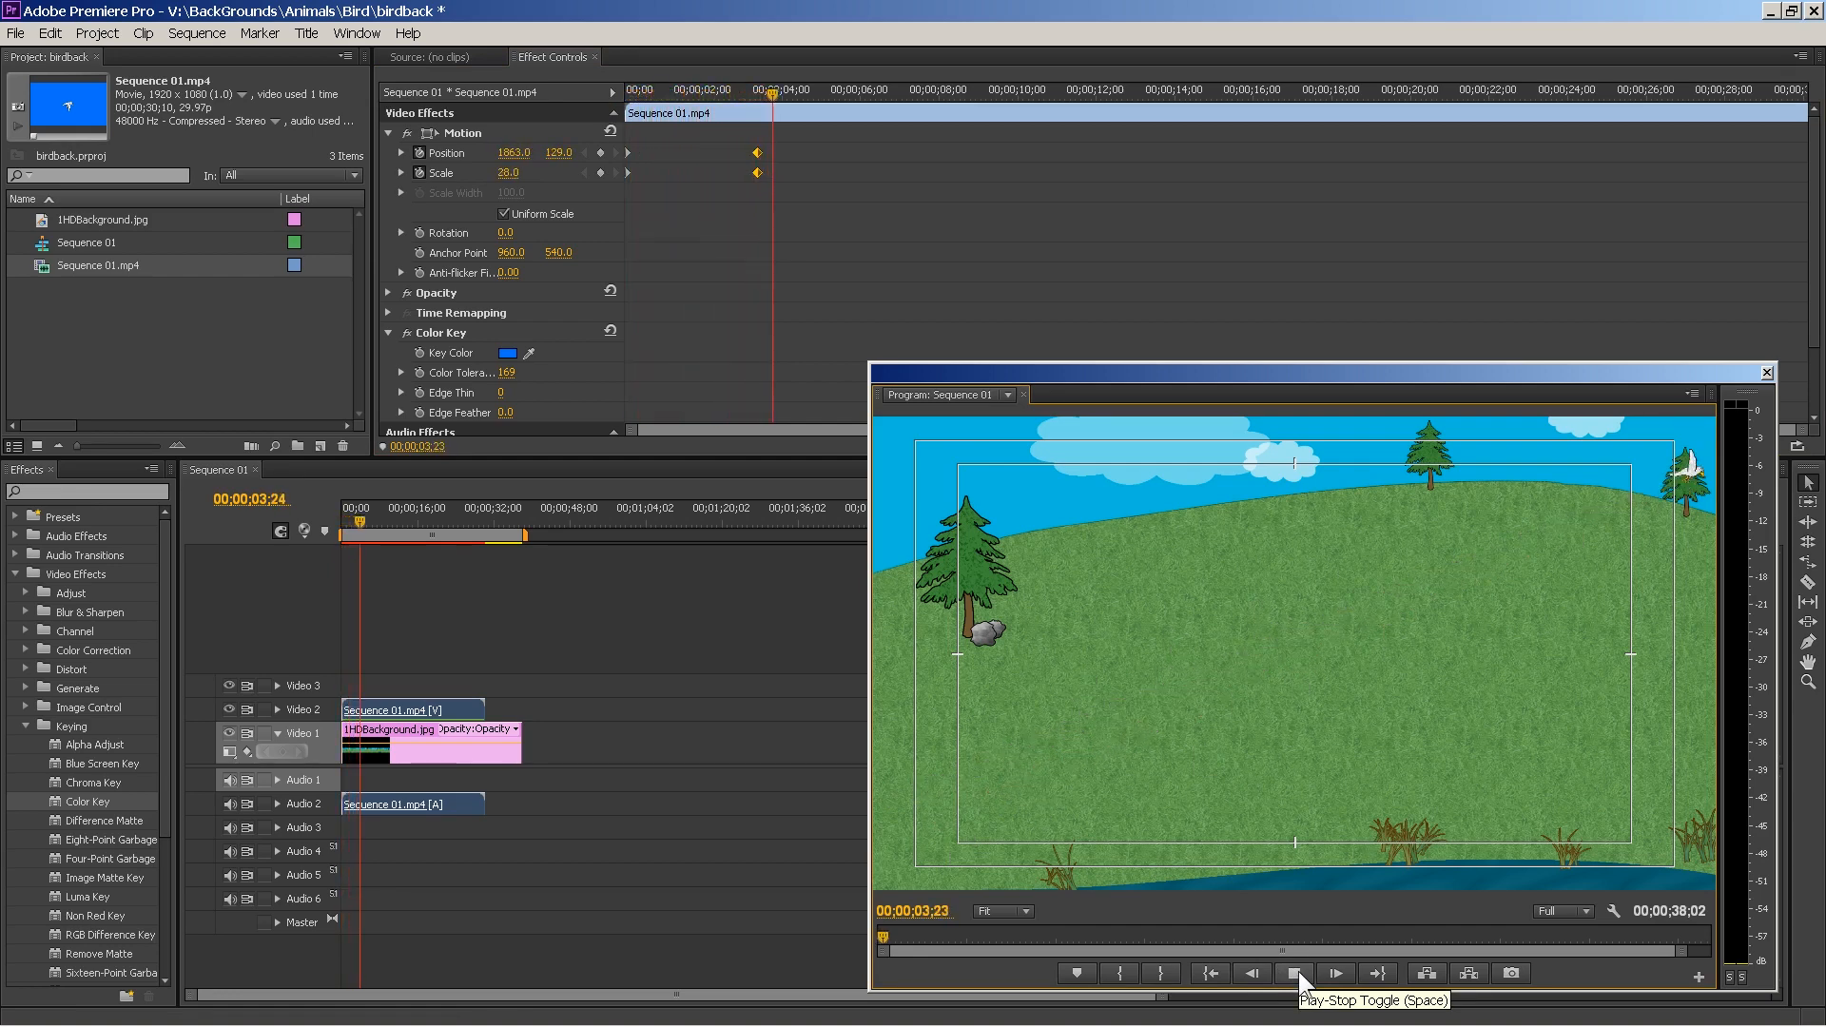
left_click(1298, 972)
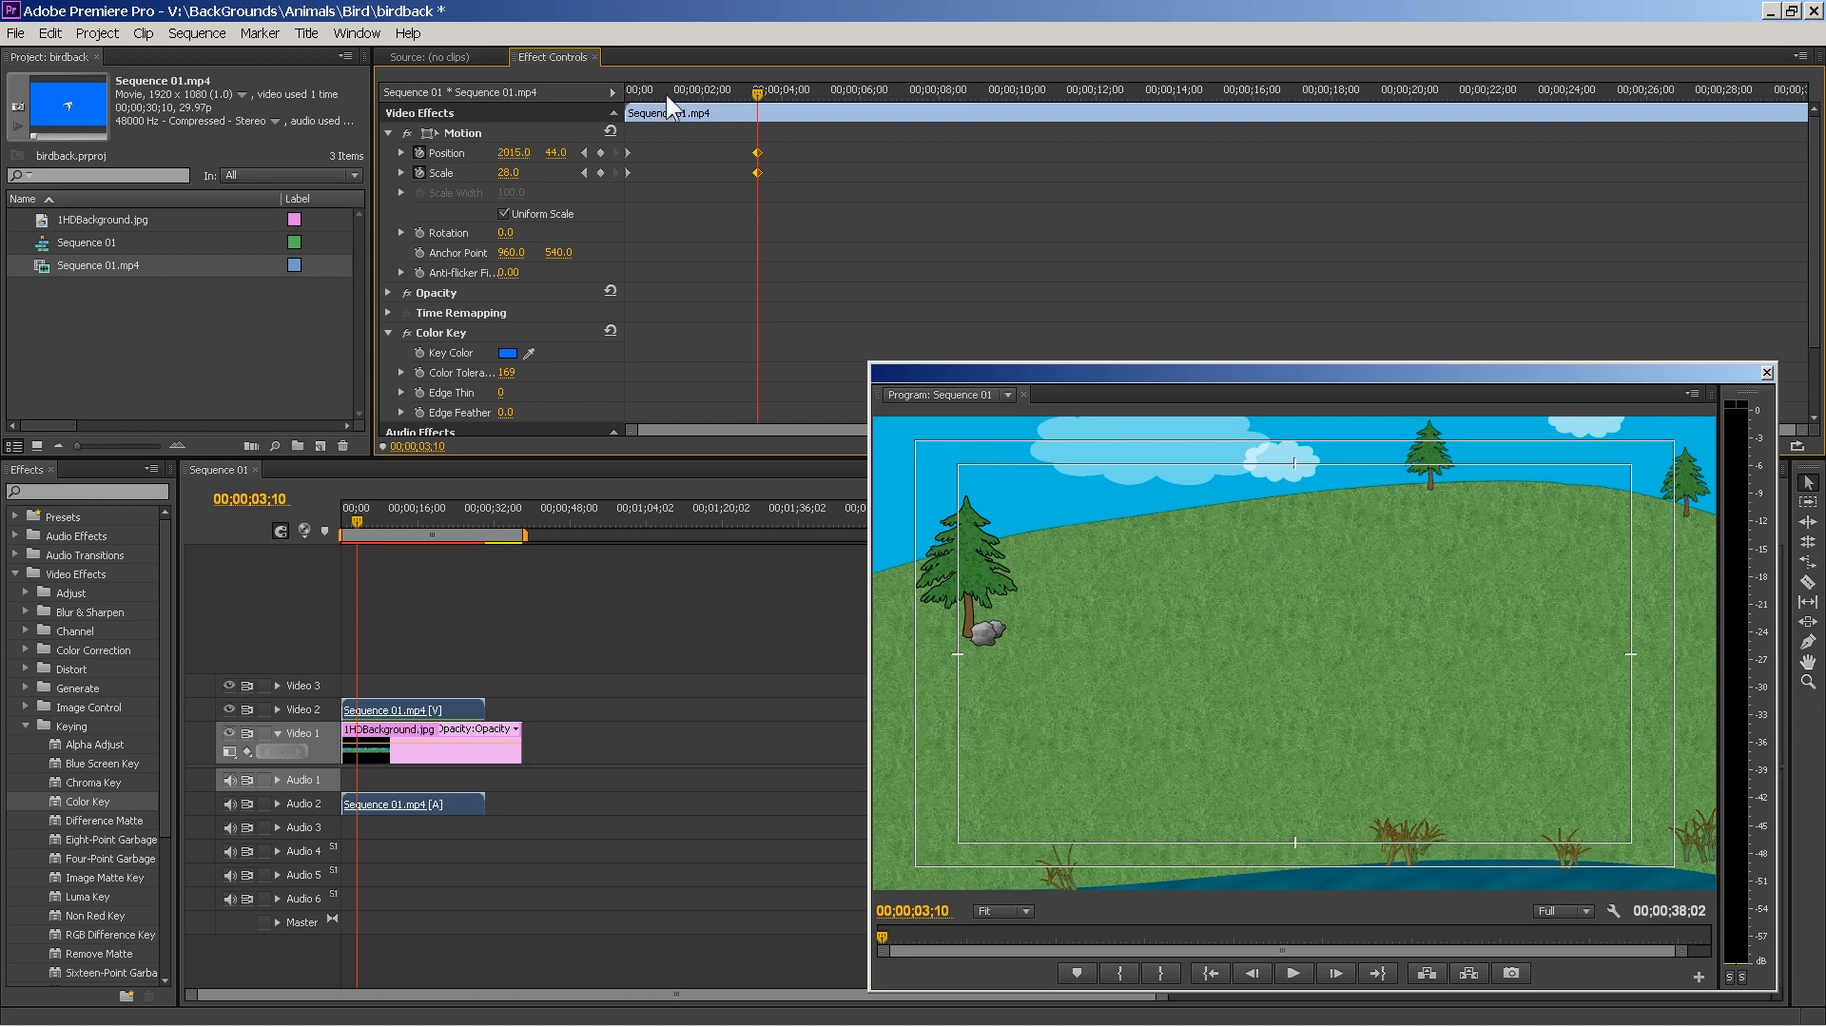
left_click(1294, 972)
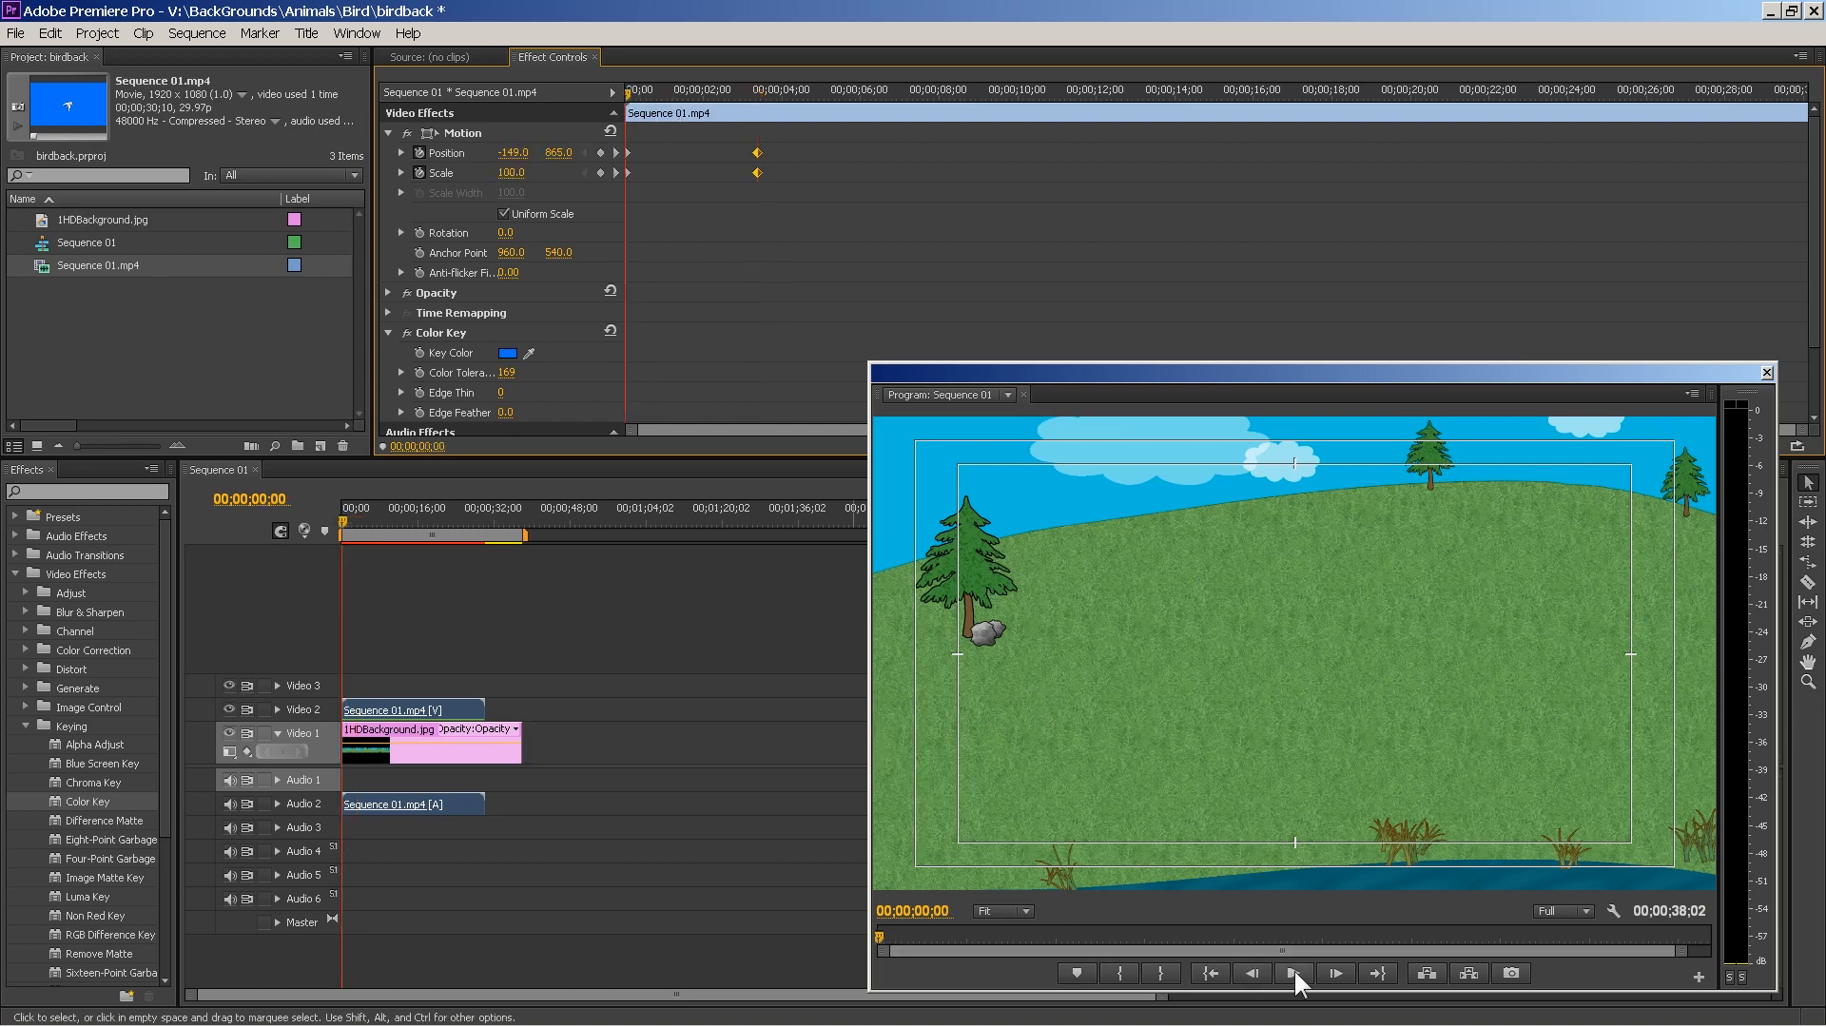
left_click(1294, 972)
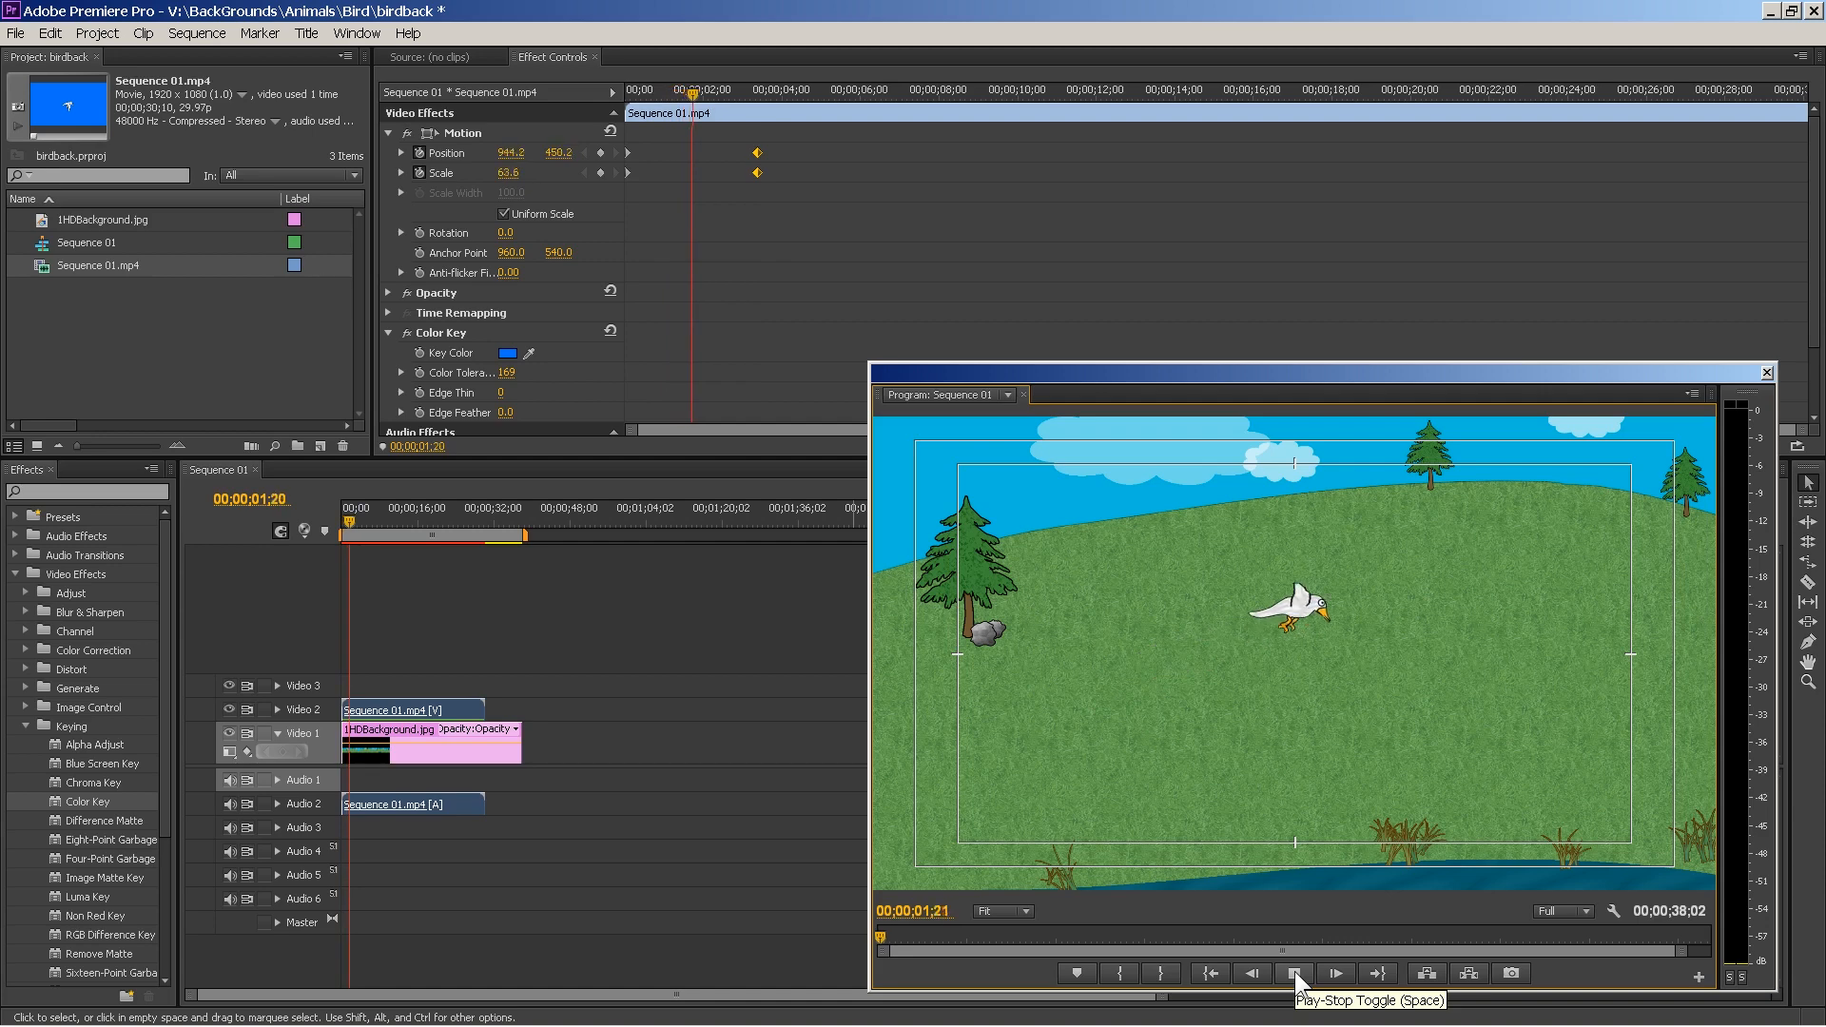
left_click(1293, 972)
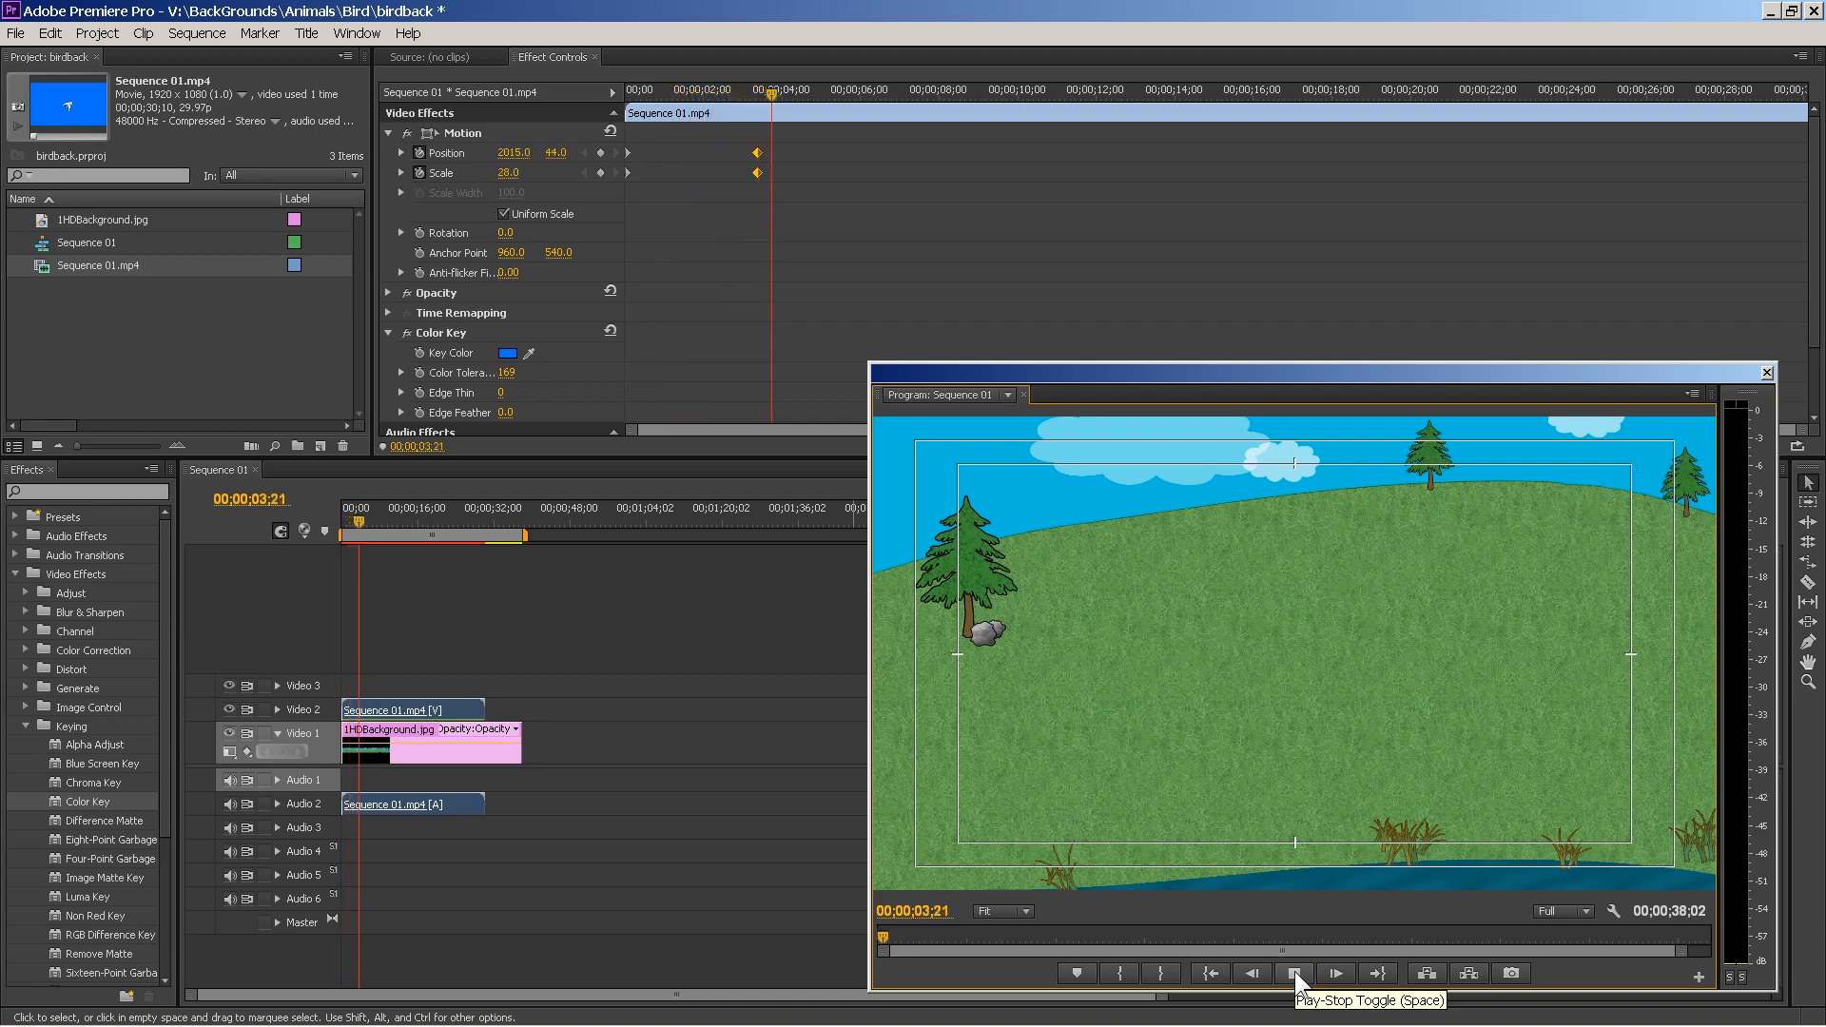
left_click(1293, 972)
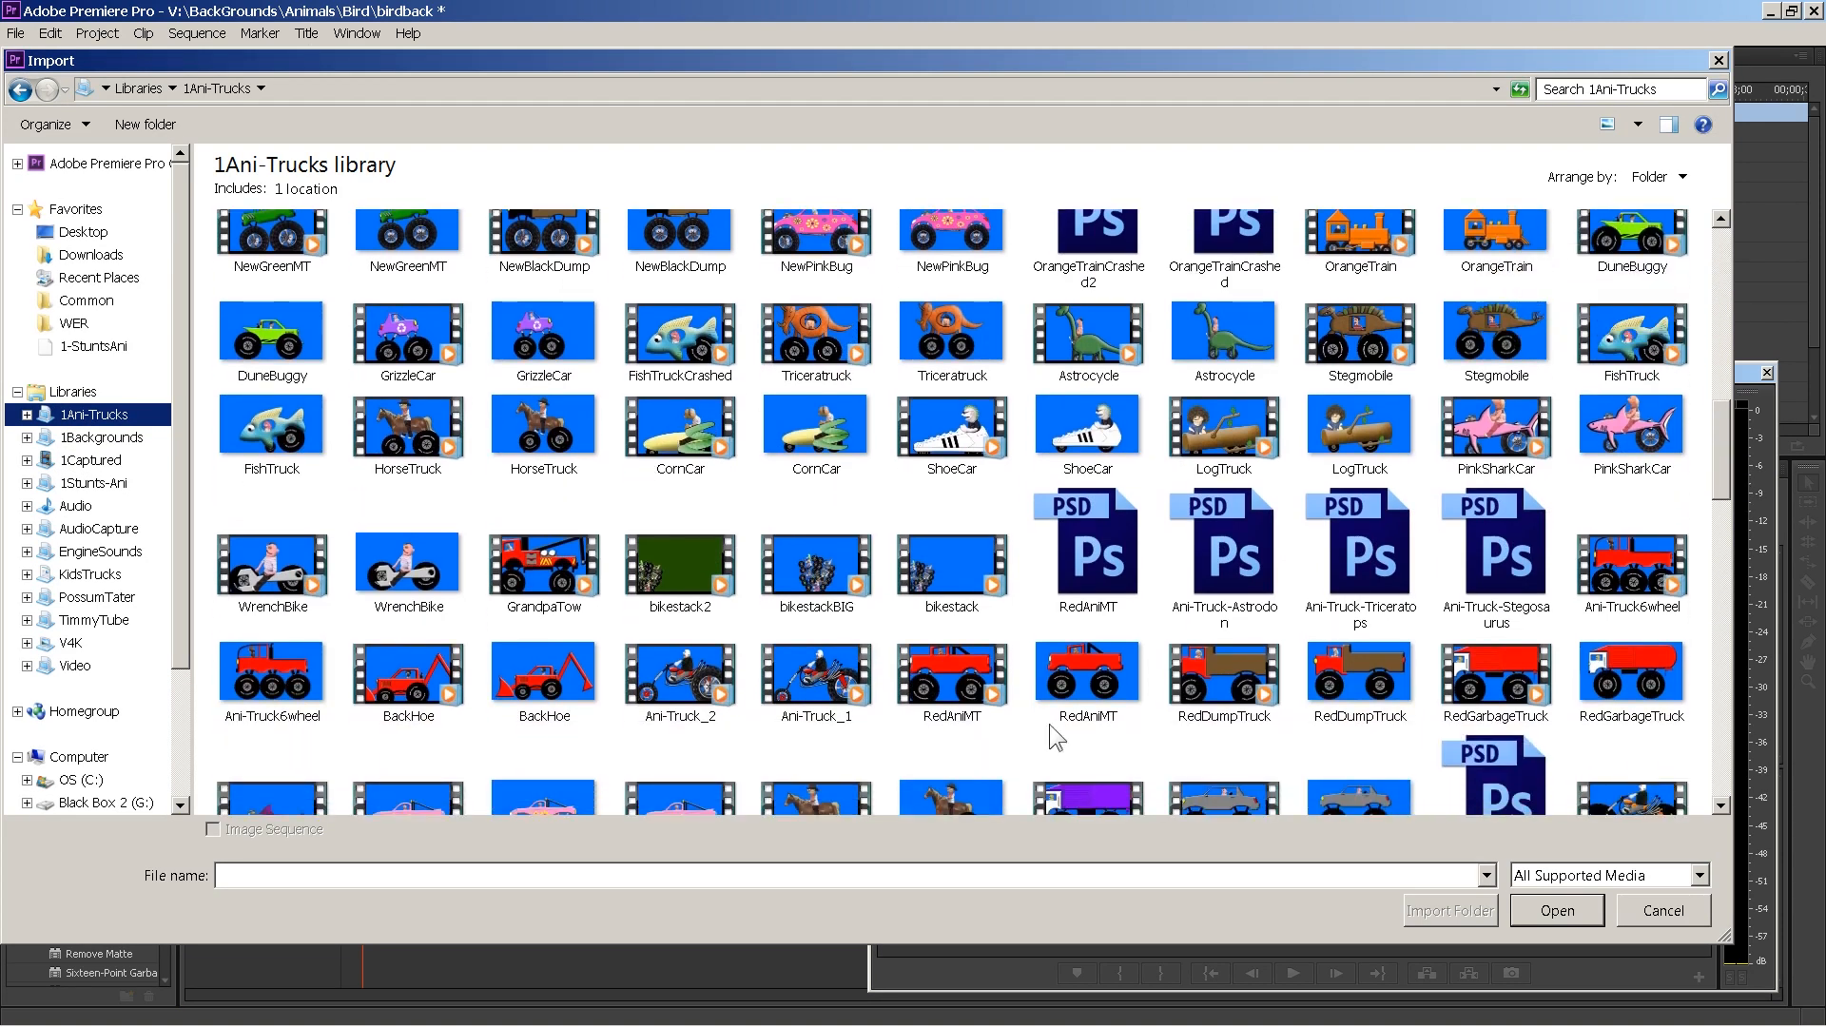
mouse_move(935, 679)
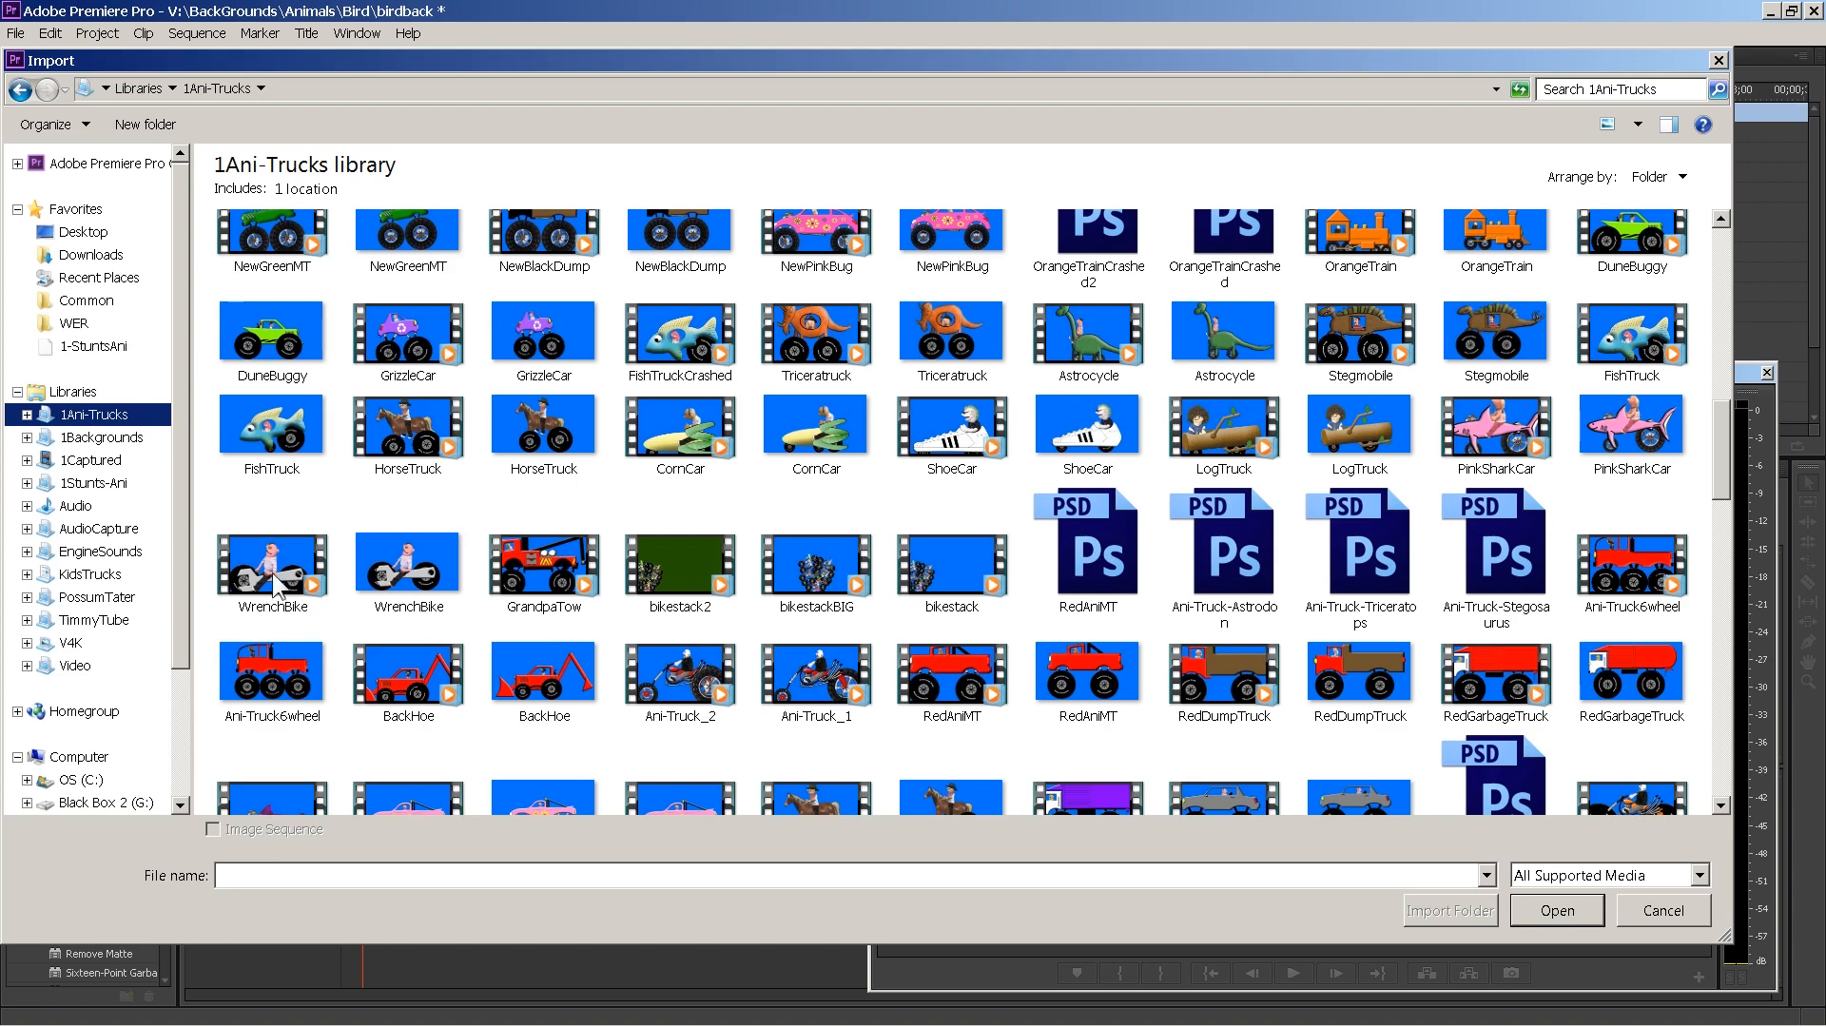
- Import WrenchBike.mp4 from the 1Ani-Trucks library into the birdback project
left_click(1556, 909)
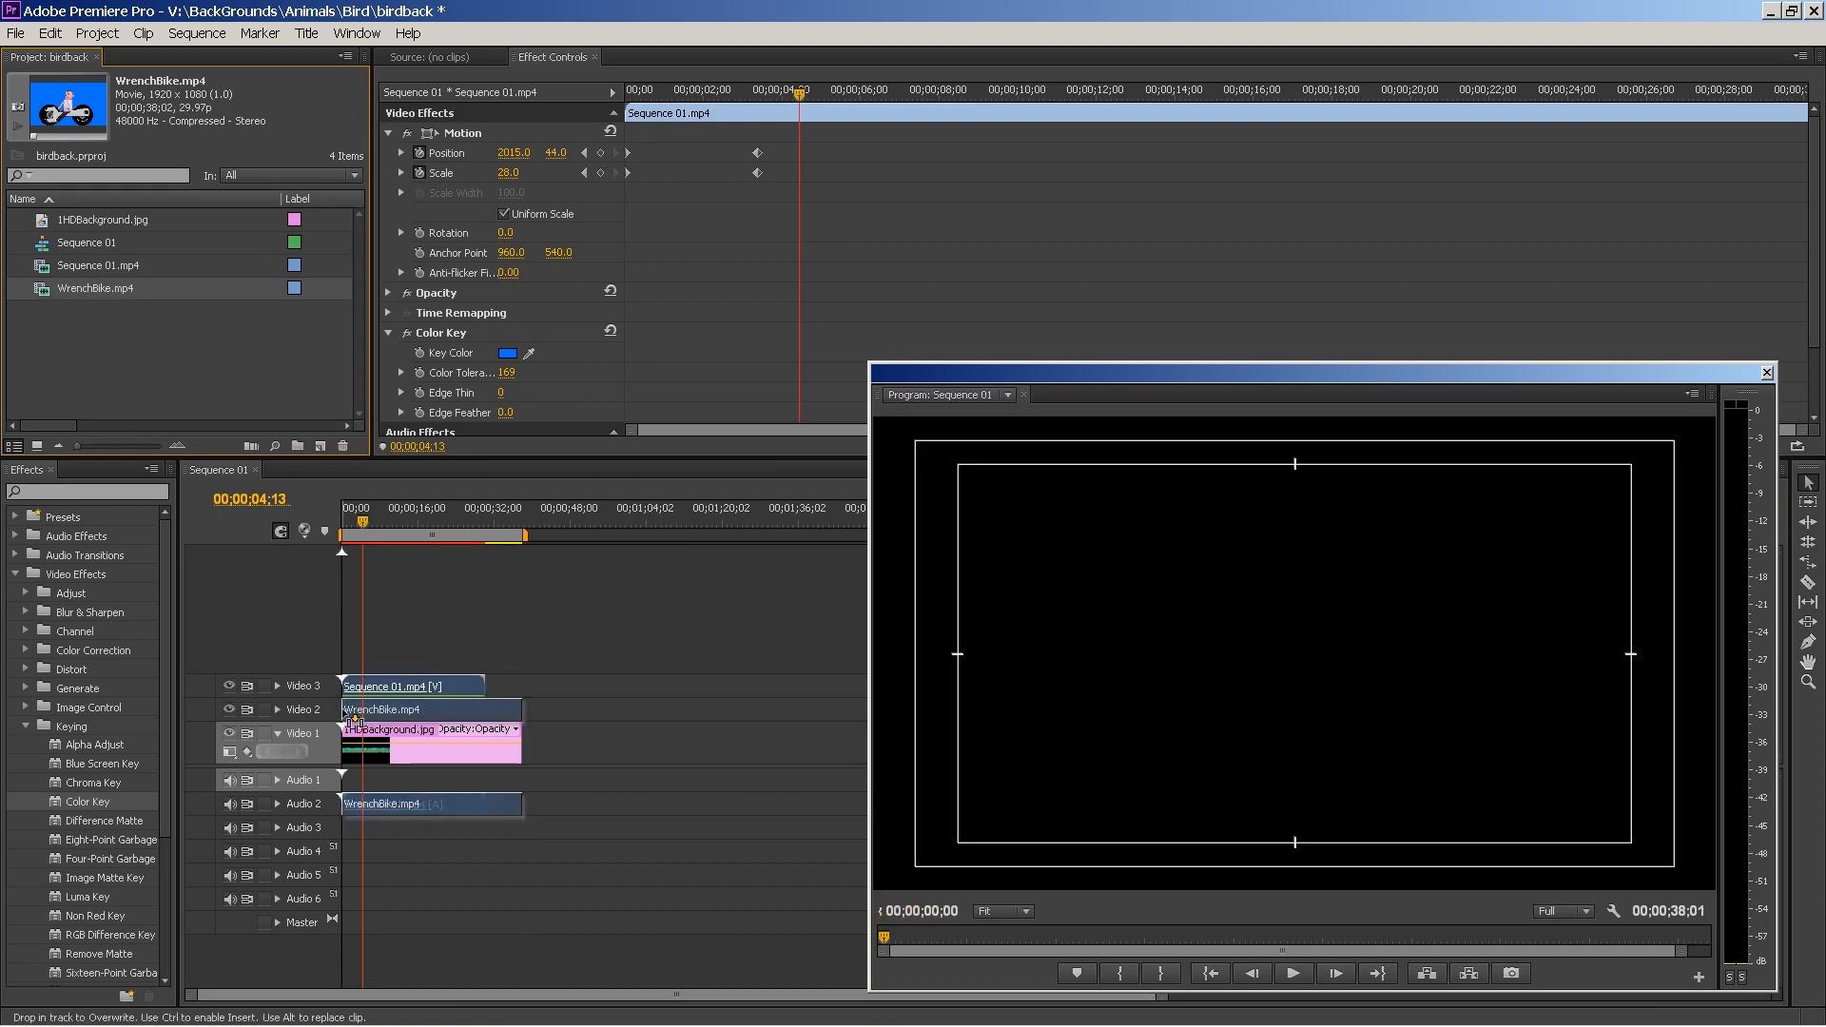
- Place WrenchBike.mp4 on Video 2 and key out its blue backdrop with Color Key
left_click(396, 709)
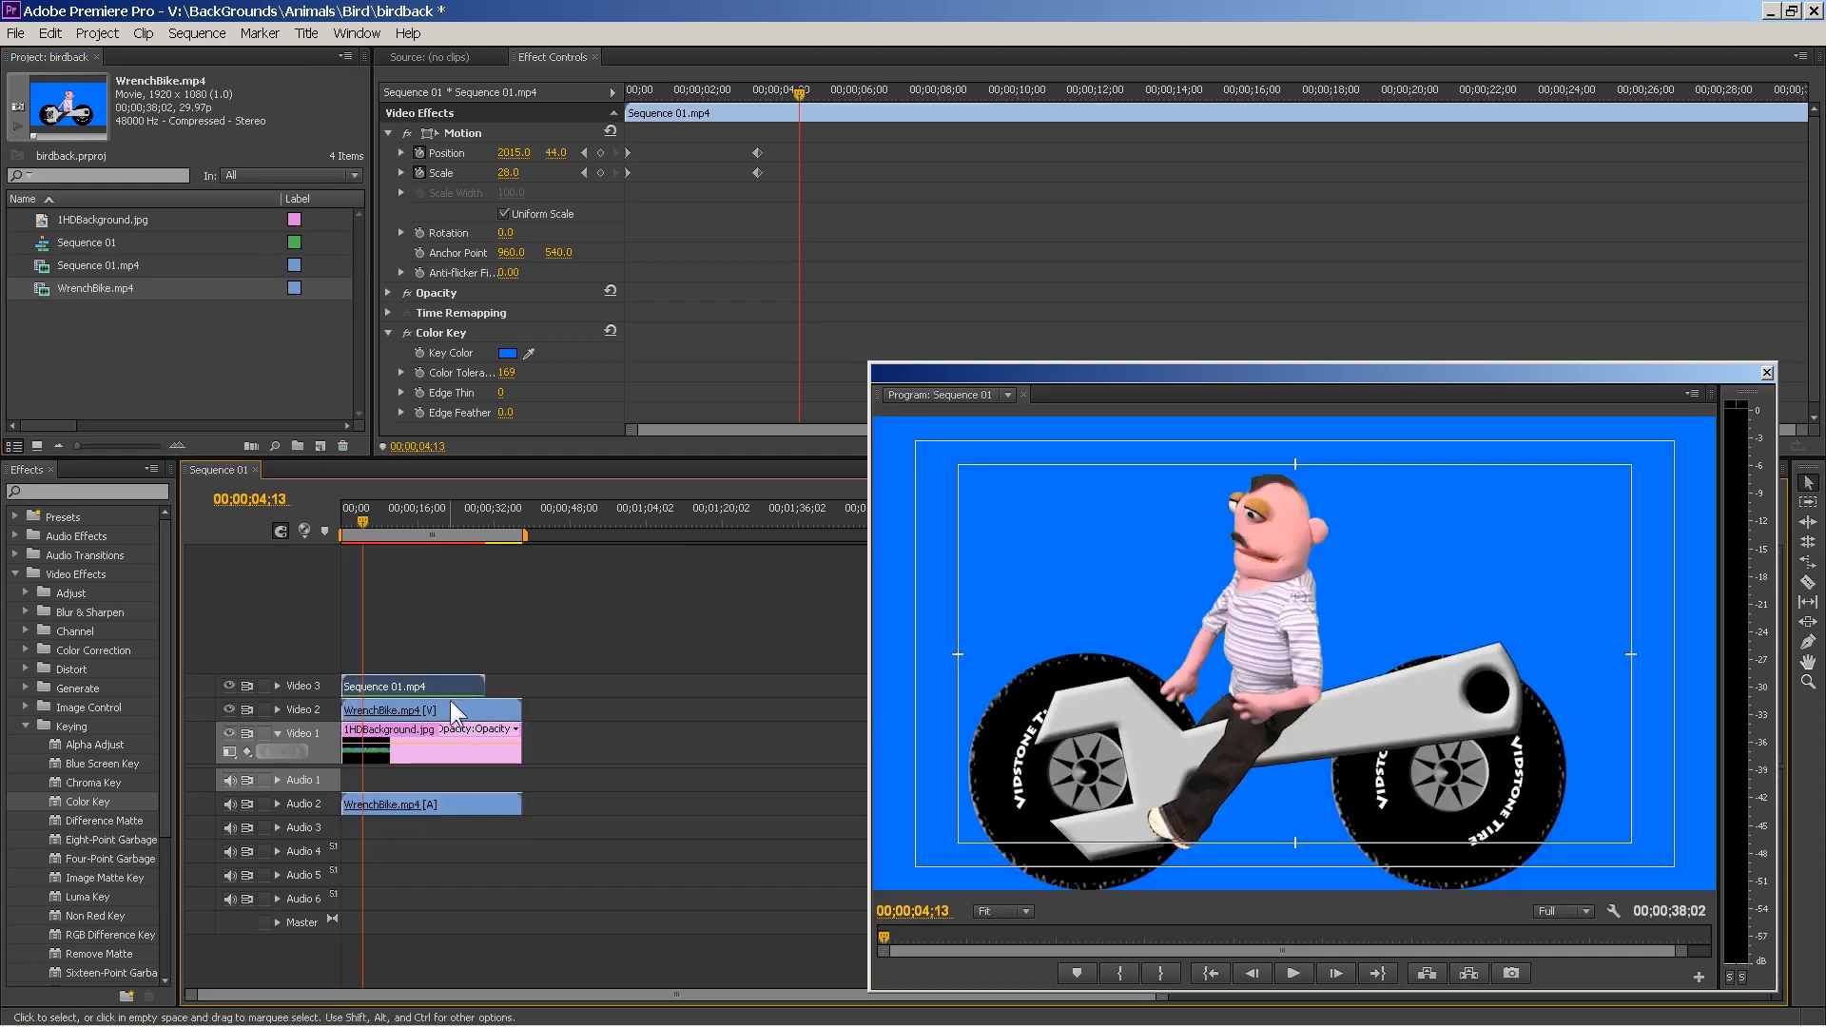
left_click(390, 527)
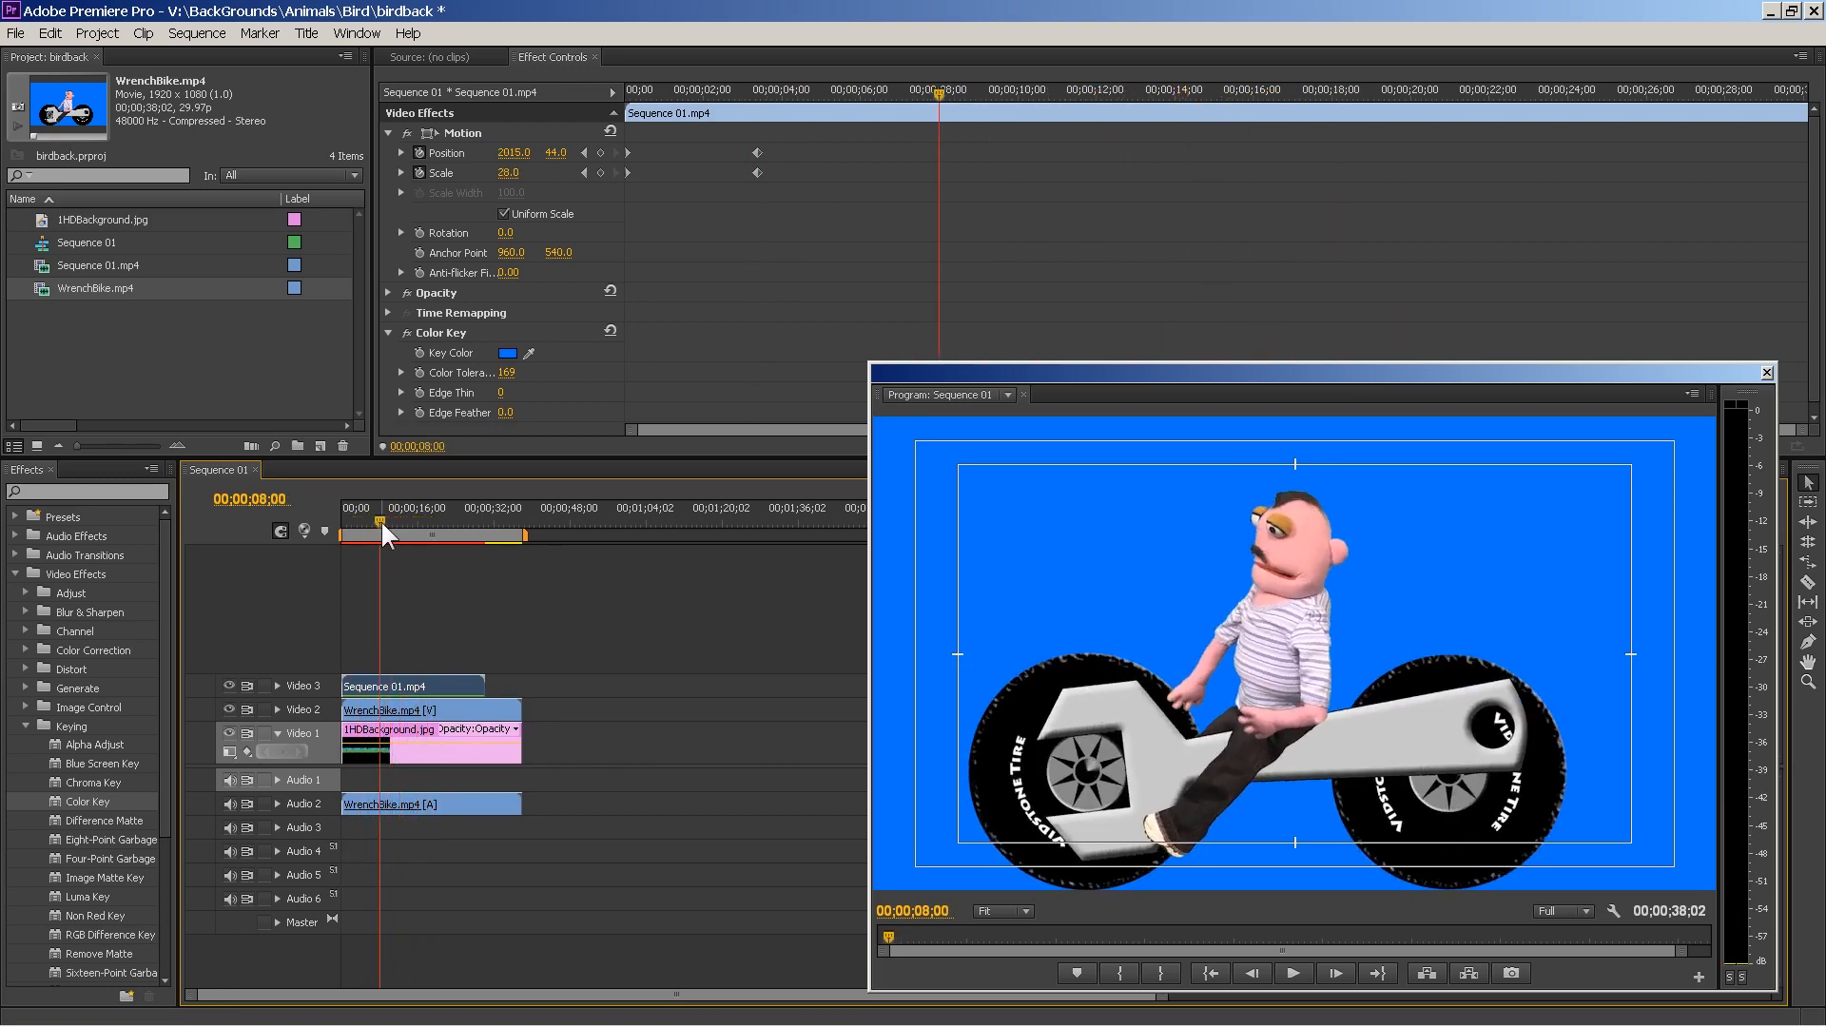
mouse_move(224, 383)
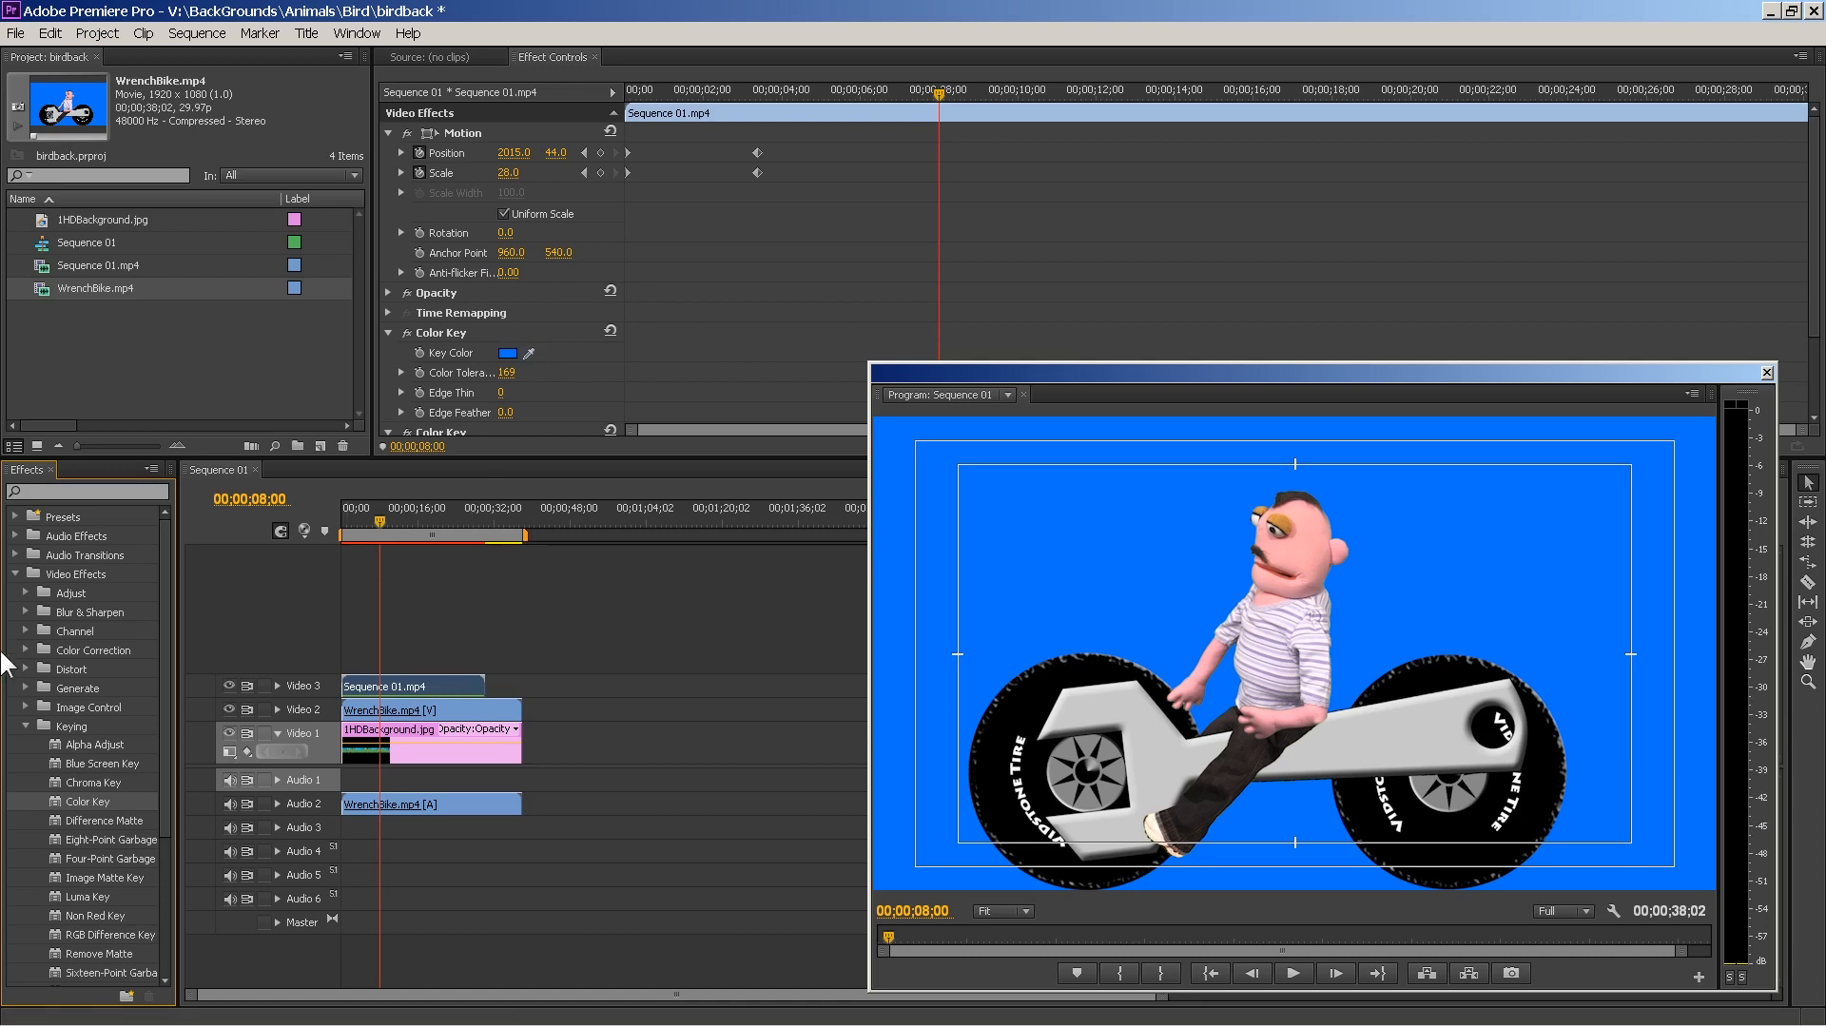
mouse_move(143, 32)
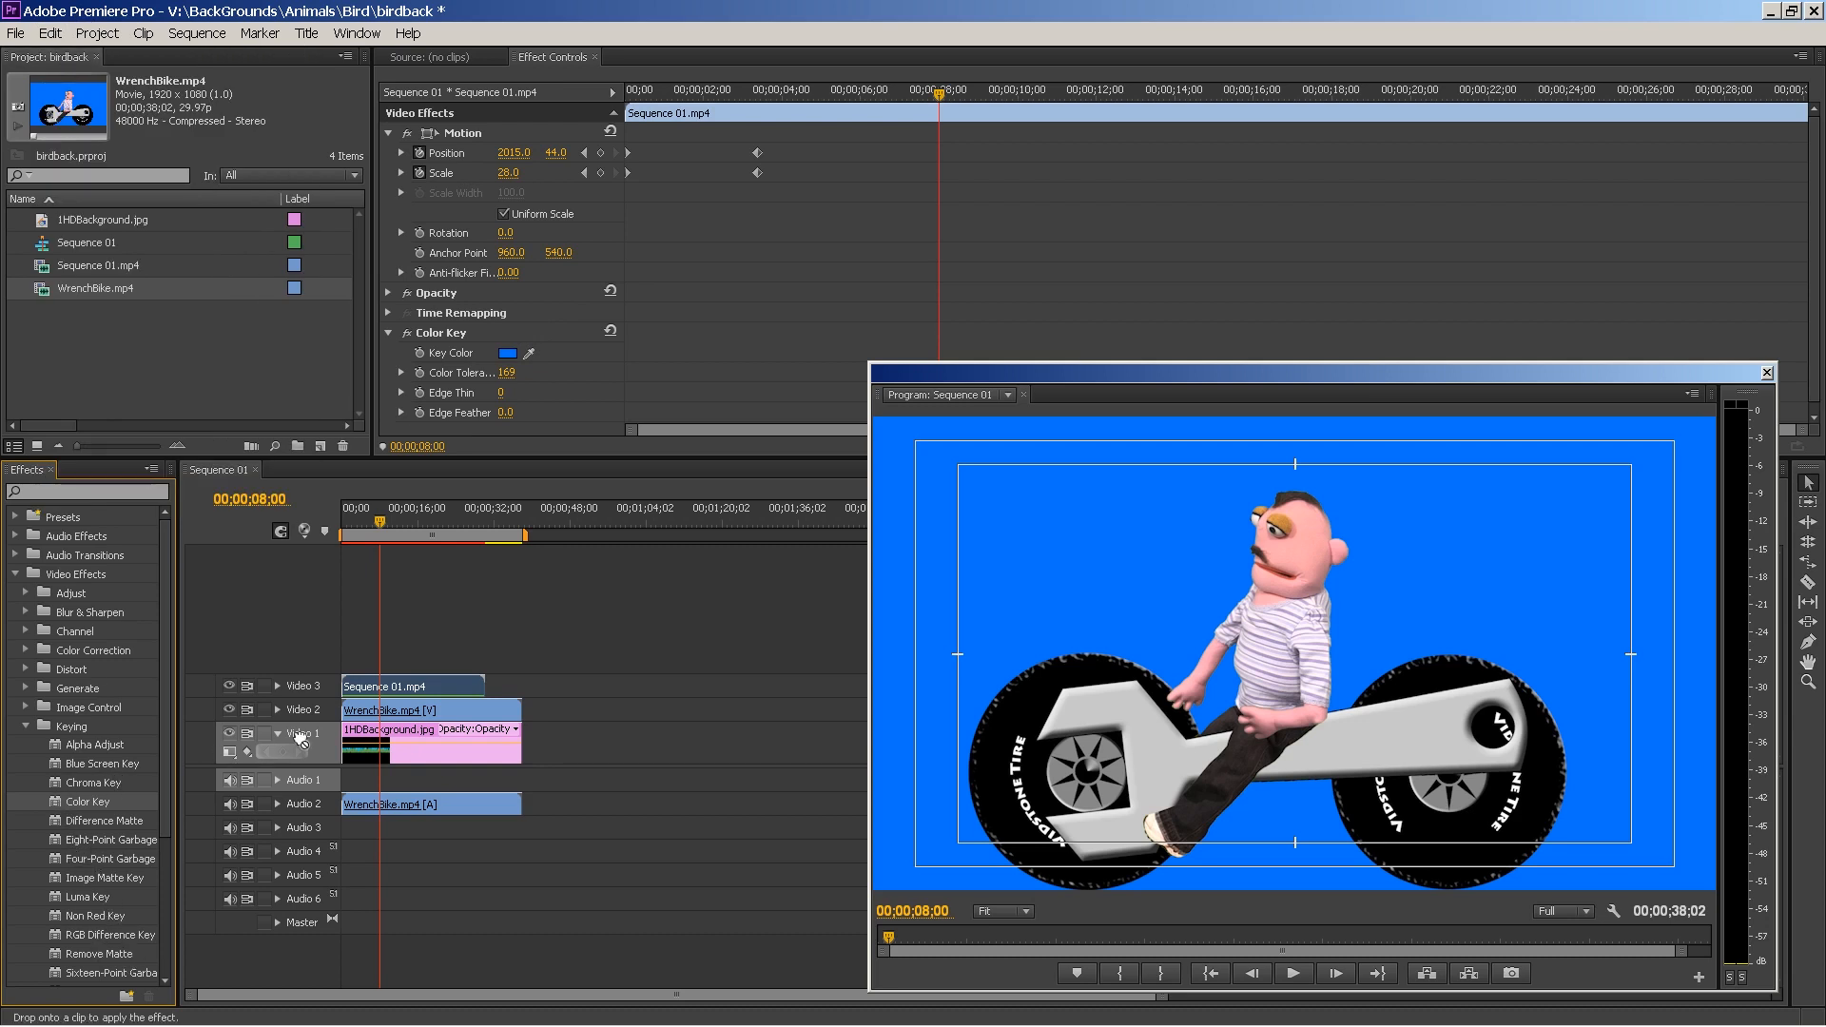
left_click(390, 709)
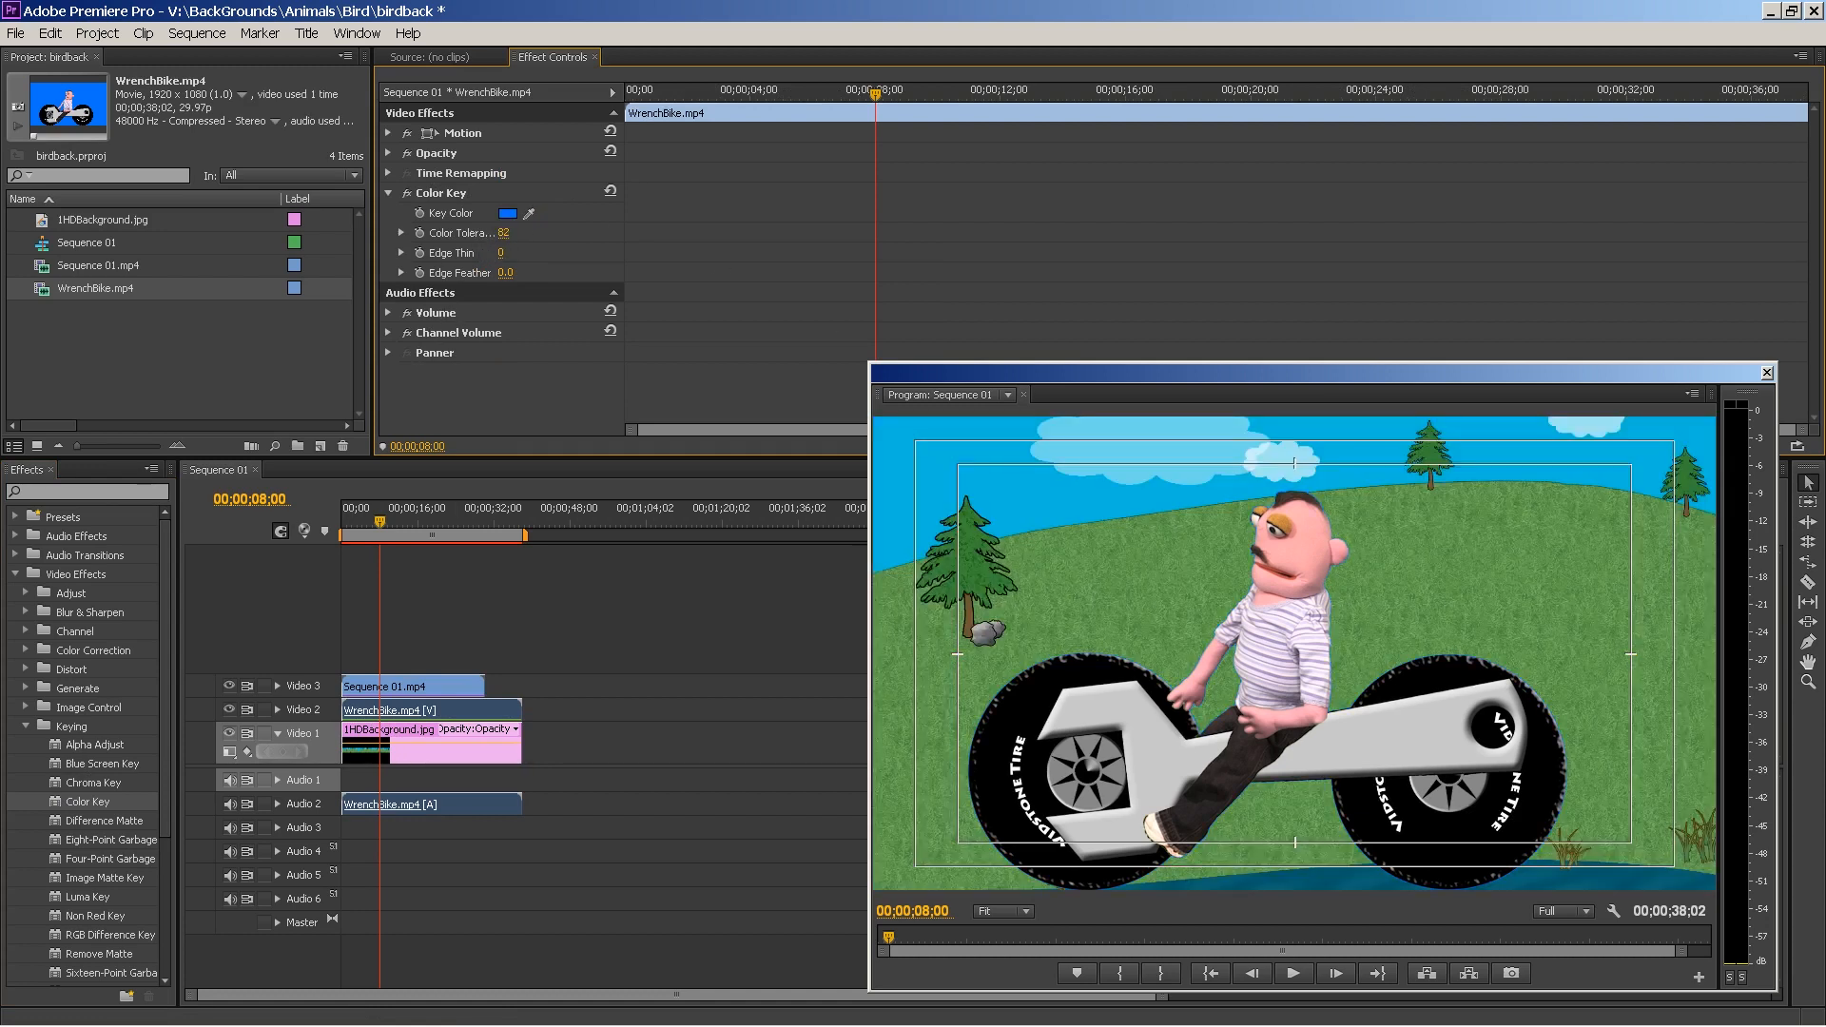
- Set the rider's Scale to 68 and keyframe its start Position at X 2440 beyond the right edge
left_click(390, 131)
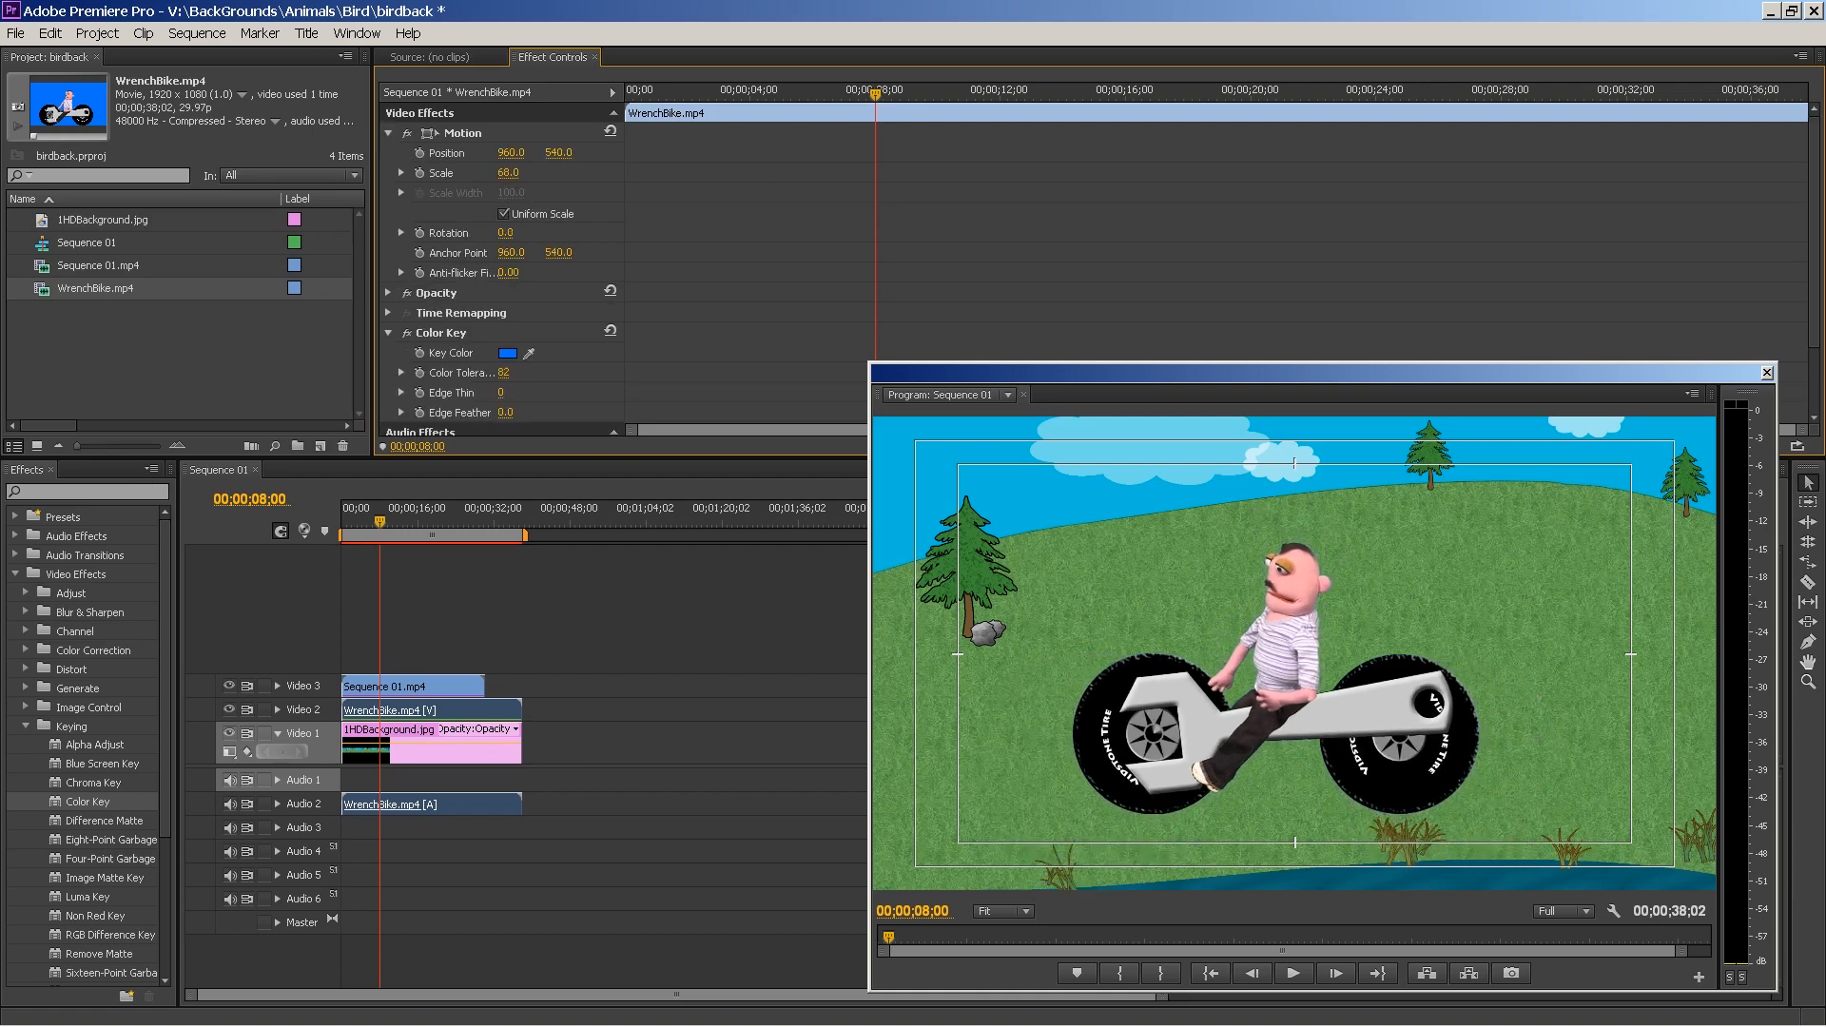
left_click_drag(557, 152, 557, 139)
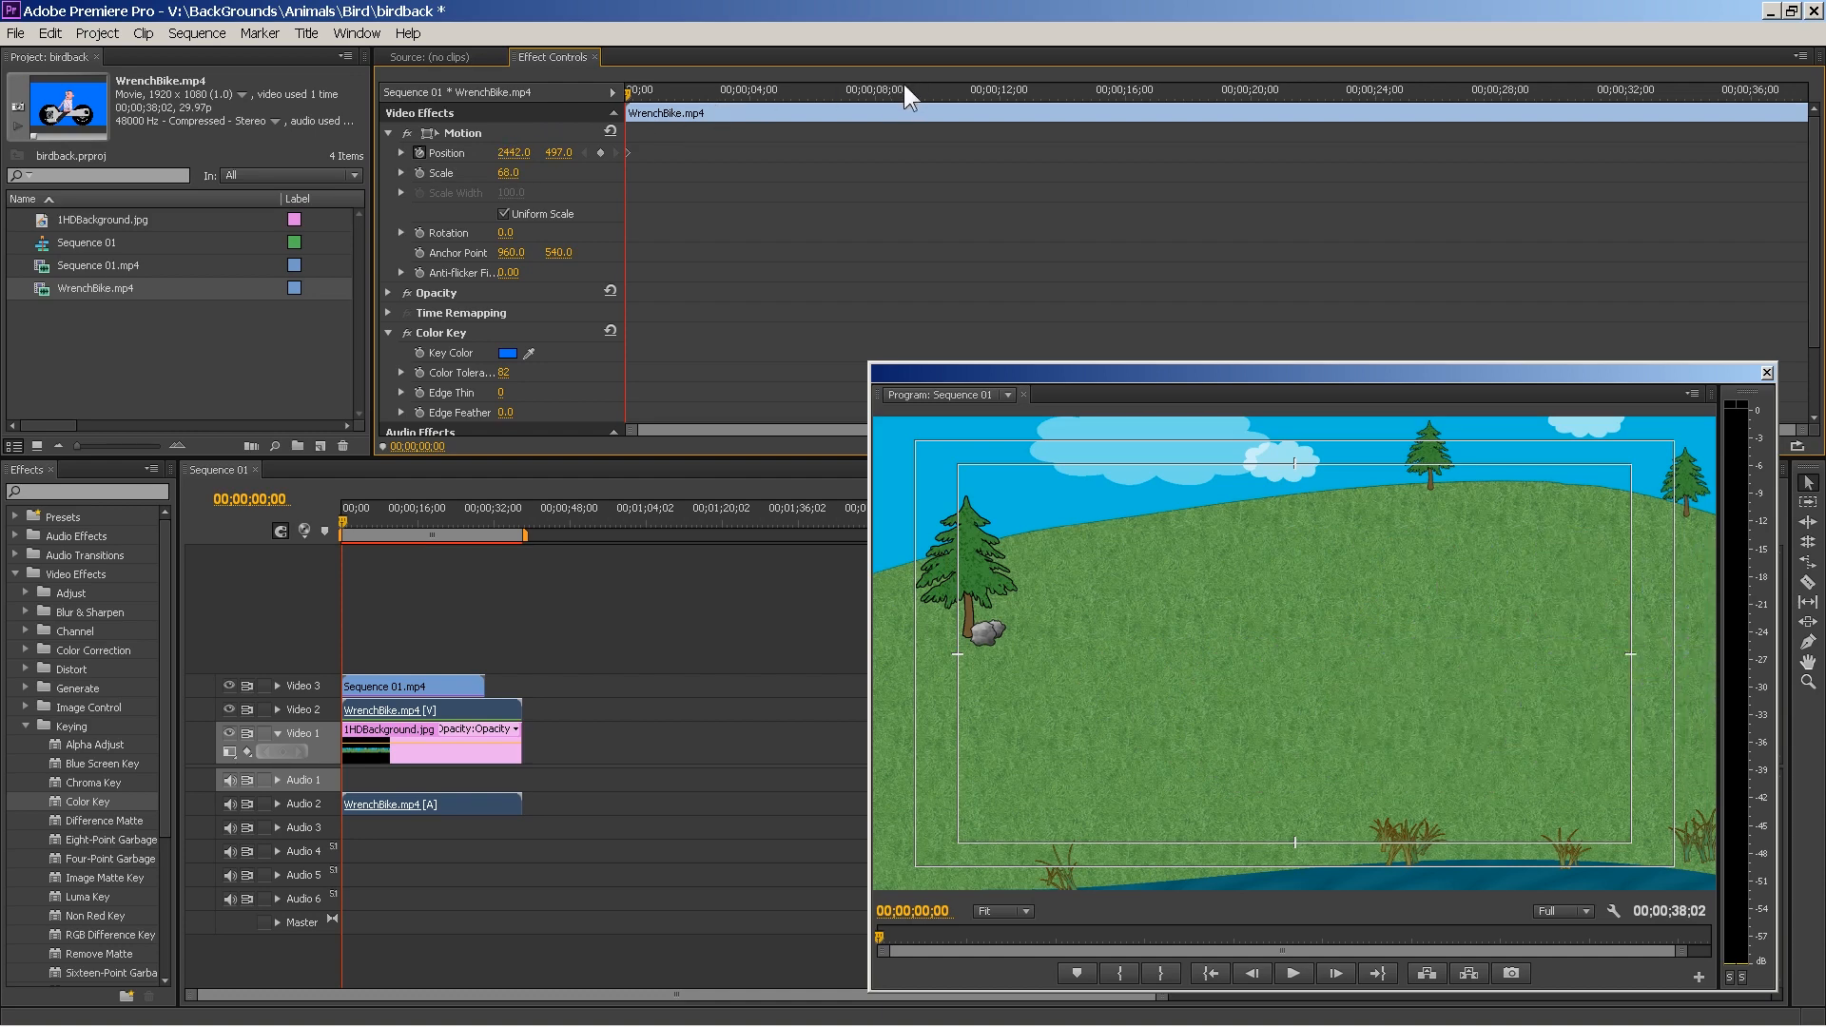
left_click(938, 89)
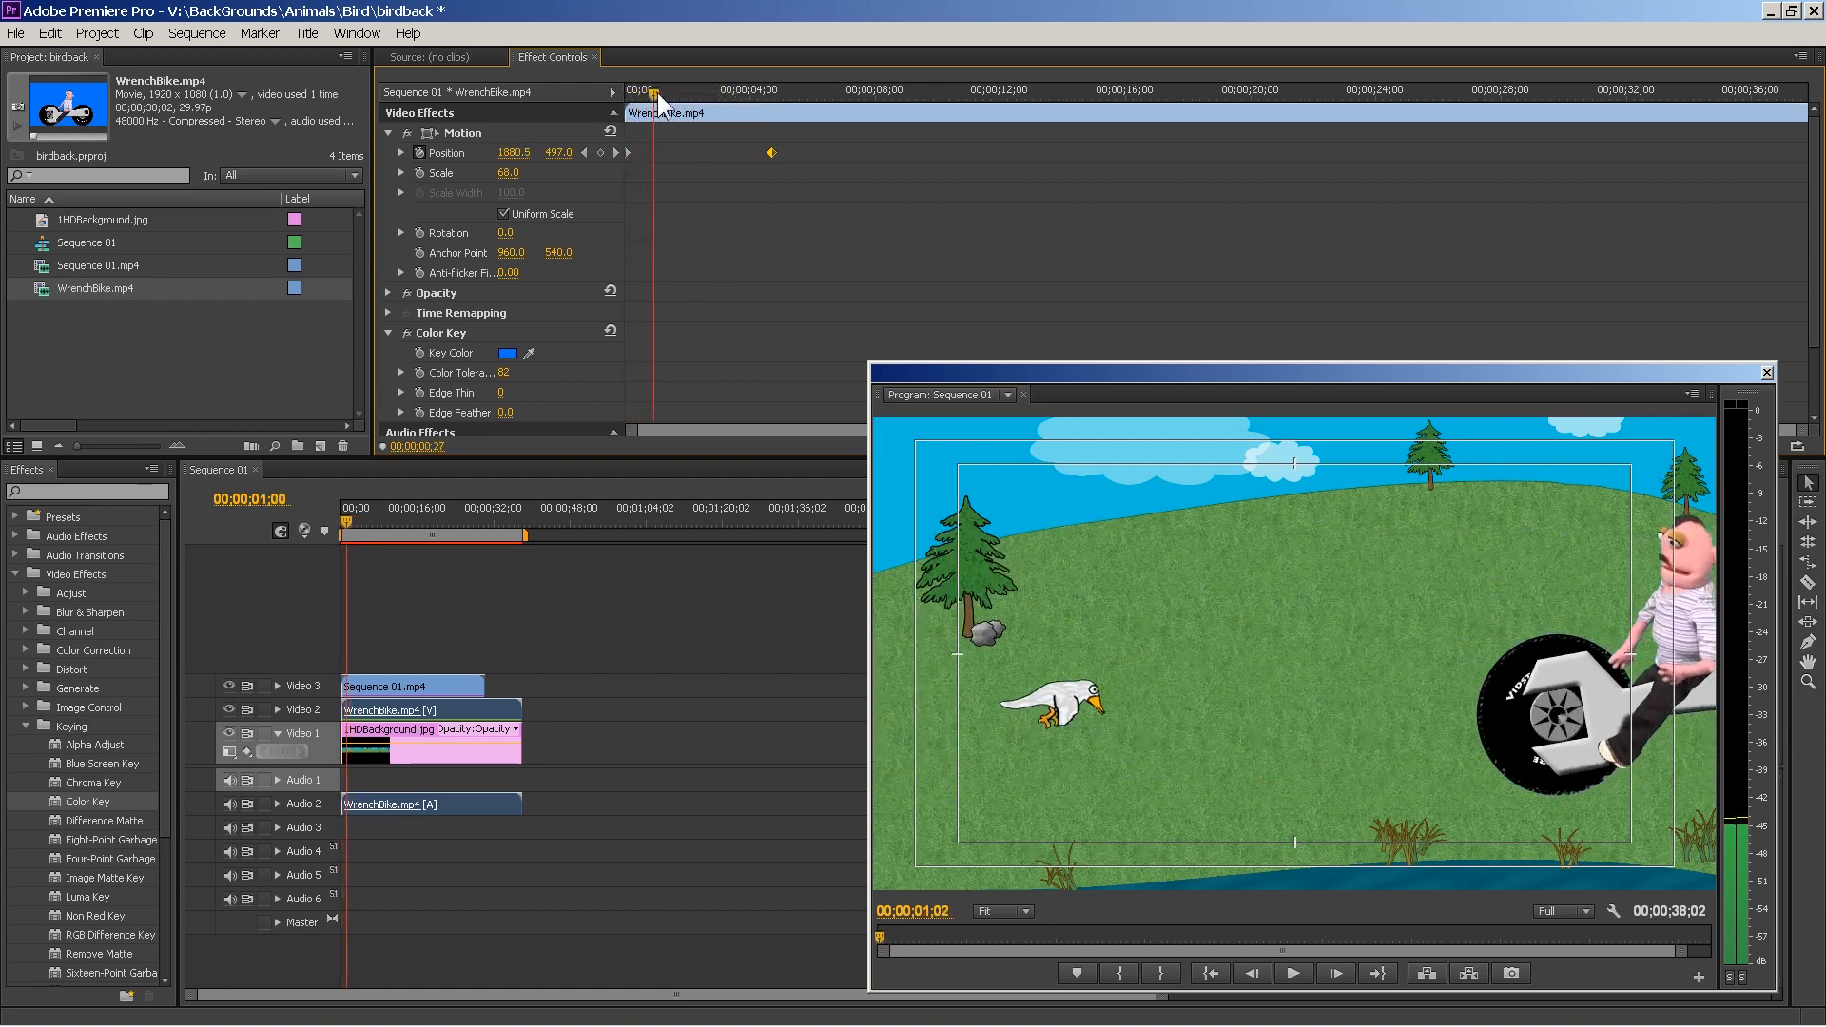
left_click(725, 91)
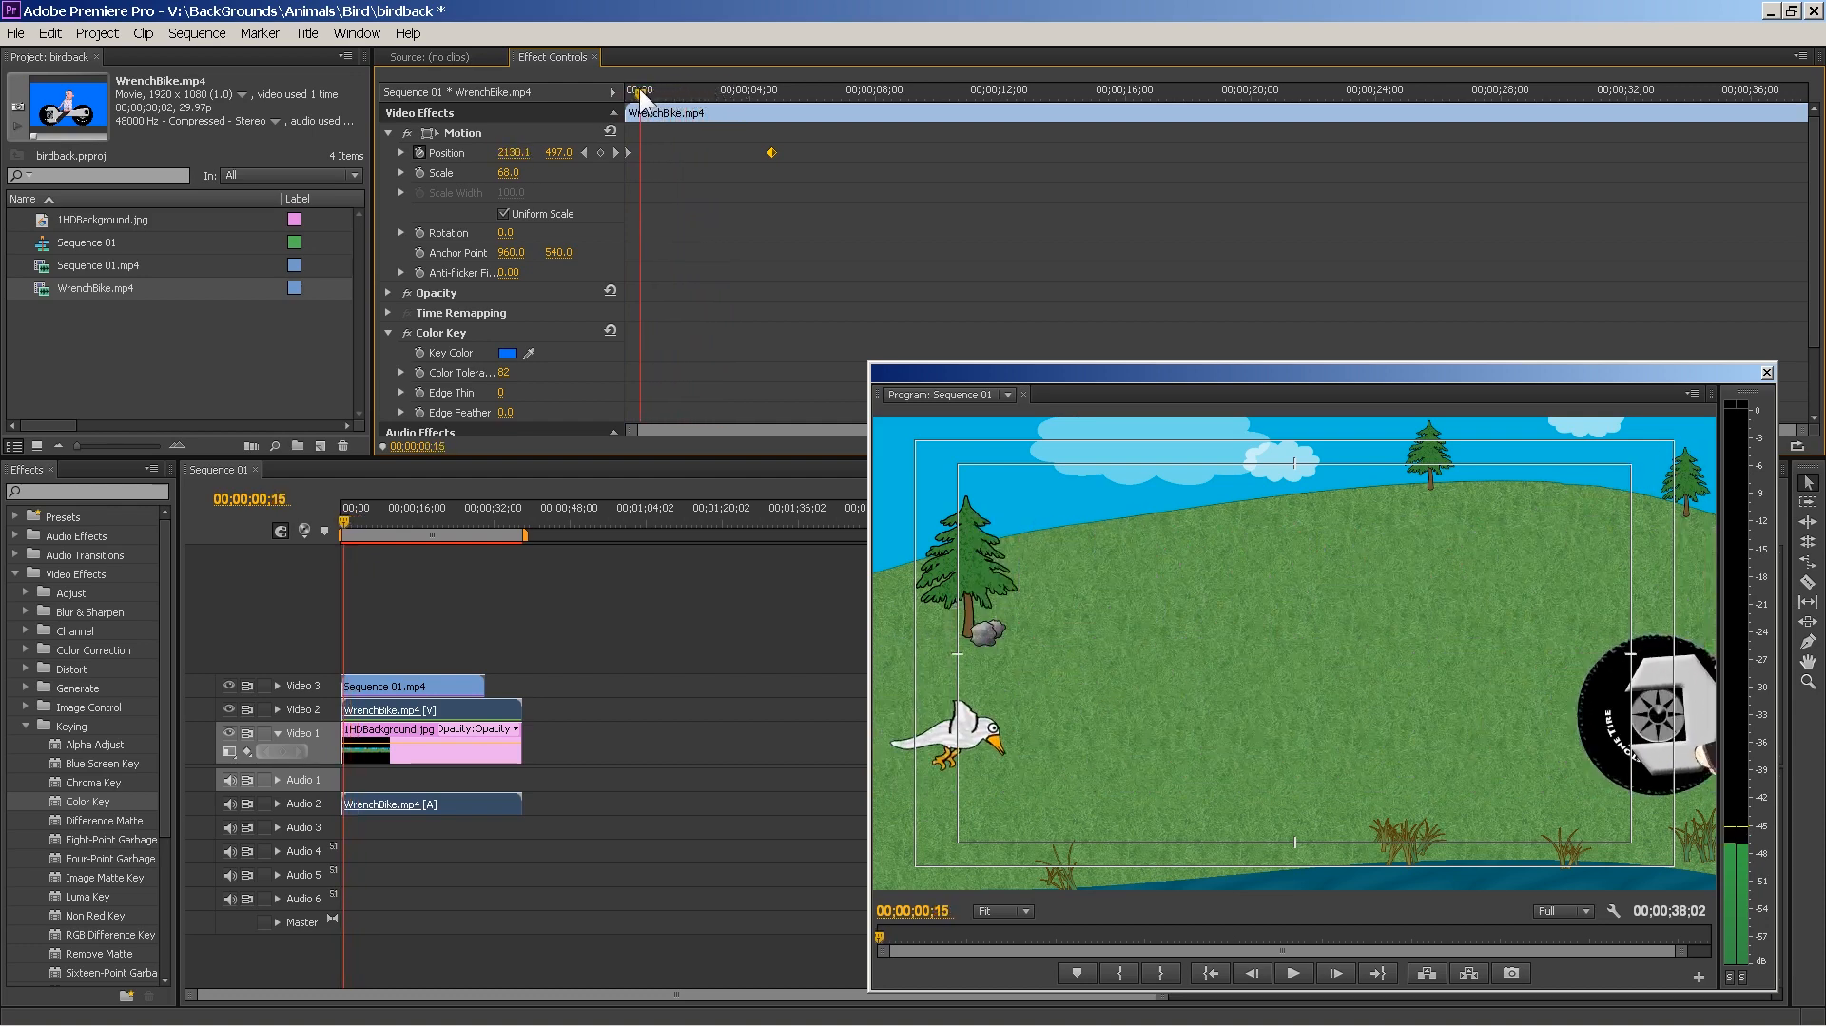
left_click(716, 90)
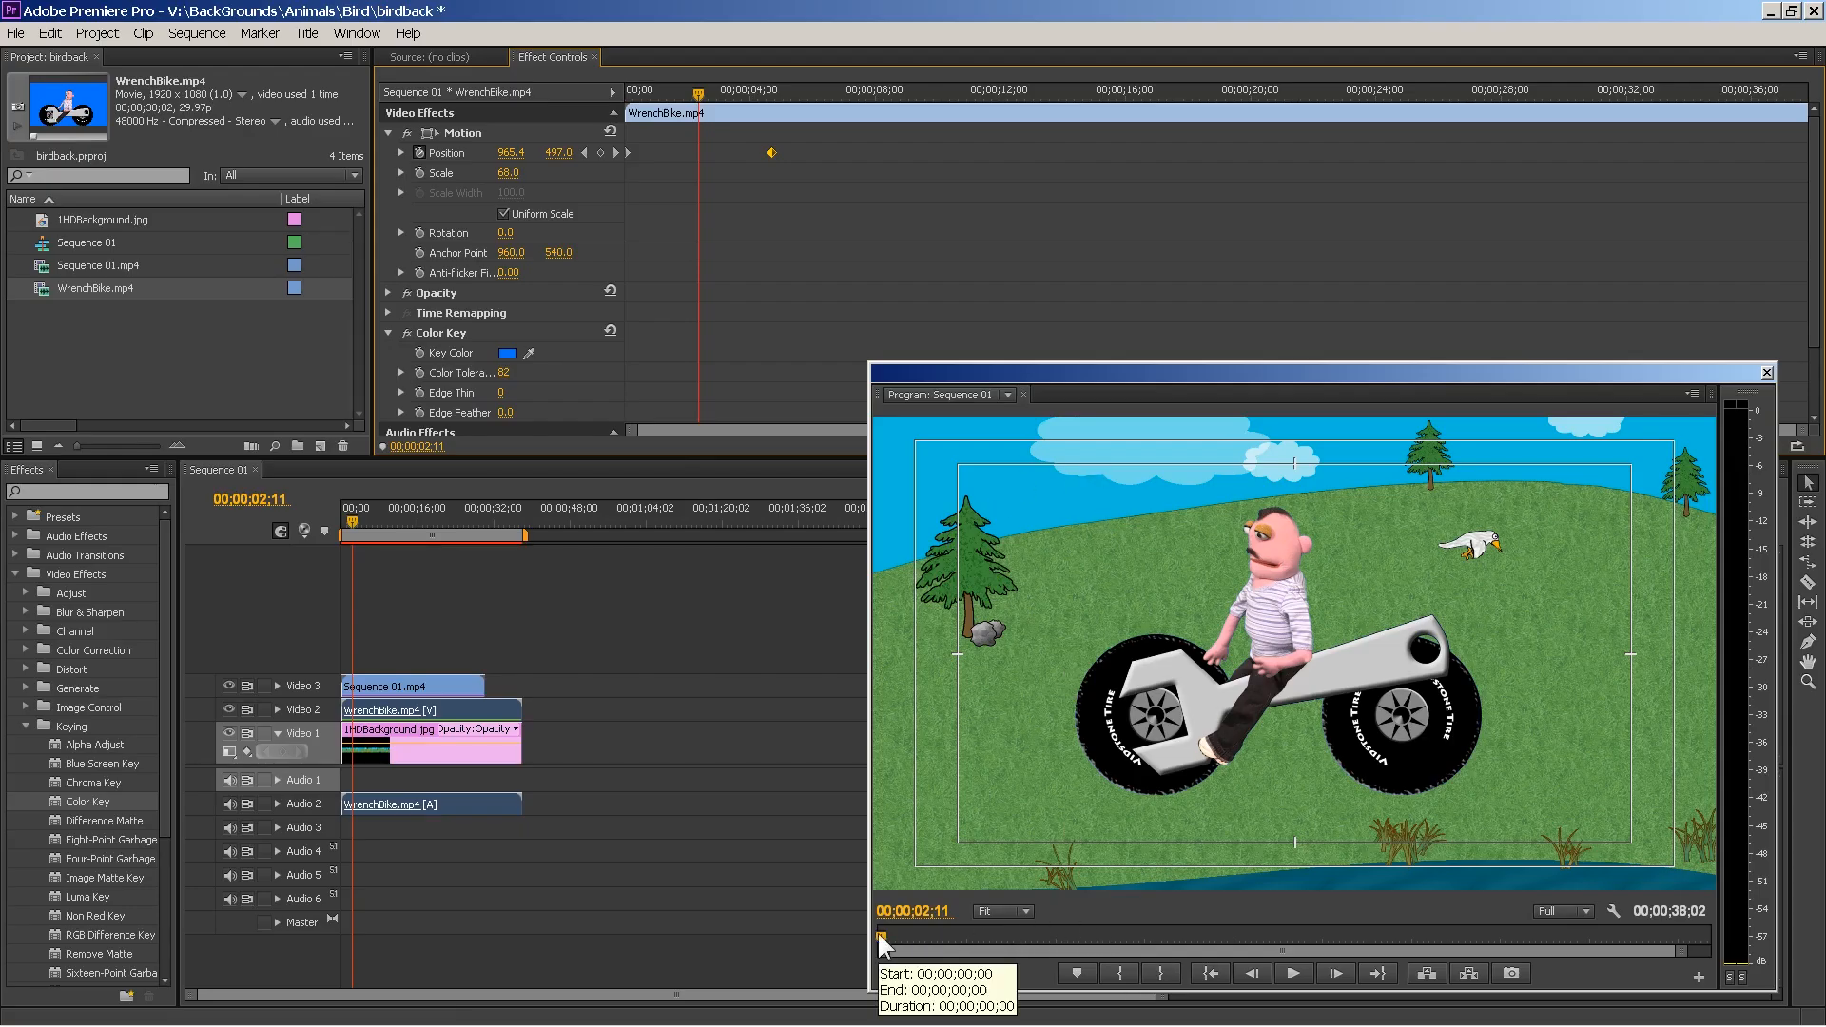
mouse_move(378, 536)
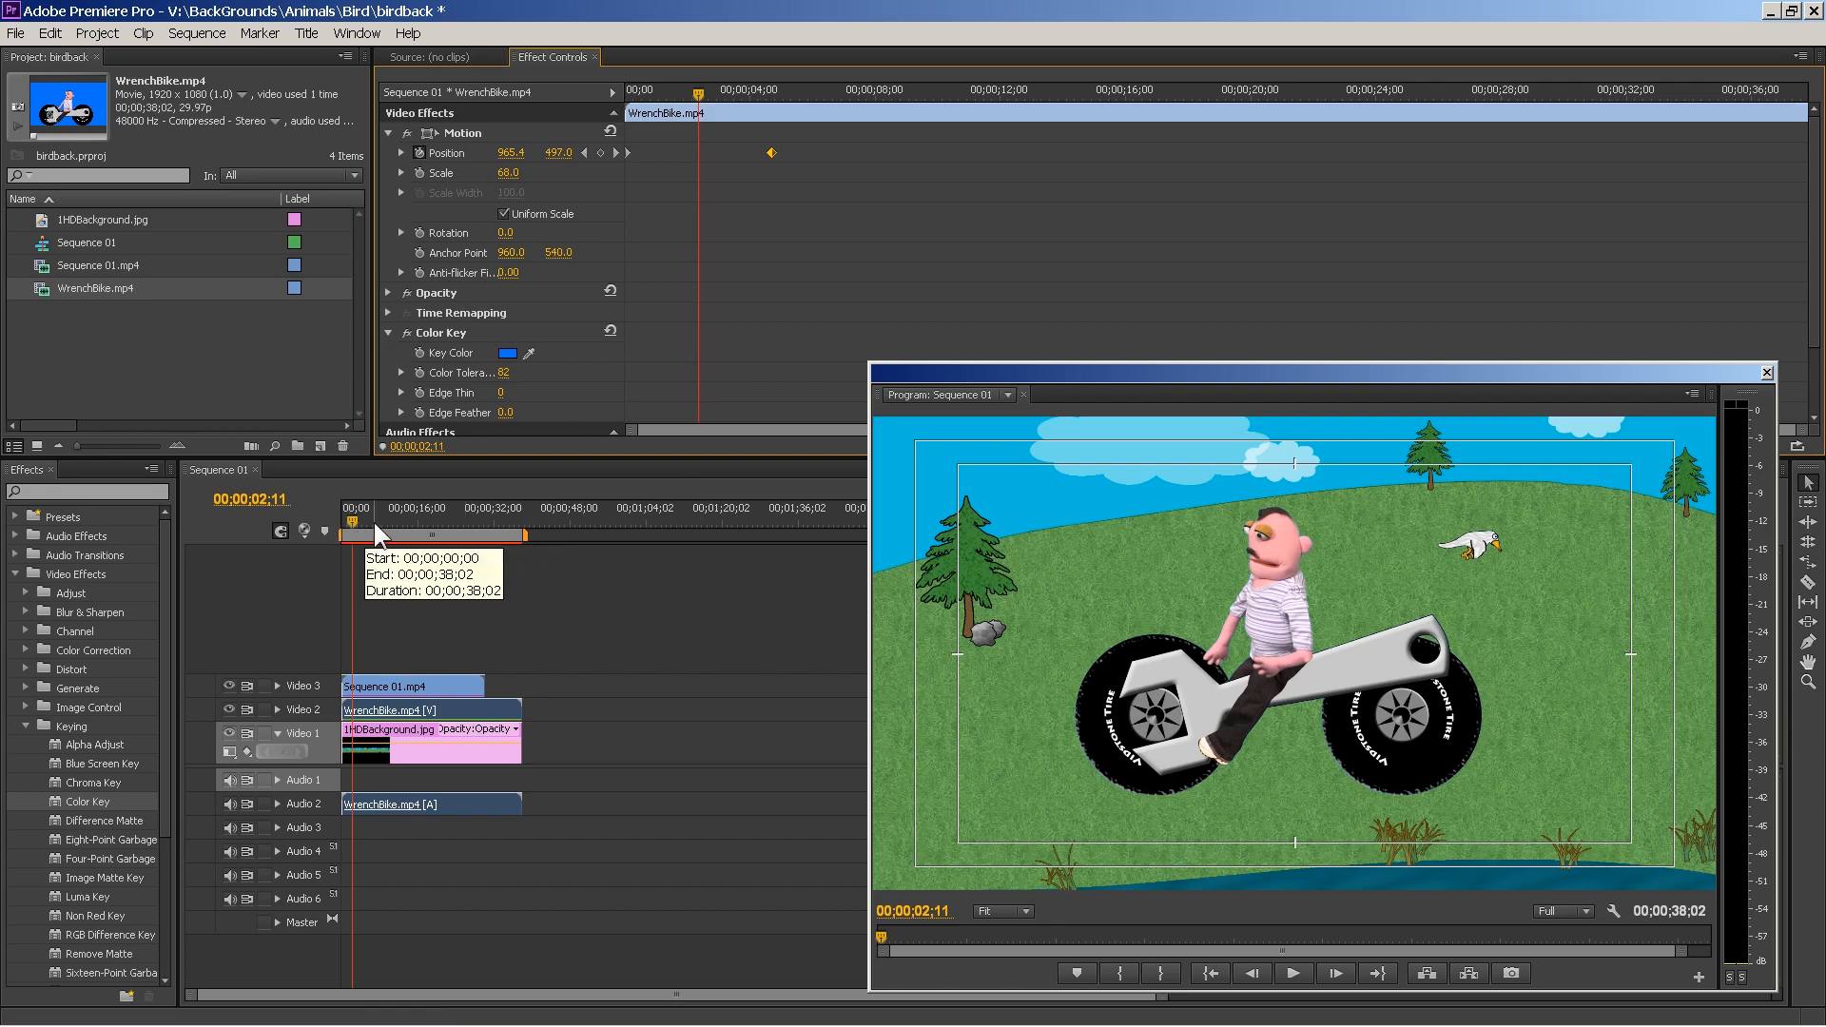